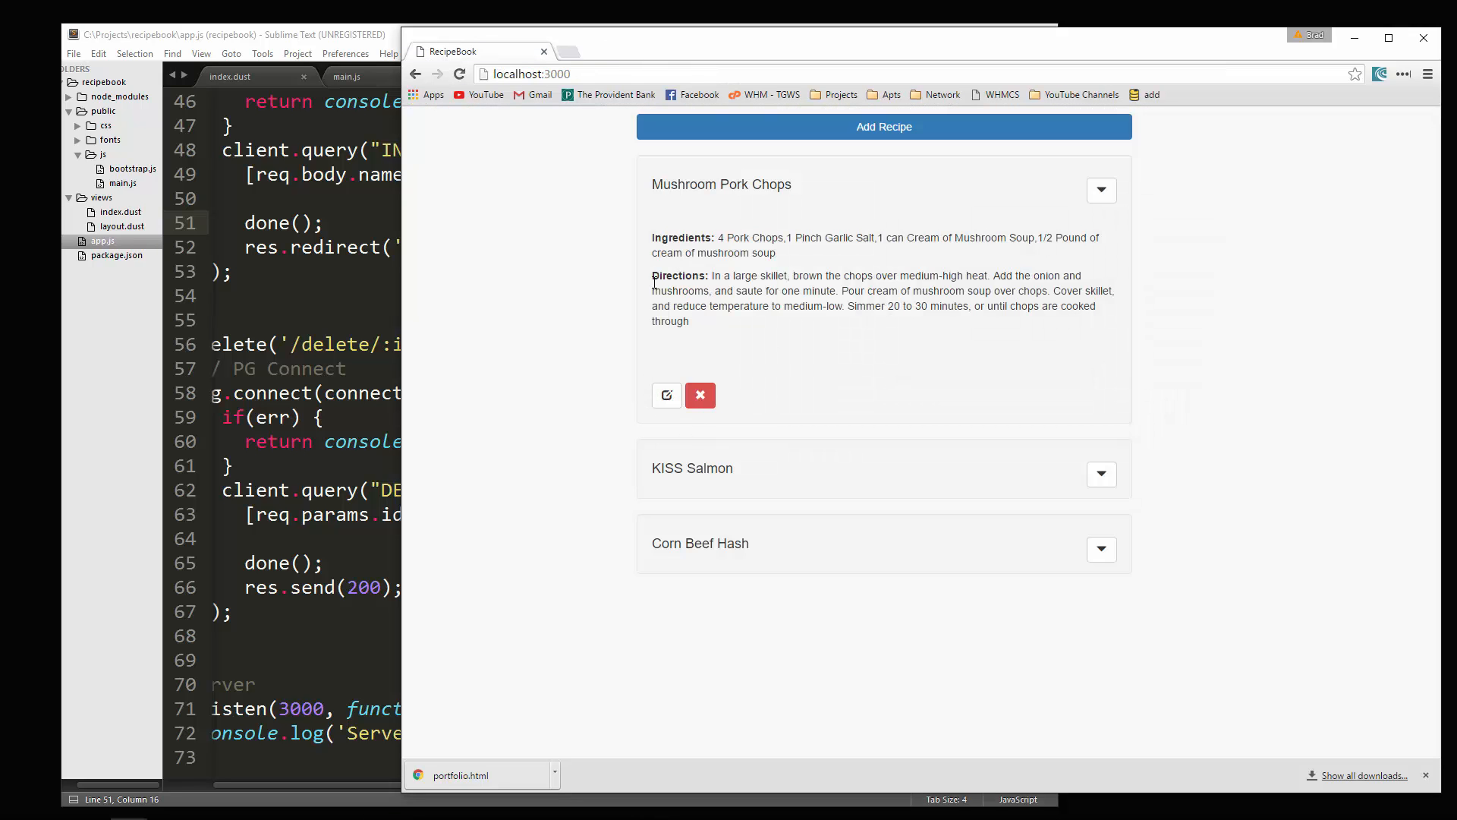
# Step: Preview the Add Recipe modal in the RecipeBook app and dismiss it without saving
pyautogui.click(883, 126)
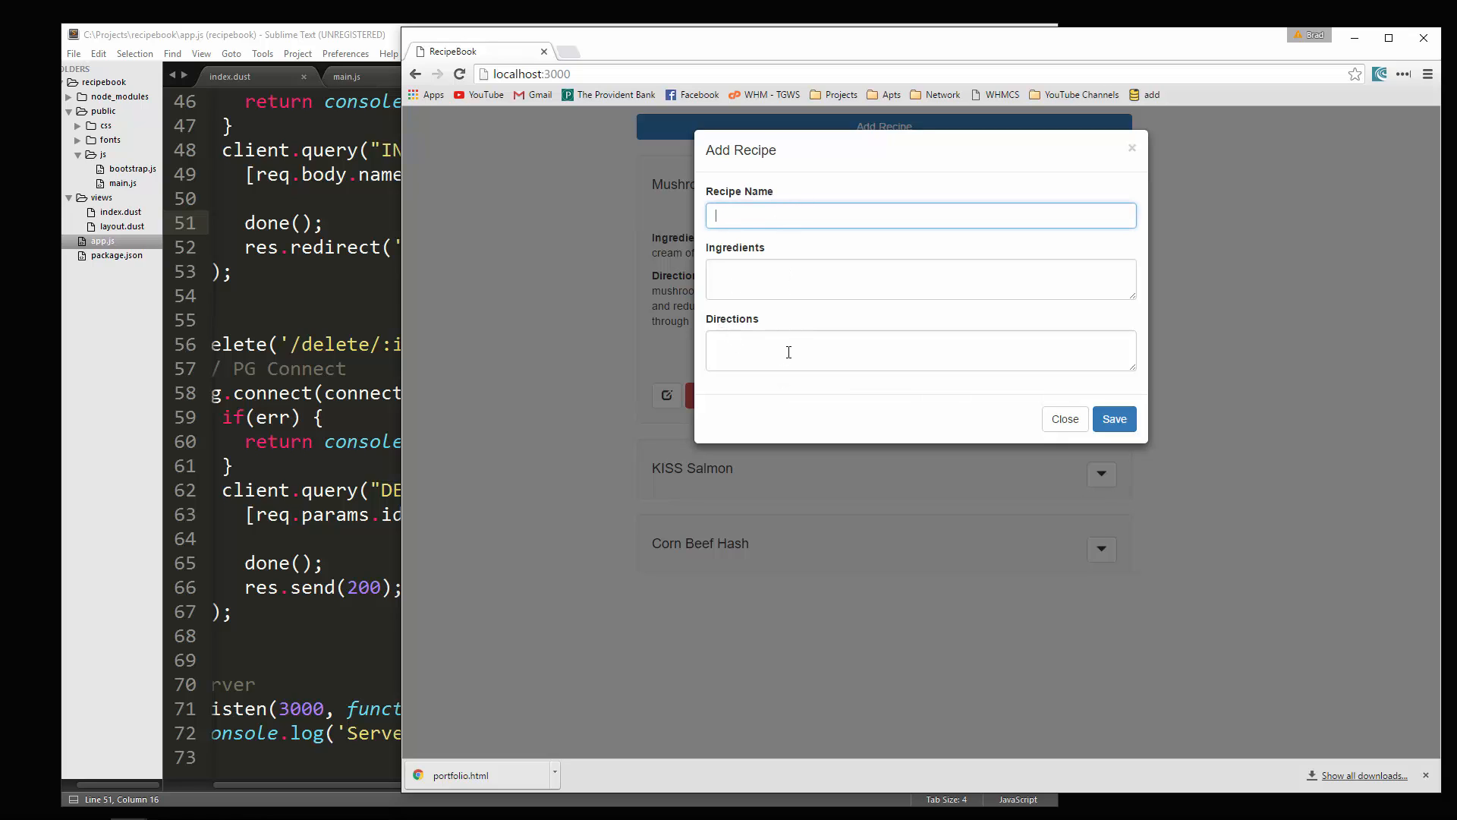
pyautogui.moveTo(1065, 419)
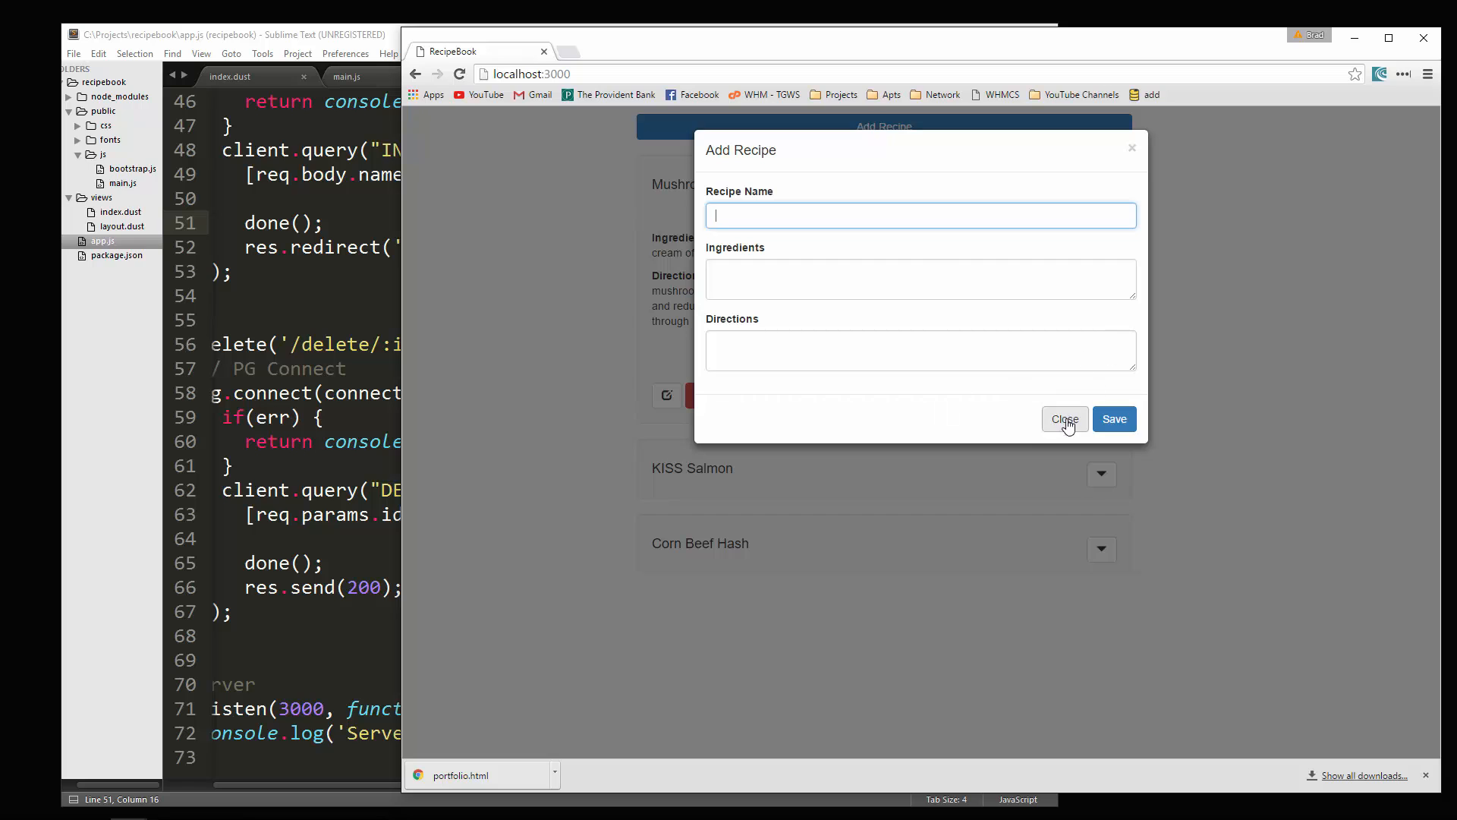
pyautogui.click(1064, 419)
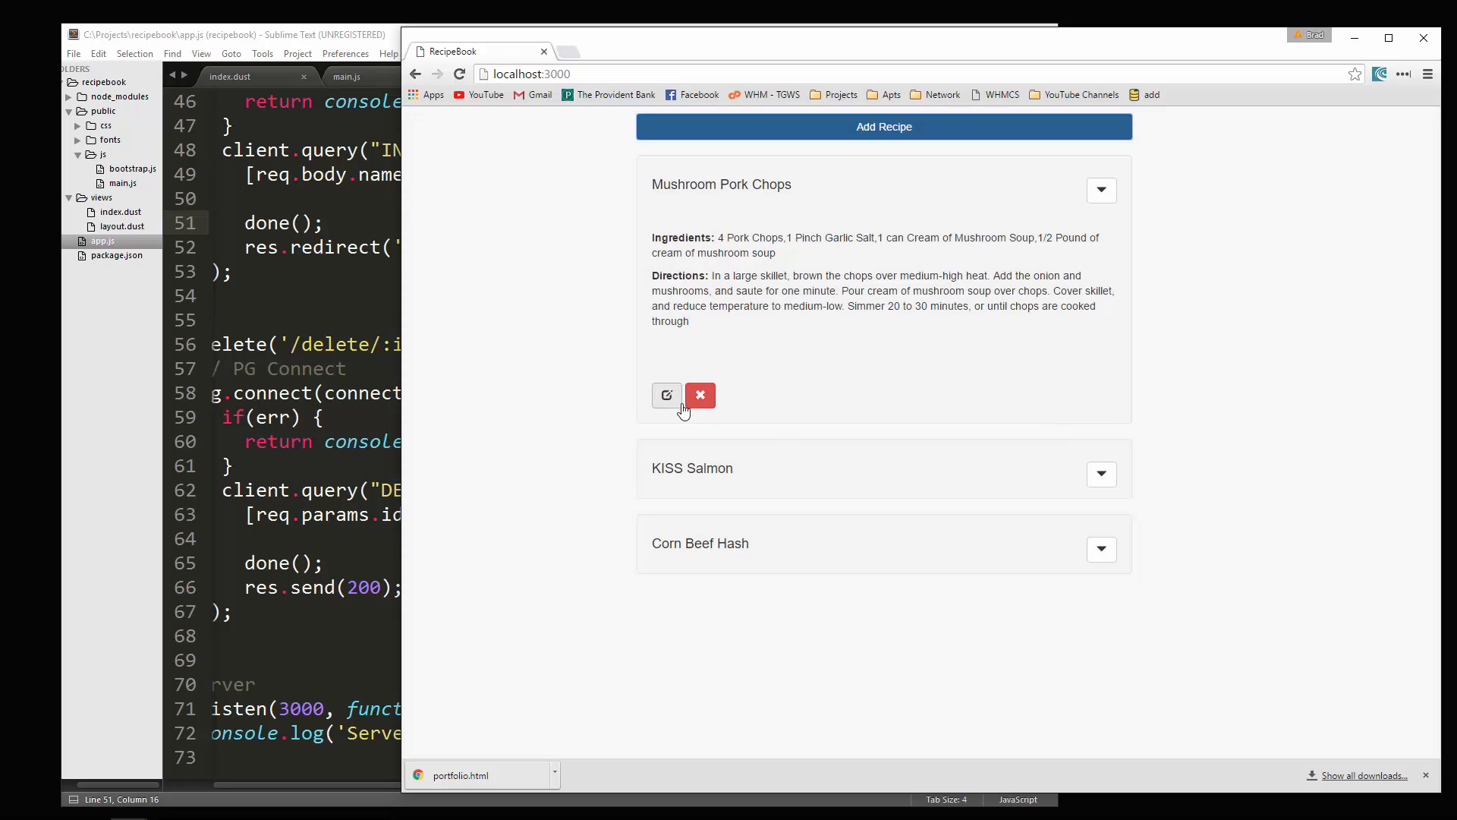
pyautogui.moveTo(667, 393)
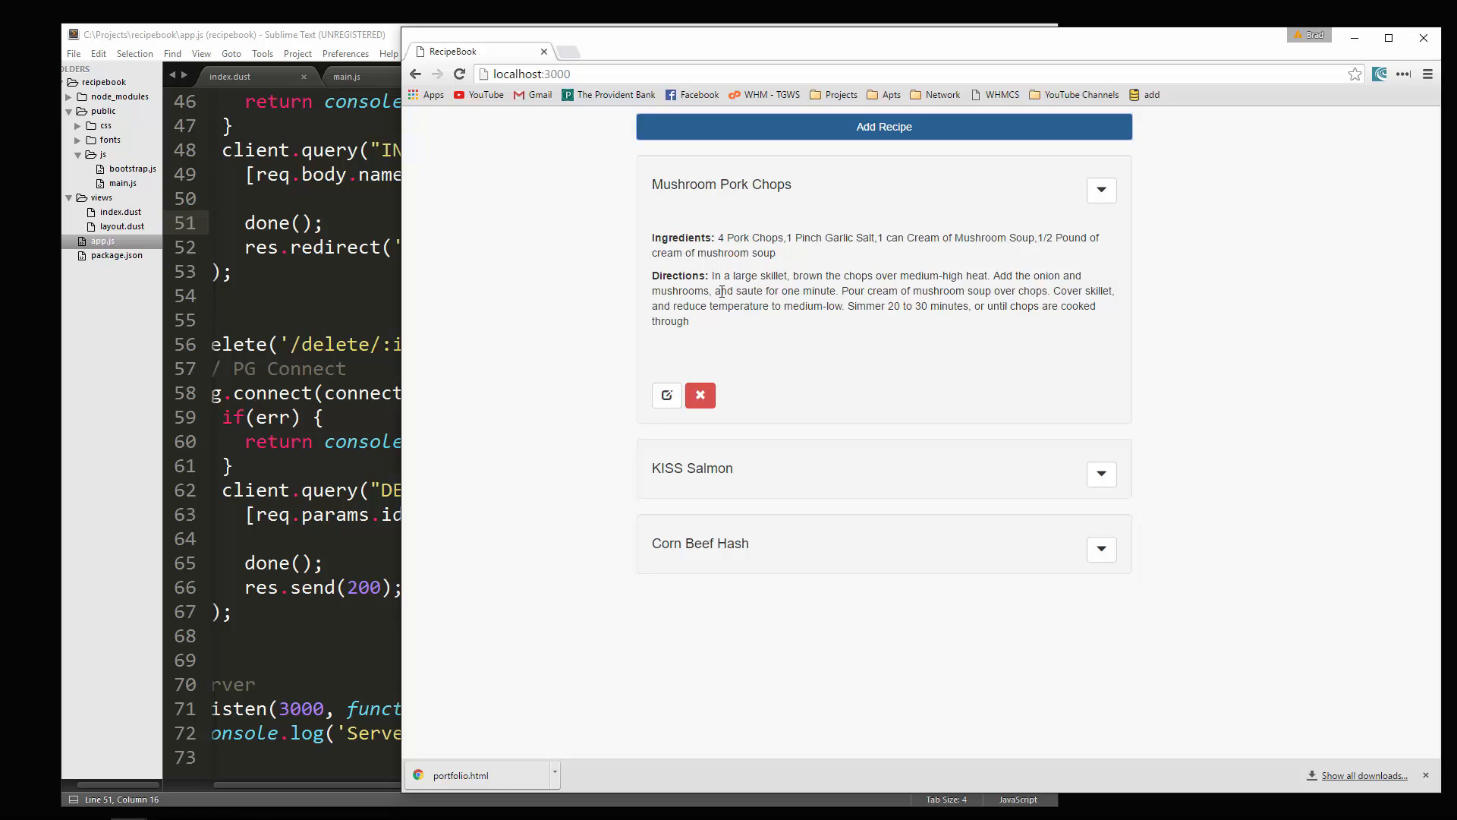
pyautogui.moveTo(666, 394)
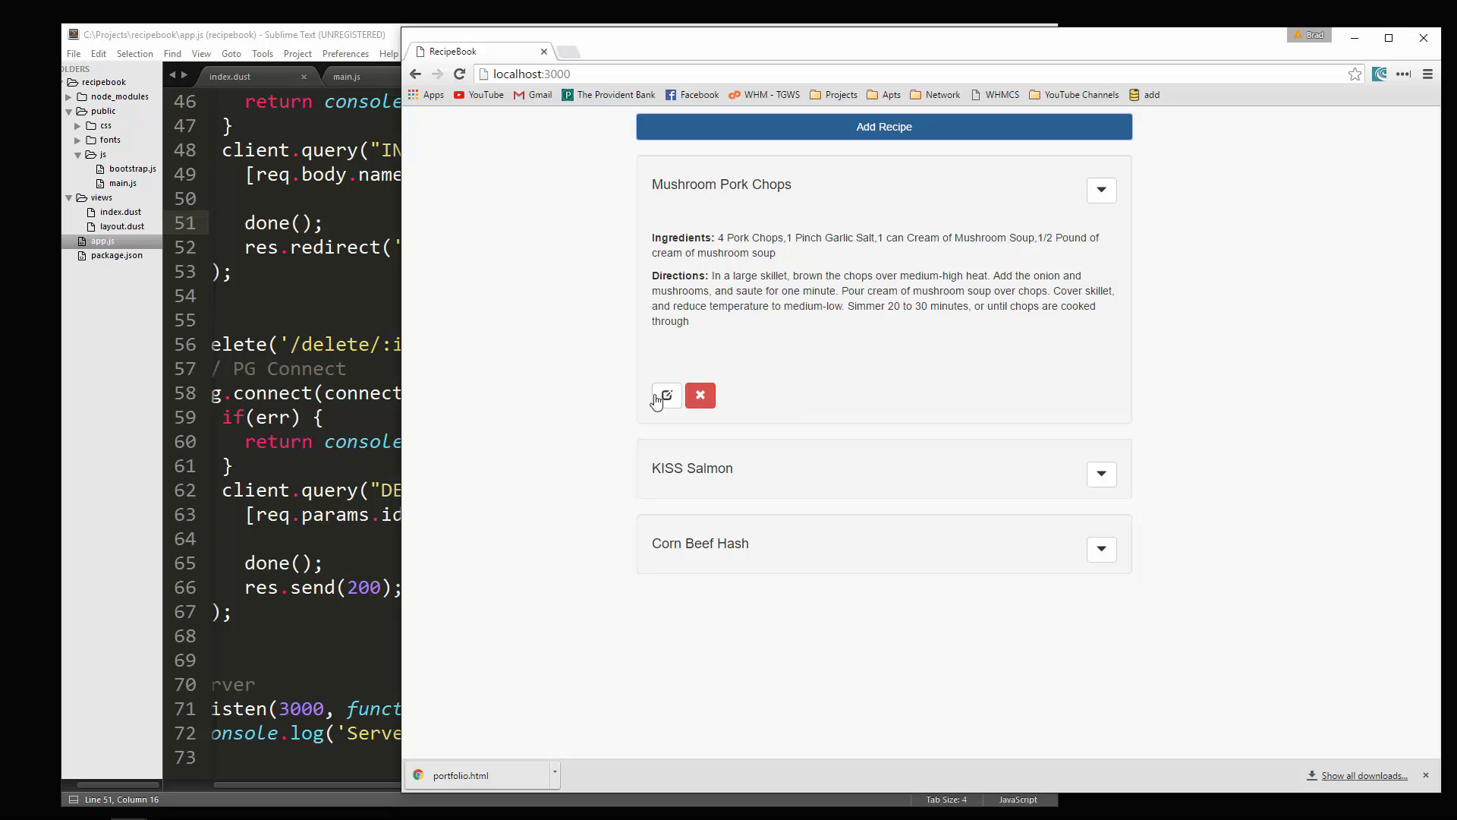
pyautogui.moveTo(666, 395)
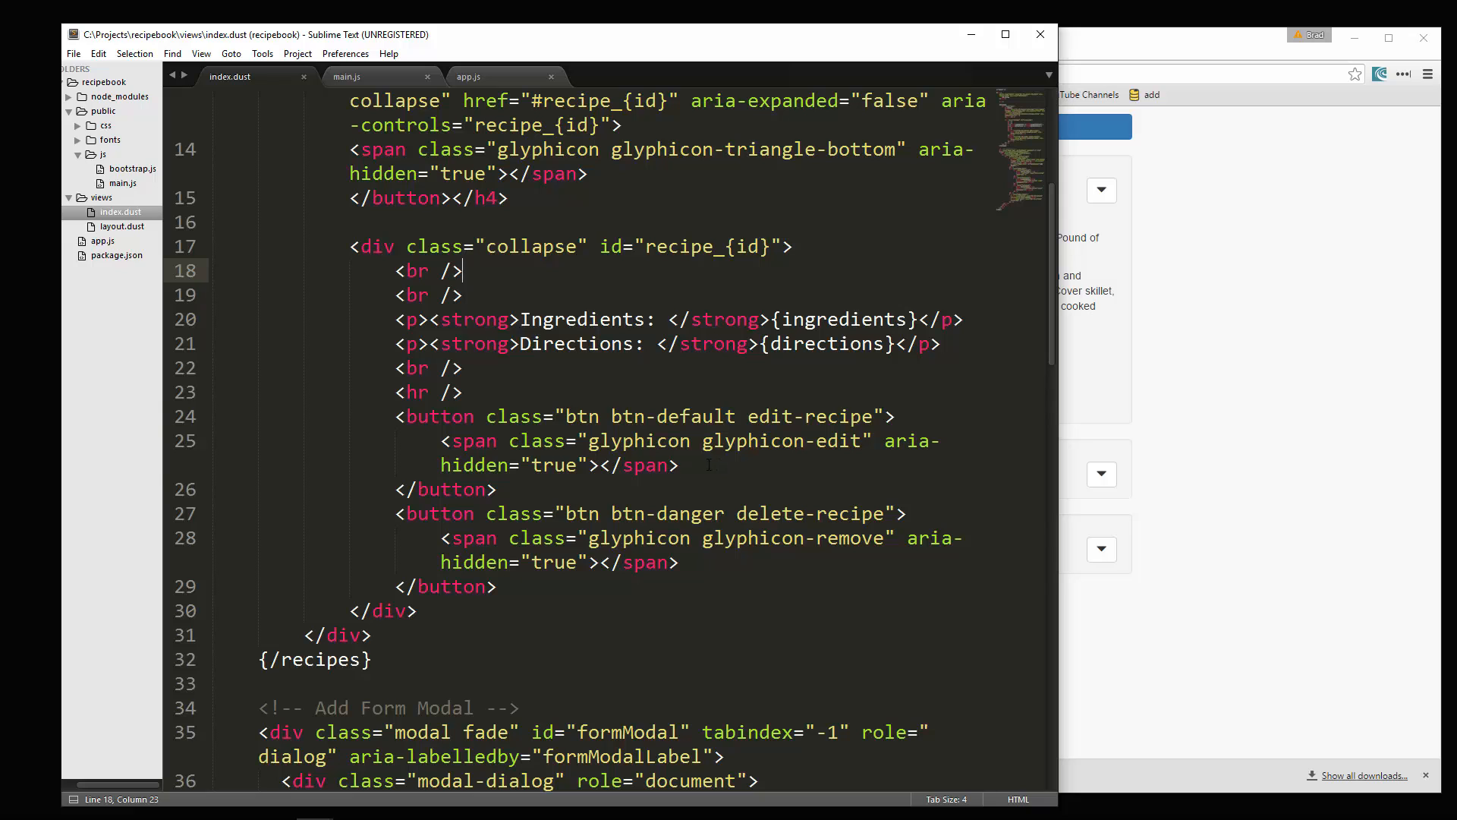
# Step: Separate the edit and delete buttons with blank lines and copy the Add Recipe button's modal attributes
pyautogui.press('enter')
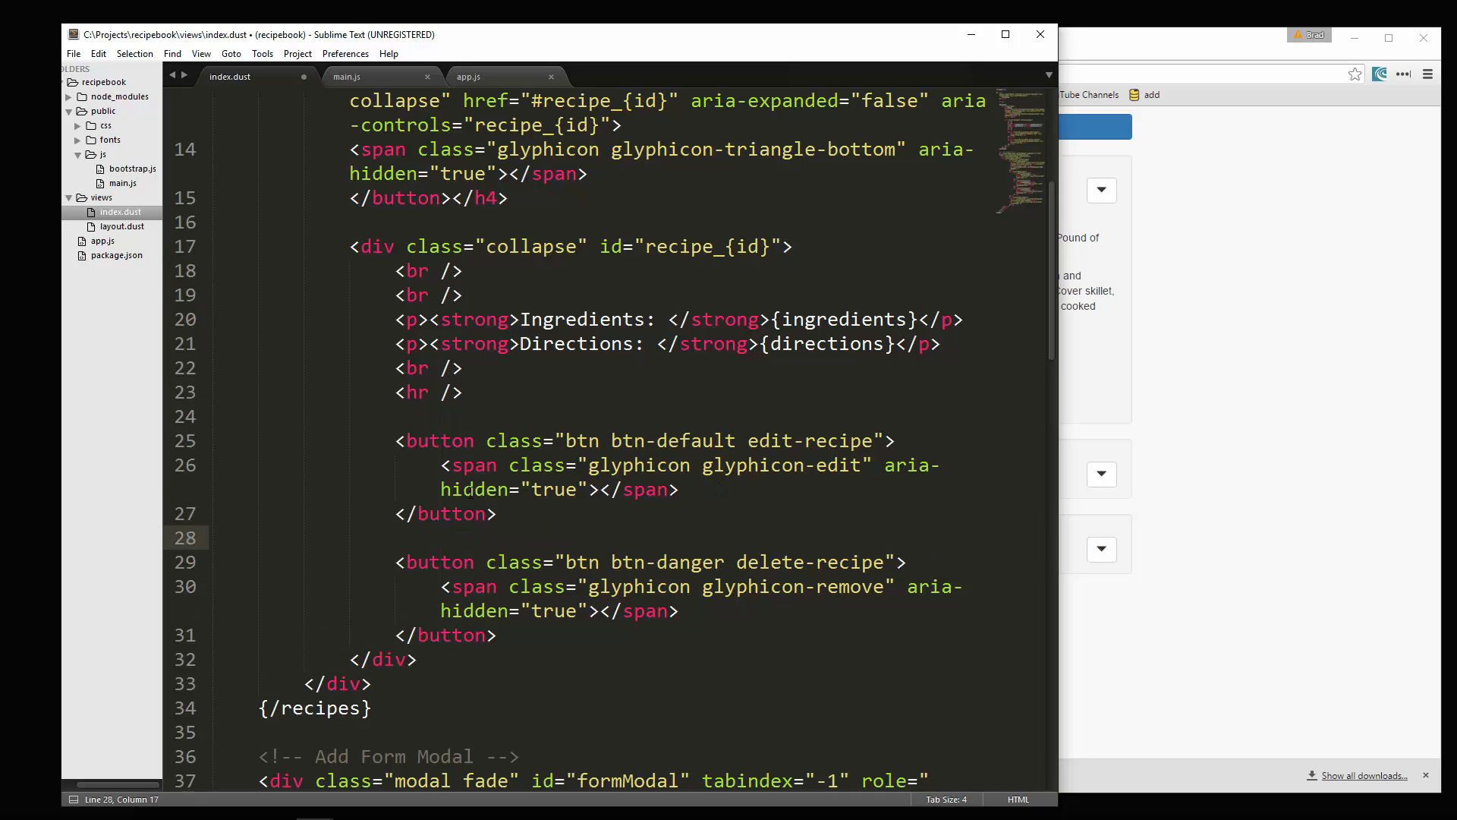
pyautogui.scroll(3)
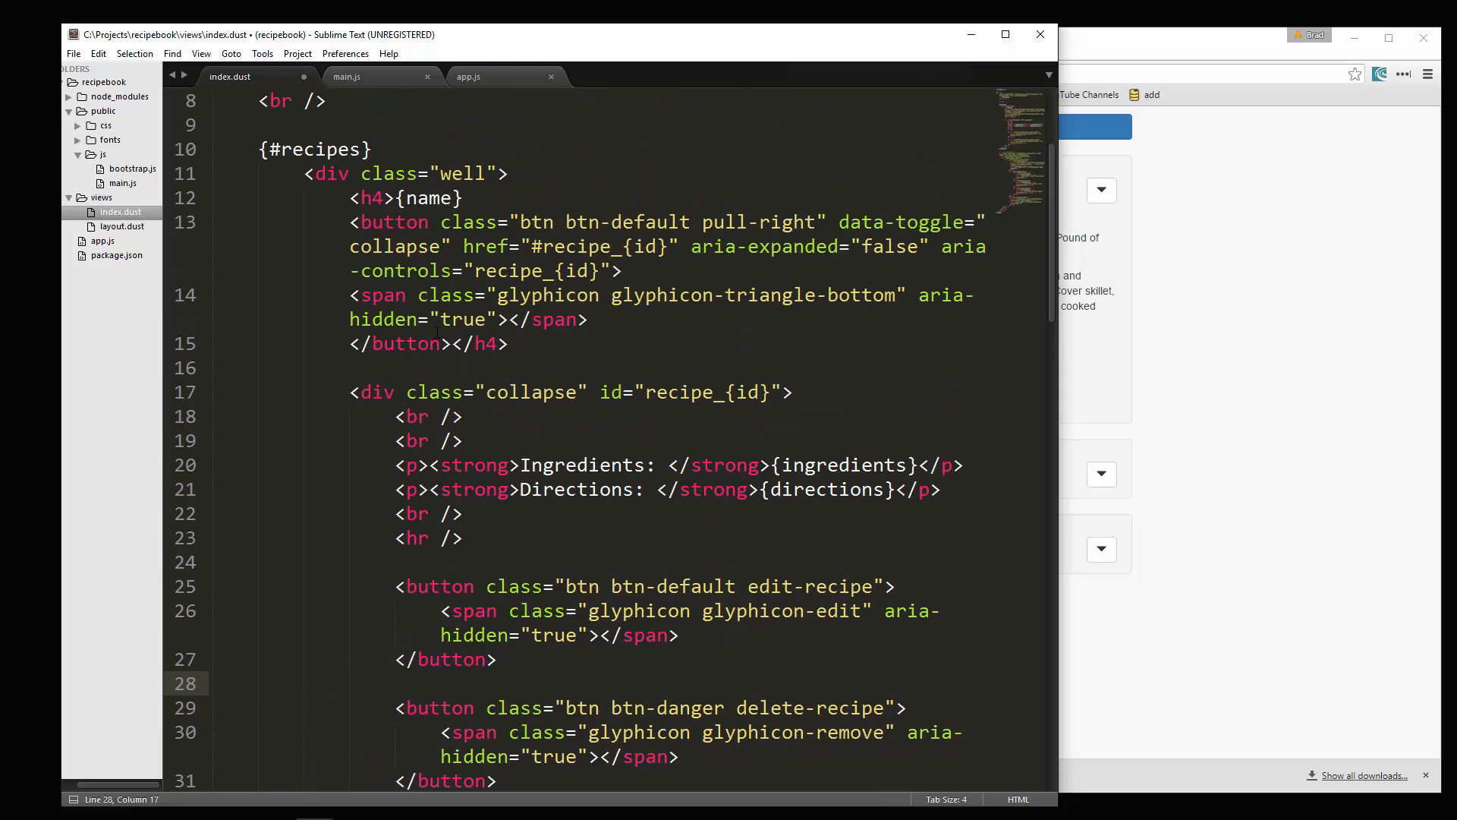
pyautogui.scroll(3)
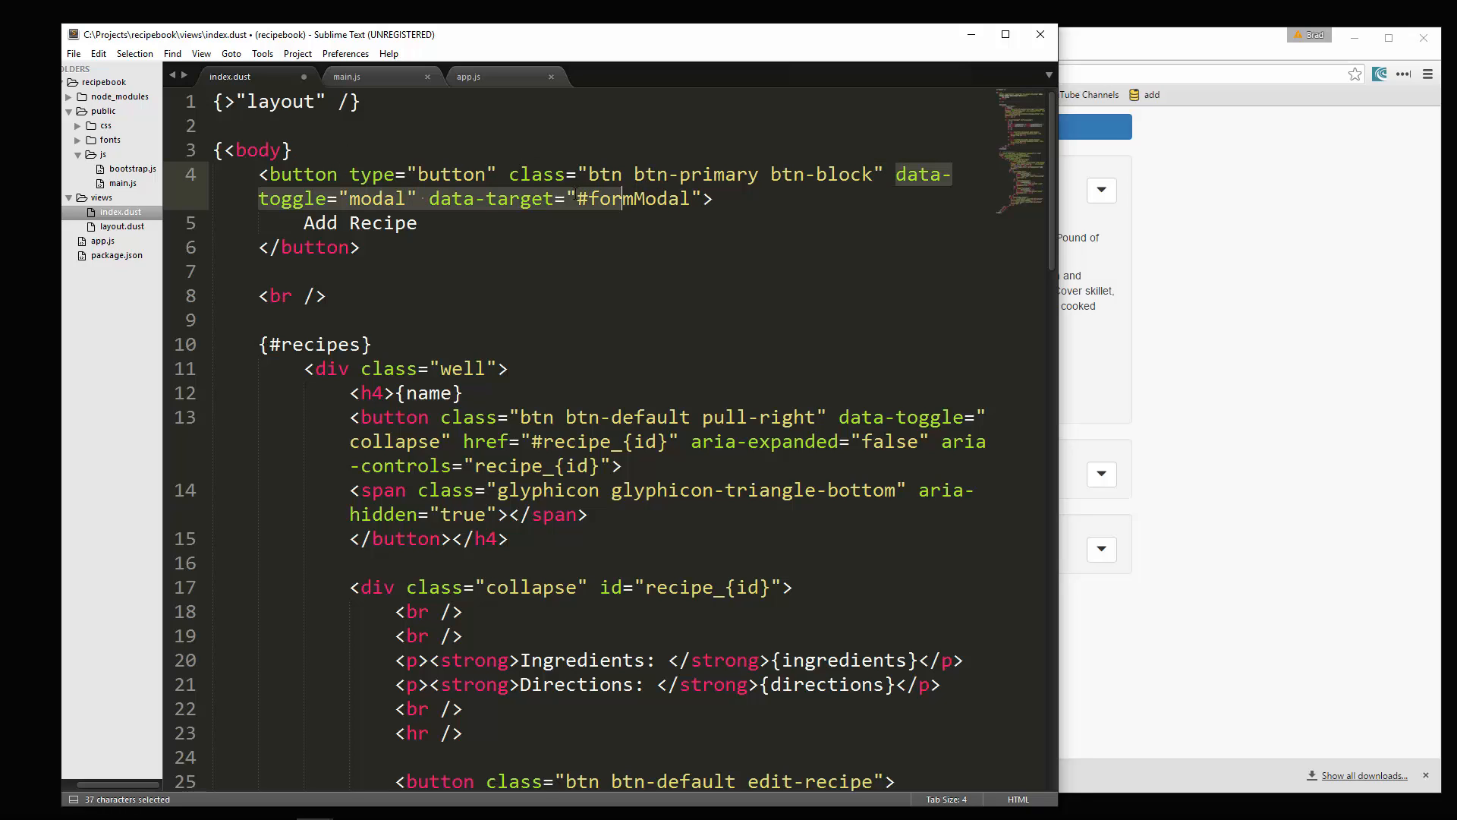
pyautogui.rightClick(692, 201)
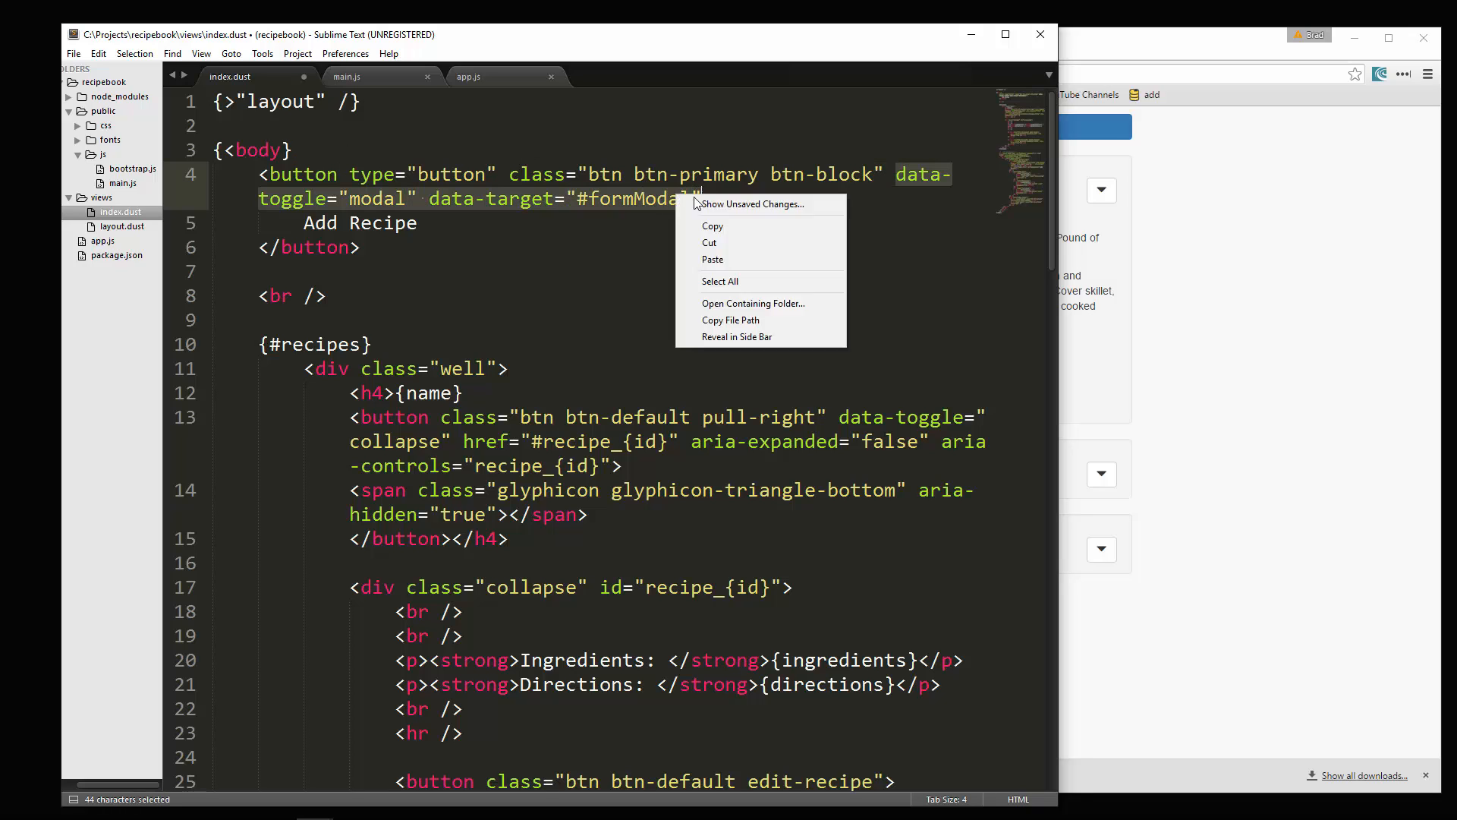
pyautogui.click(712, 226)
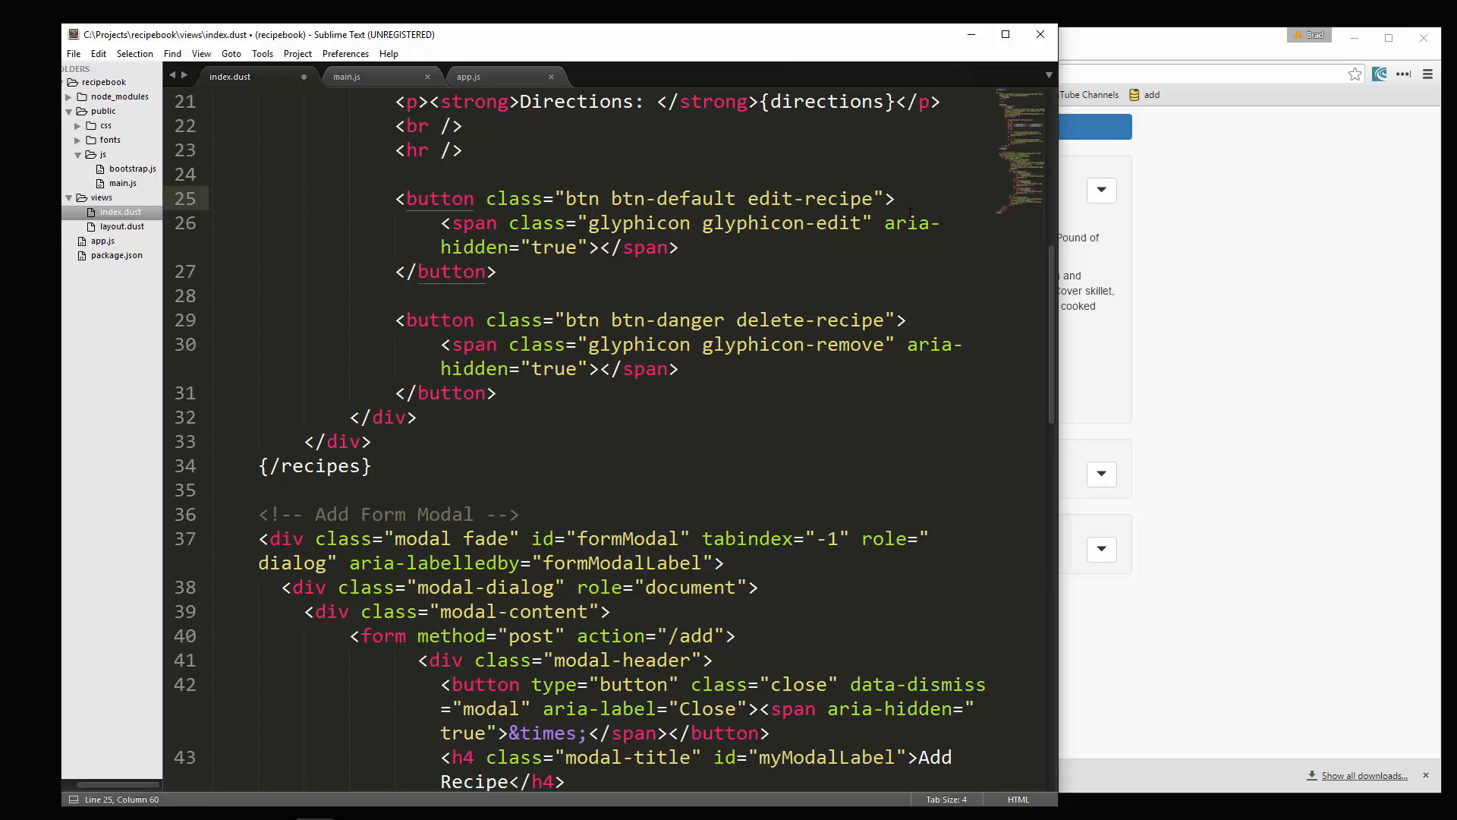
# Step: Give the edit-recipe button data-toggle="modal" and data-target="#editFormModal" on separate lines
pyautogui.press('Enter')
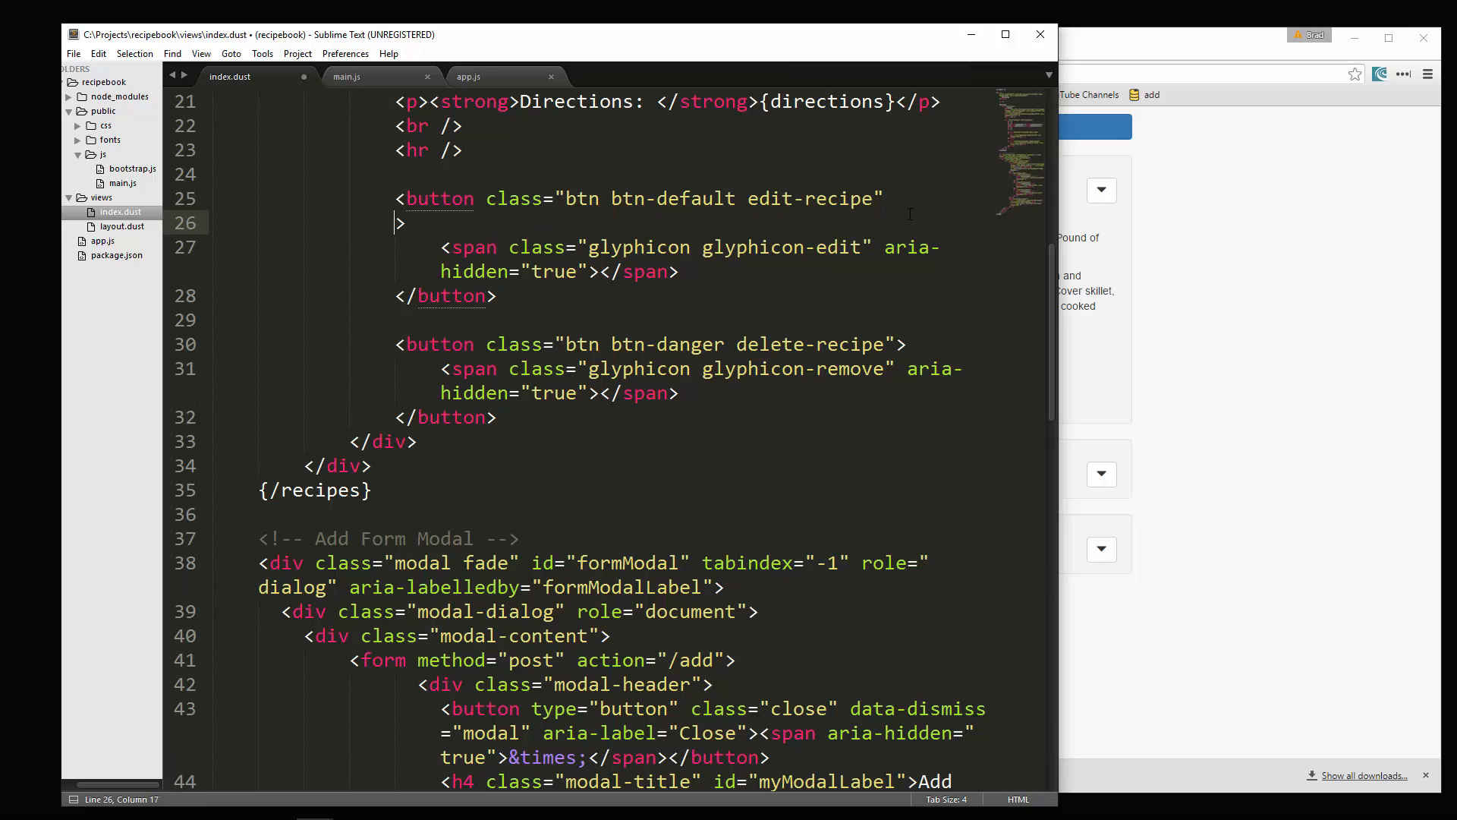
pyautogui.write('data-toggle="modal" data-target="#formModal"')
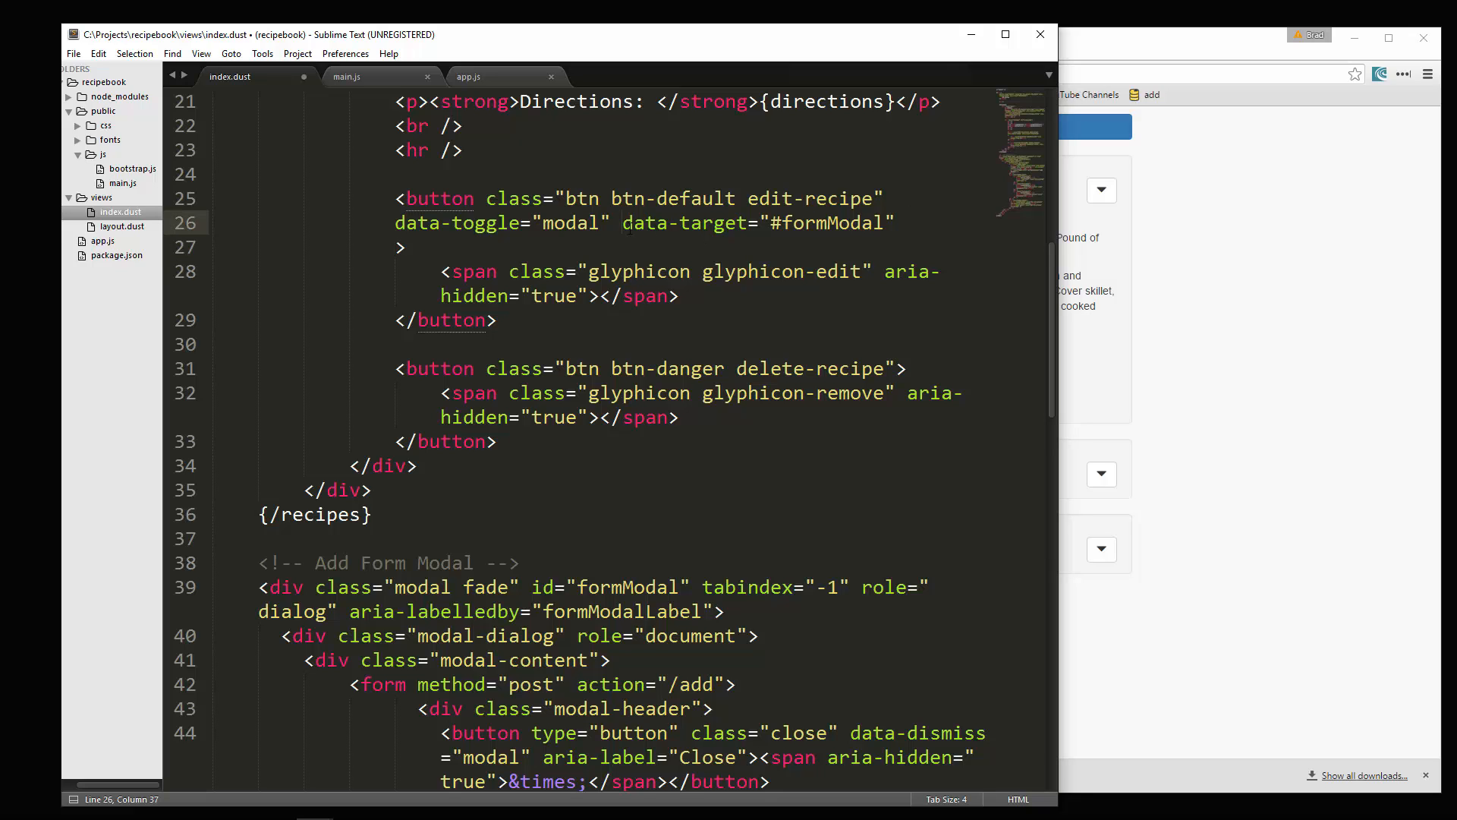
pyautogui.press('enter')
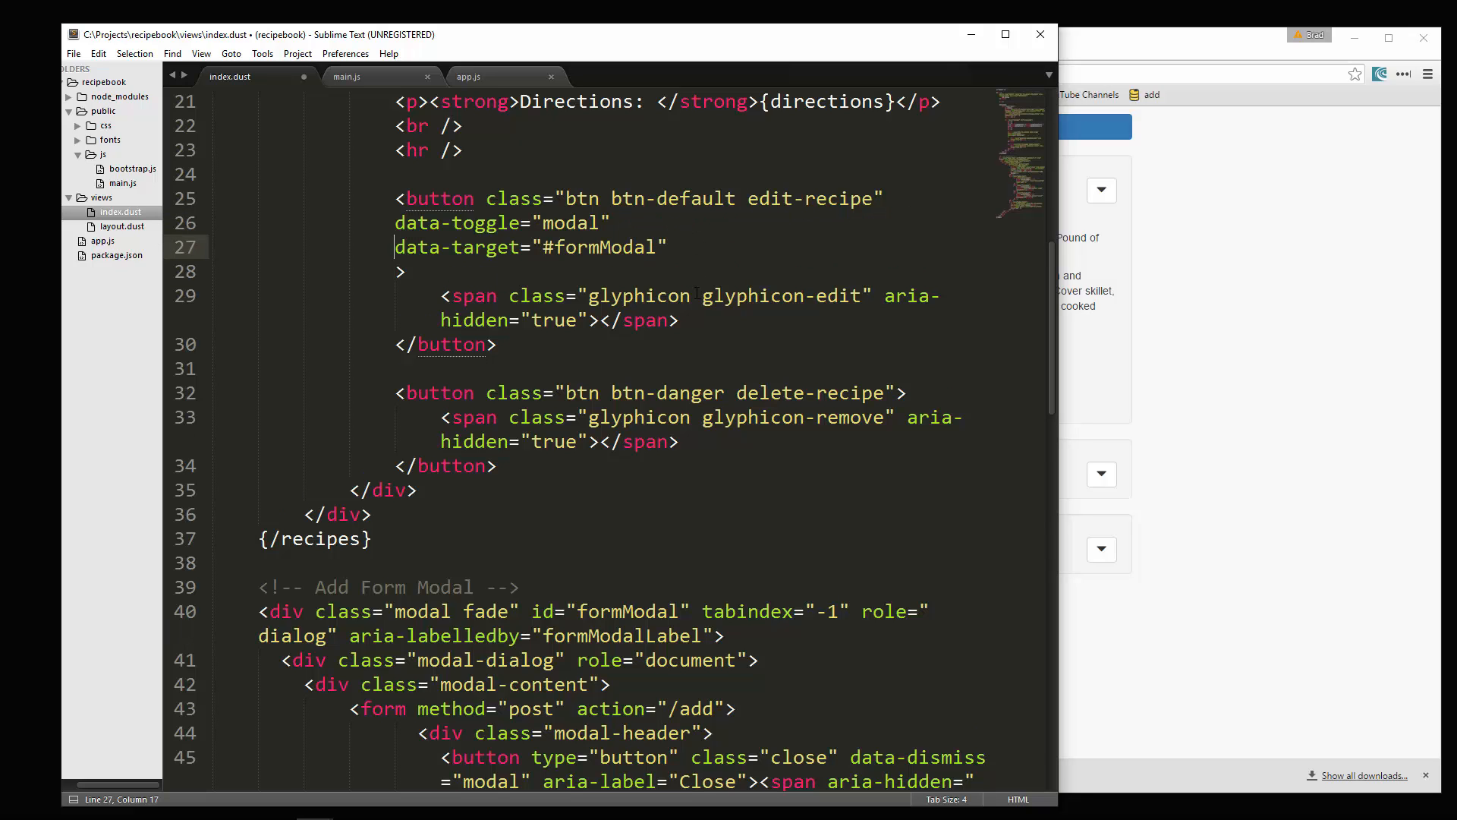
pyautogui.click(452, 221)
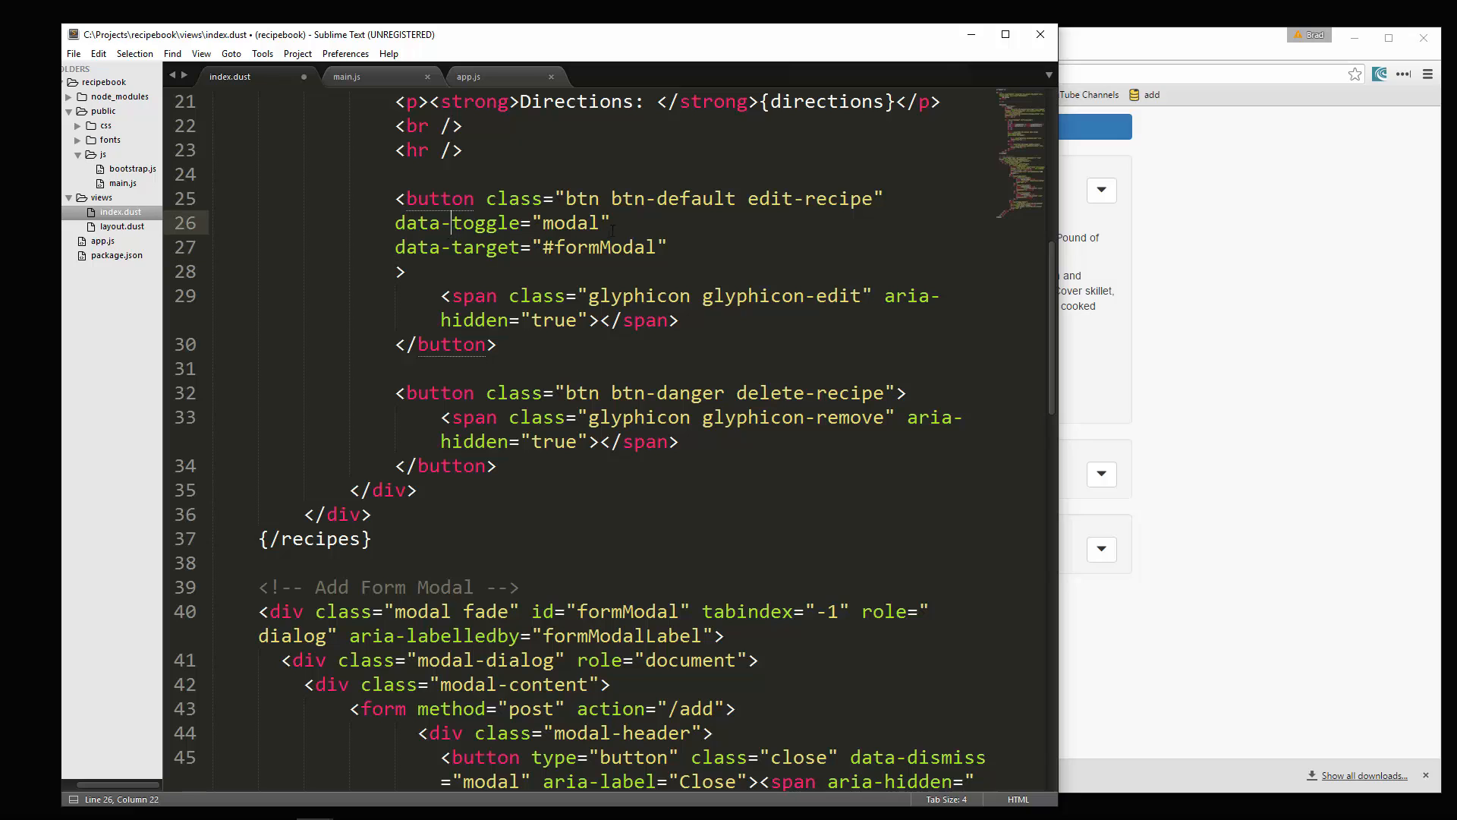
pyautogui.click(581, 247)
pyautogui.write('editF')
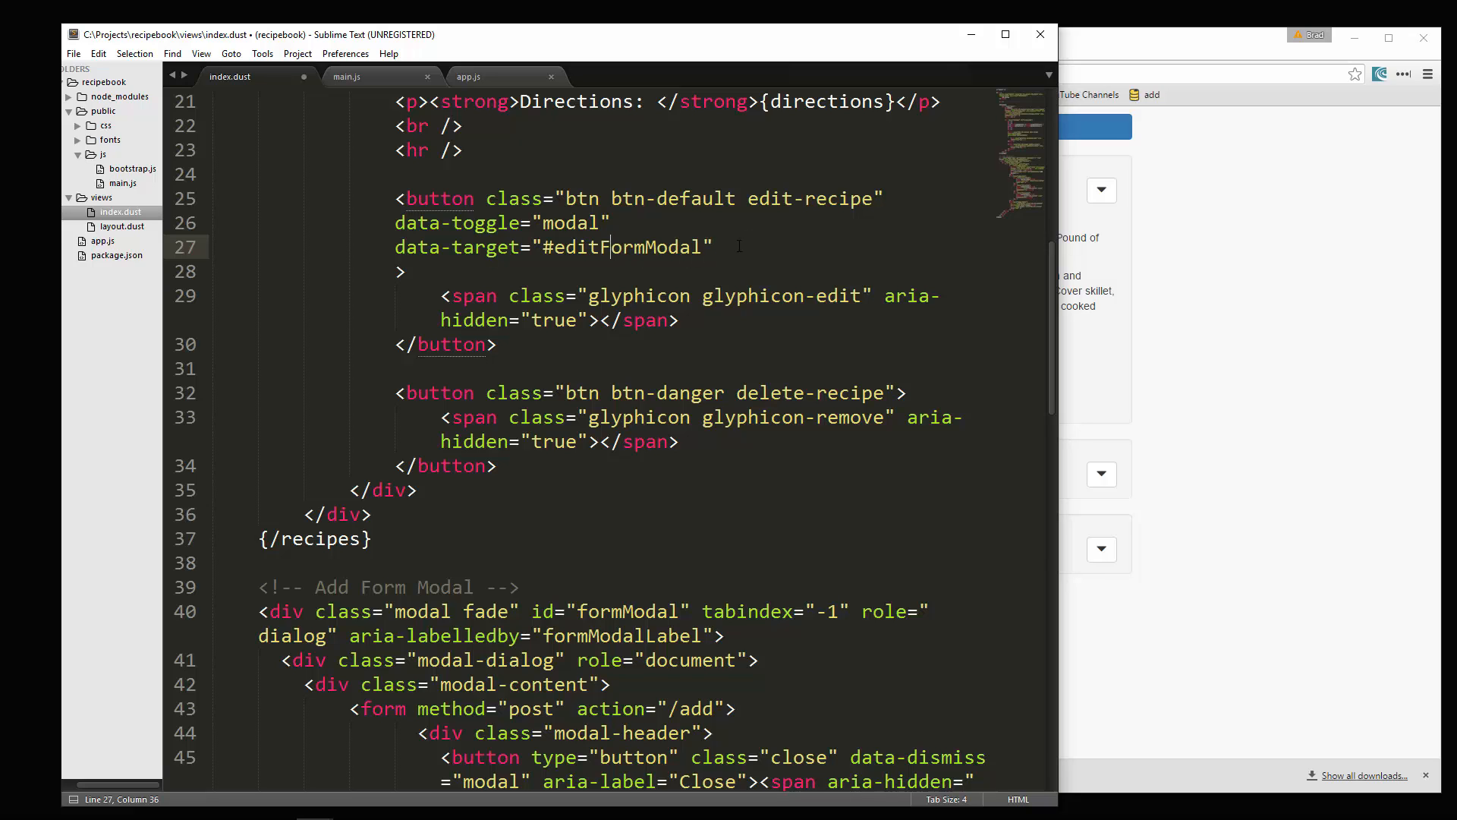
# Step: Add data-id="{id}" and data-name="{name}" attributes to the edit-recipe button
pyautogui.write('d')
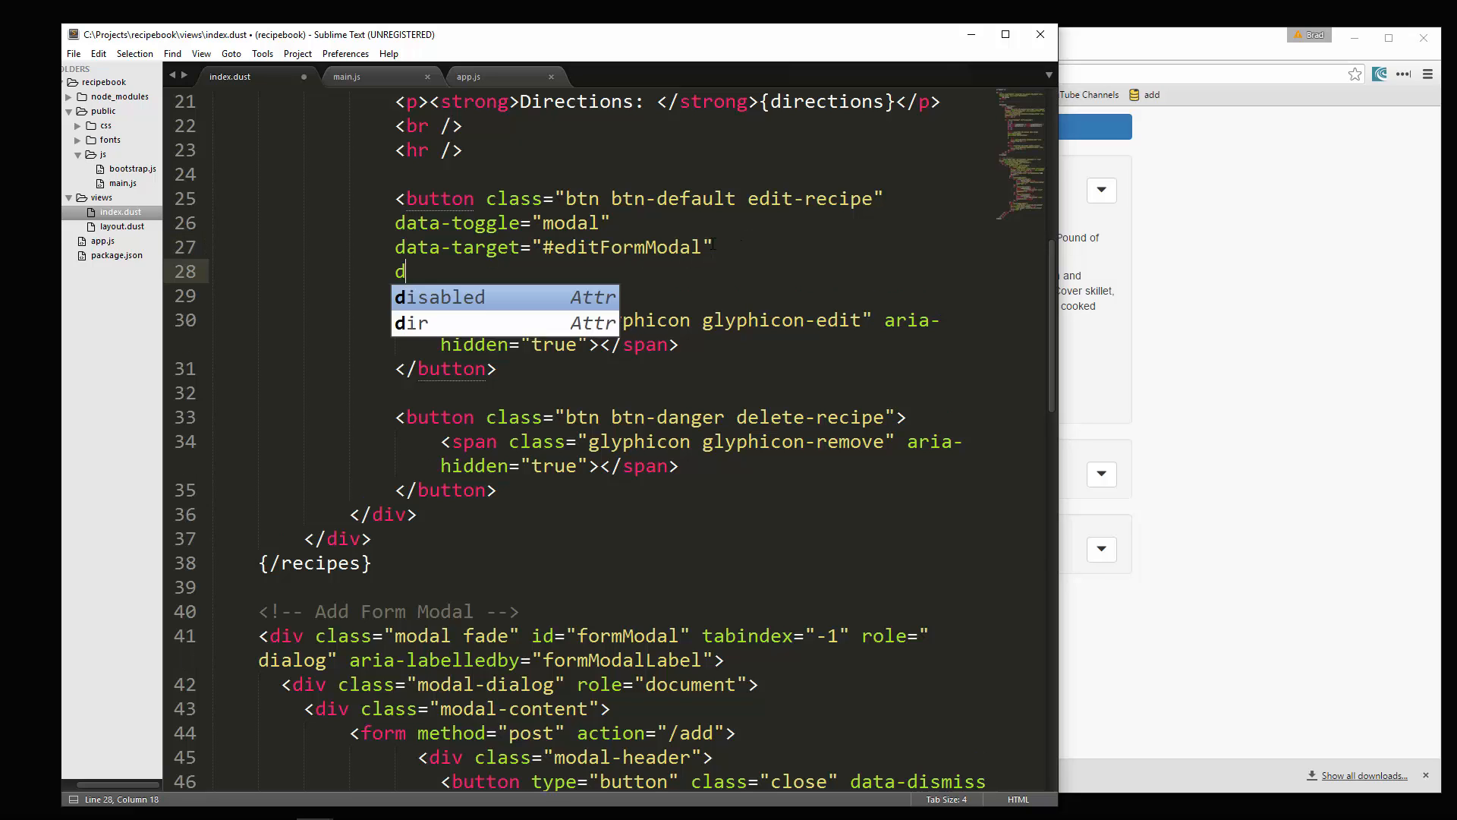
pyautogui.write('ata-id')
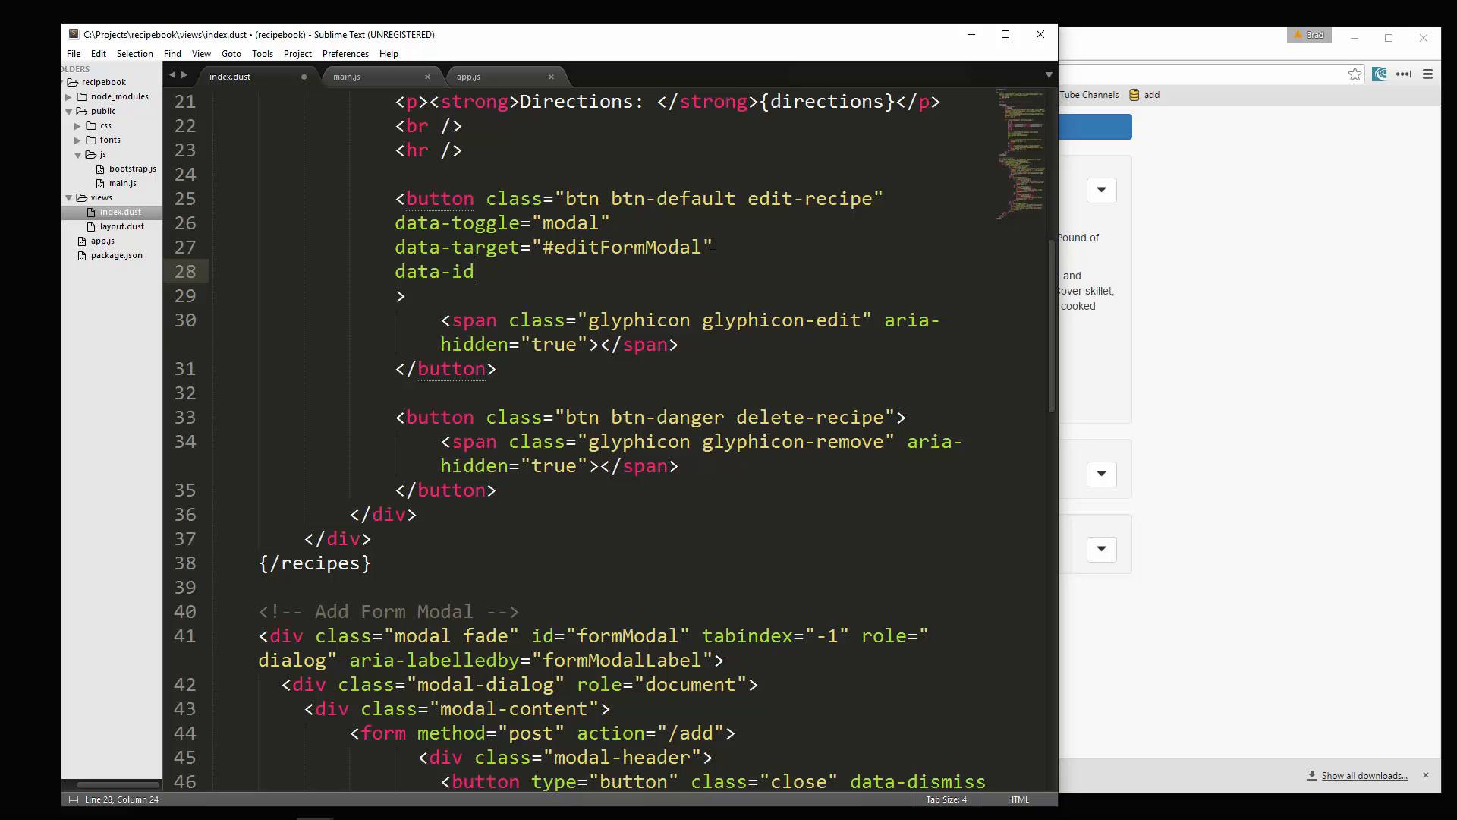
pyautogui.write('={}')
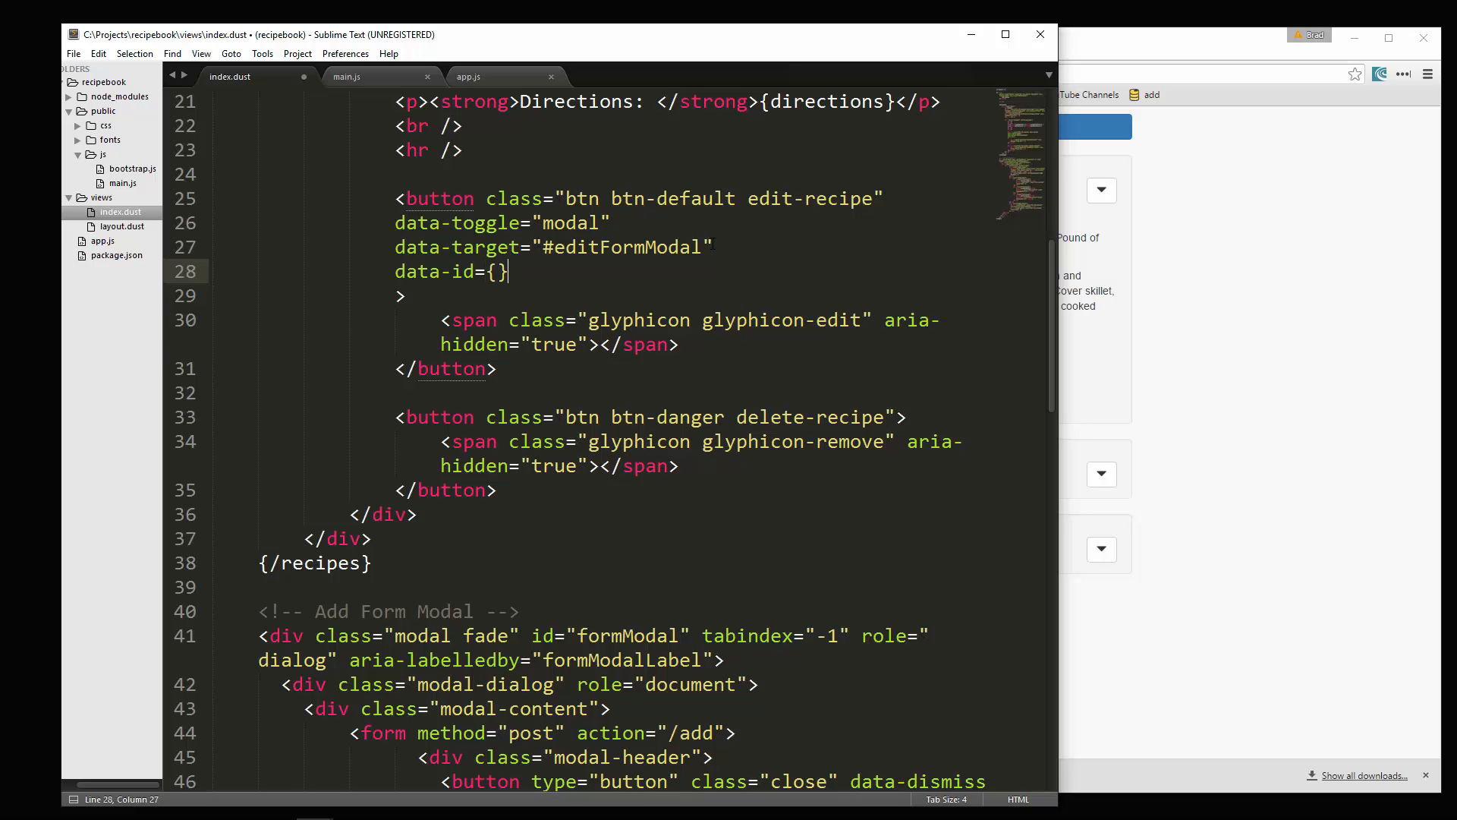
pyautogui.press('Backspace')
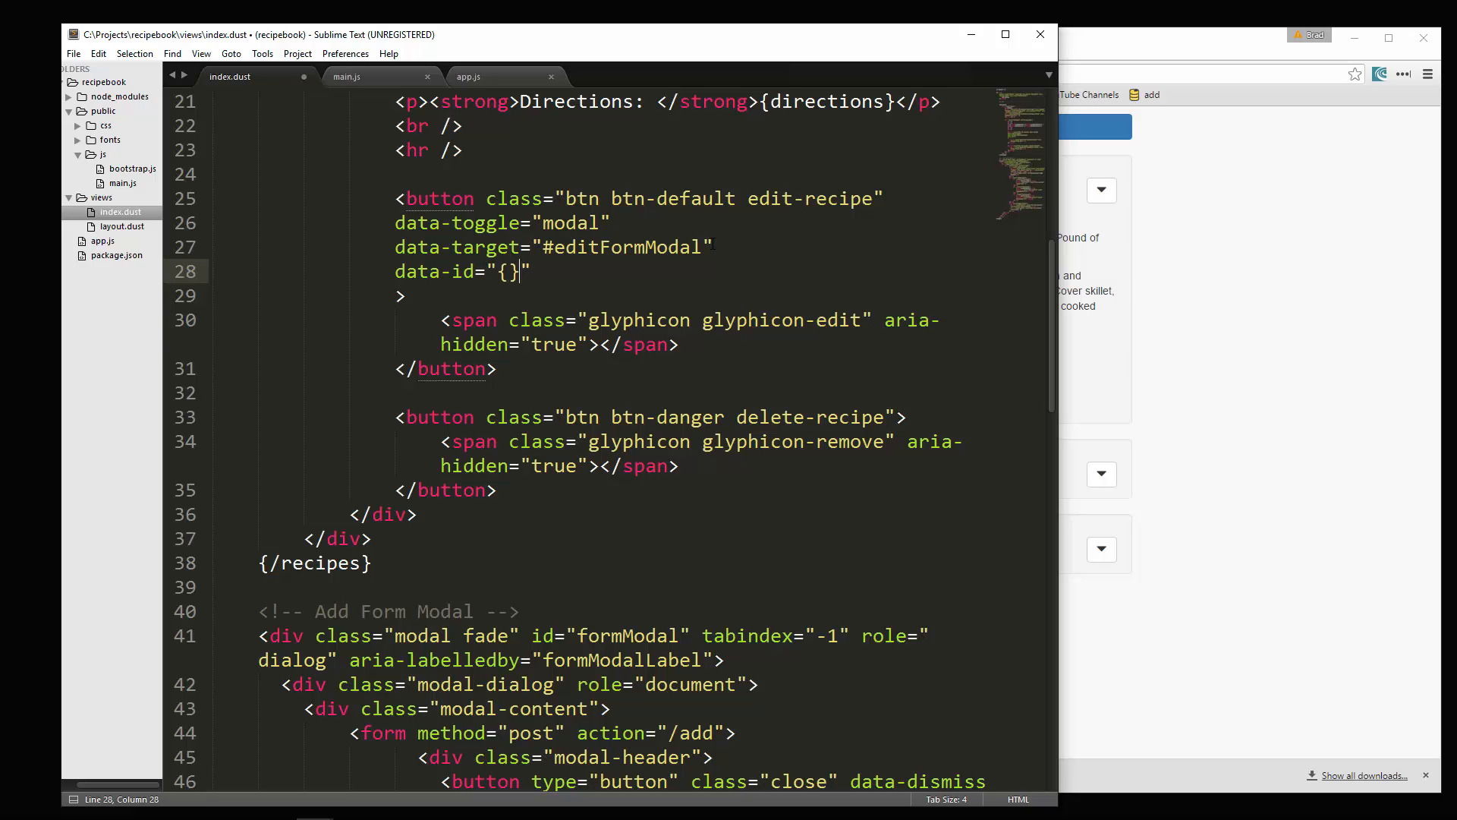
pyautogui.write('id')
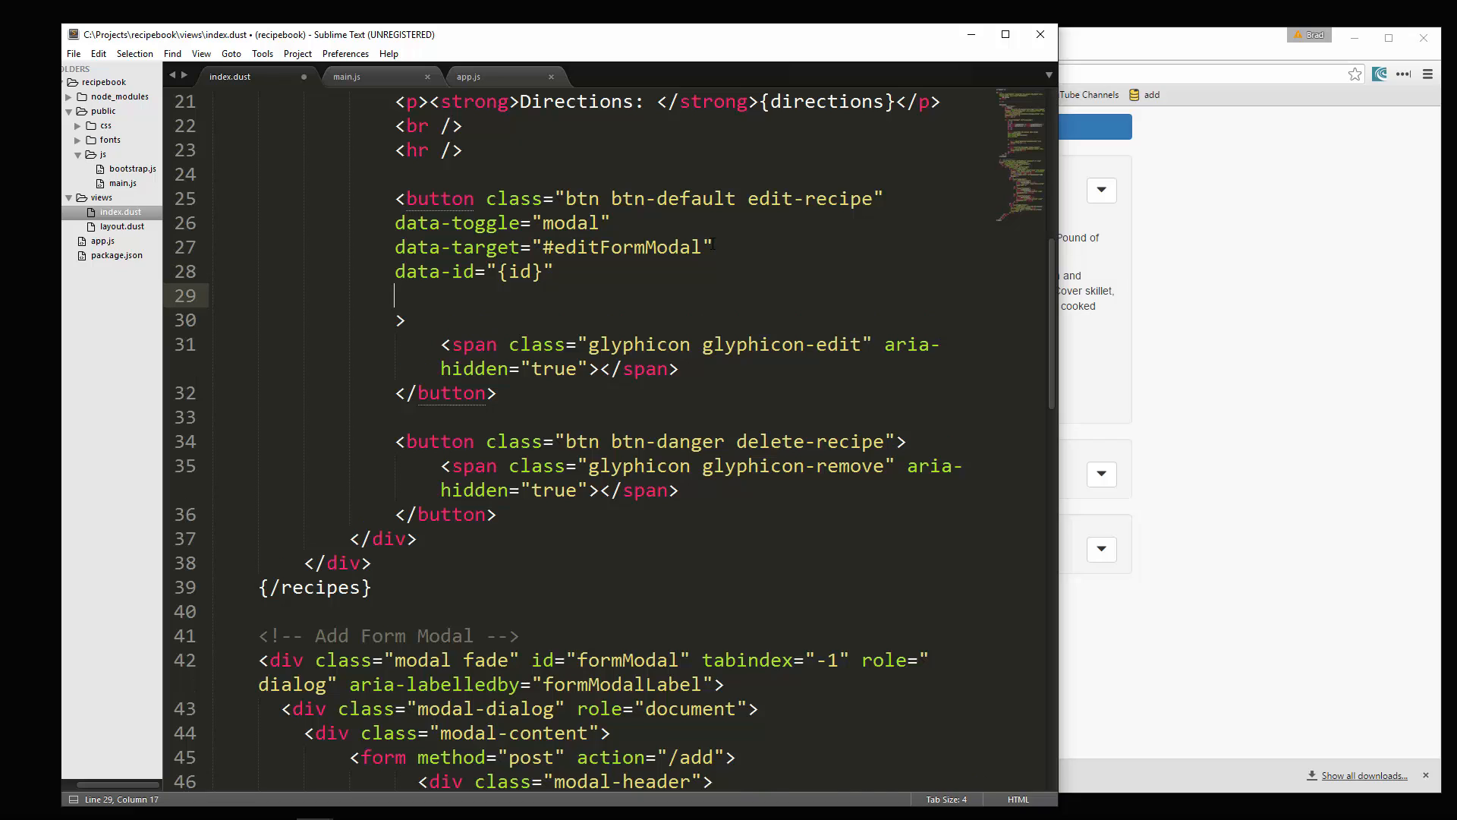
pyautogui.write('data-nam')
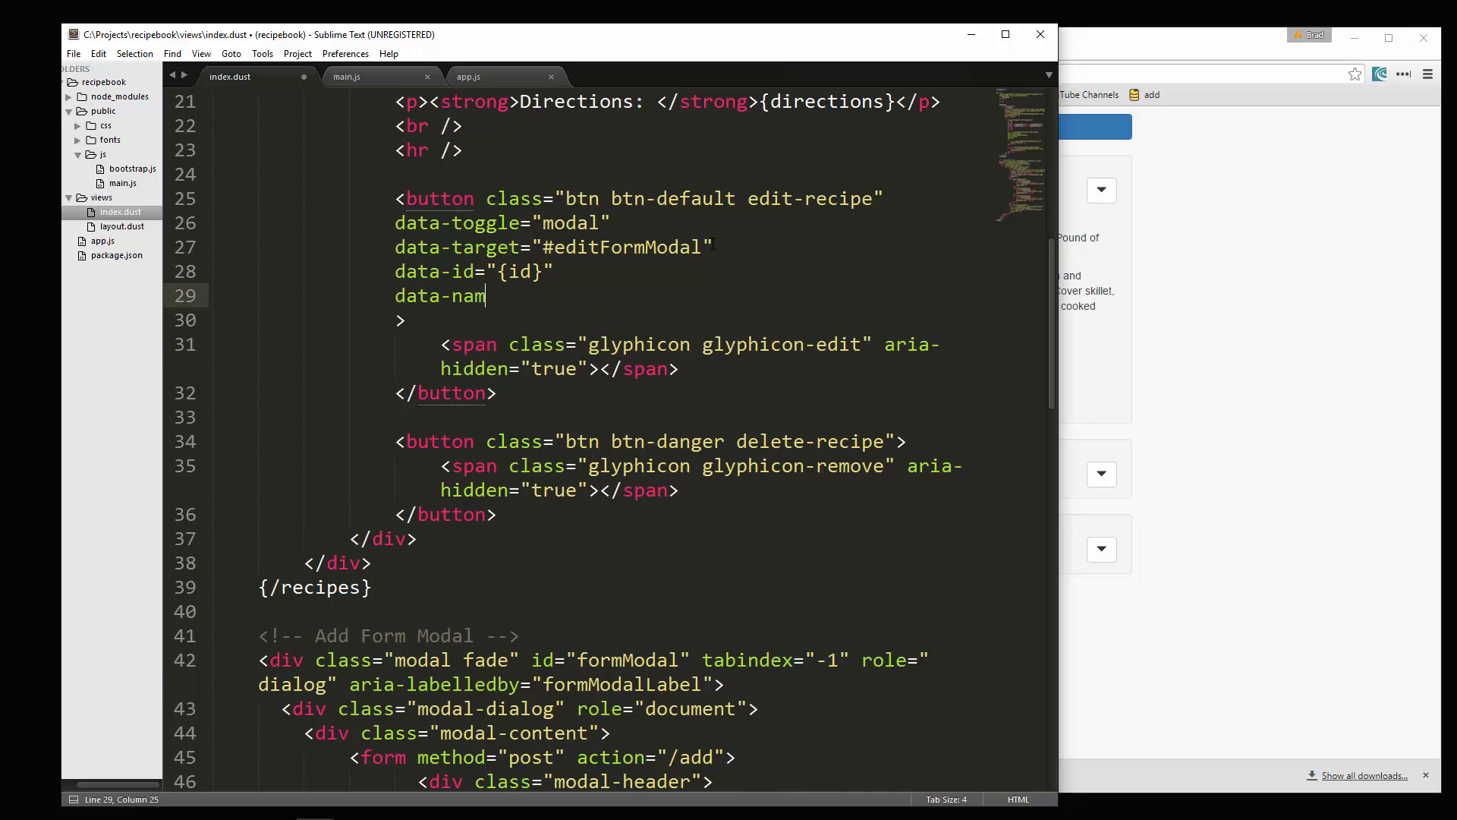
pyautogui.write('e=""')
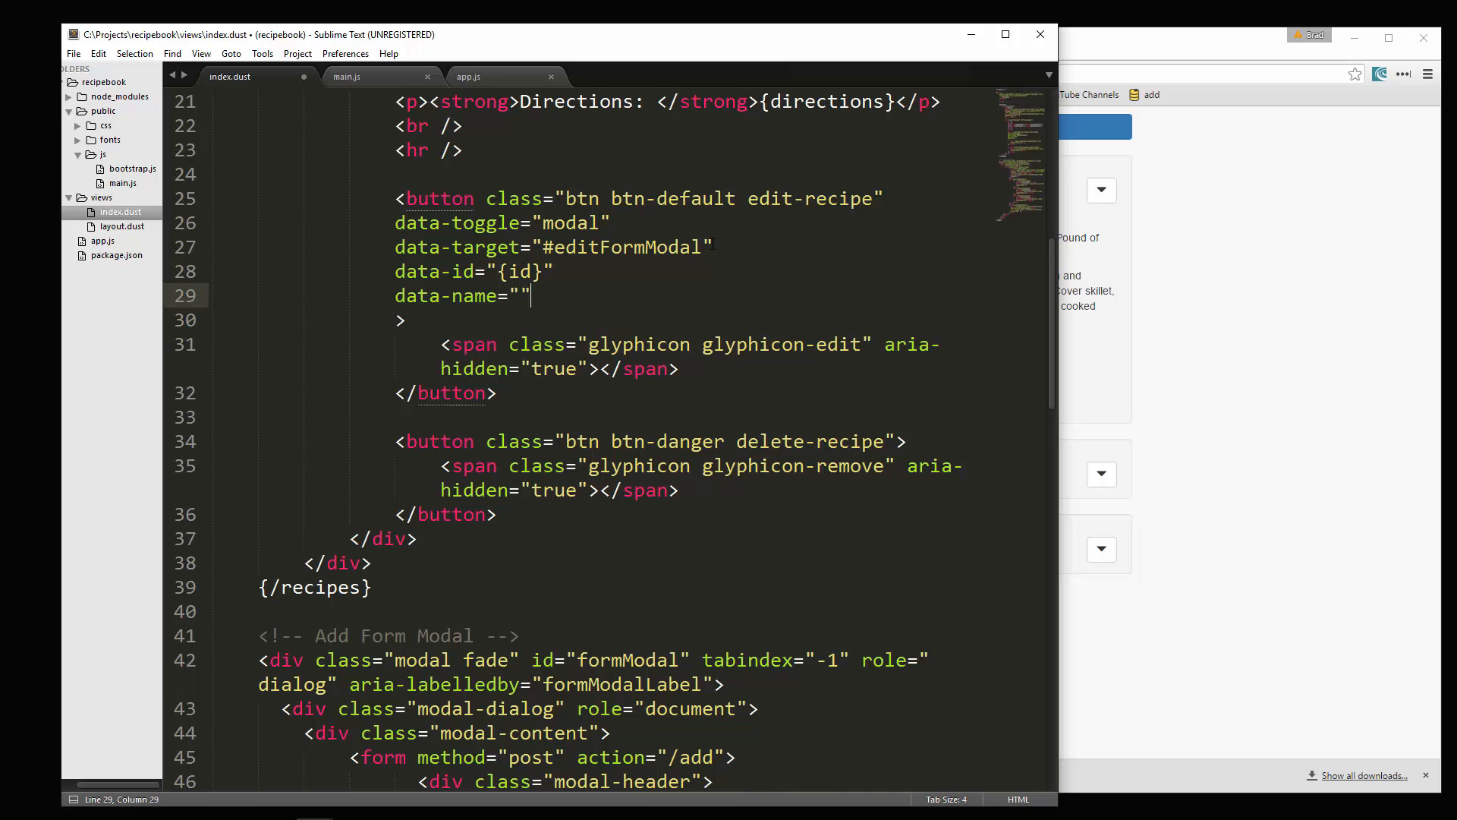
pyautogui.write('{name}')
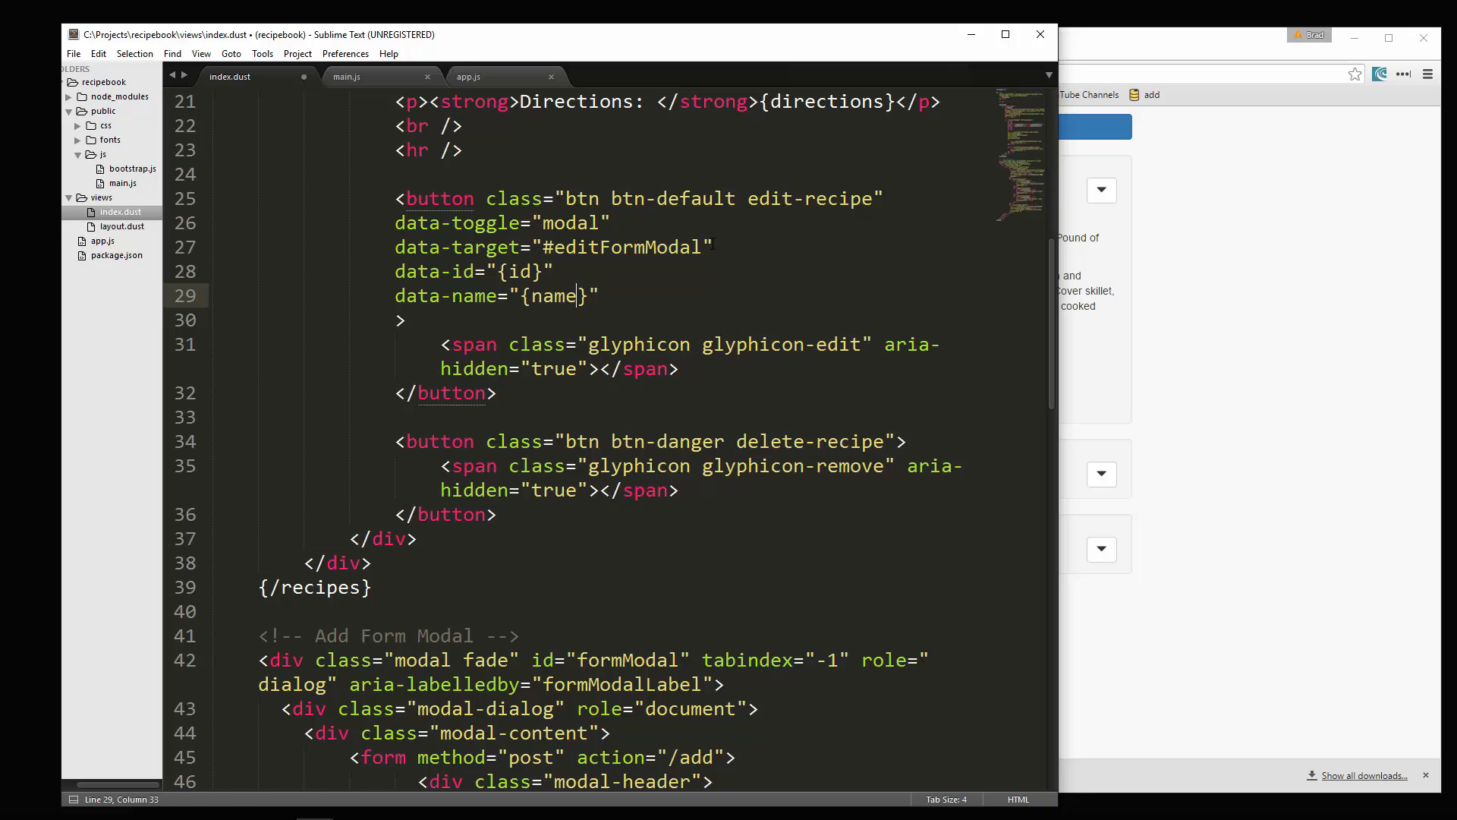
# Step: Add data-ingredients="{ingredients}" and data-directions="{directions}" attributes, then save index.dust
pyautogui.write('d')
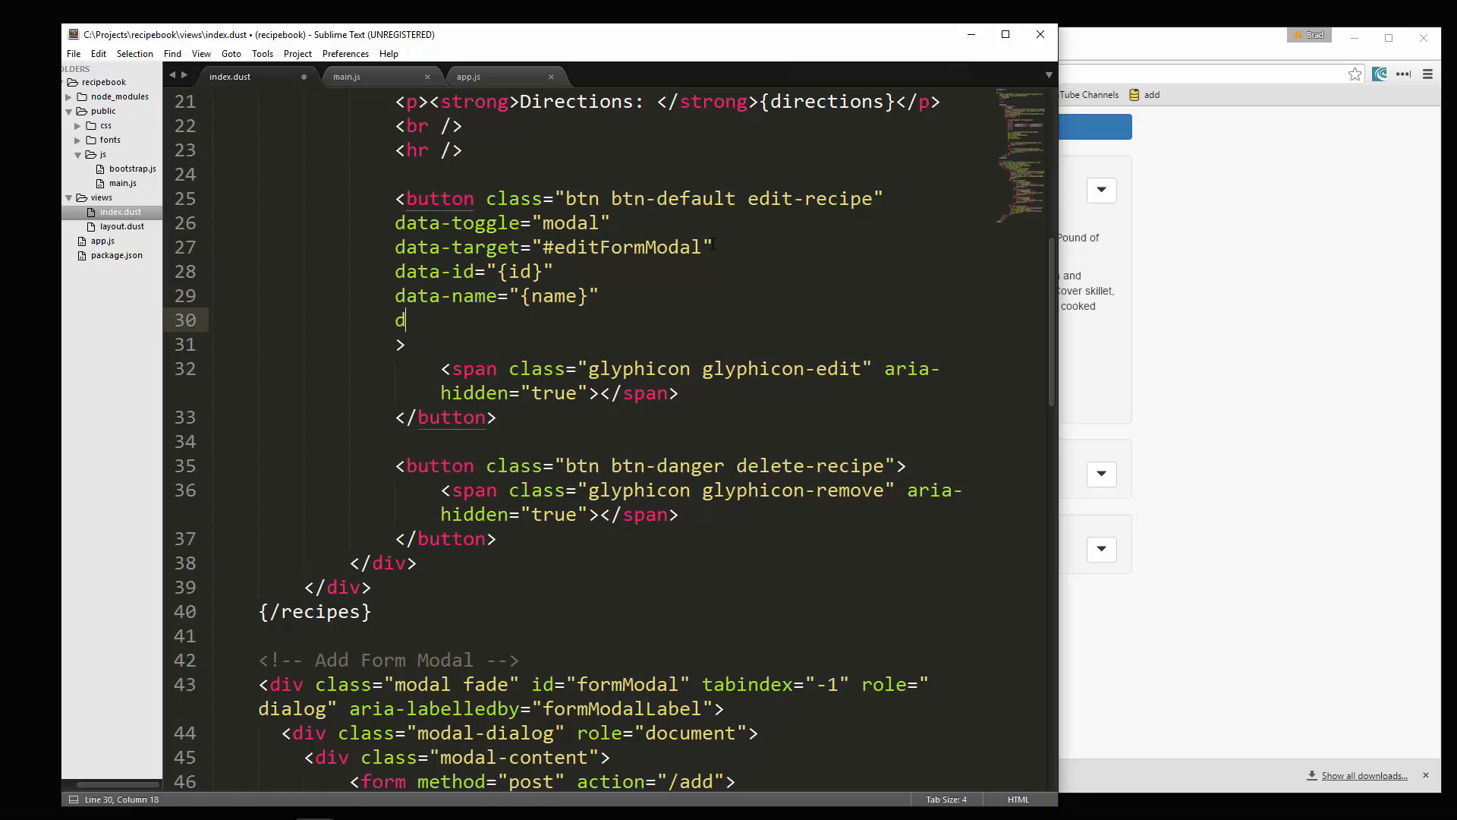
pyautogui.write('ata-ing')
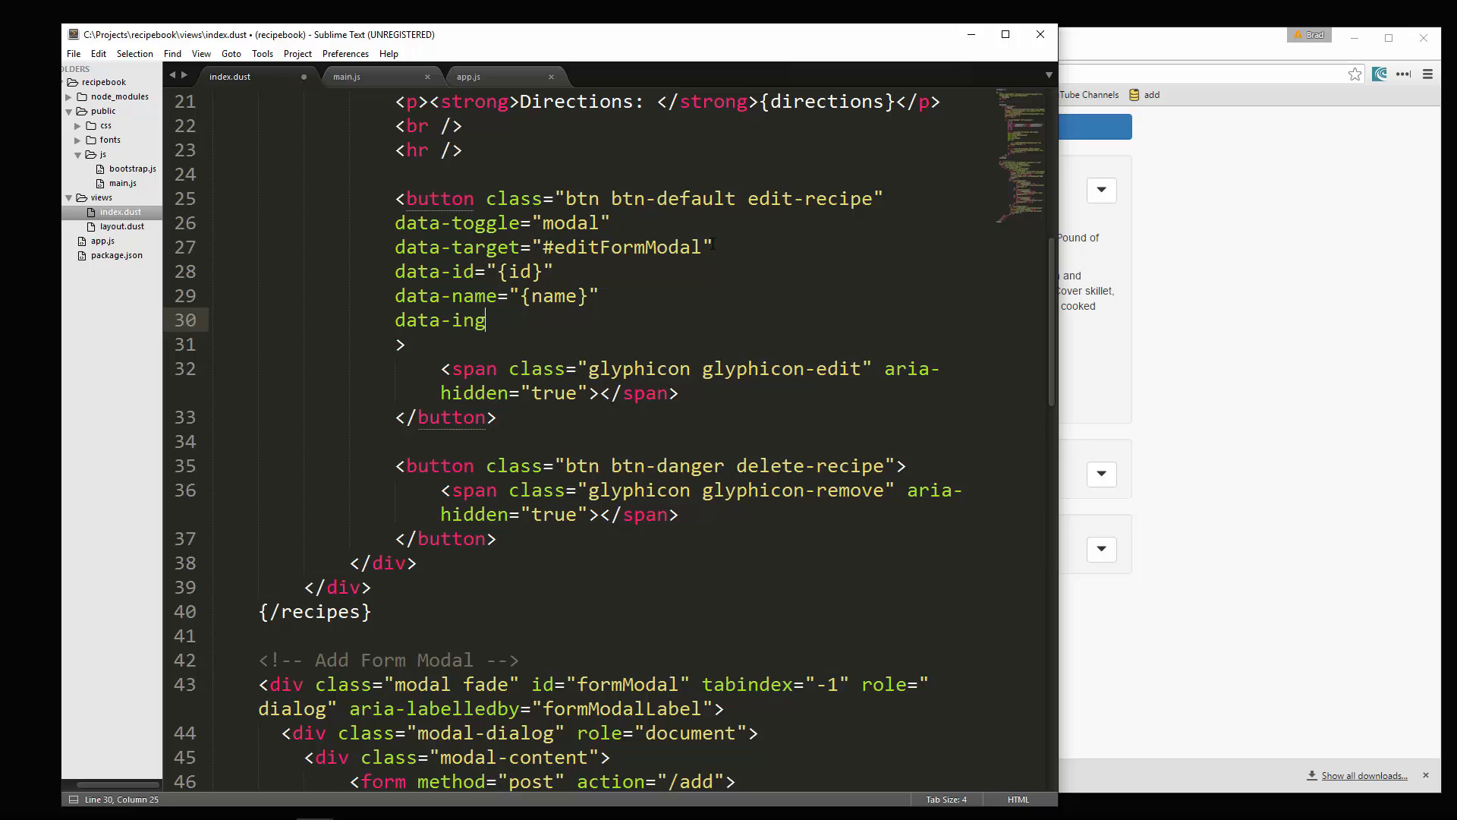
pyautogui.write('redients')
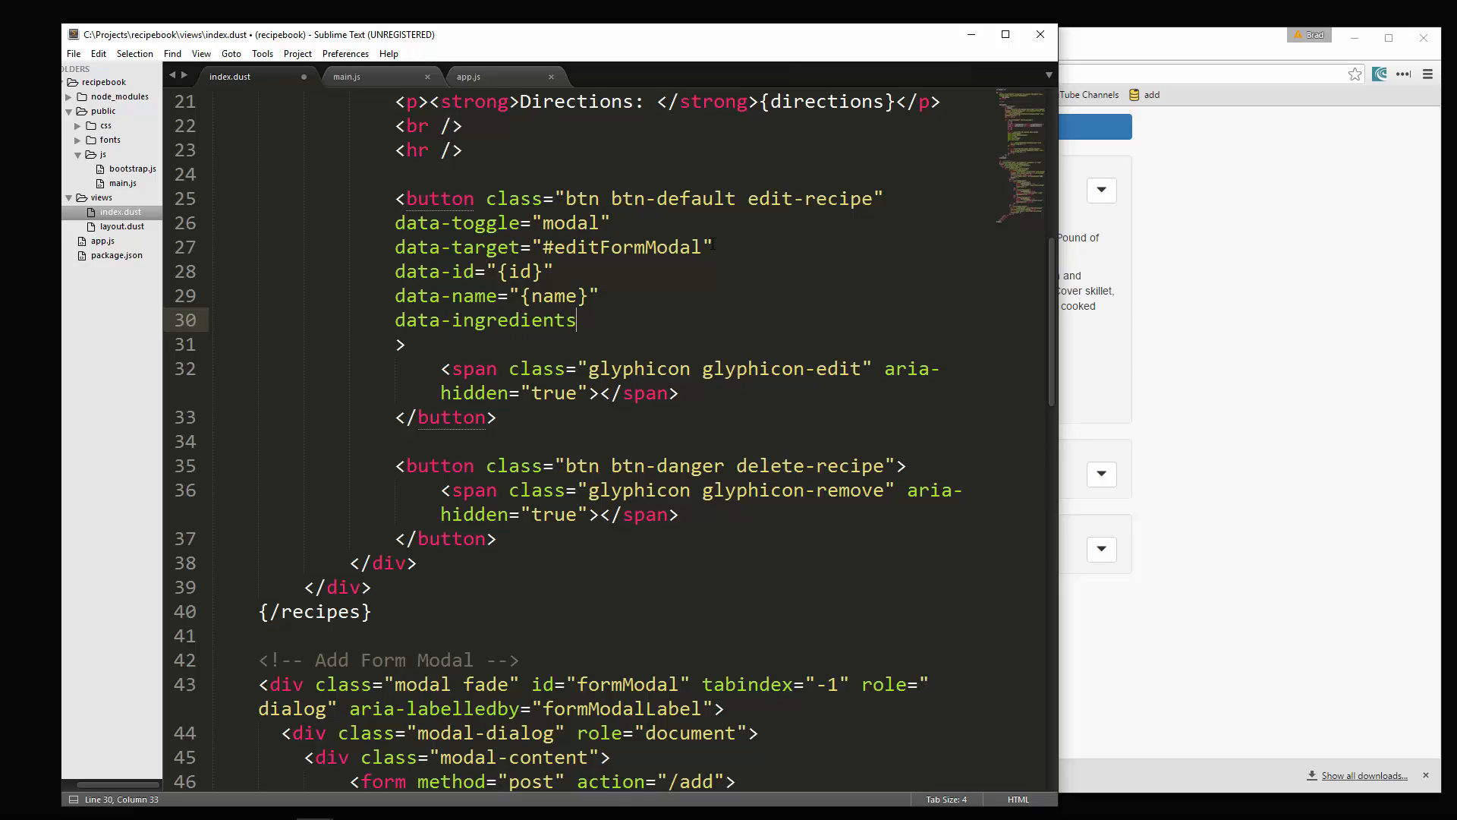
pyautogui.write('="{P}"')
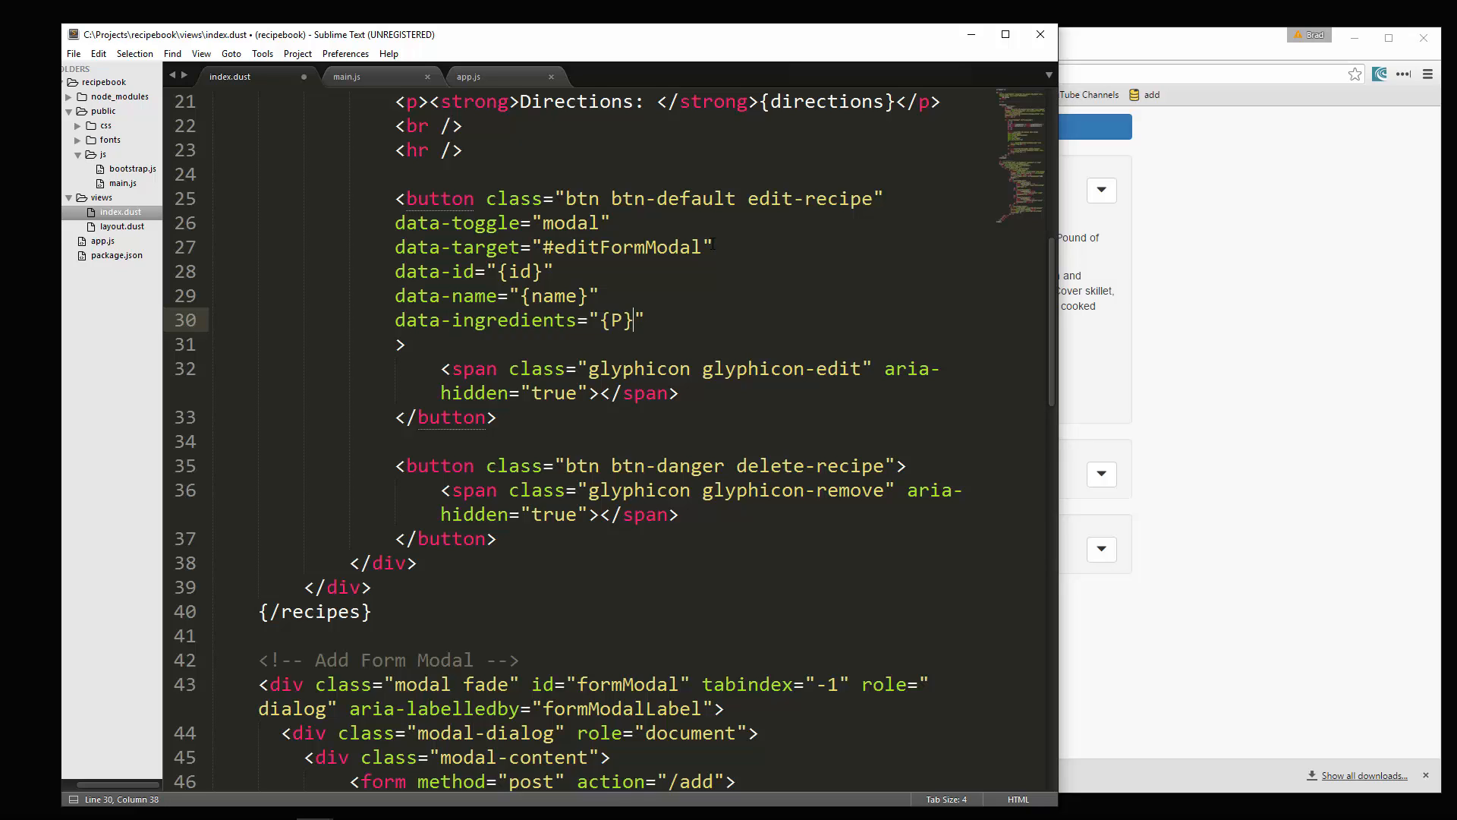
pyautogui.press('Backspace')
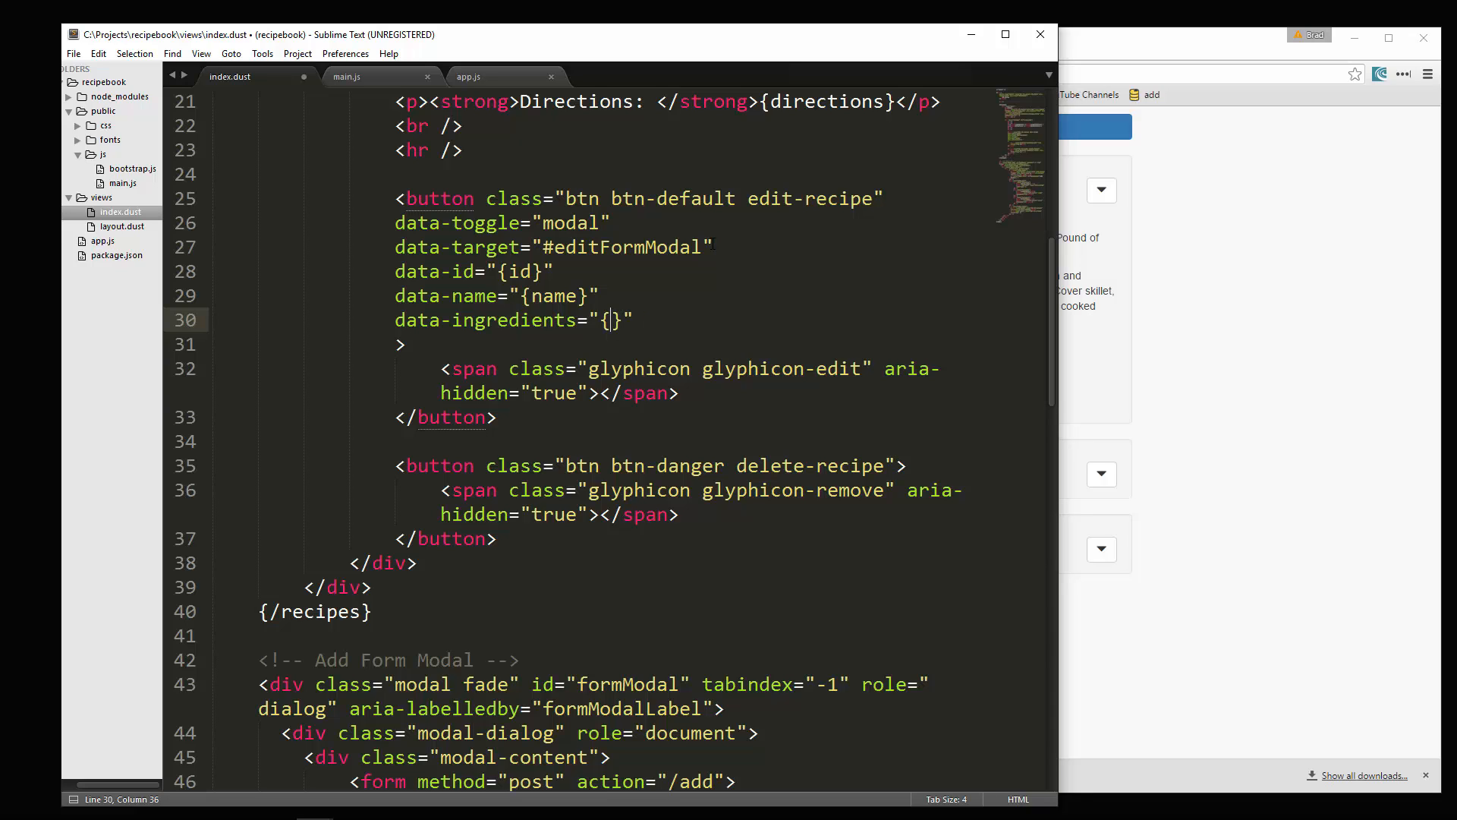
pyautogui.write('ingredi')
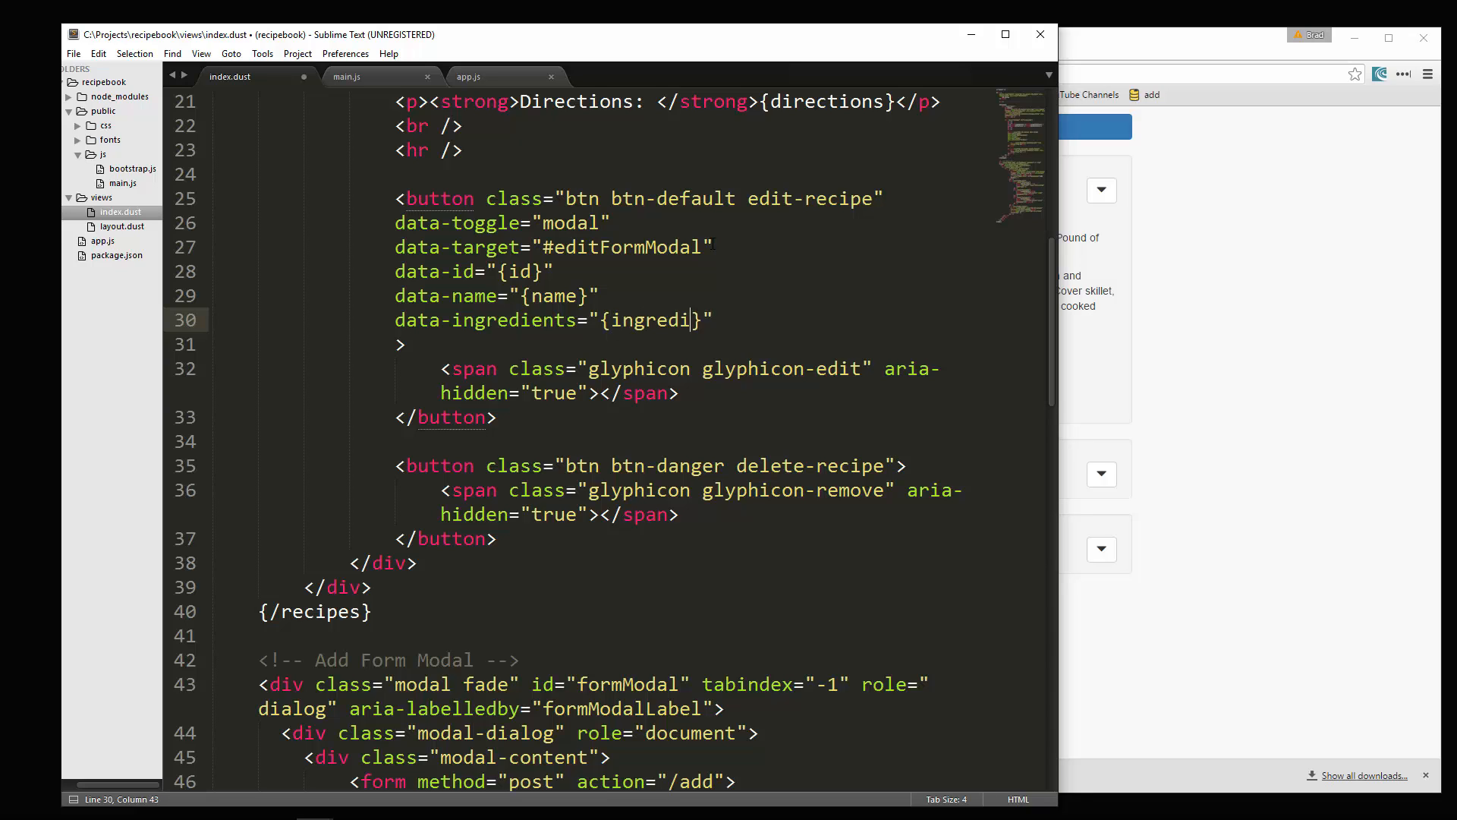
pyautogui.write('ents')
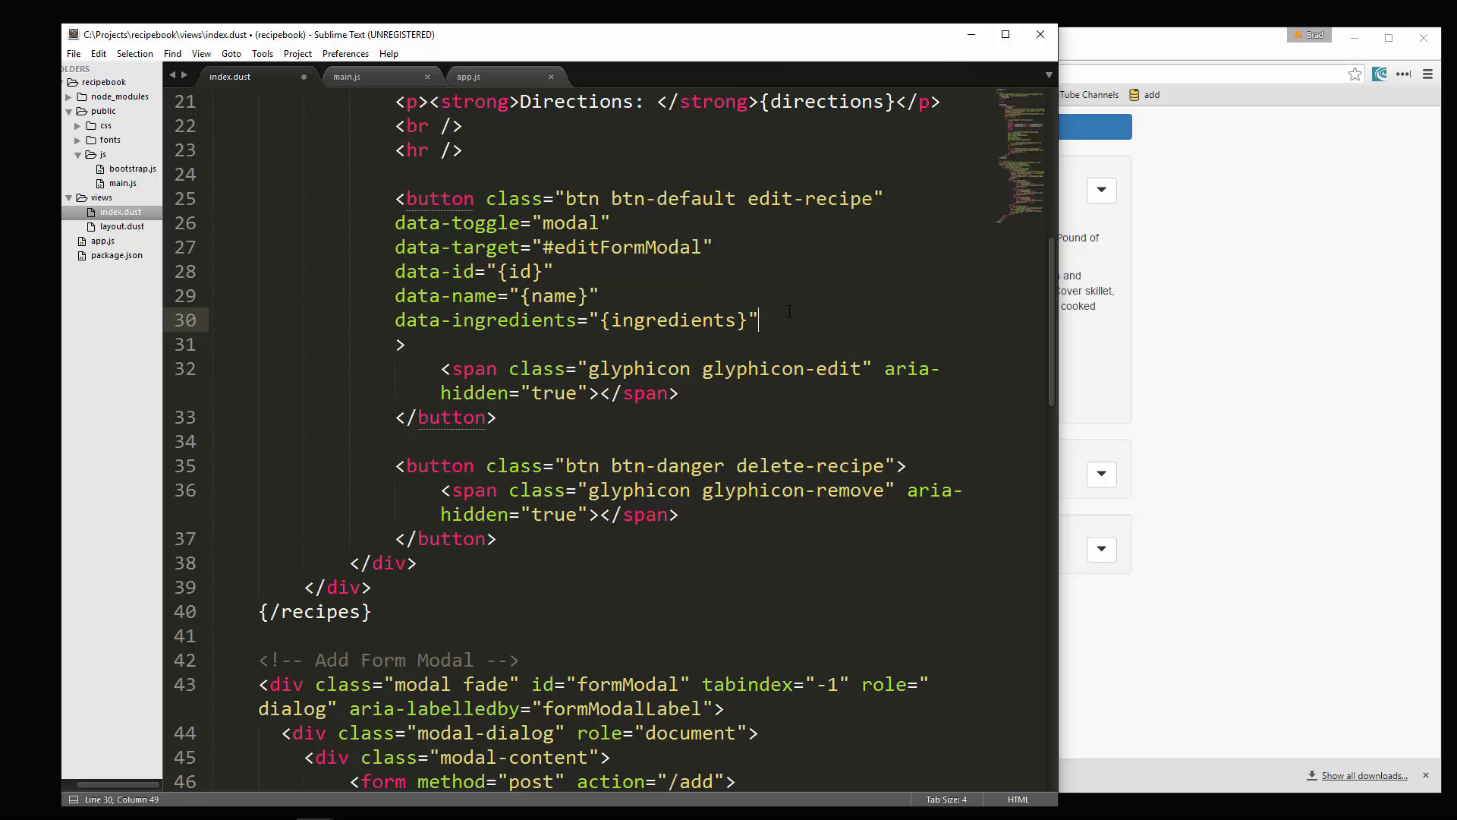
pyautogui.write('data-directi')
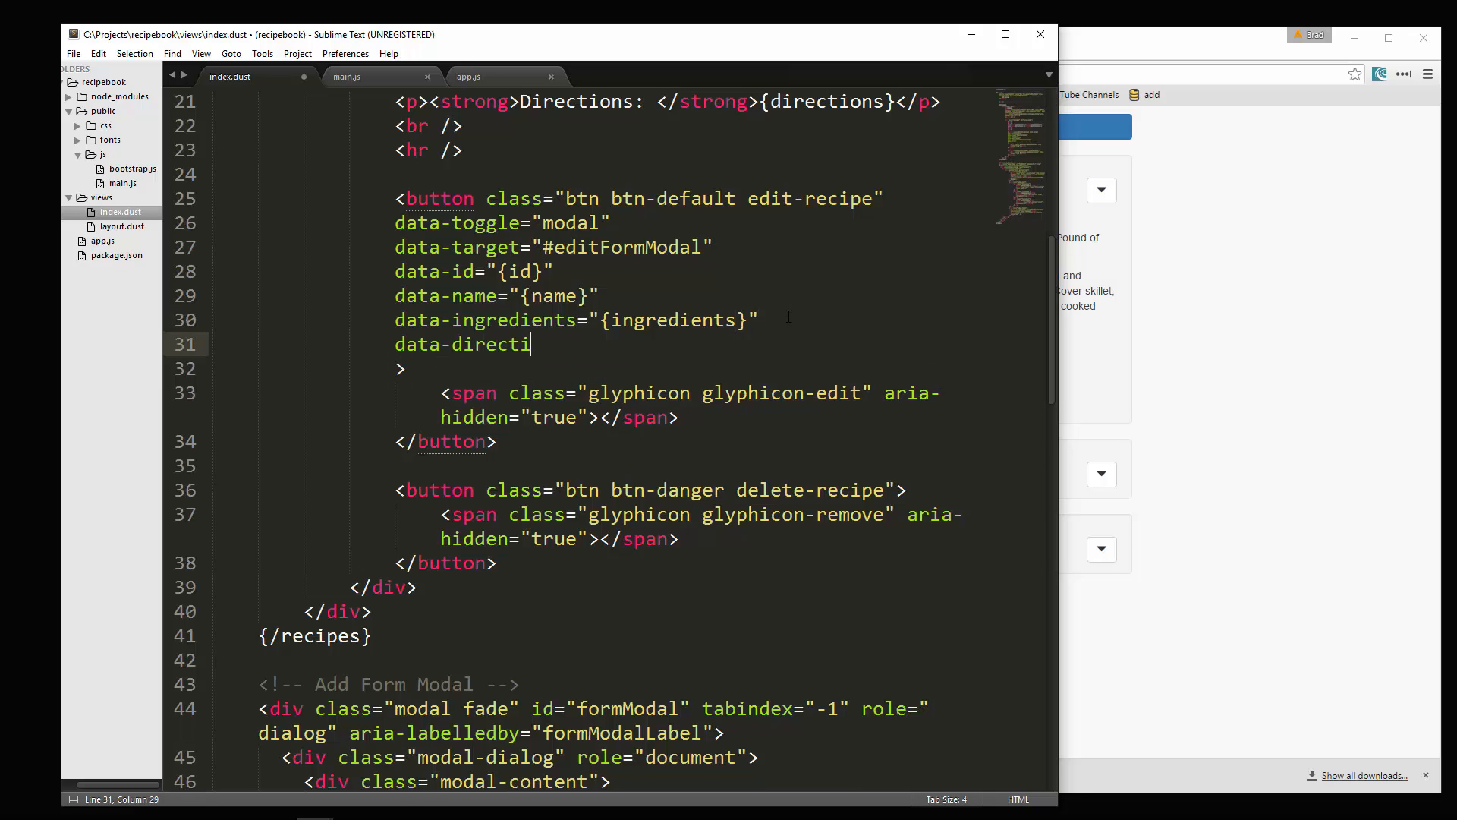
pyautogui.write('ons=""')
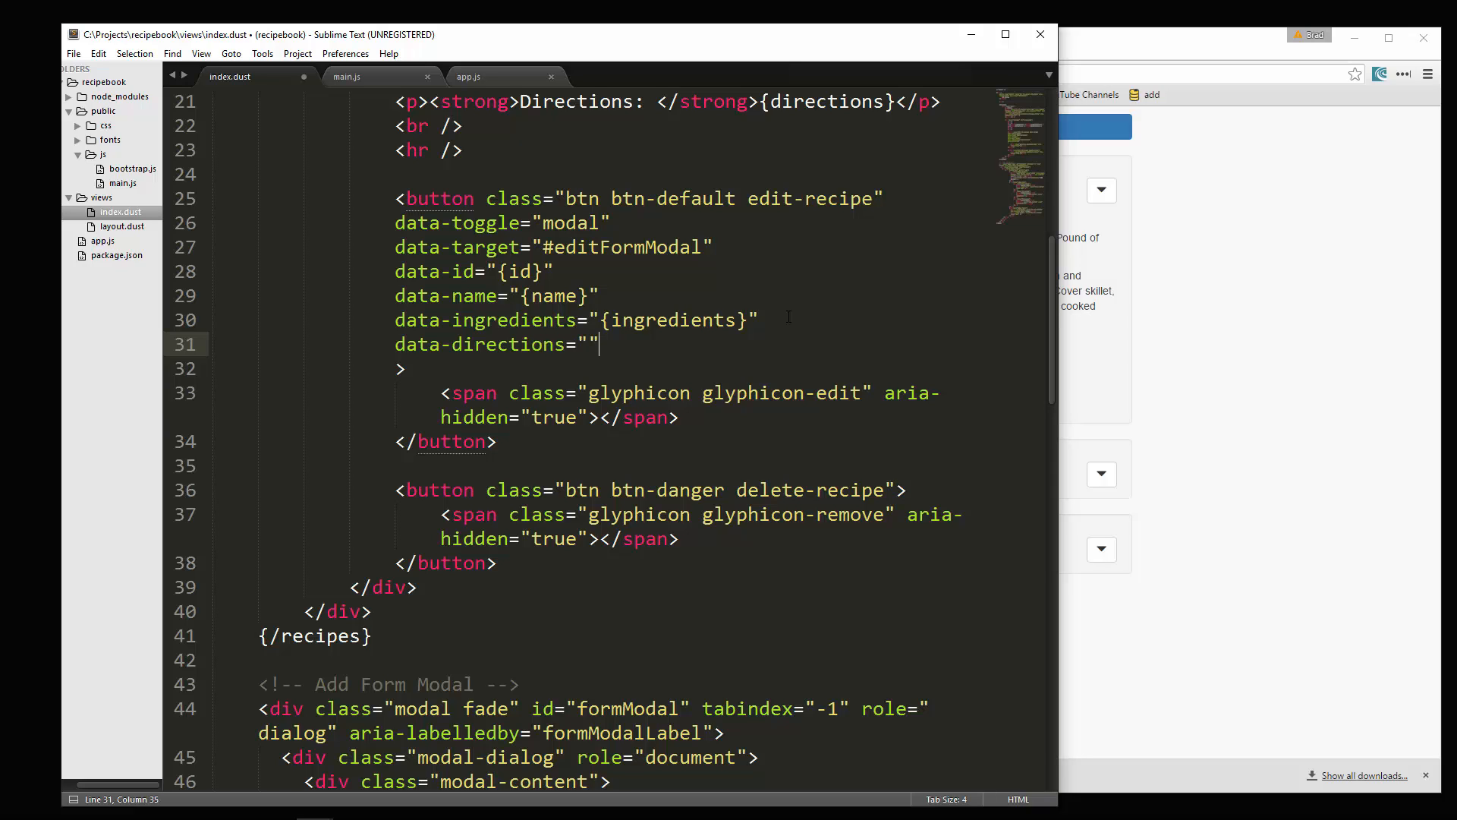
pyautogui.write('{d}')
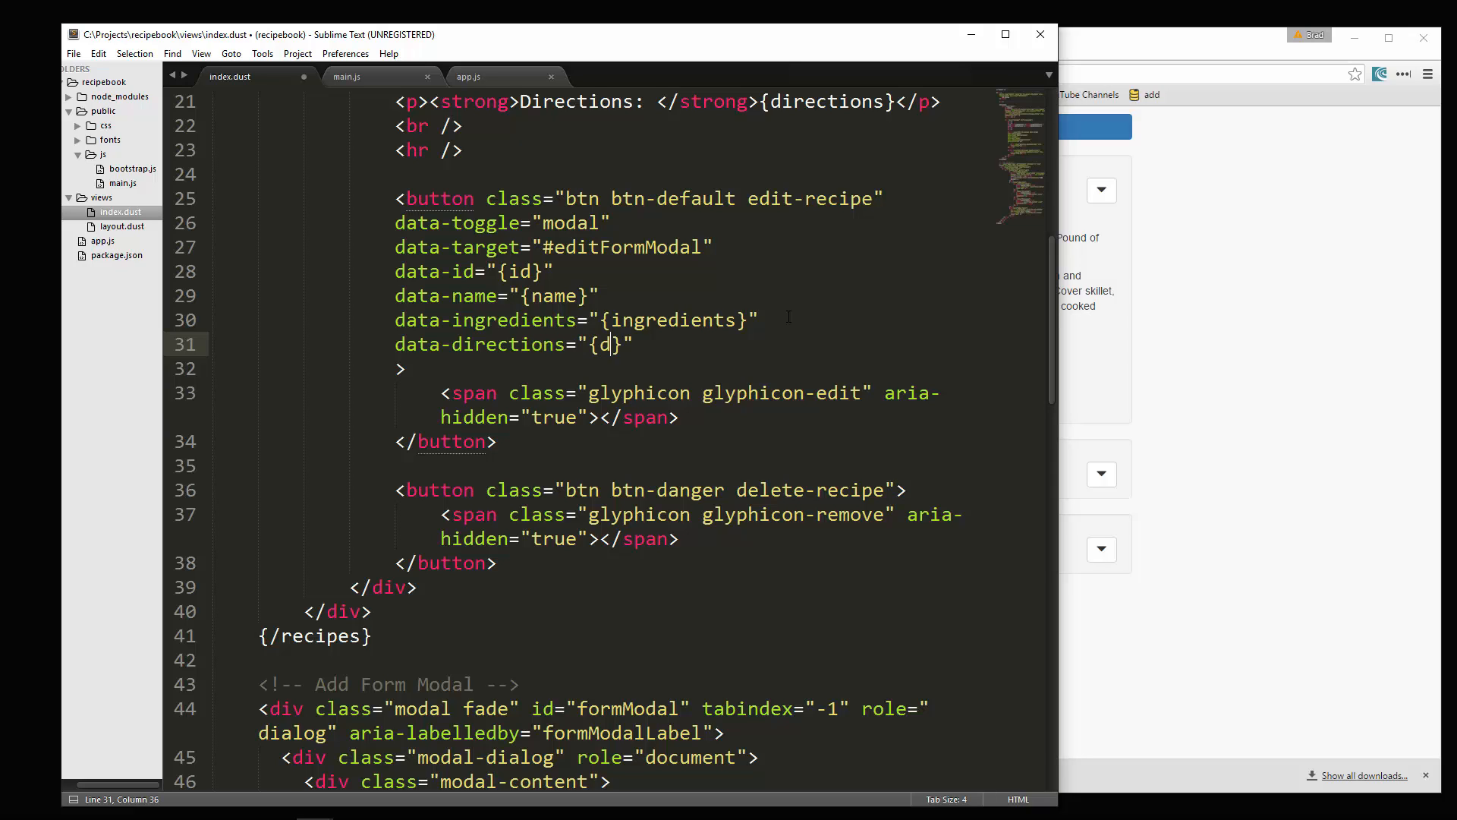
pyautogui.write('irections')
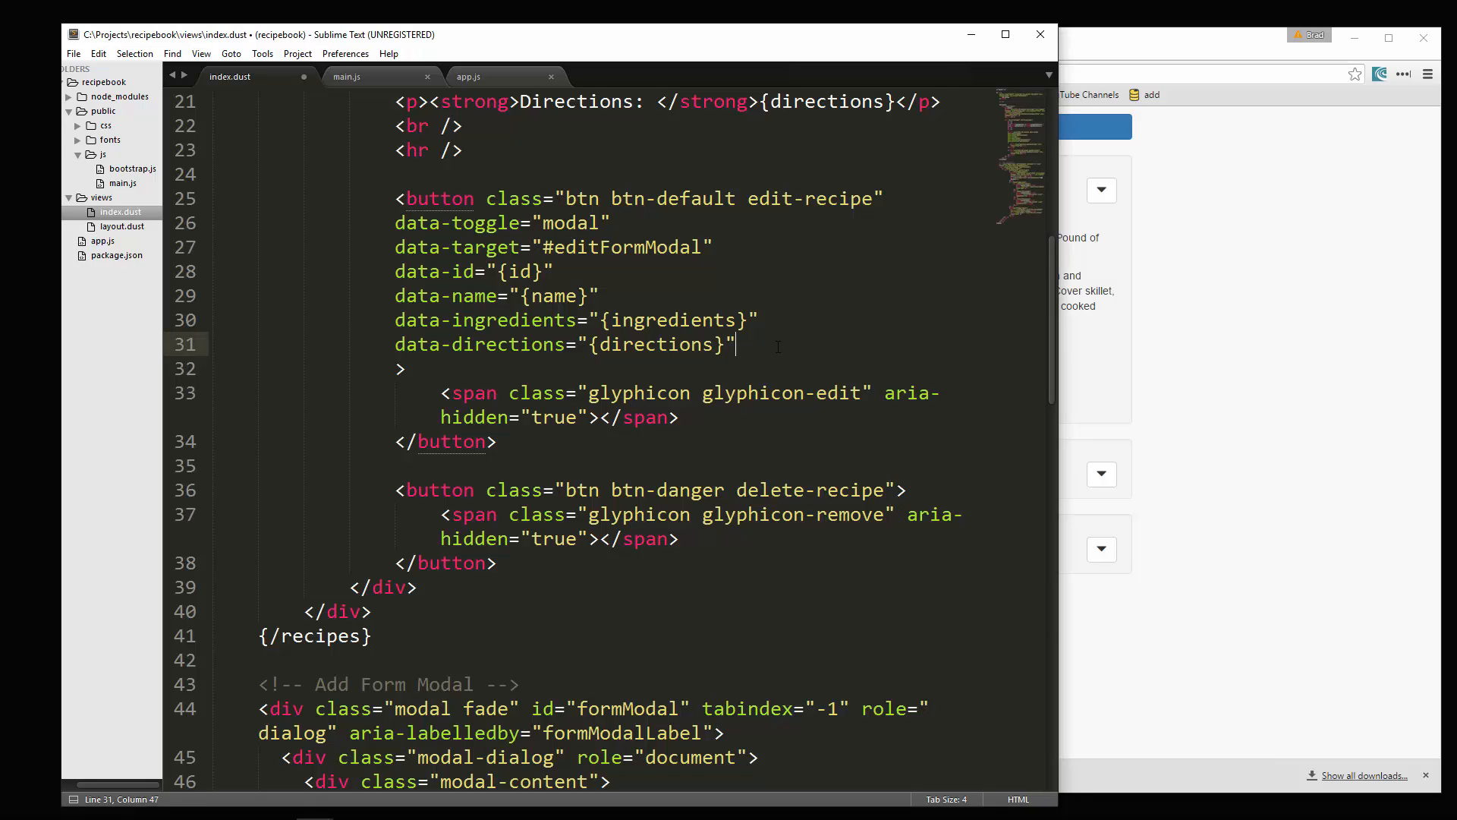
pyautogui.press('ctrl+s')
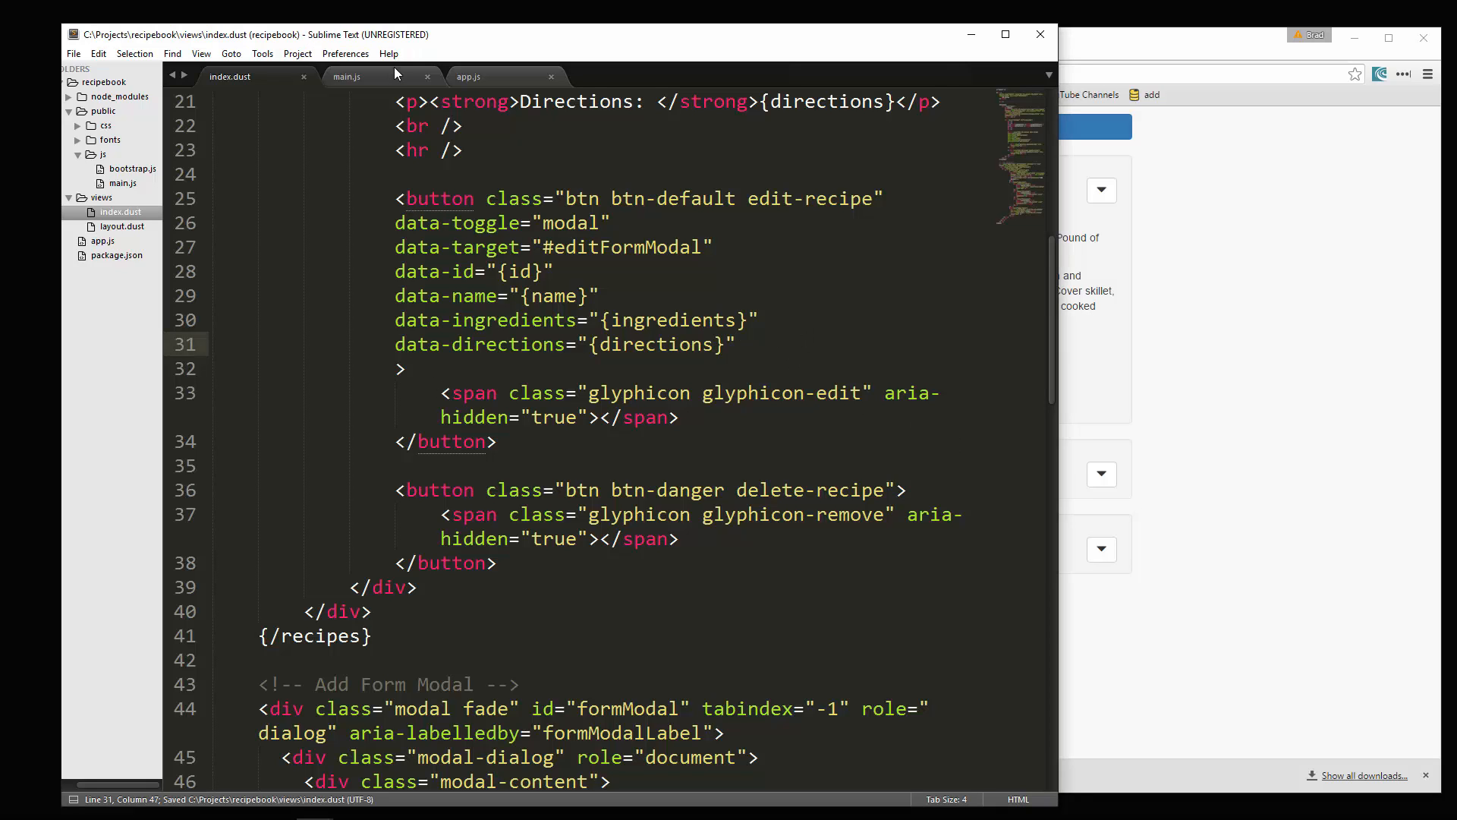
# Step: In main.js, start $('edit-recipe').on('click', function(){ ... }) below the delete handler with a $() call inside
pyautogui.click(346, 76)
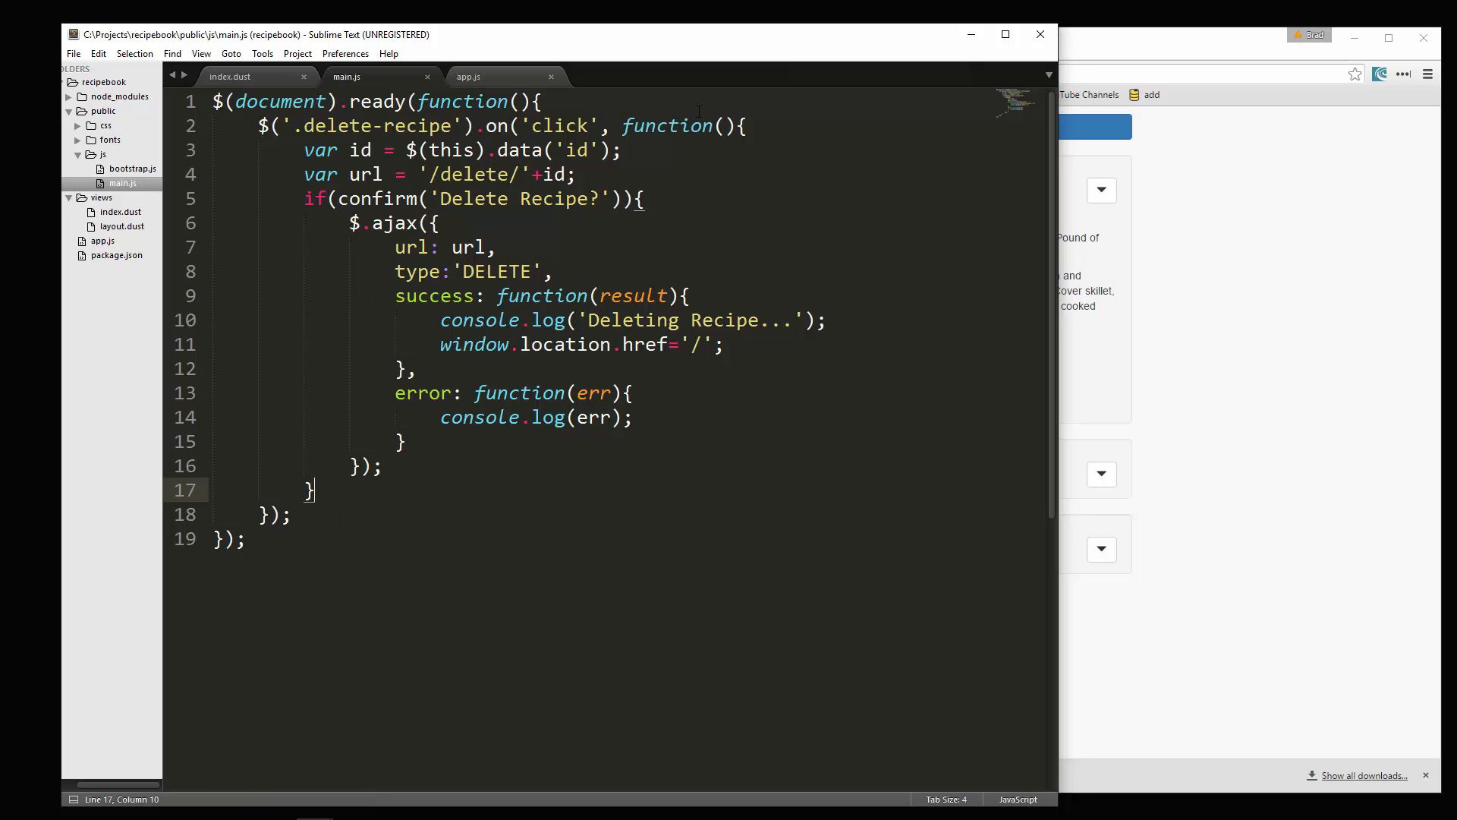
pyautogui.click(291, 515)
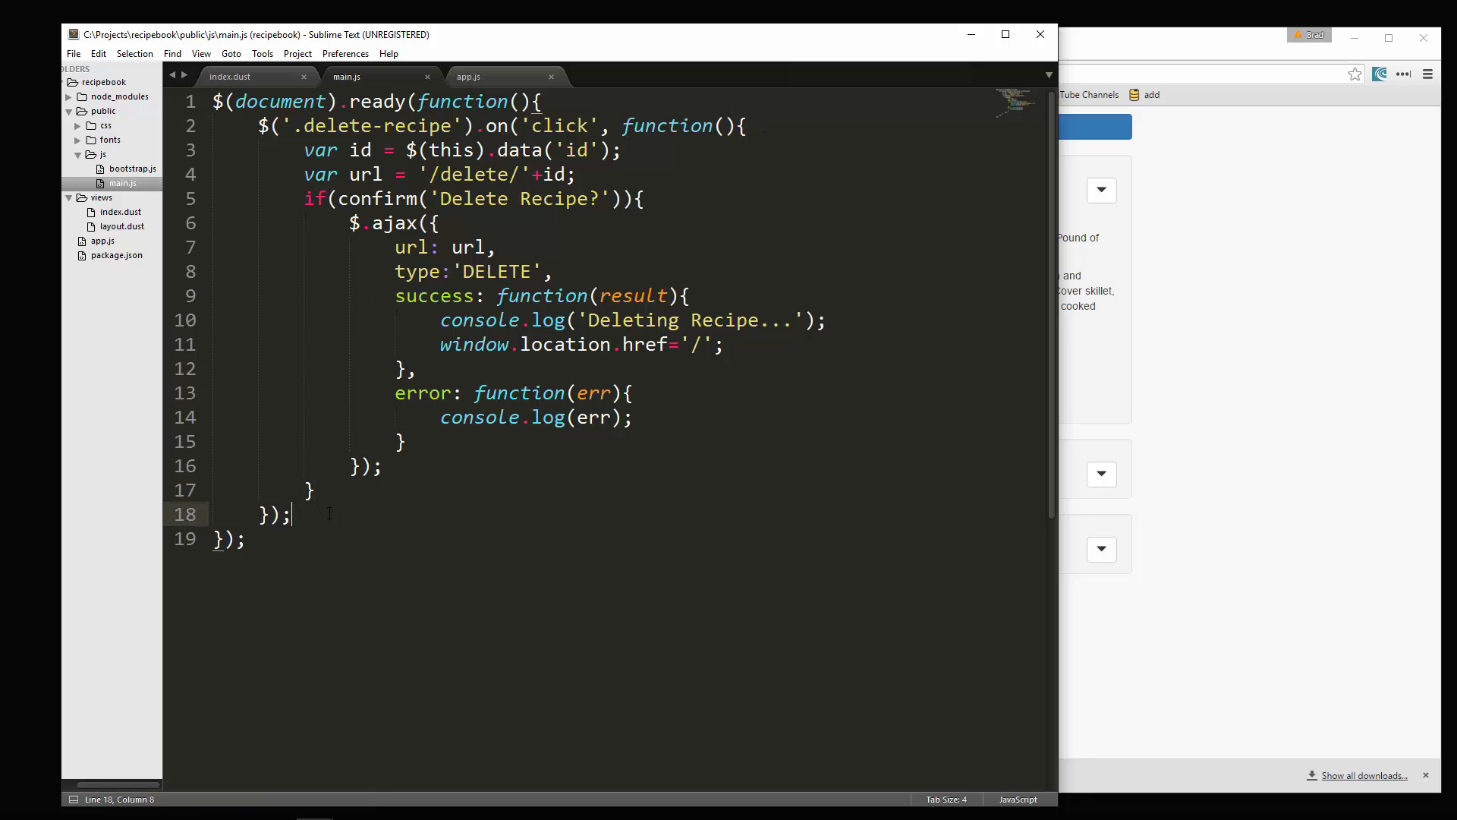
pyautogui.press('enter')
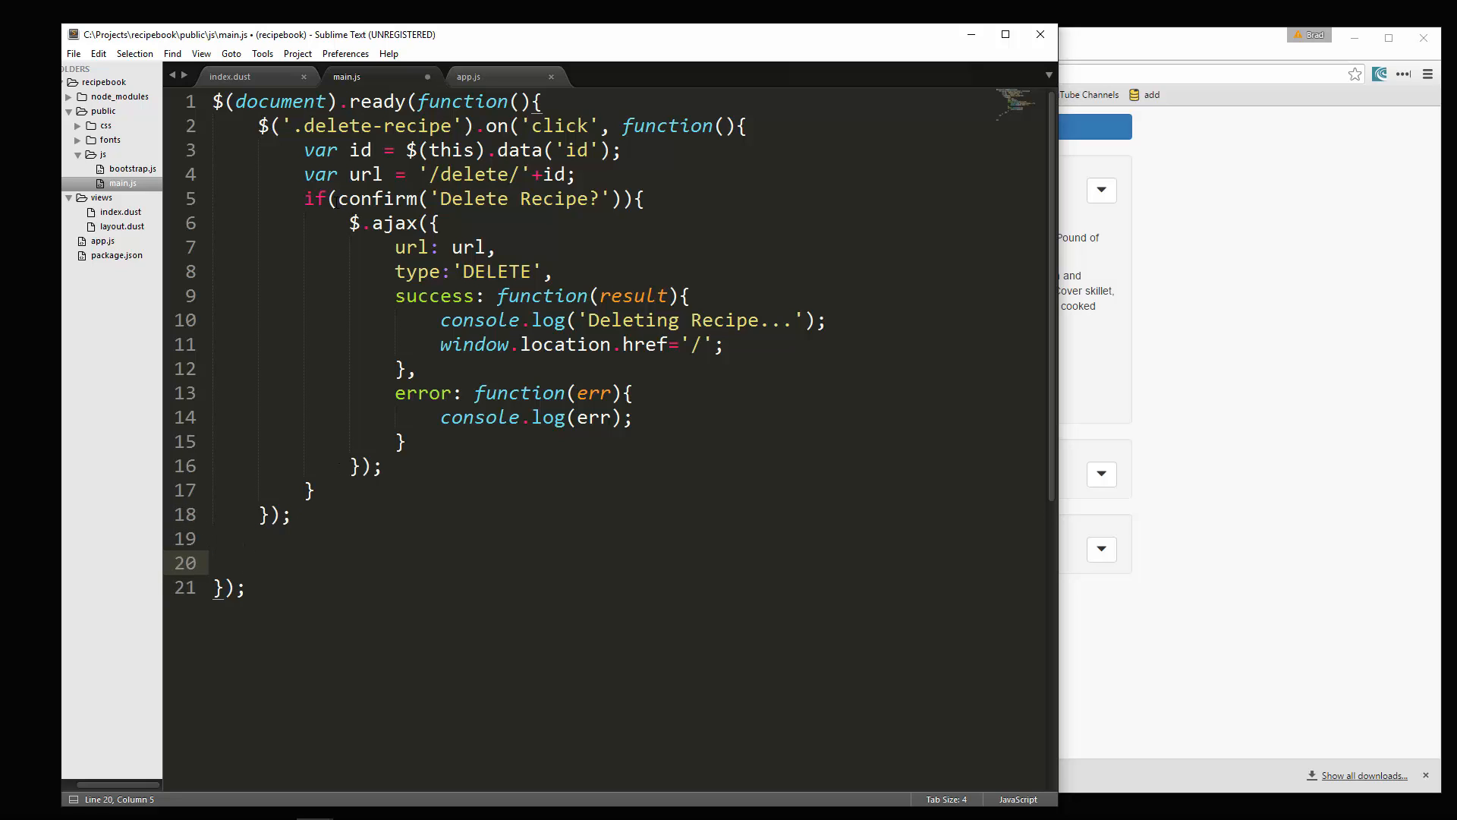
pyautogui.write("$('')")
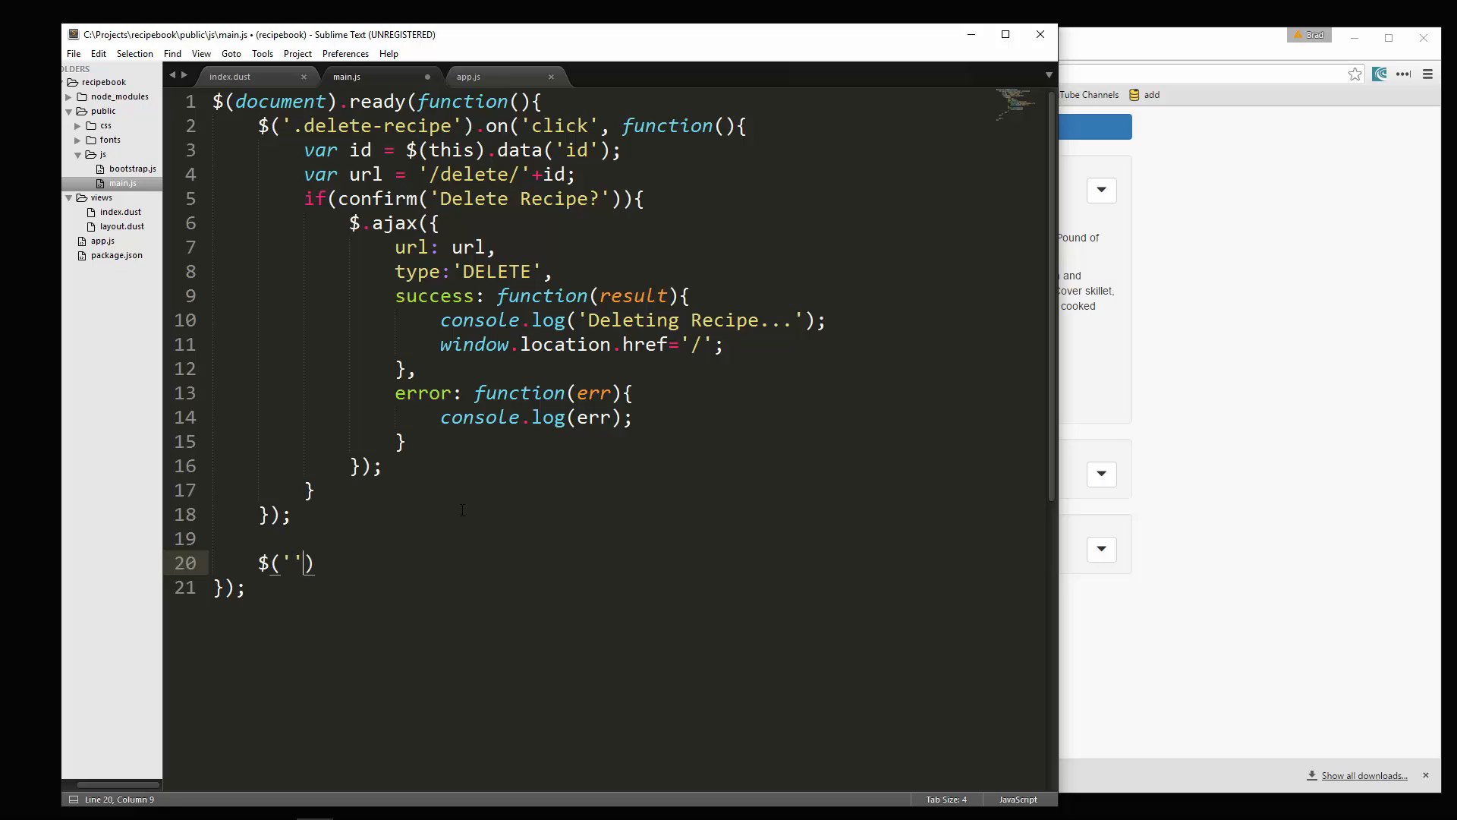
pyautogui.write('edit-recipe')
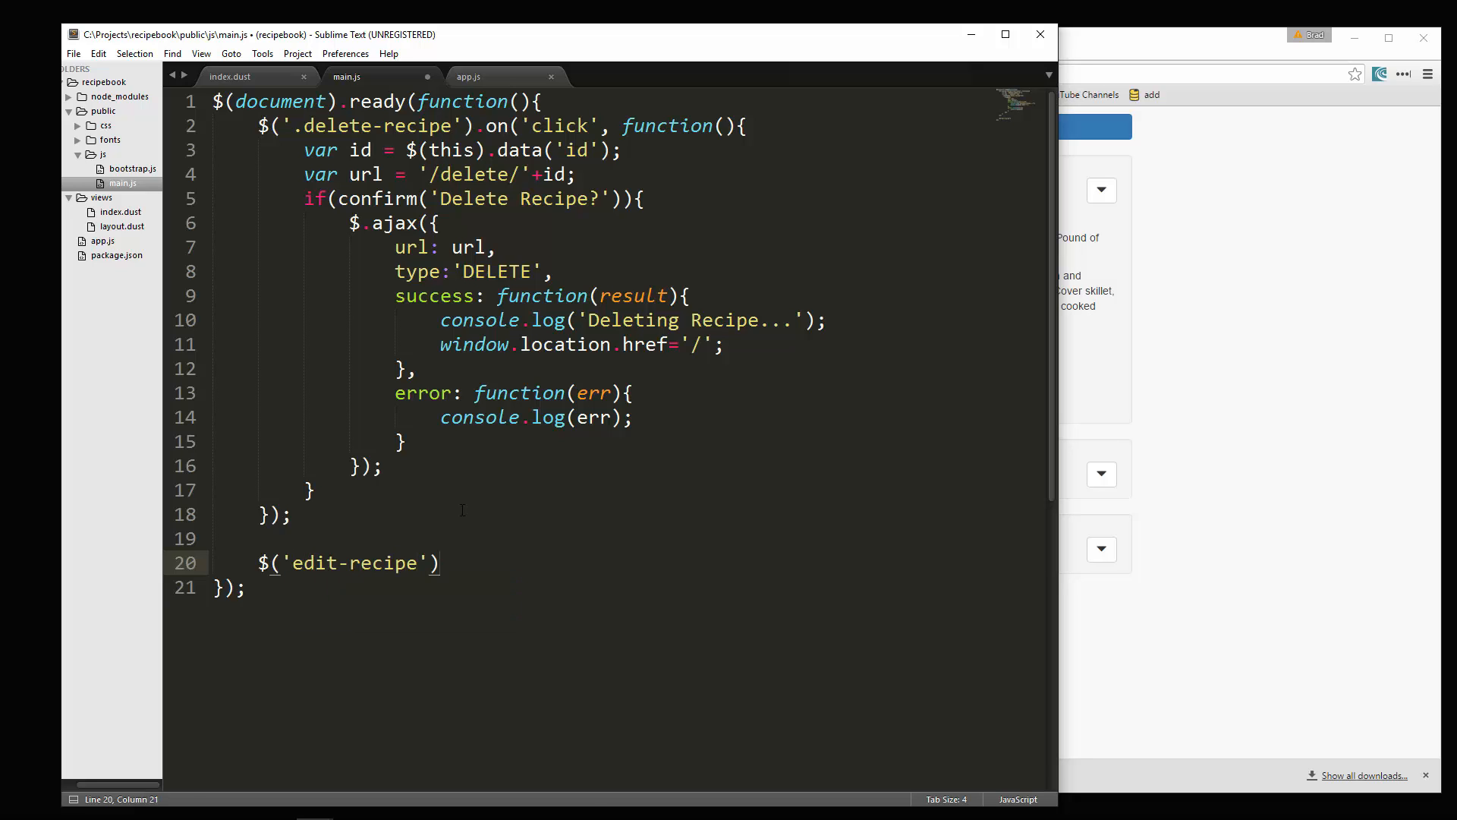
pyautogui.write('.on();')
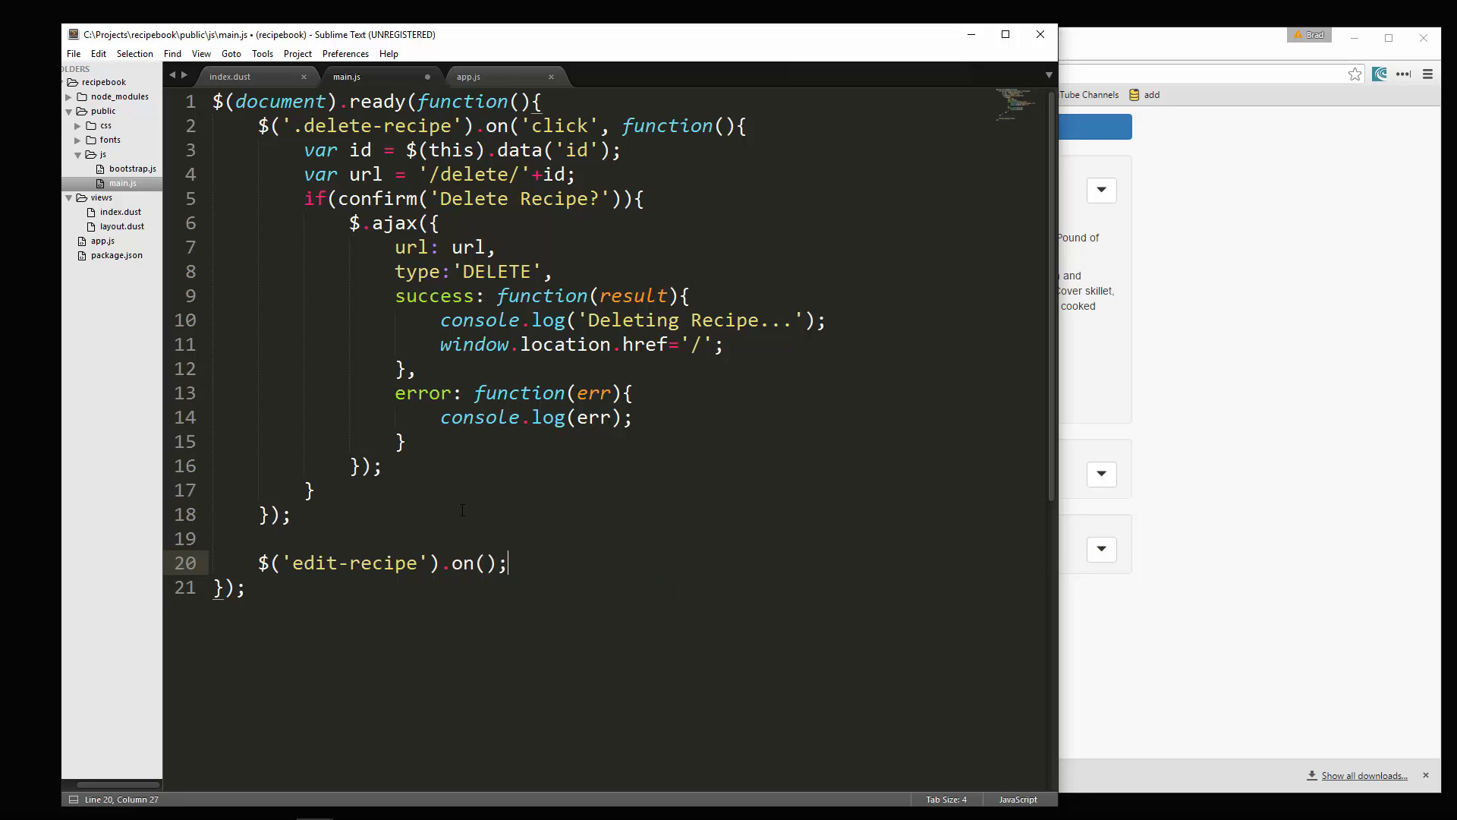
pyautogui.write("'click', function(){")
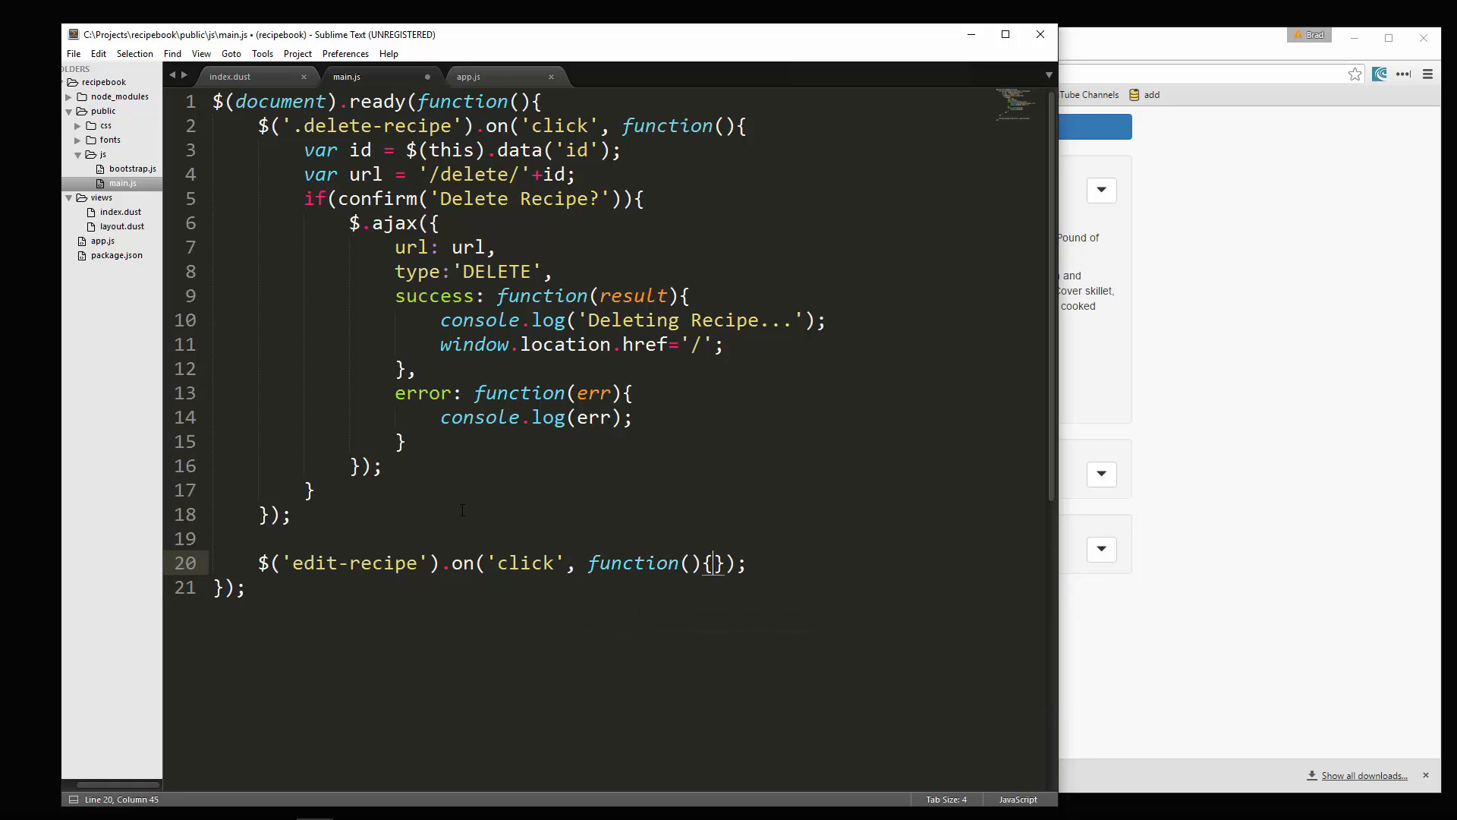
pyautogui.press('enter')
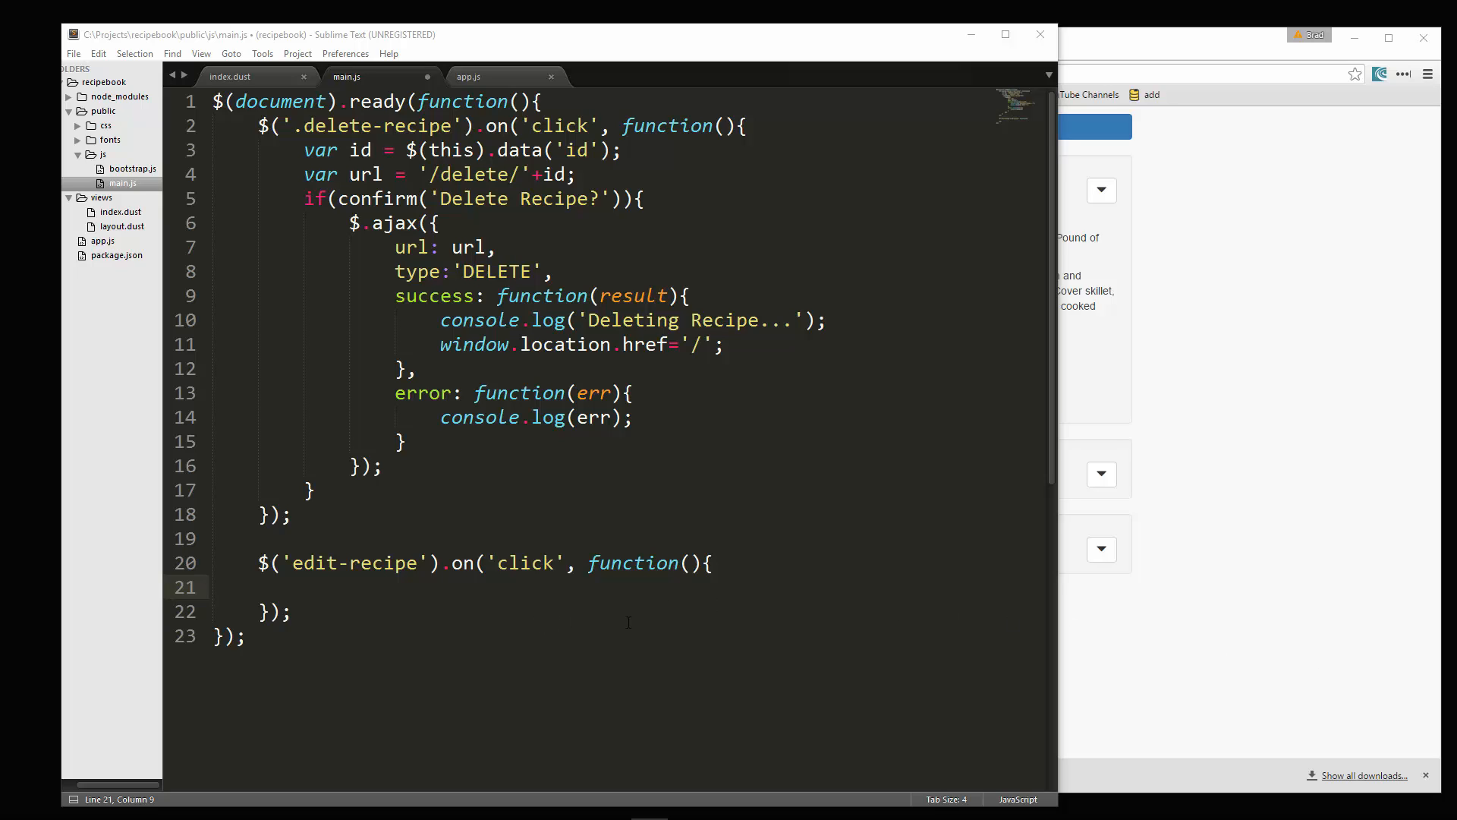
pyautogui.moveTo(1256, 445)
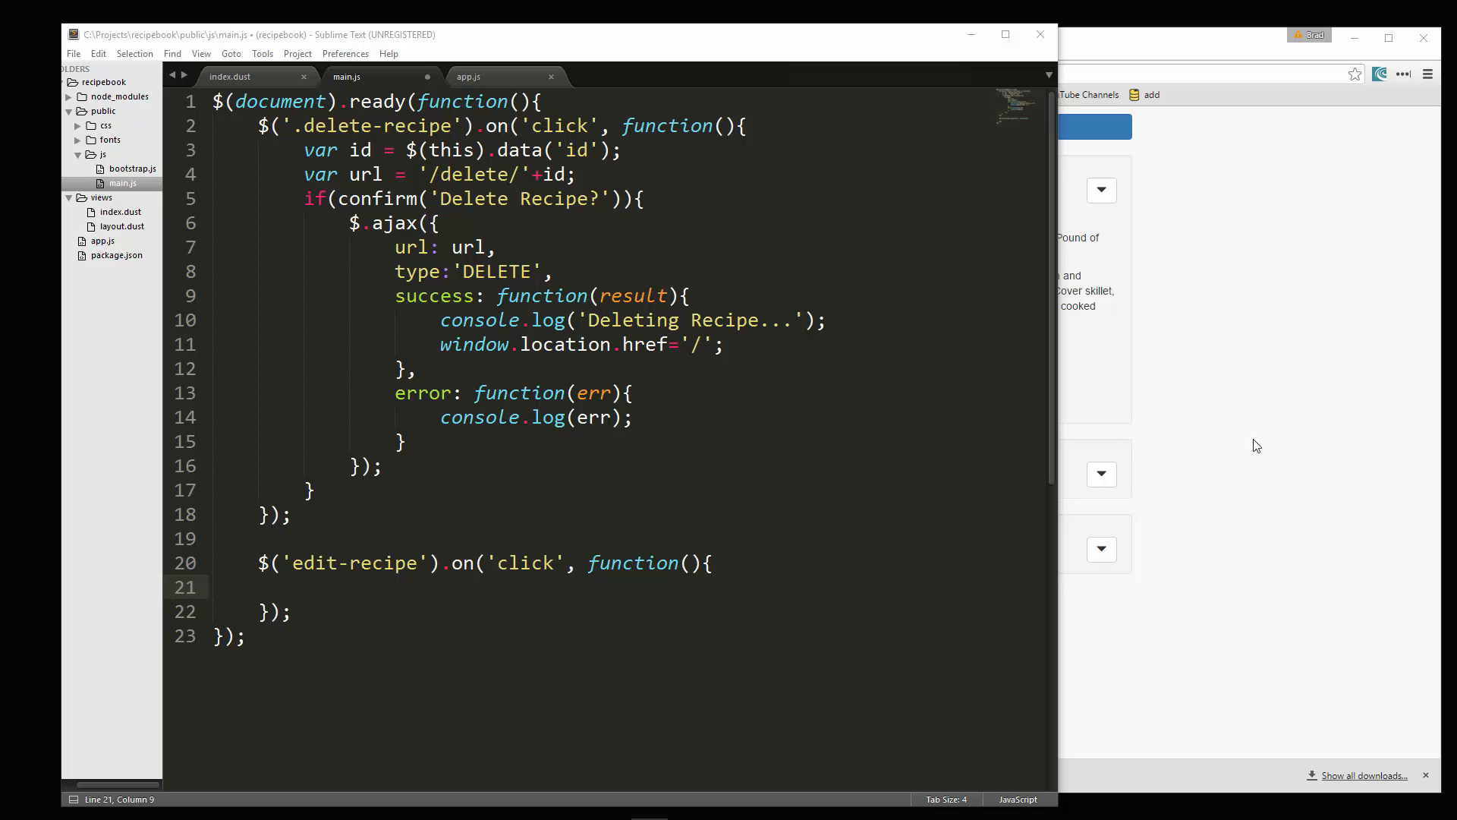
pyautogui.moveTo(1224, 404)
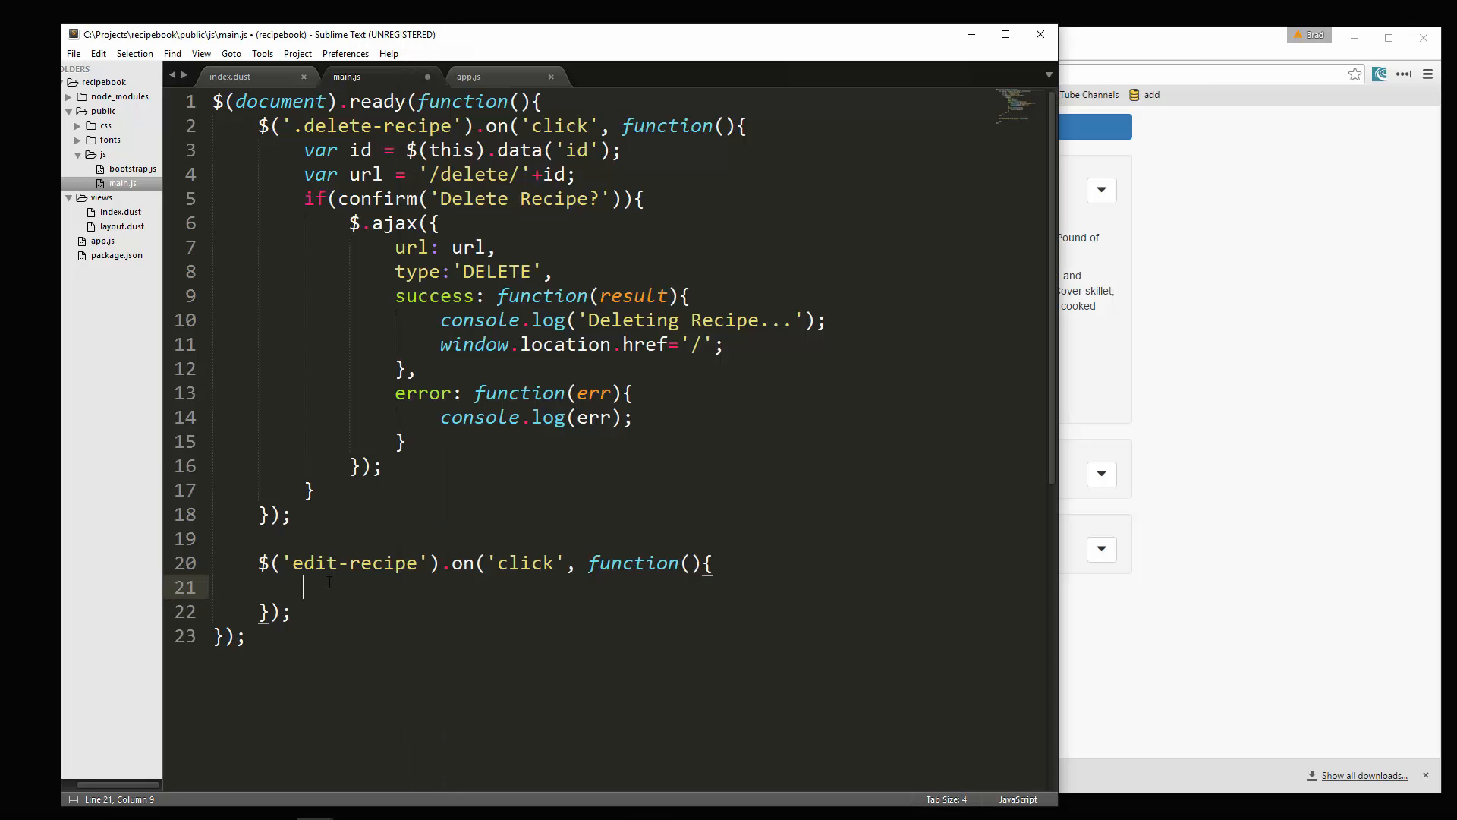
pyautogui.write('$()')
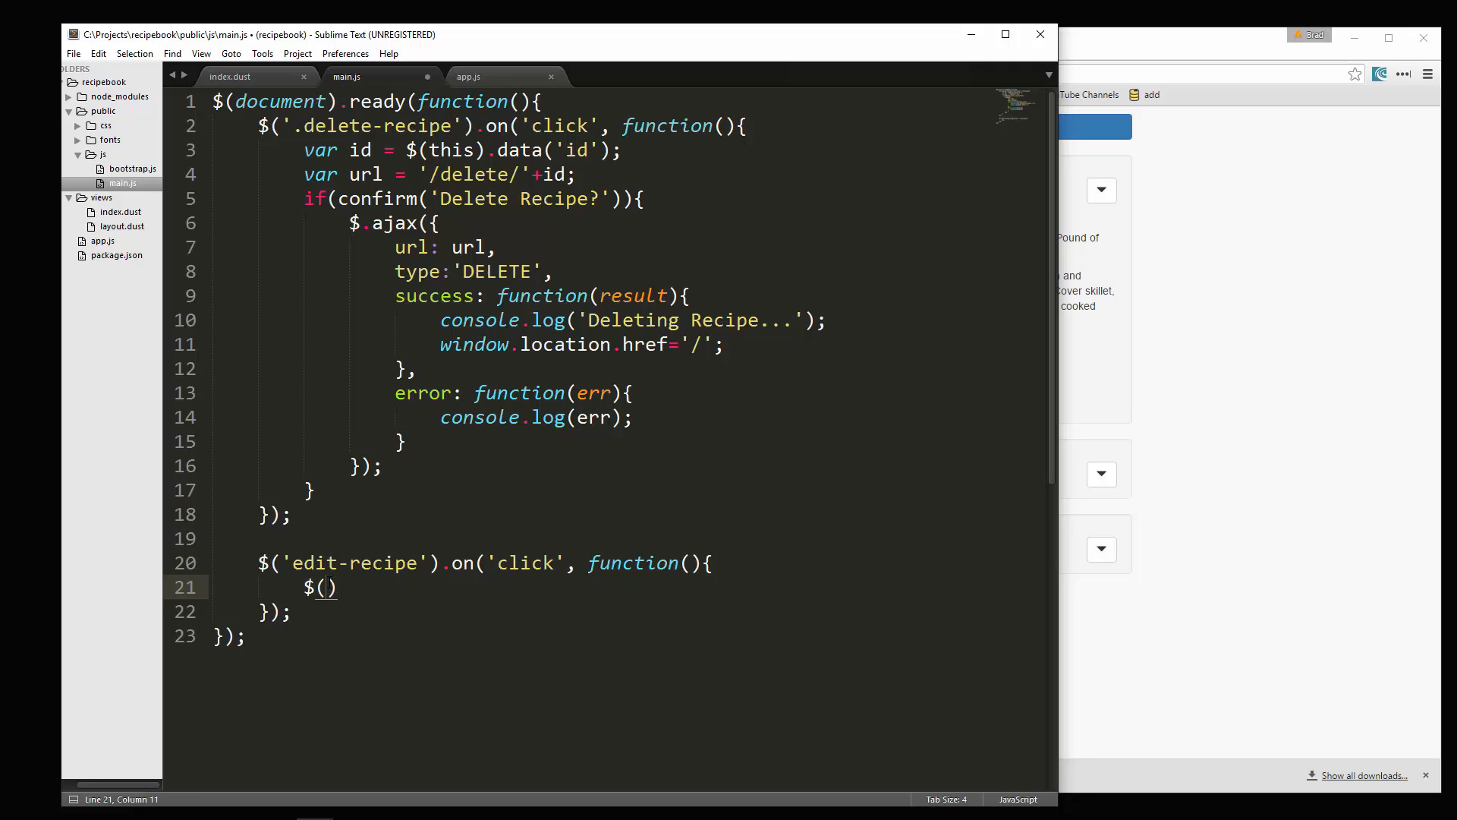
pyautogui.moveTo(231, 76)
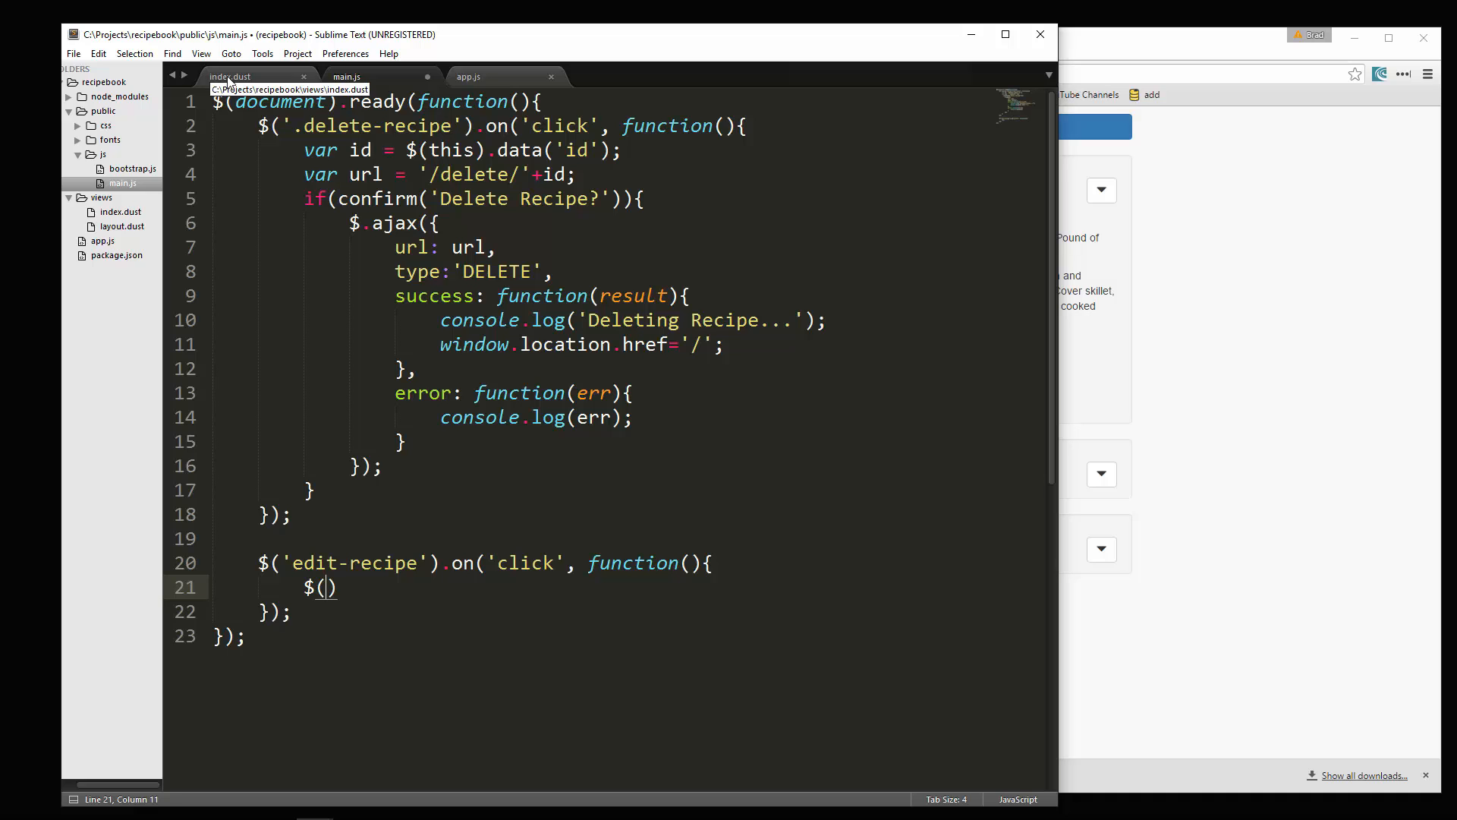
# Step: Paste a duplicate of the Add Form Modal markup right after the original in index.dust
pyautogui.click(229, 76)
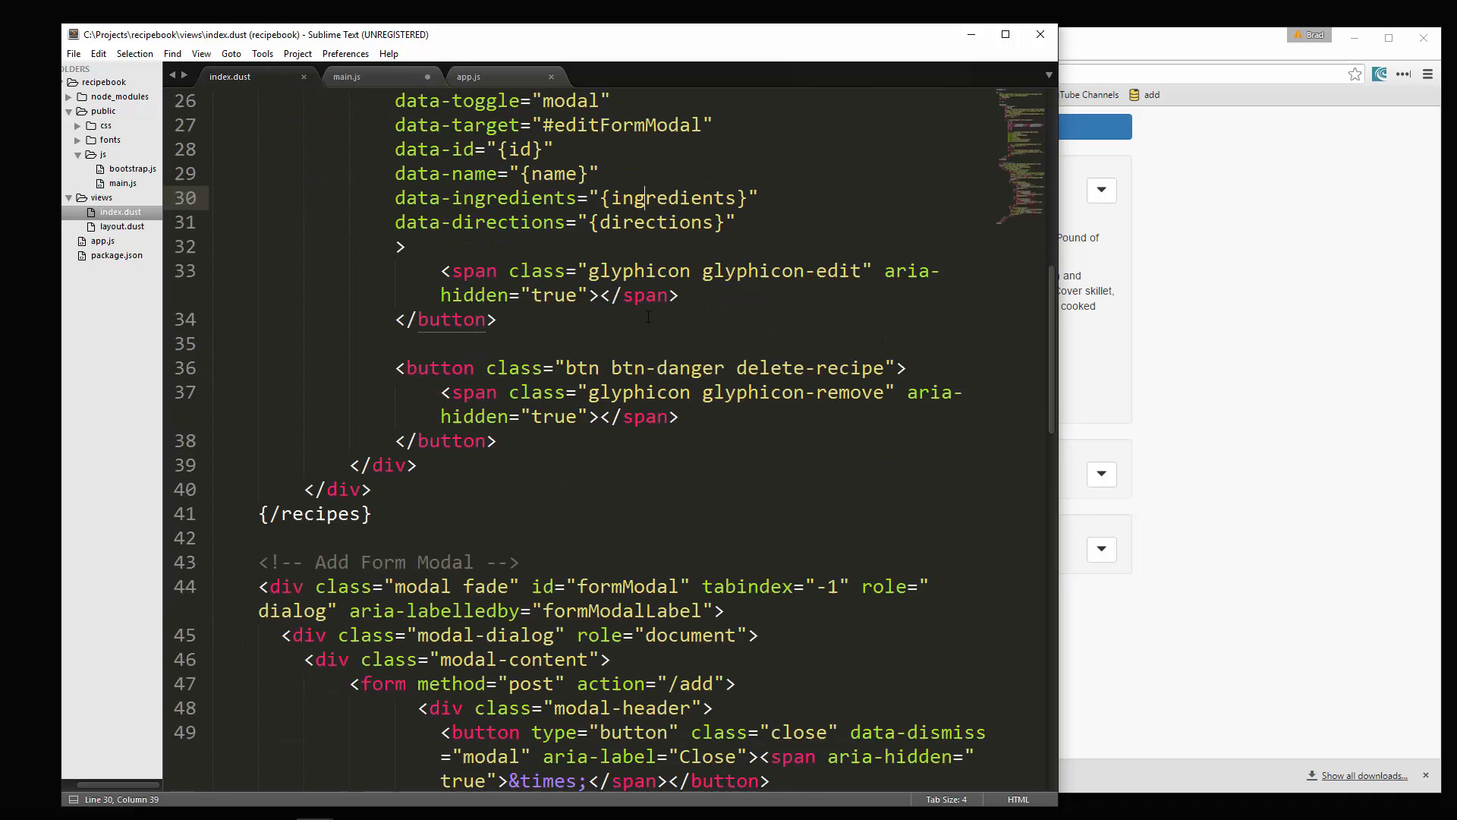
pyautogui.scroll(-3)
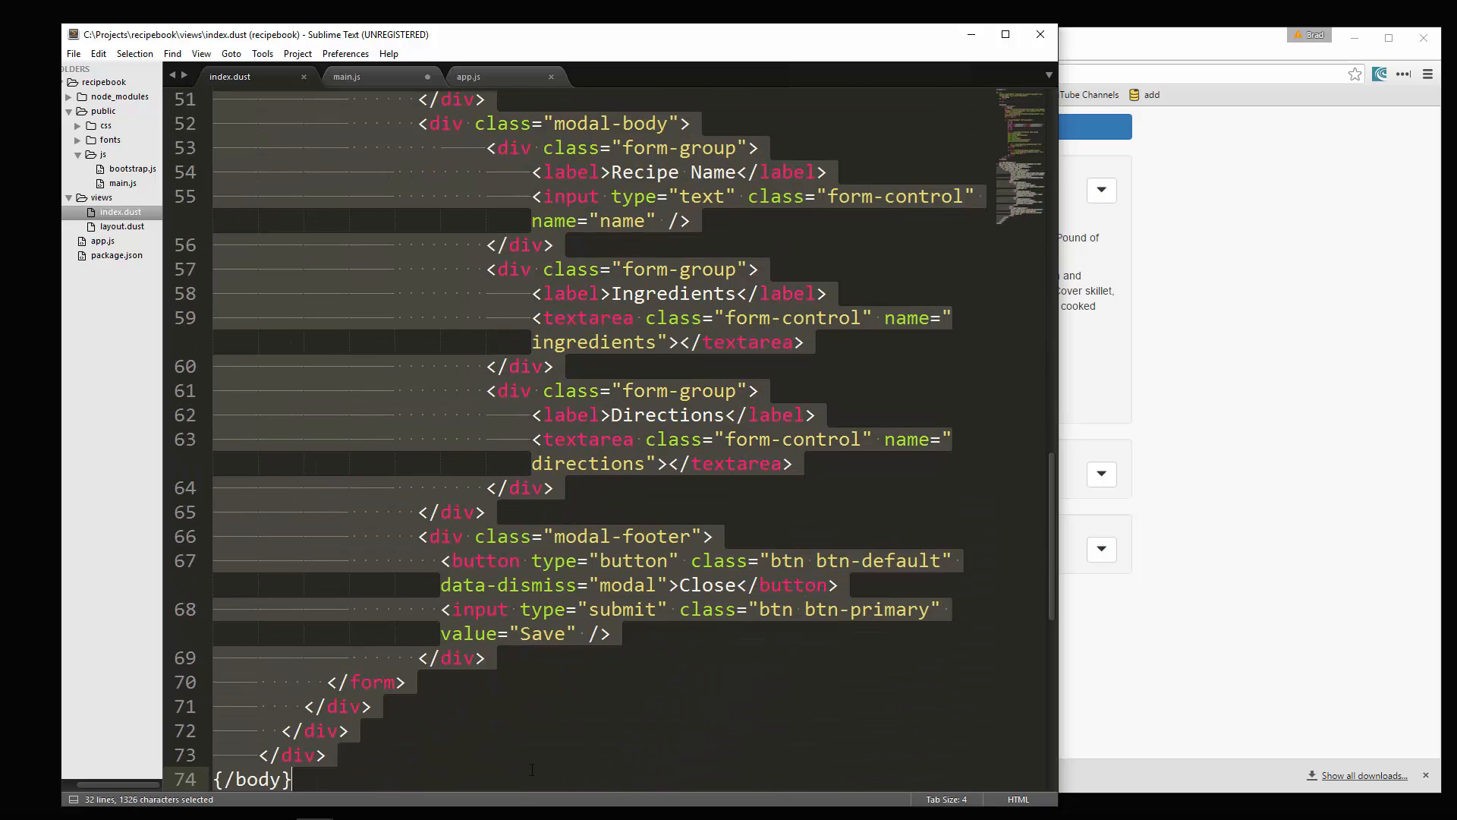
pyautogui.scroll(3)
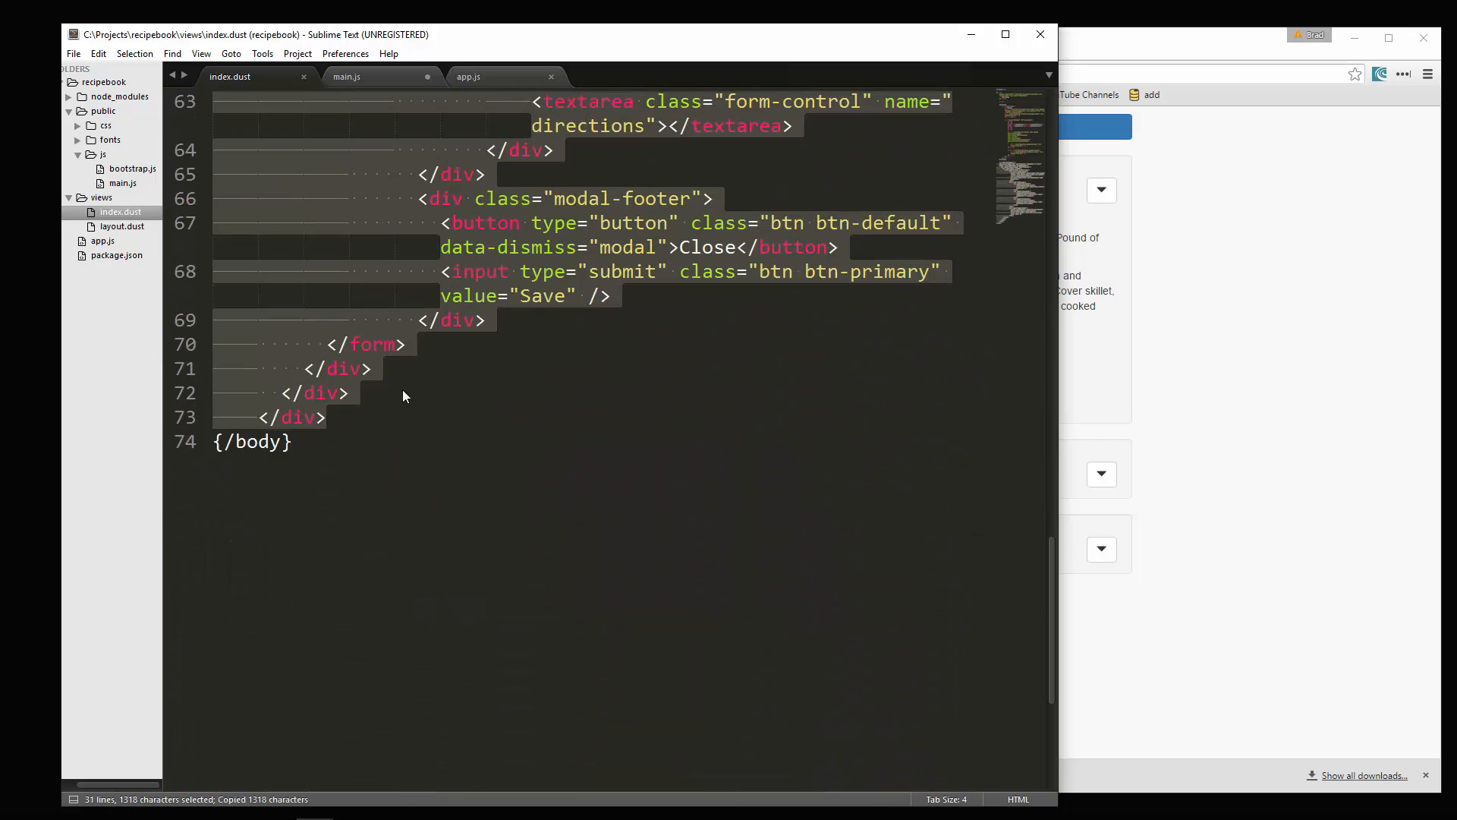
pyautogui.press('ctrl+v')
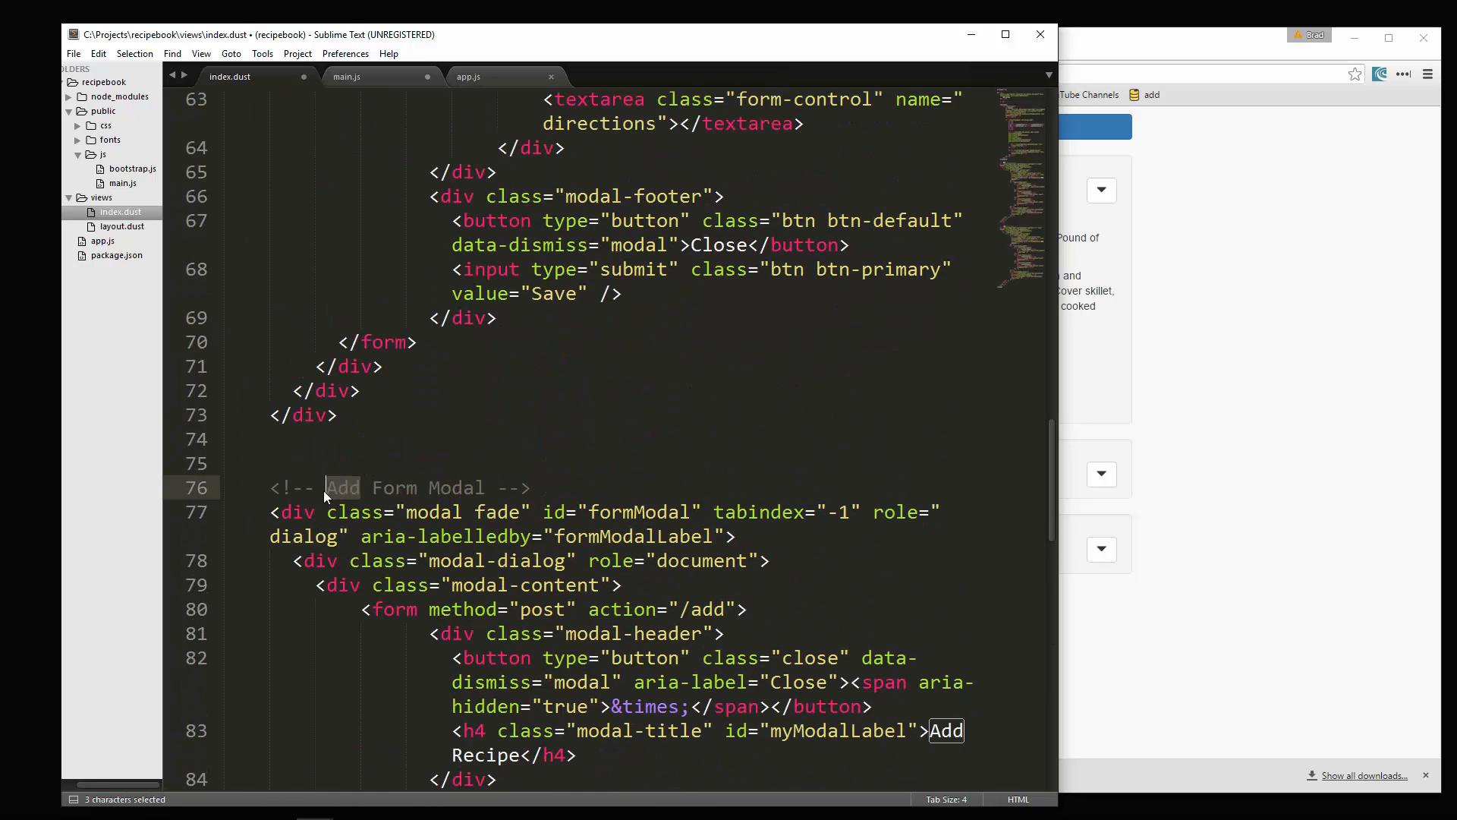
# Step: Relabel the copy as Edit Form Modal with id editFormModal and form action /edit
pyautogui.write('Edit')
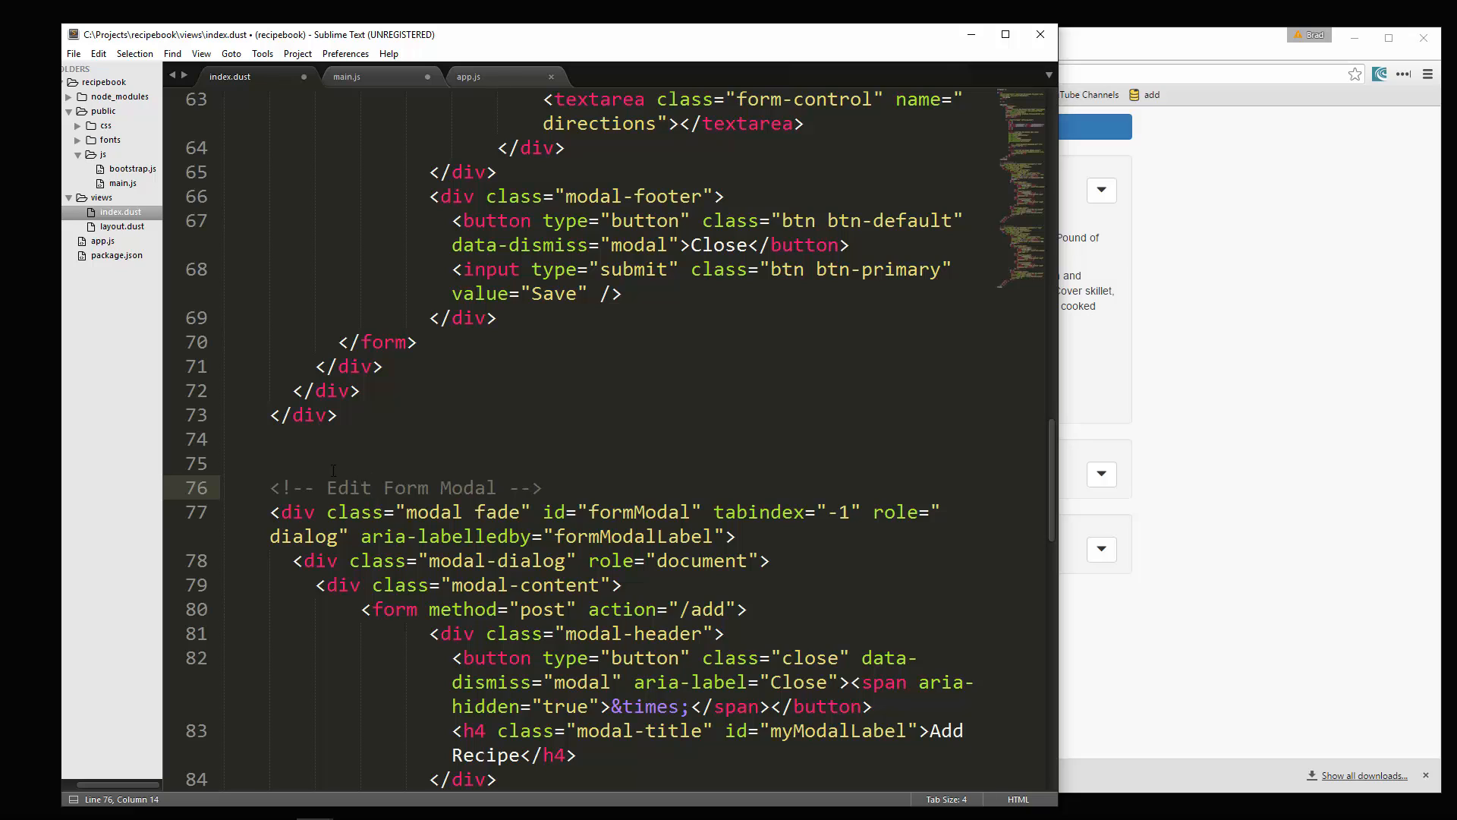
pyautogui.click(600, 512)
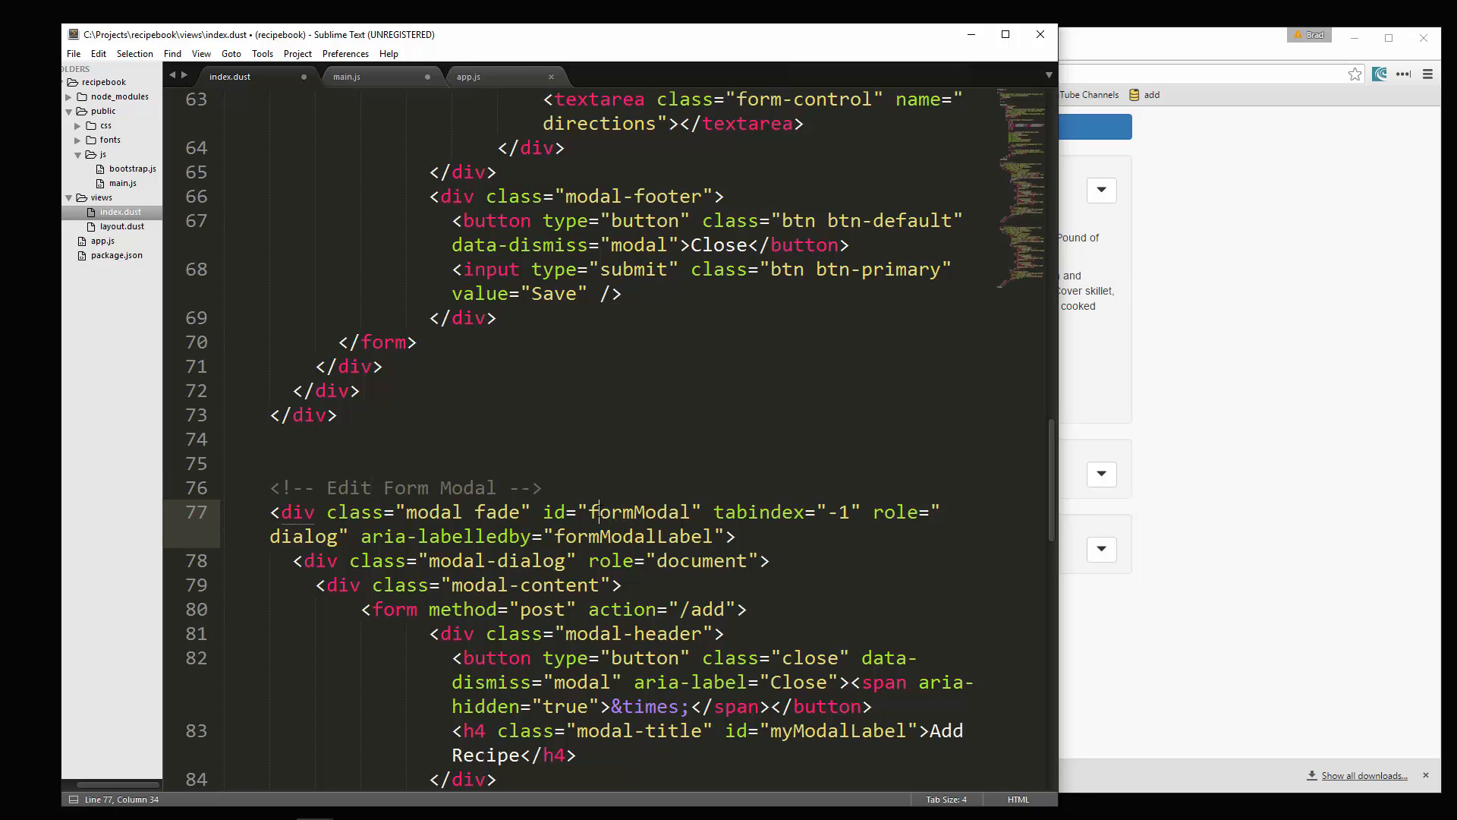
pyautogui.write('editF')
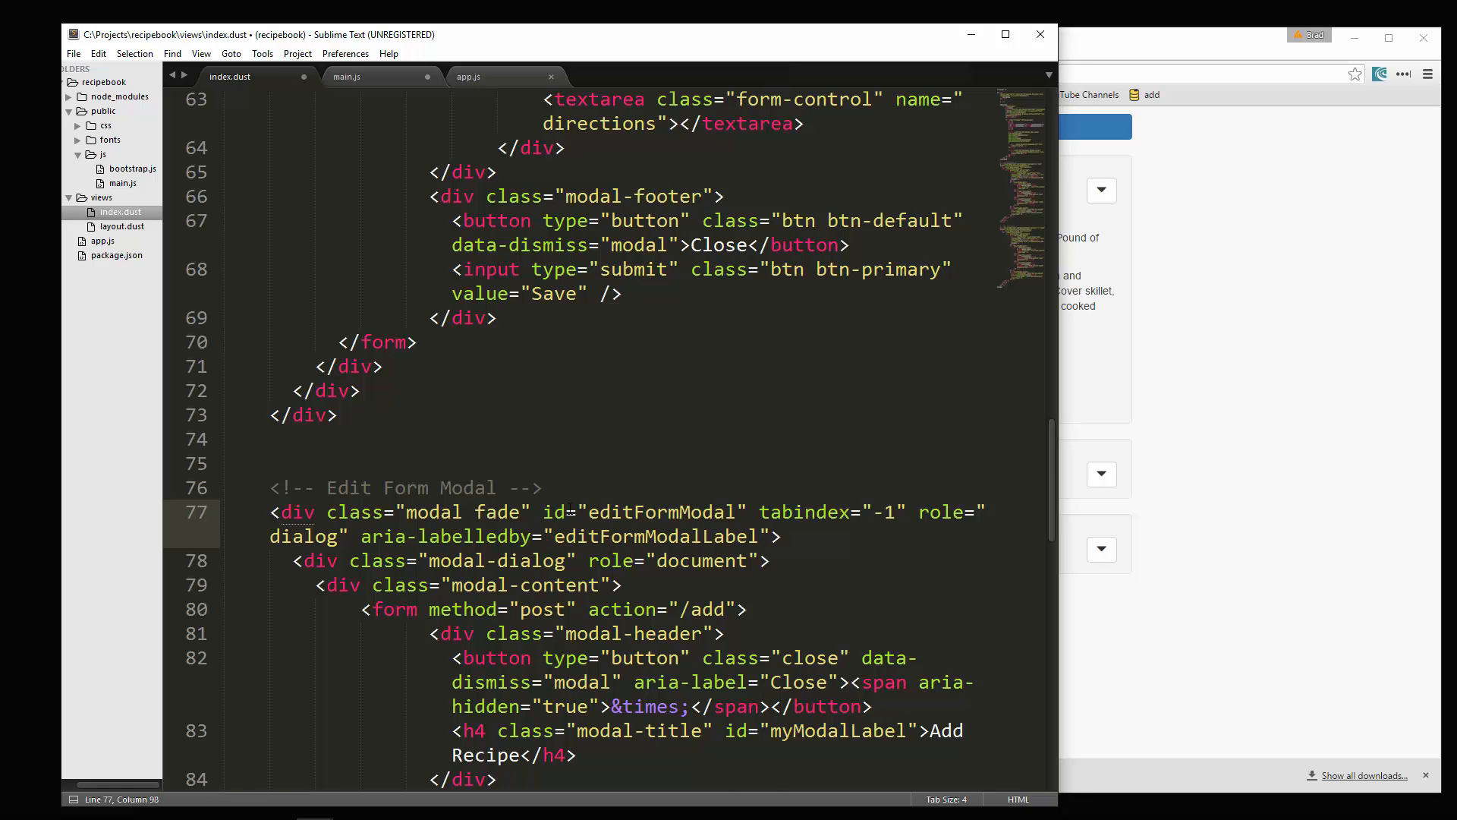
pyautogui.scroll(-3)
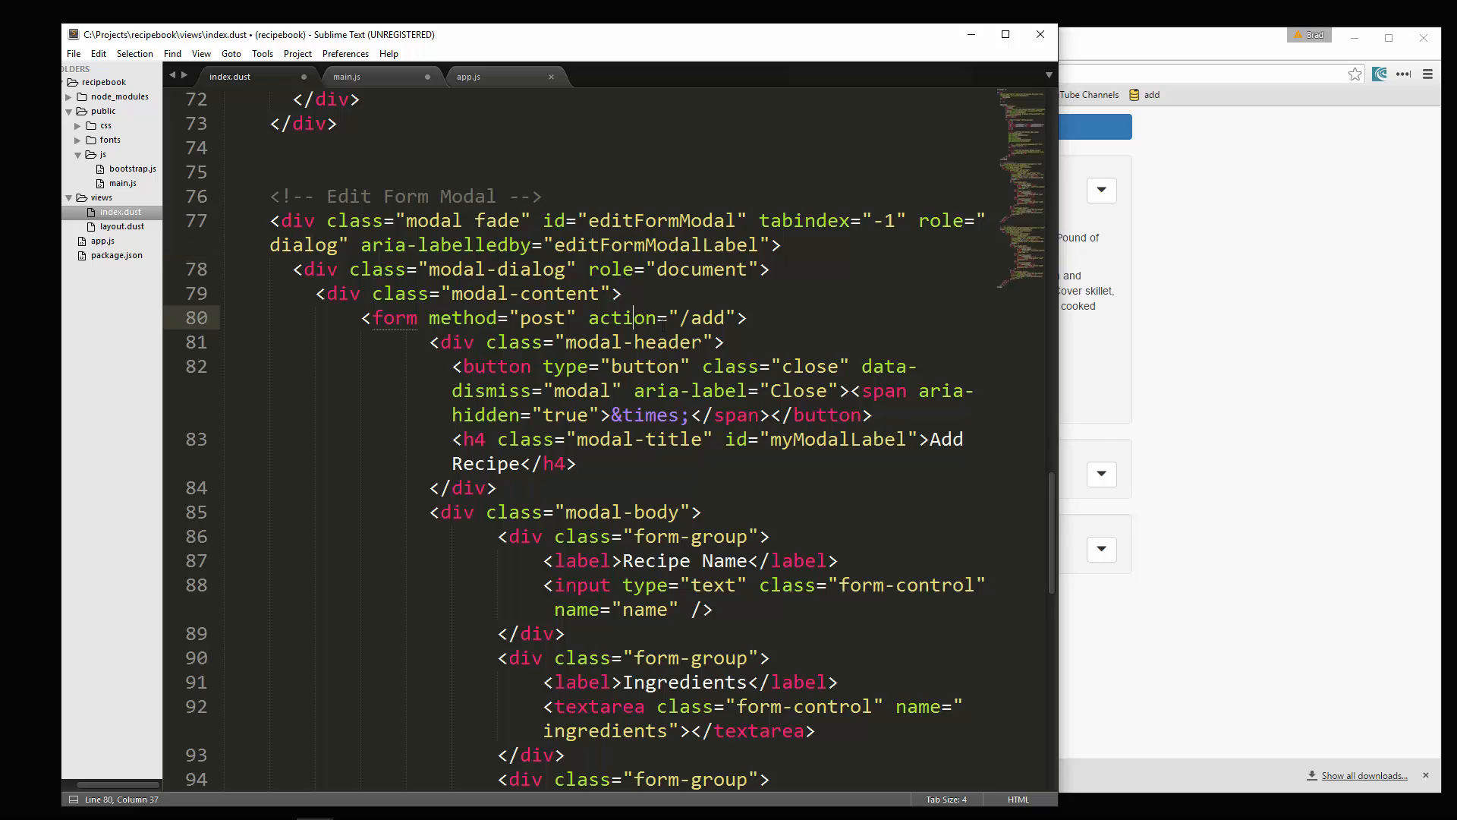
pyautogui.doubleClick(709, 317)
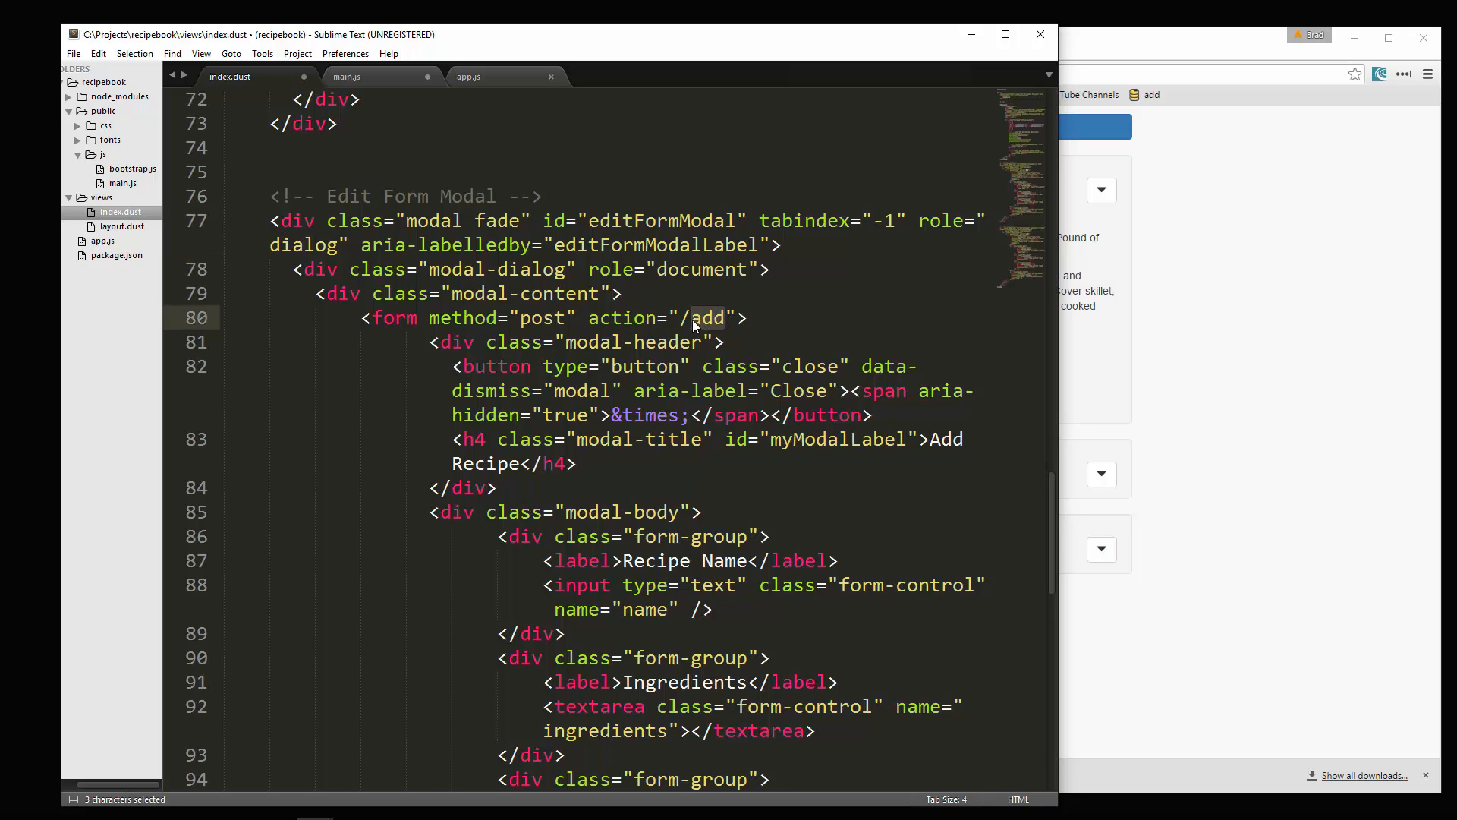
pyautogui.write('edit')
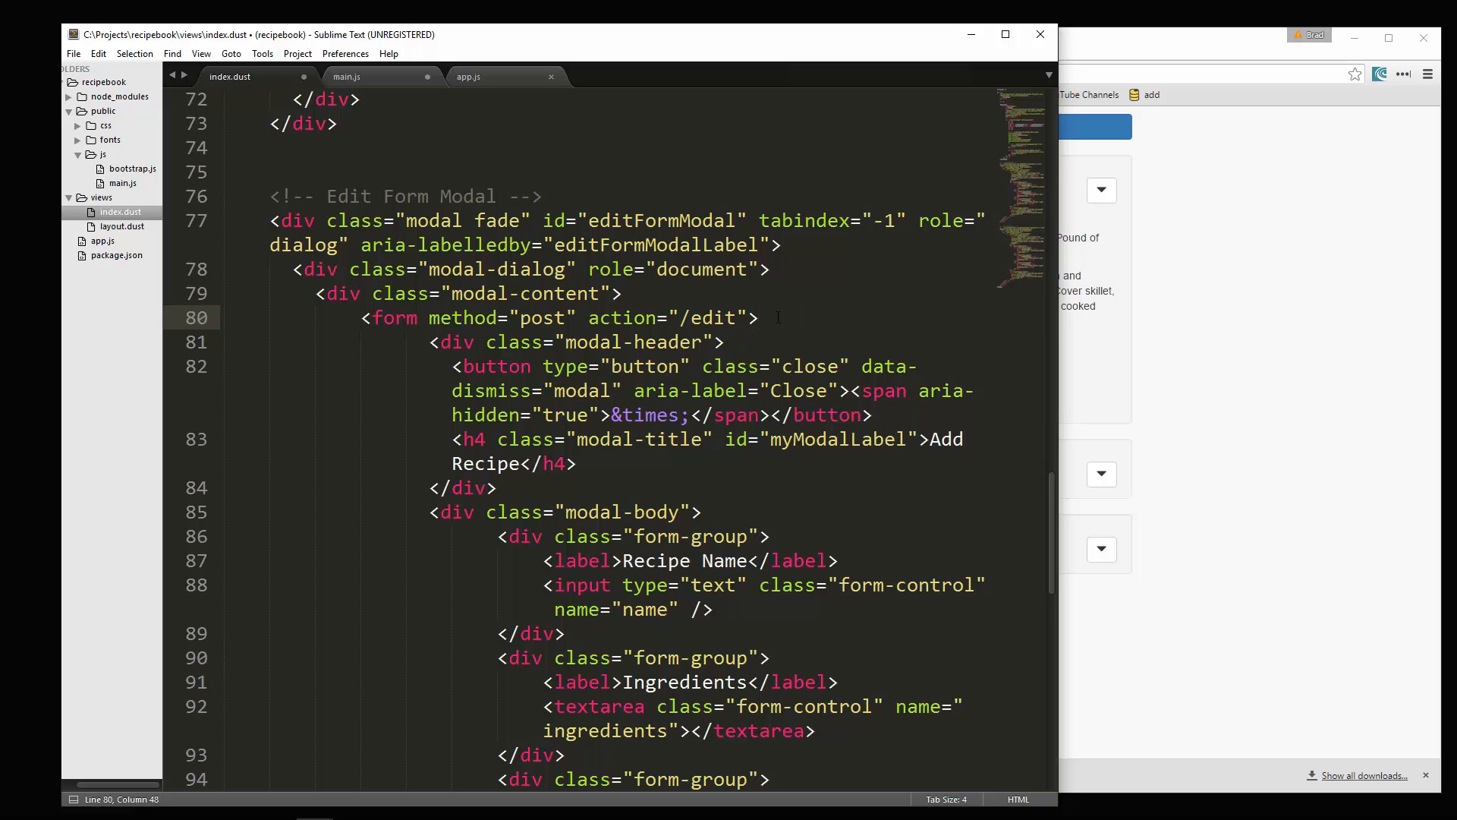
pyautogui.scroll(-3)
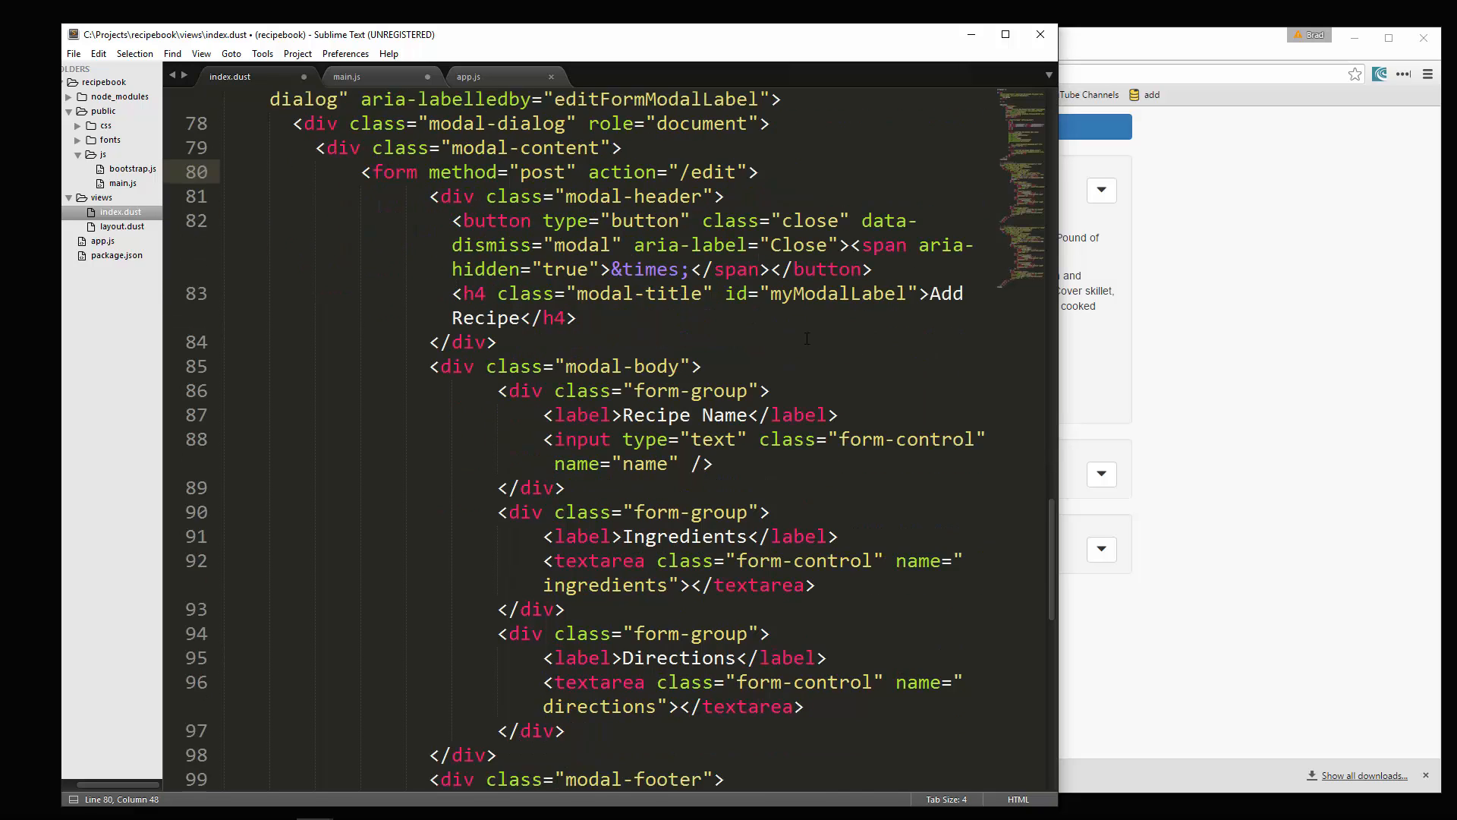
pyautogui.moveTo(744, 192)
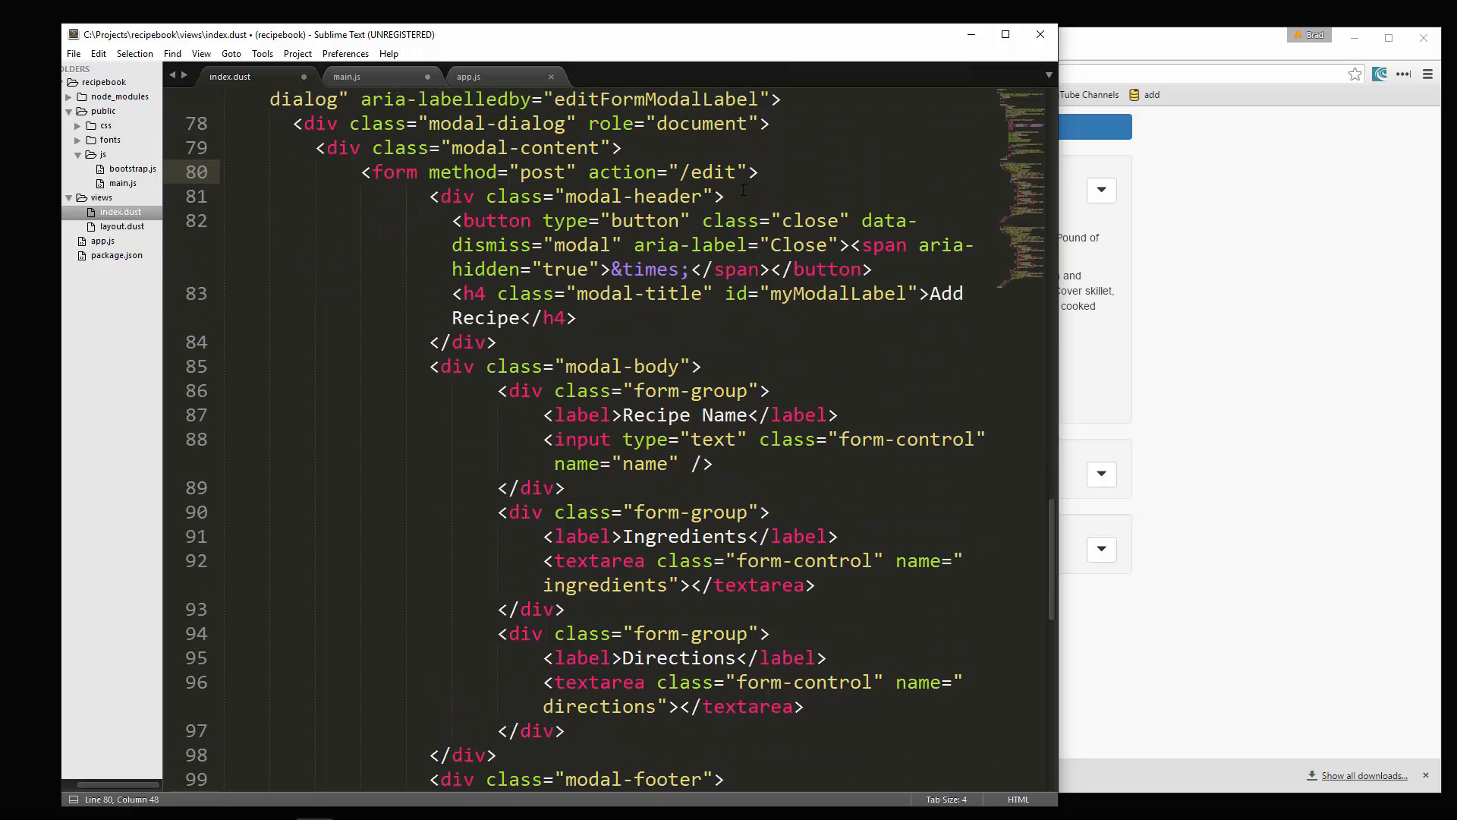
# Step: Insert <input type="hidden" id="edit-form-id" name="id" /> at the start of the edit form
pyautogui.press('enter')
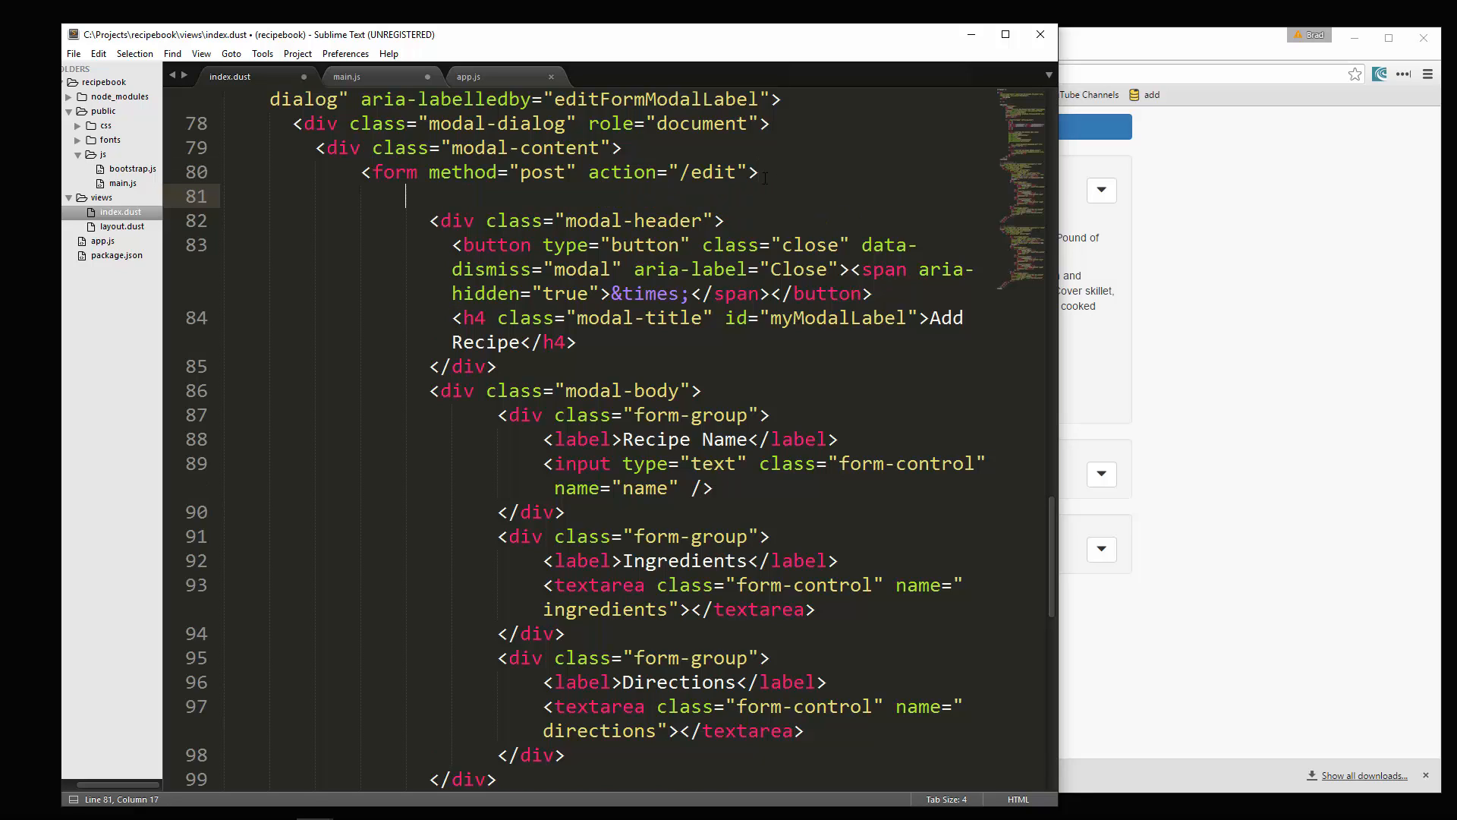
pyautogui.write('<input')
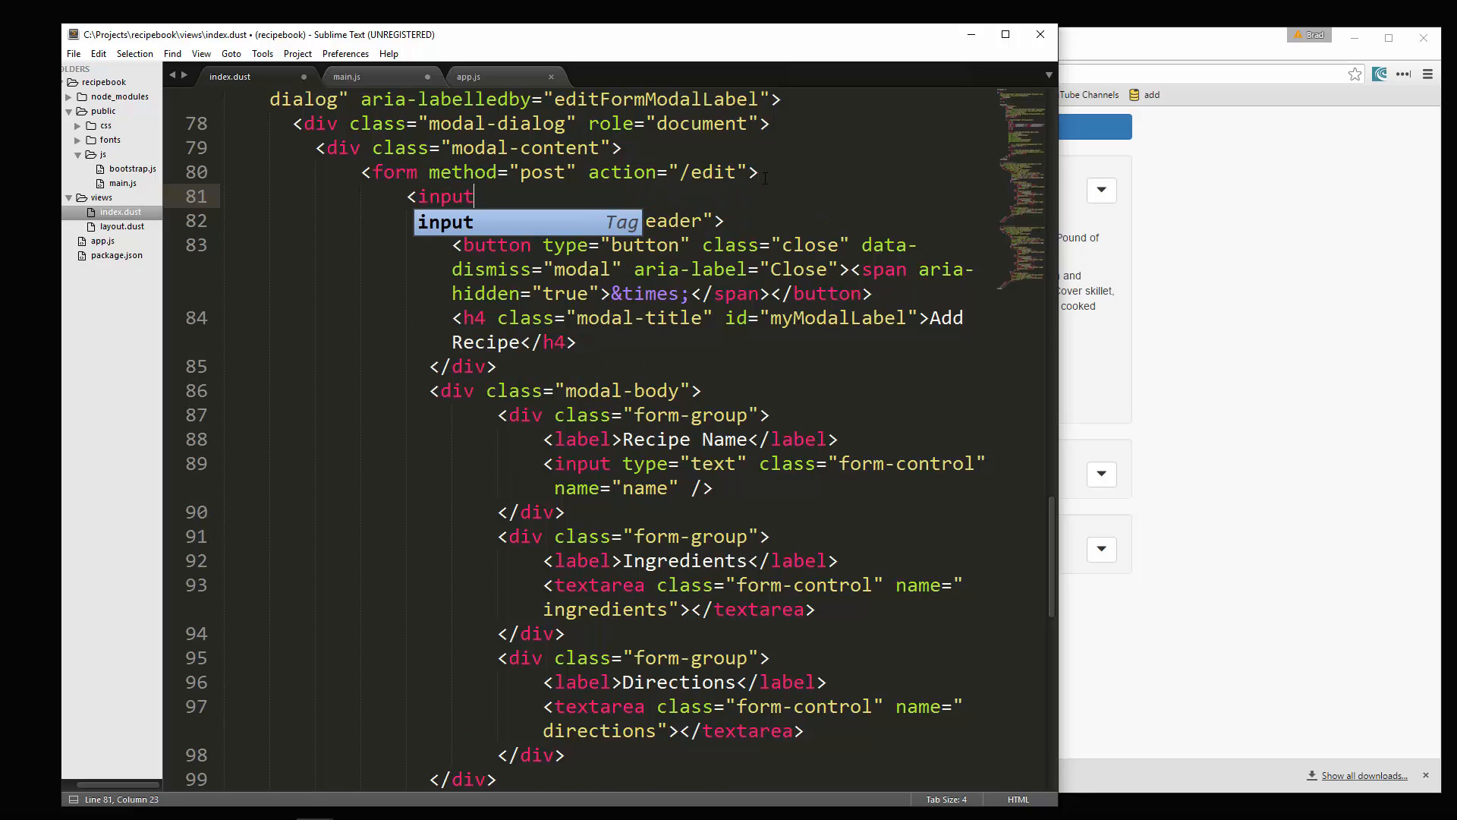
pyautogui.write('type="hidden')
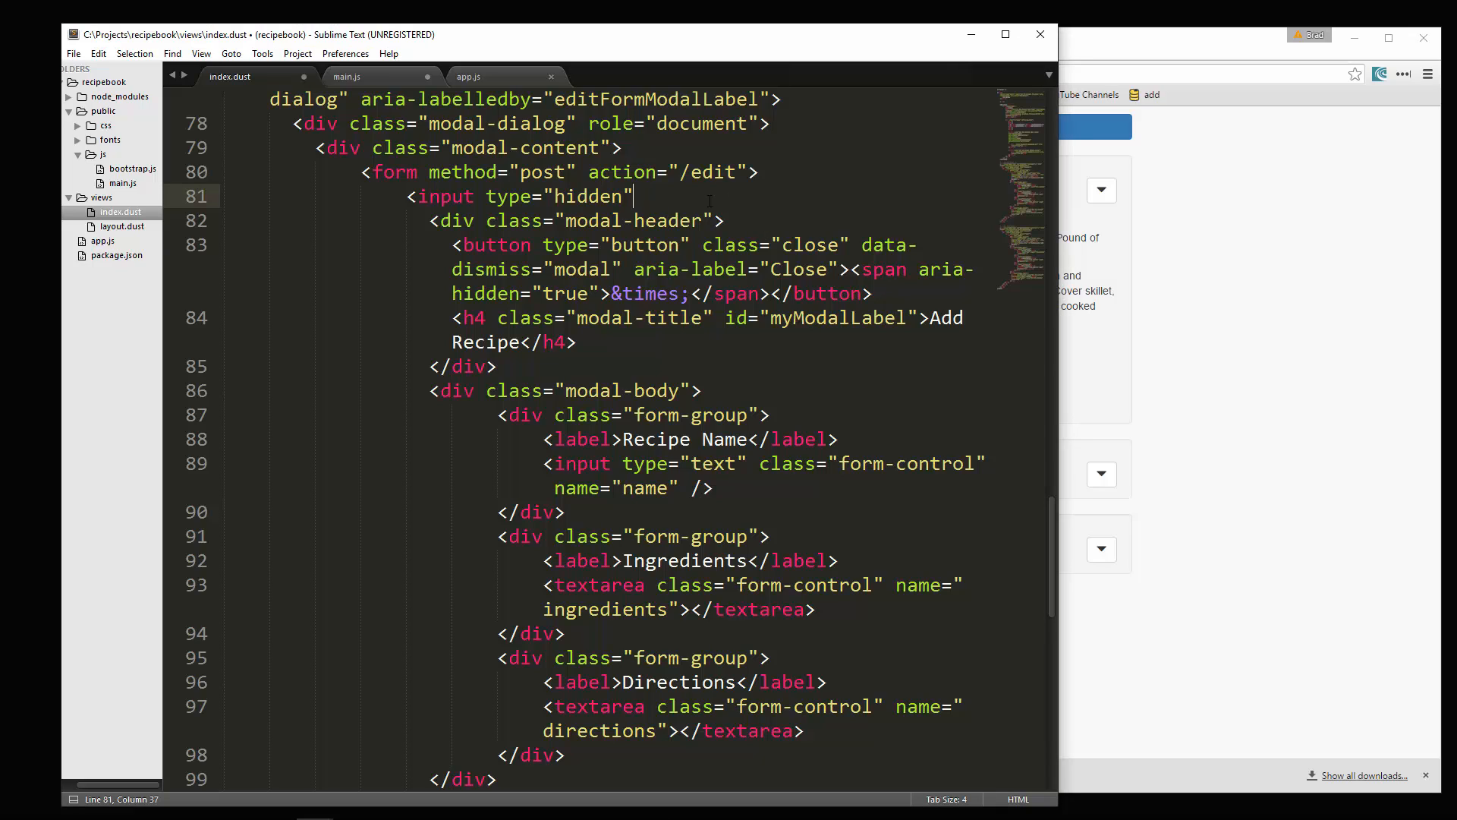
pyautogui.write('i')
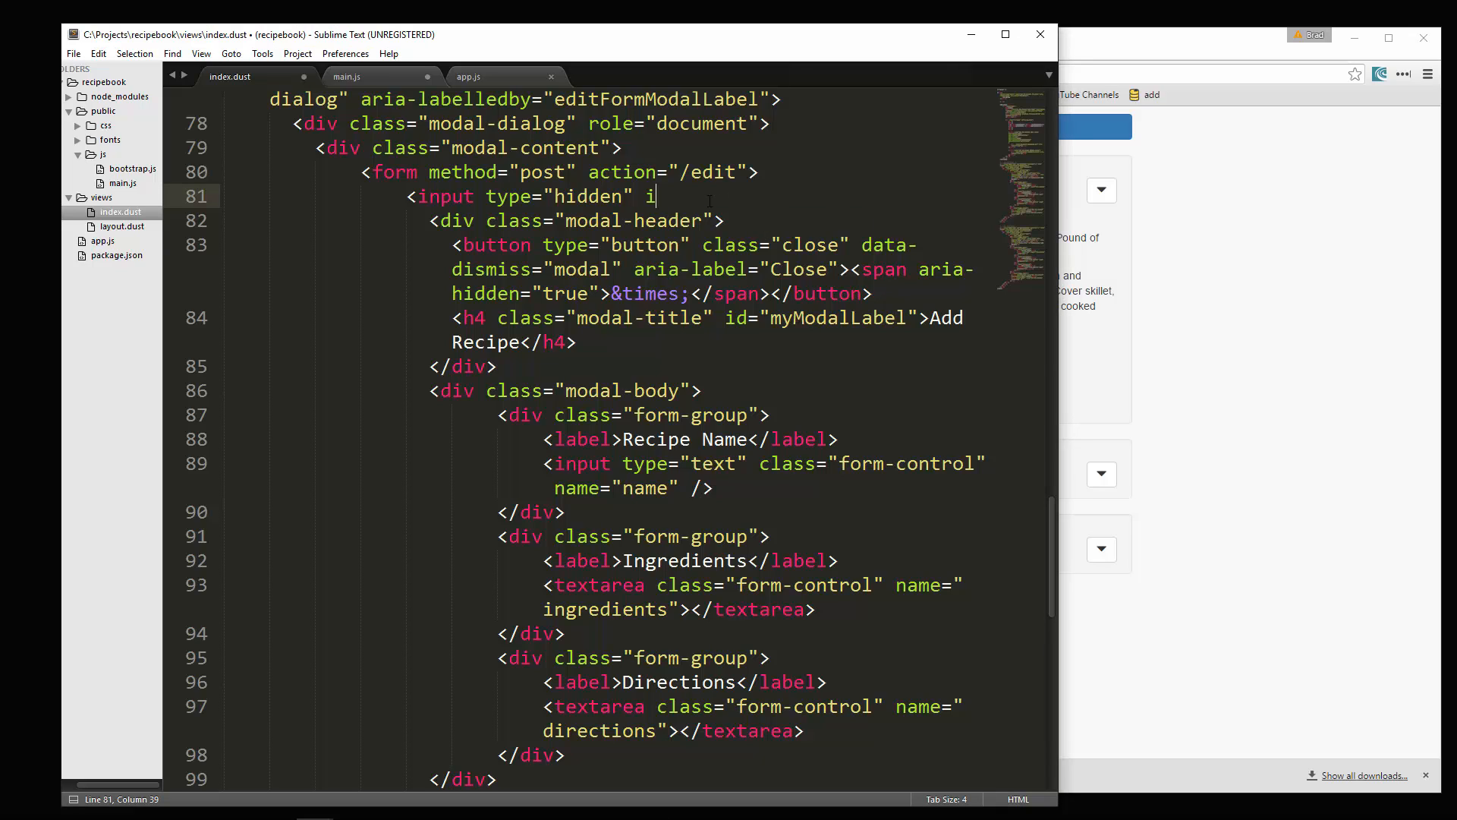
pyautogui.write('d=""')
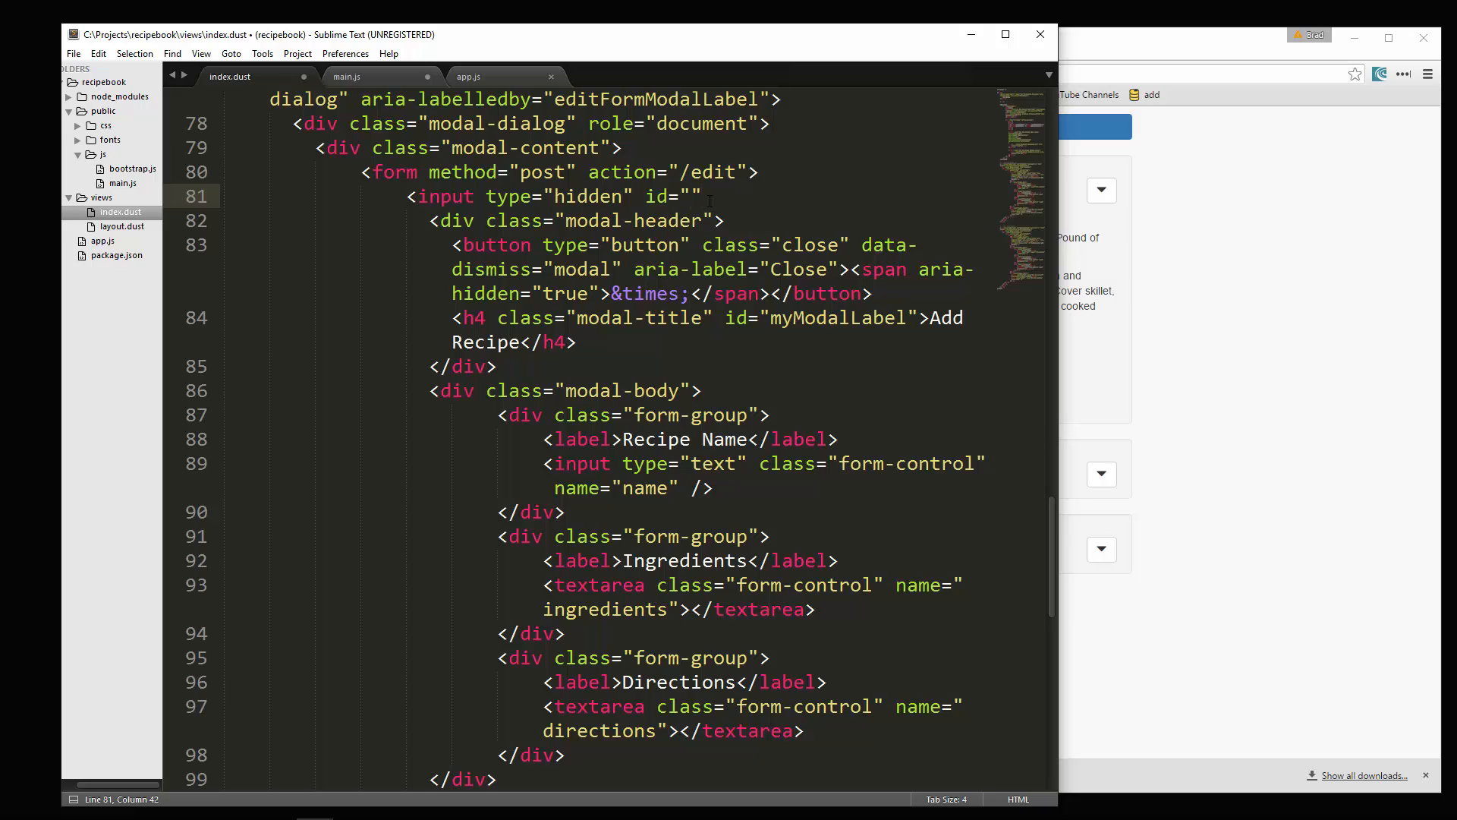
pyautogui.write('edit')
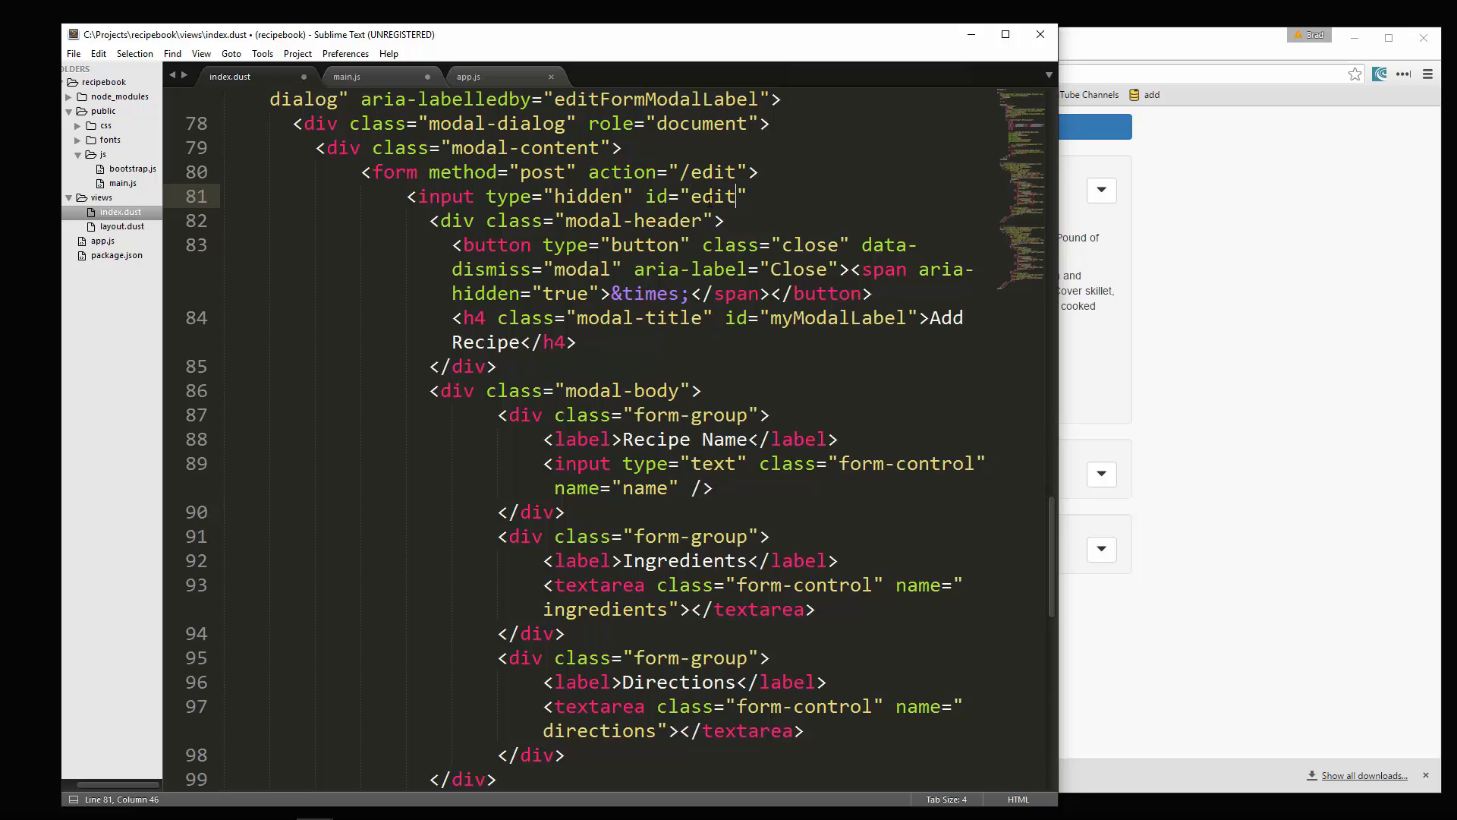
pyautogui.write('-form-id')
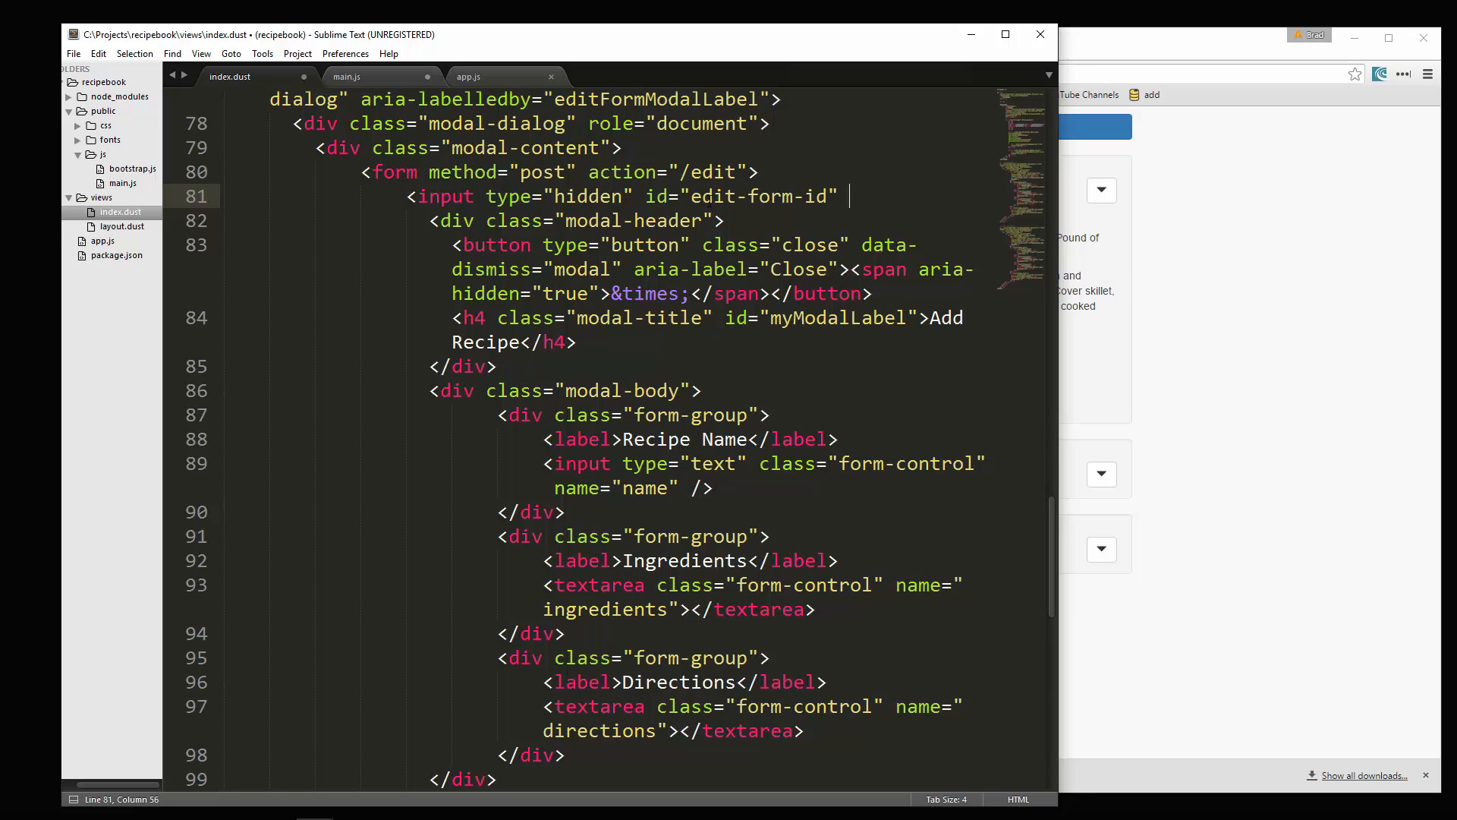
pyautogui.write('name="')
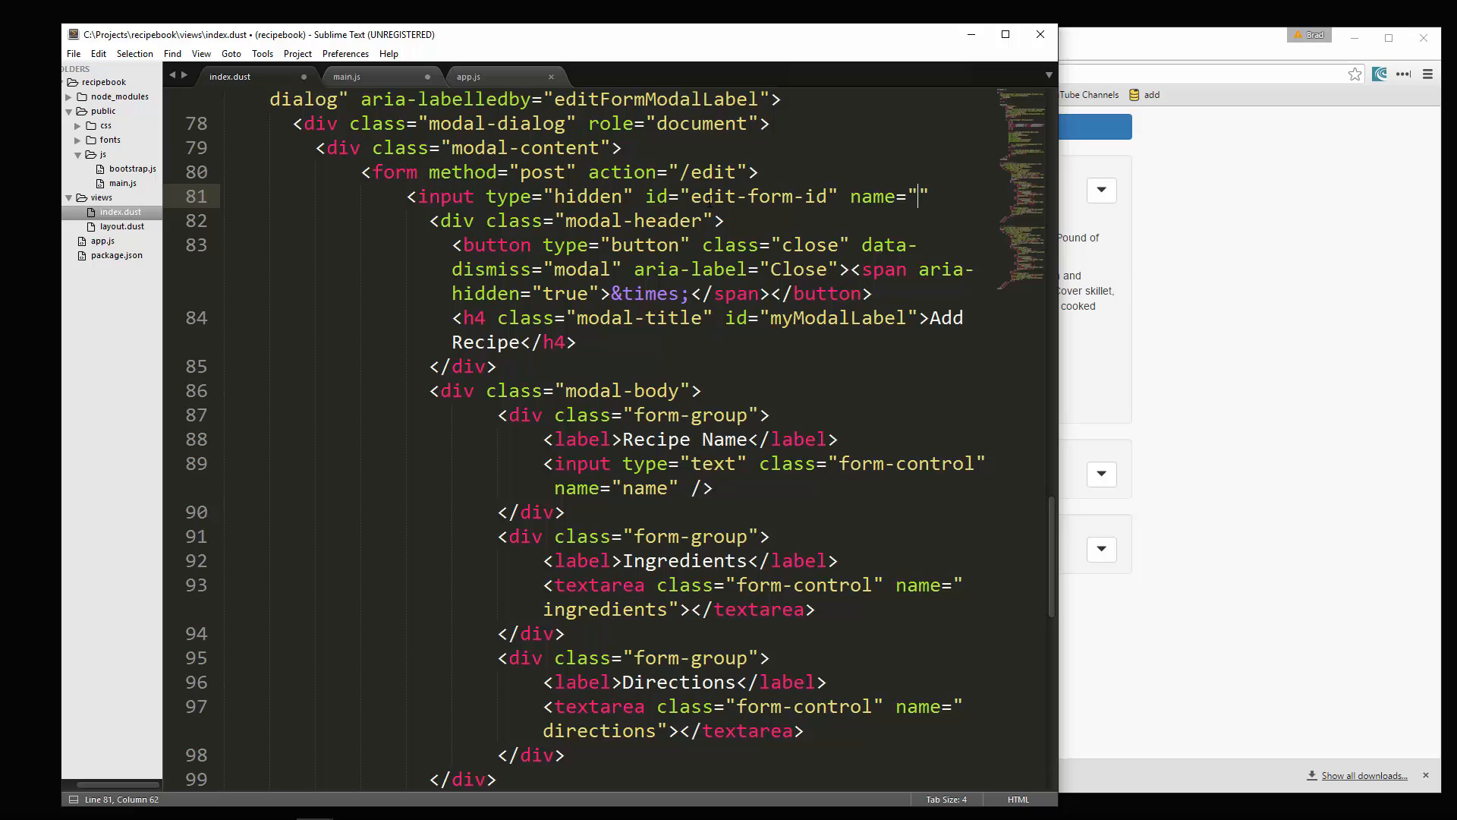
pyautogui.write('id')
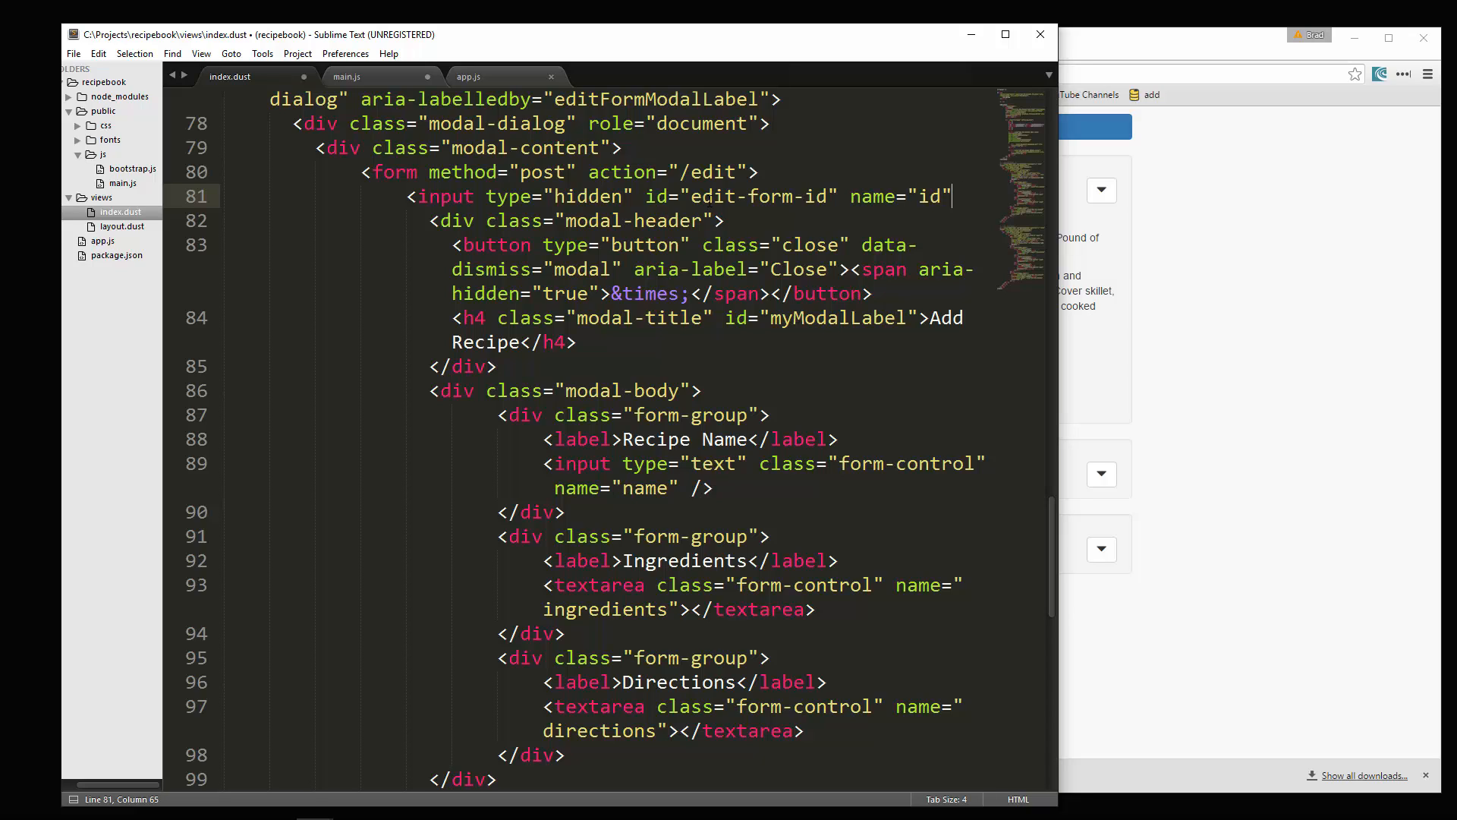
pyautogui.write('/>')
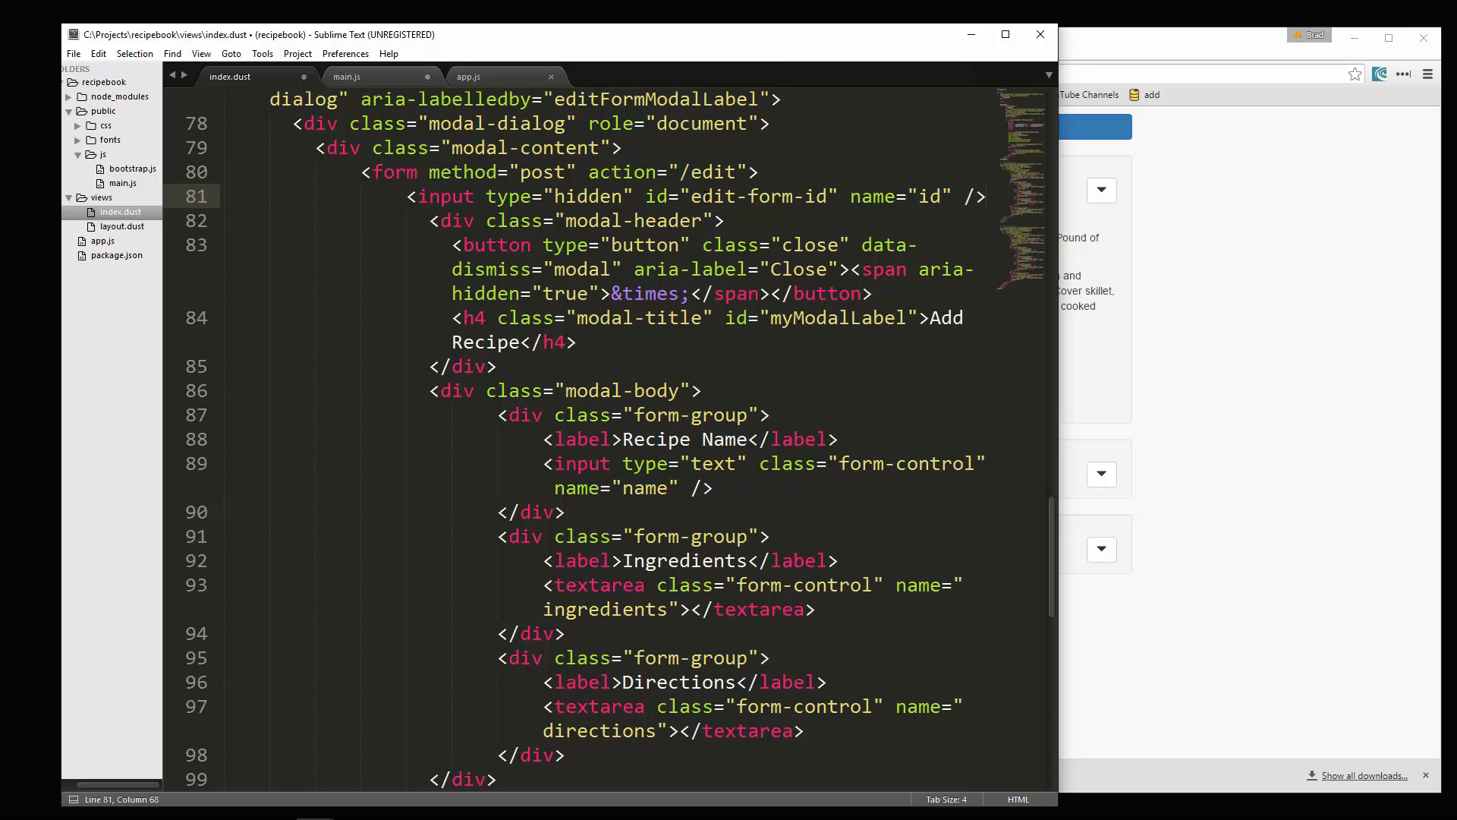
pyautogui.doubleClick(735, 196)
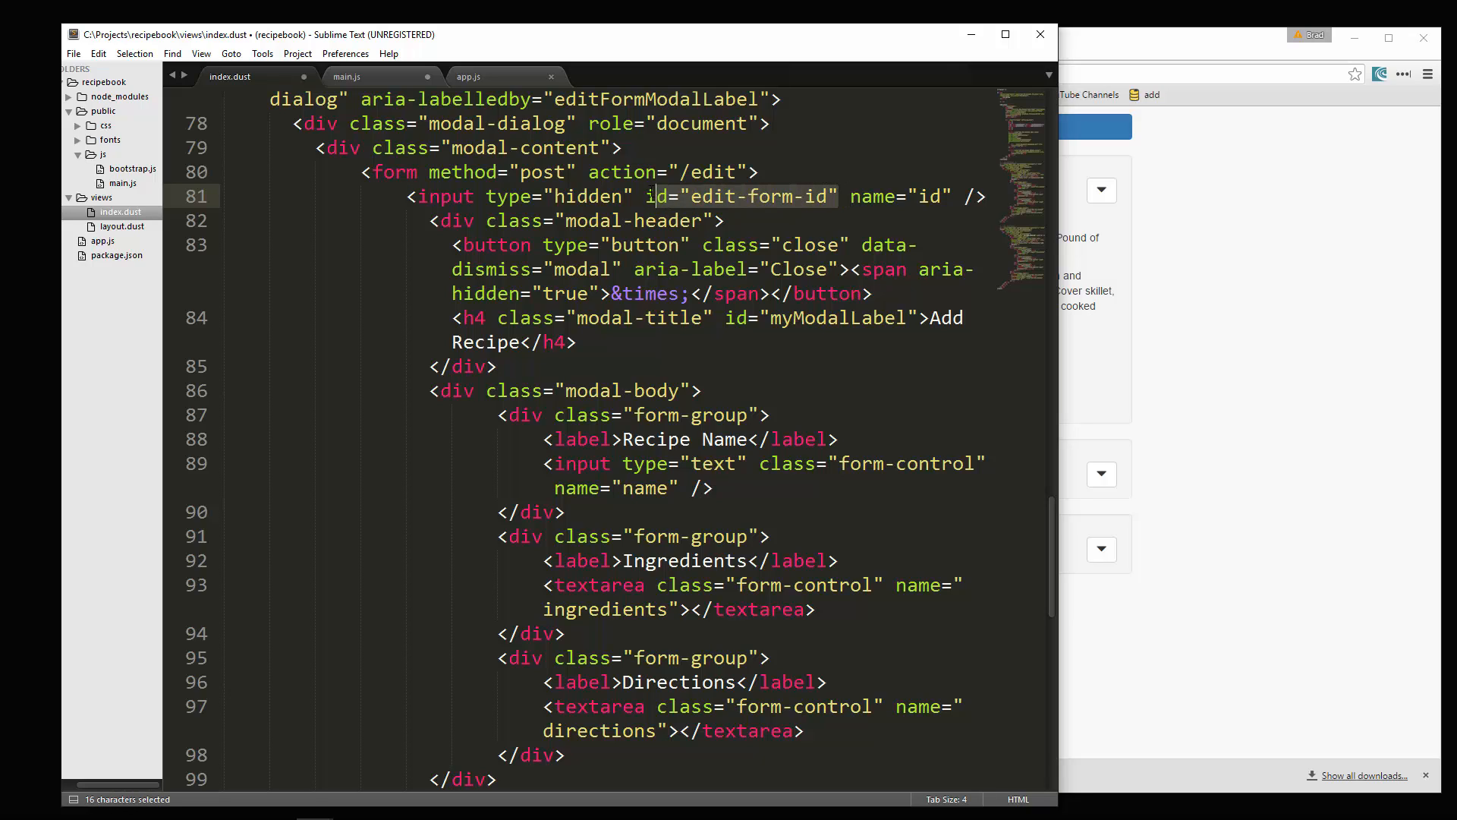
# Step: Give the name input id="edit-form-name" by reusing the copied id attribute, then move to the ingredients field
pyautogui.press('ctrl+c')
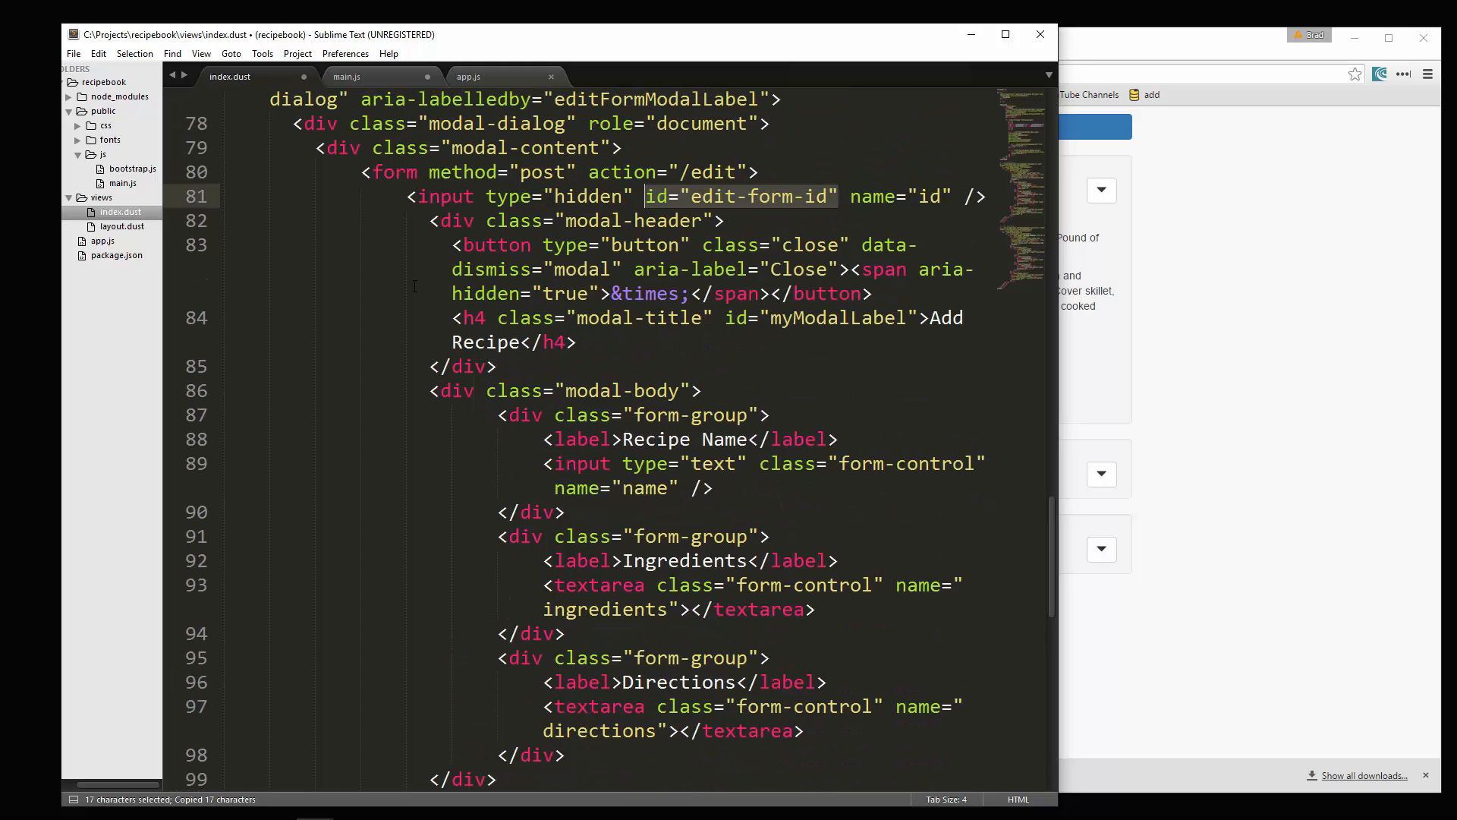
pyautogui.click(871, 463)
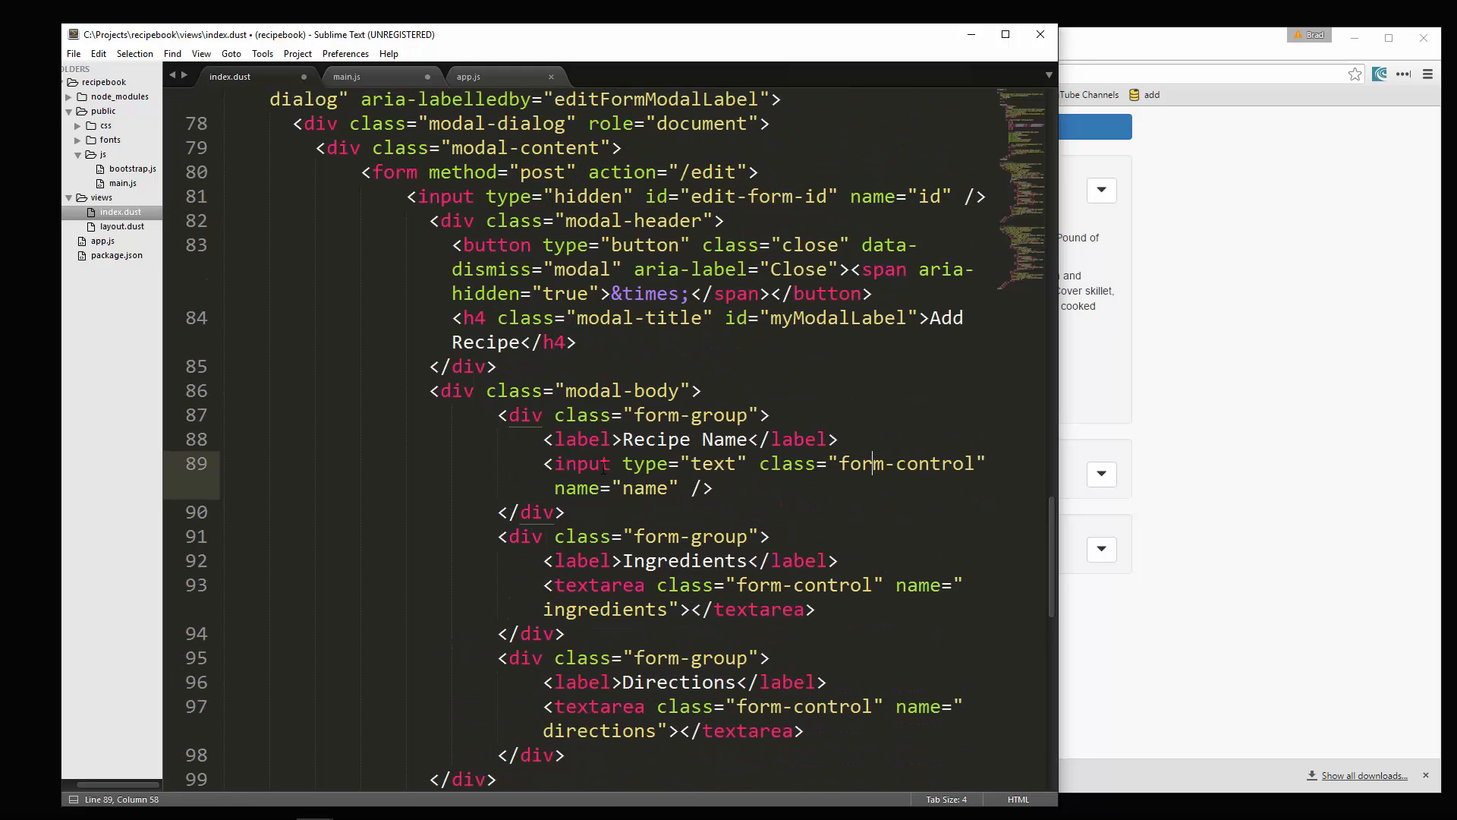
pyautogui.click(679, 487)
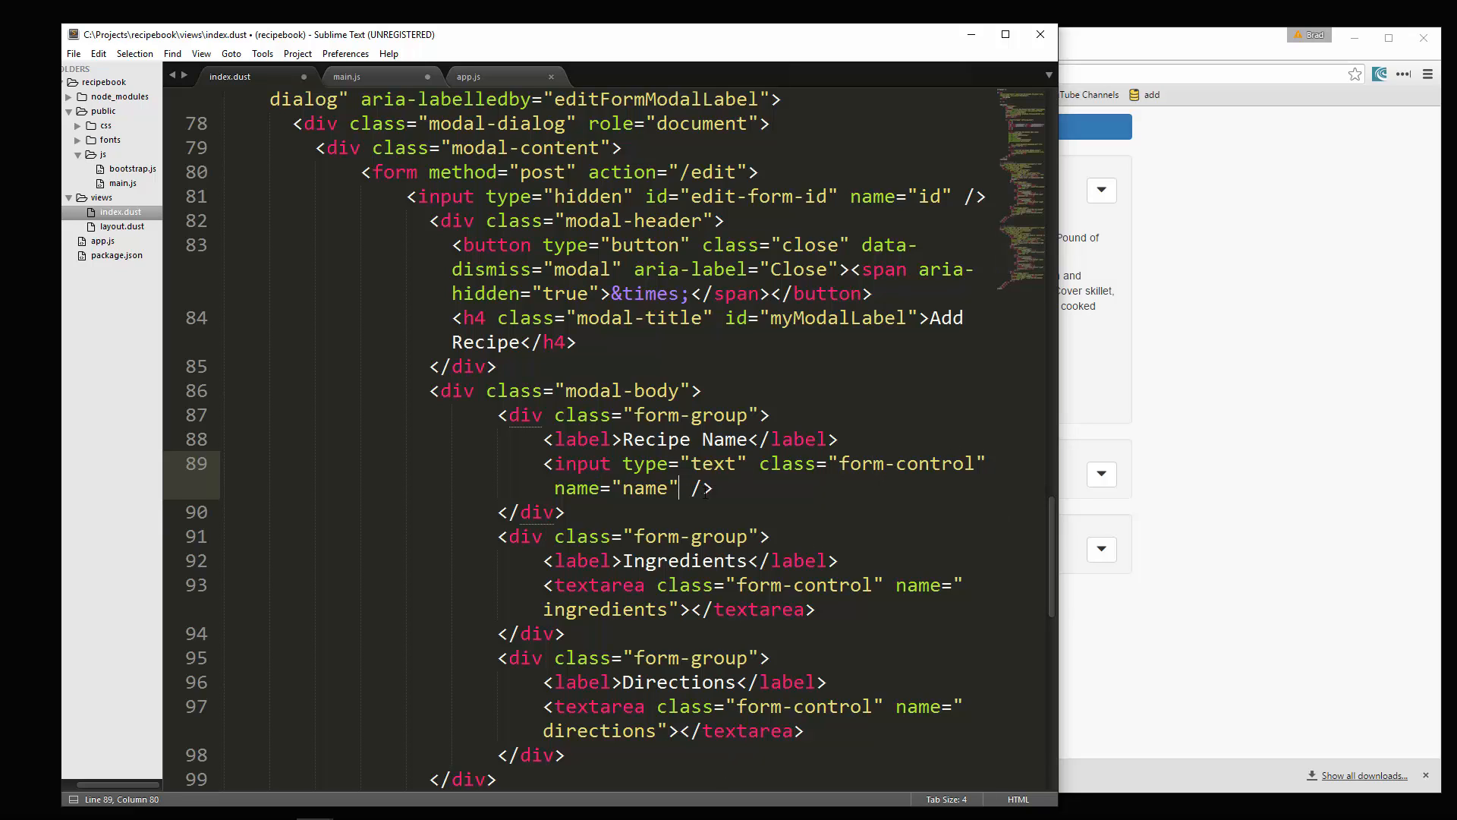
pyautogui.write('id="edit-form-id"')
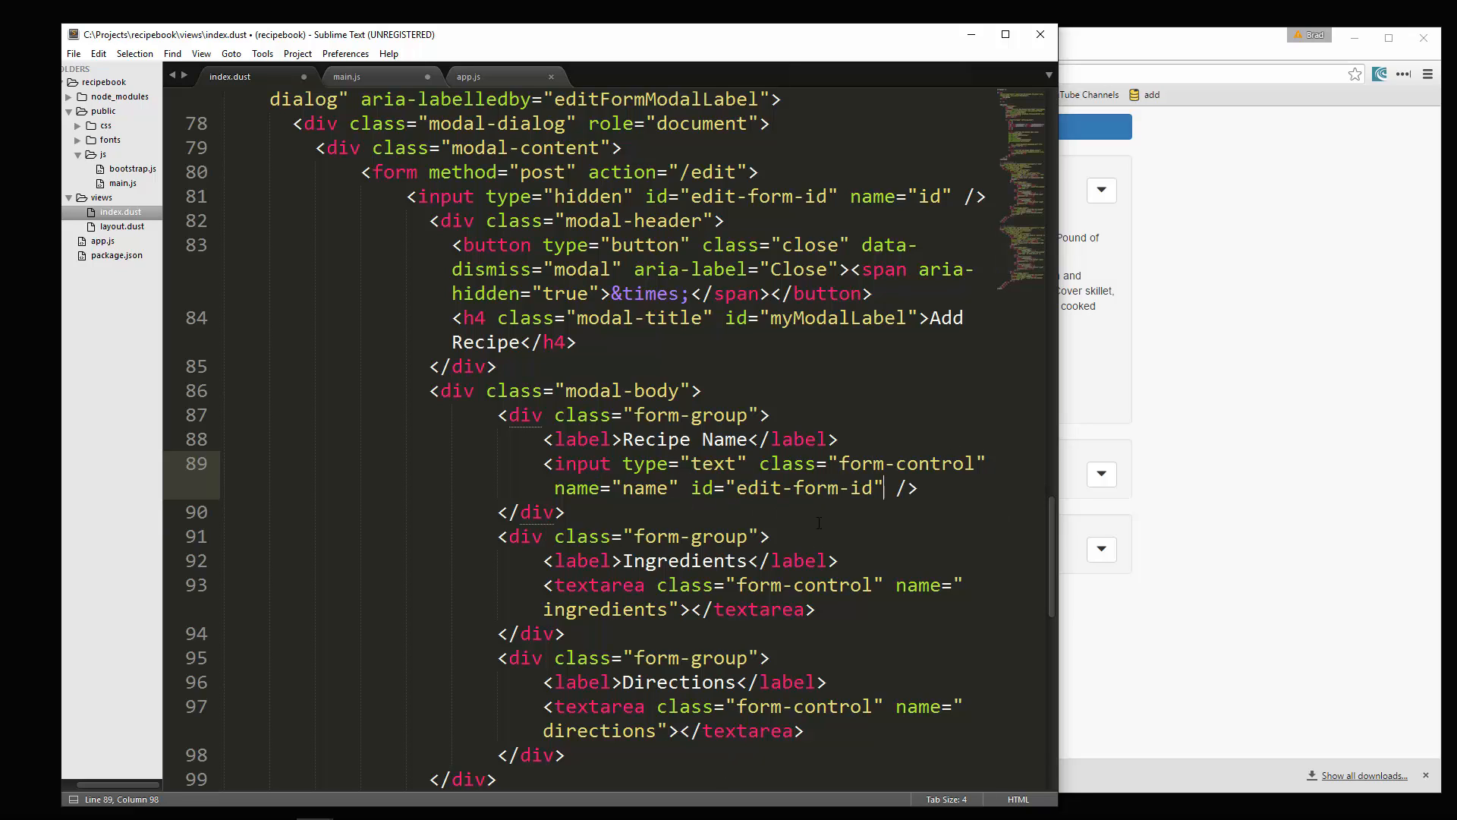
pyautogui.press('Backspace')
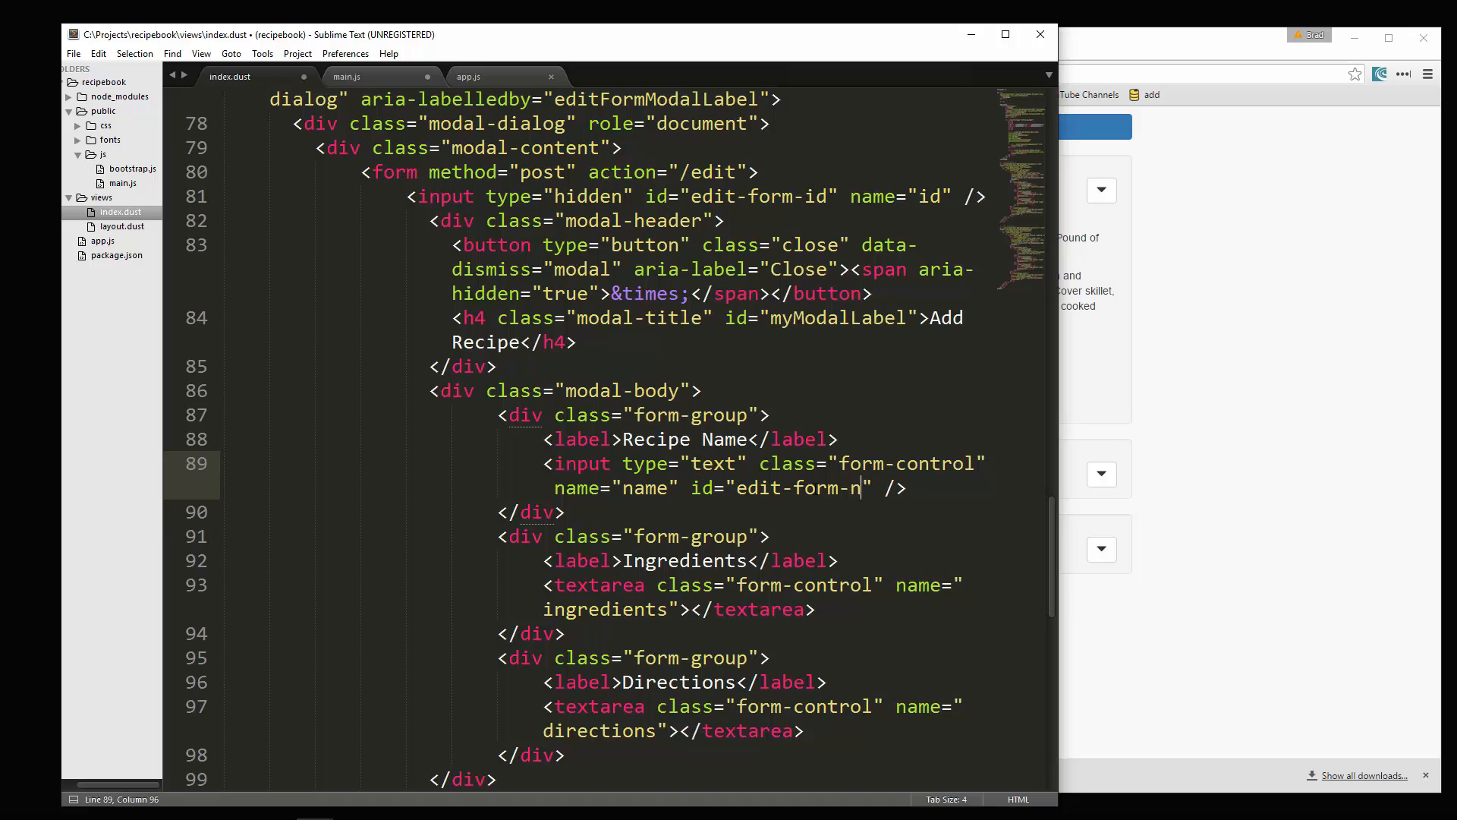
pyautogui.write('ame')
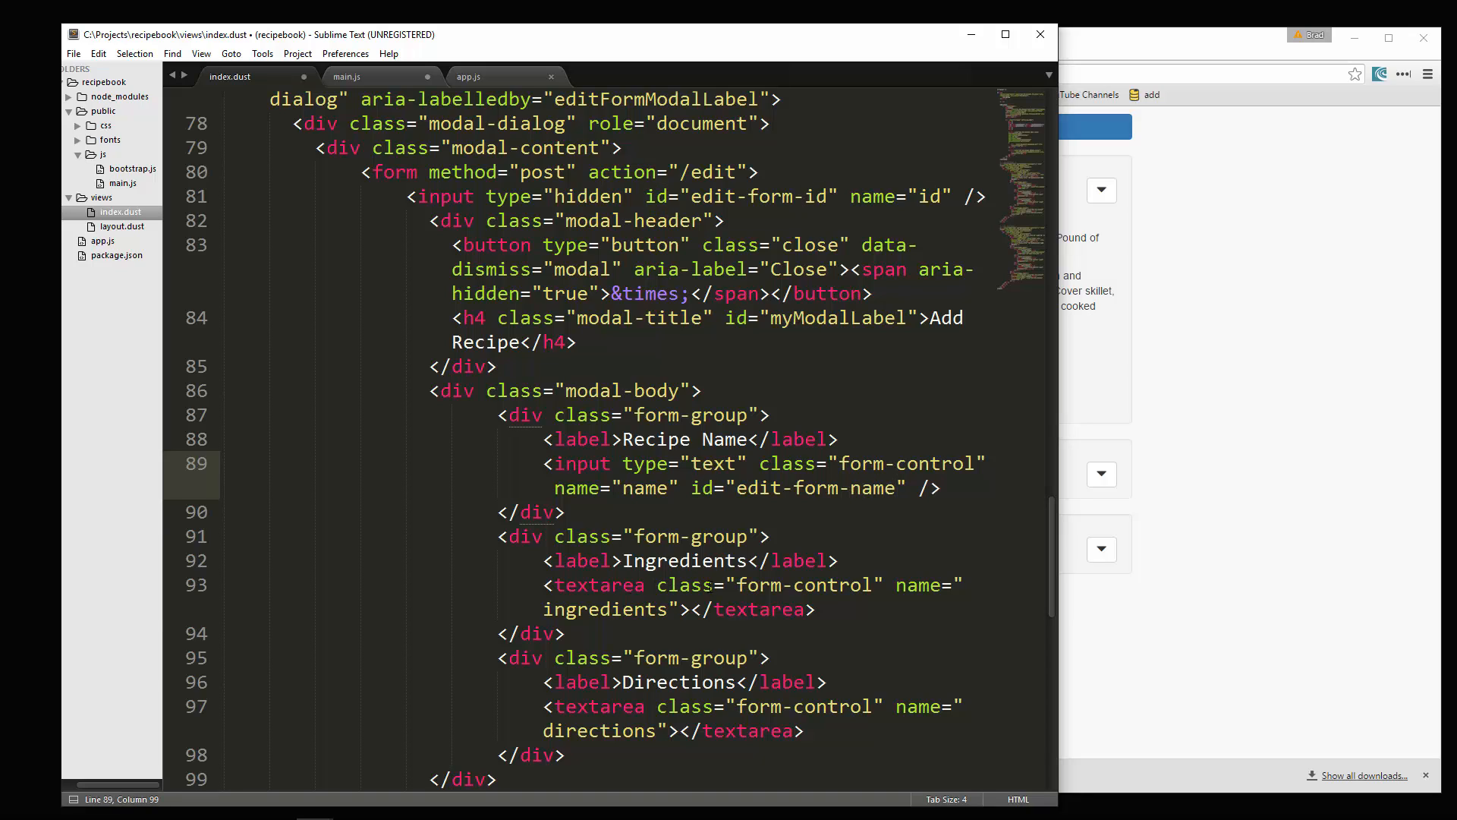
pyautogui.click(688, 609)
pyautogui.write(' id="edit-form-directions"')
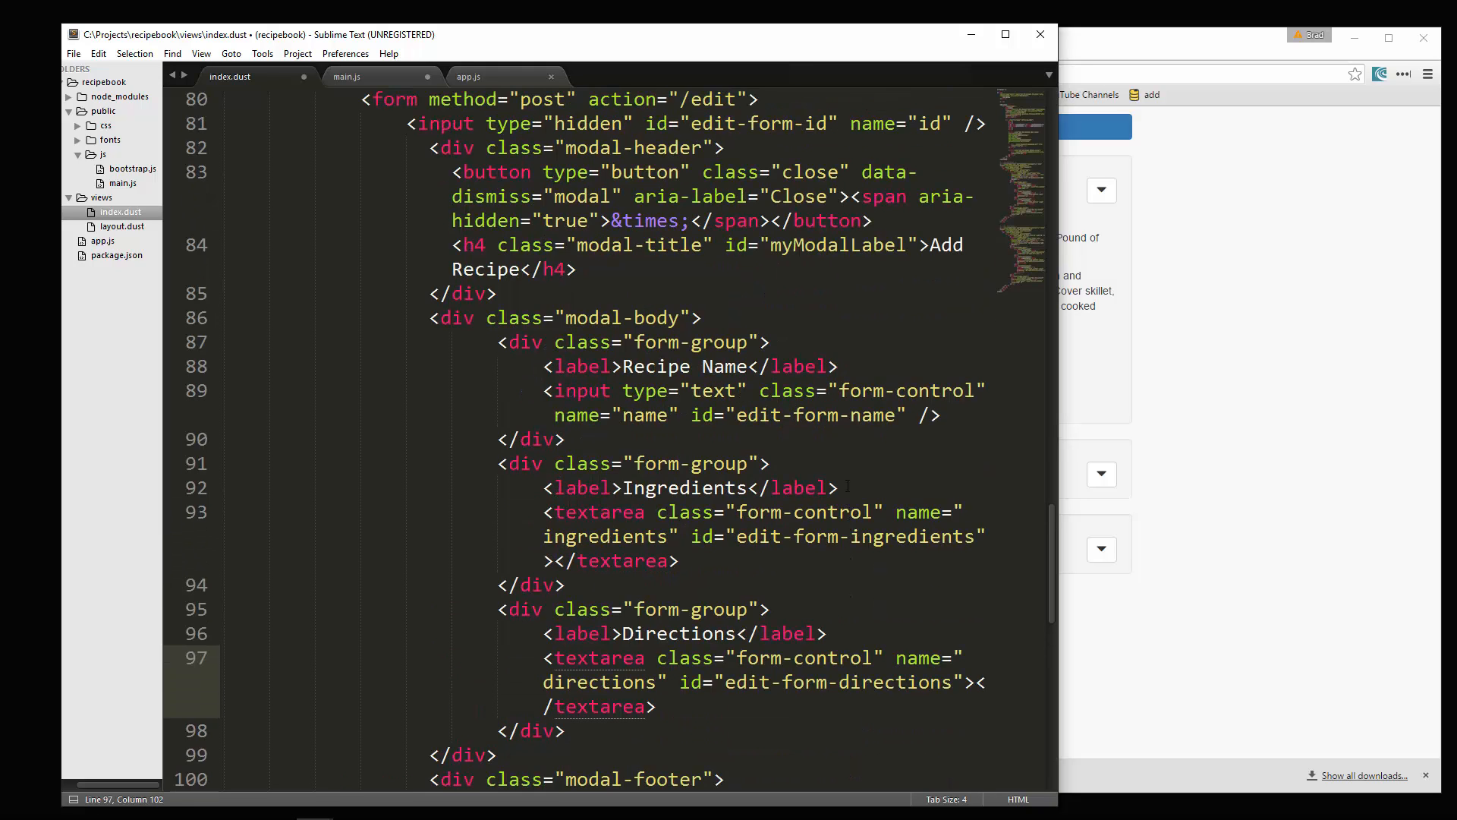
# Step: Finish the edit-form-ingredients and edit-form-directions ids, save index.dust and return to main.js
pyautogui.scroll(3)
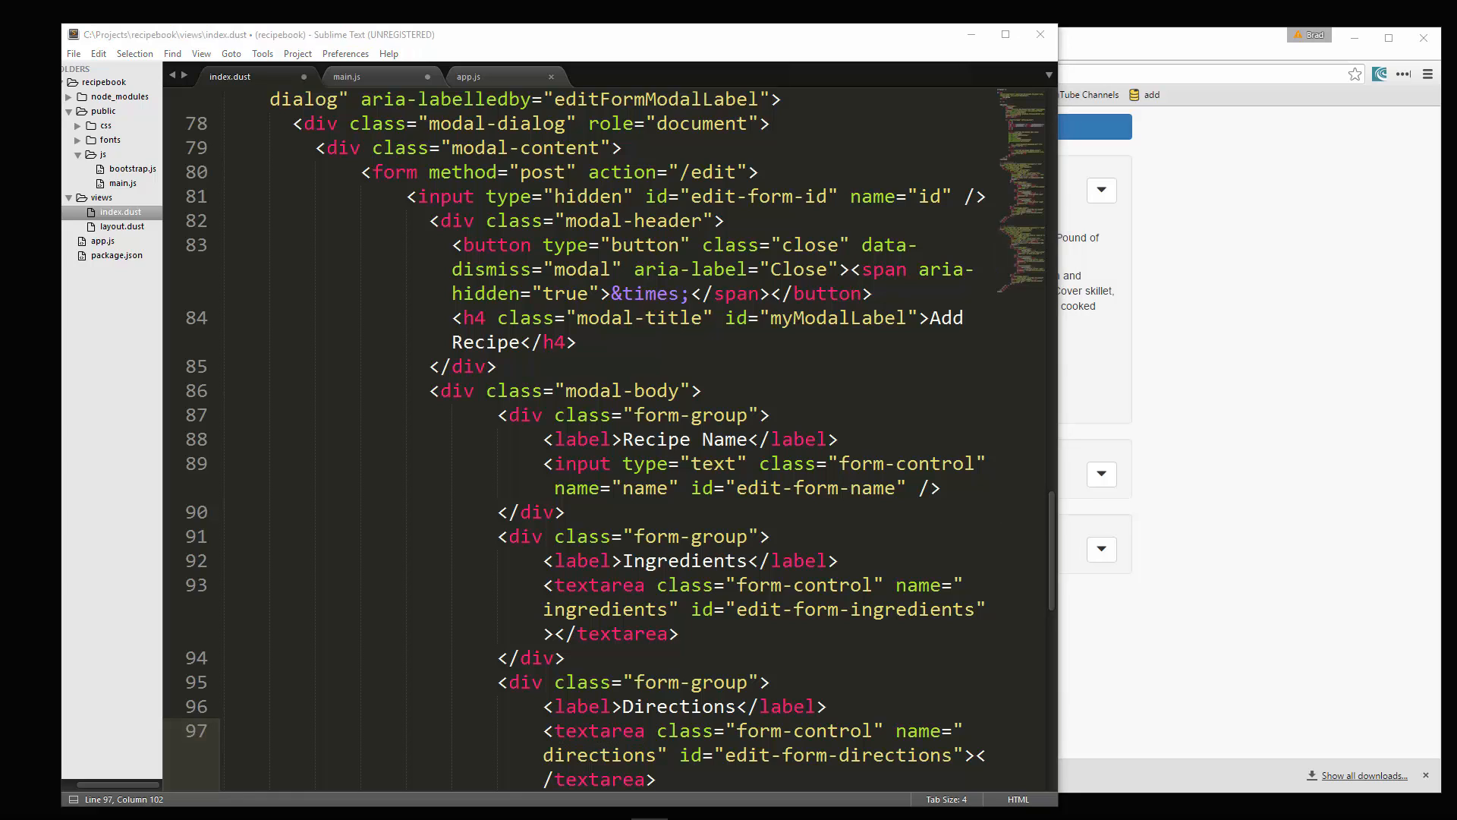
pyautogui.click(653, 293)
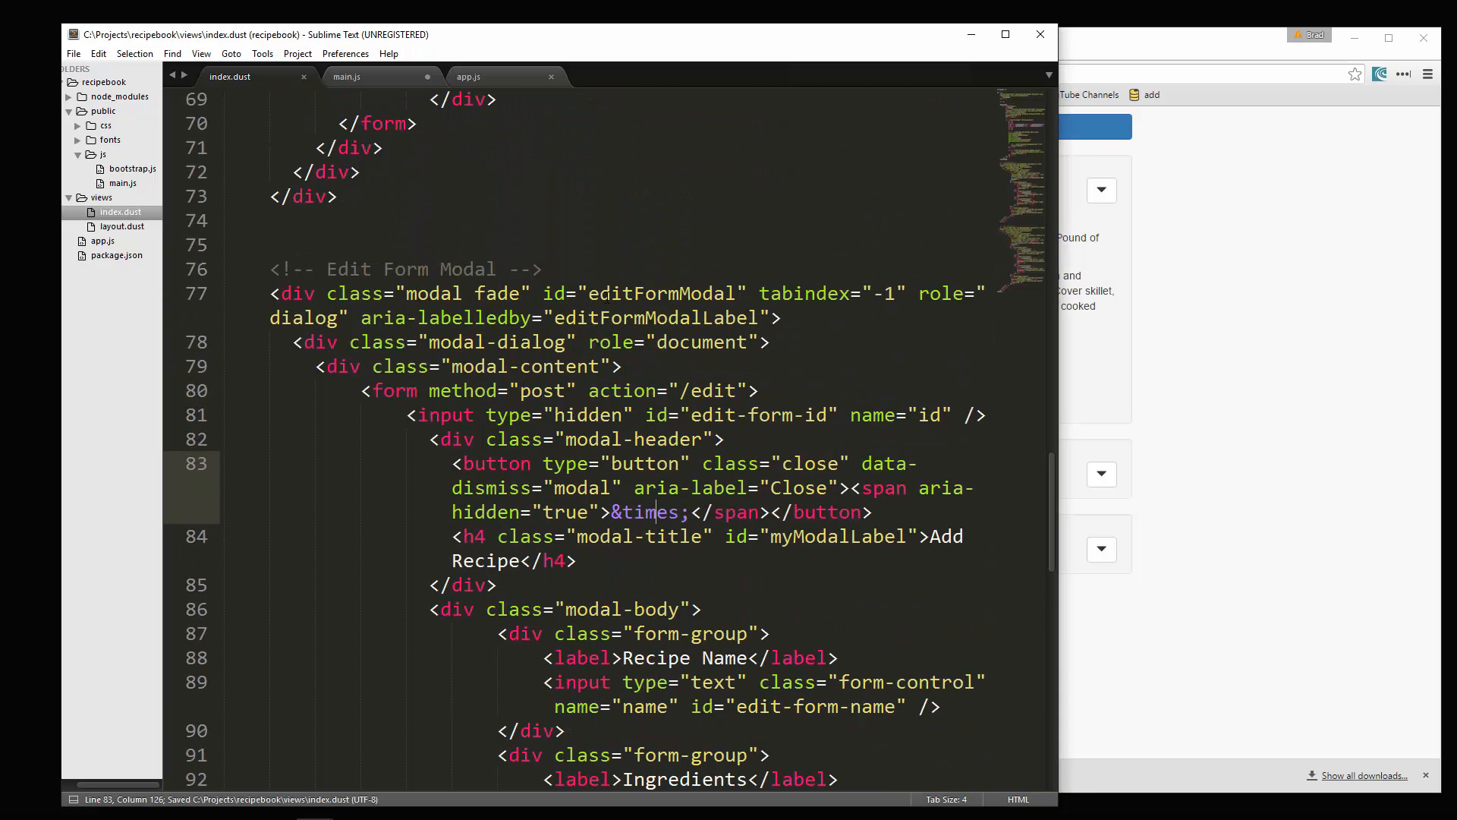
pyautogui.scroll(3)
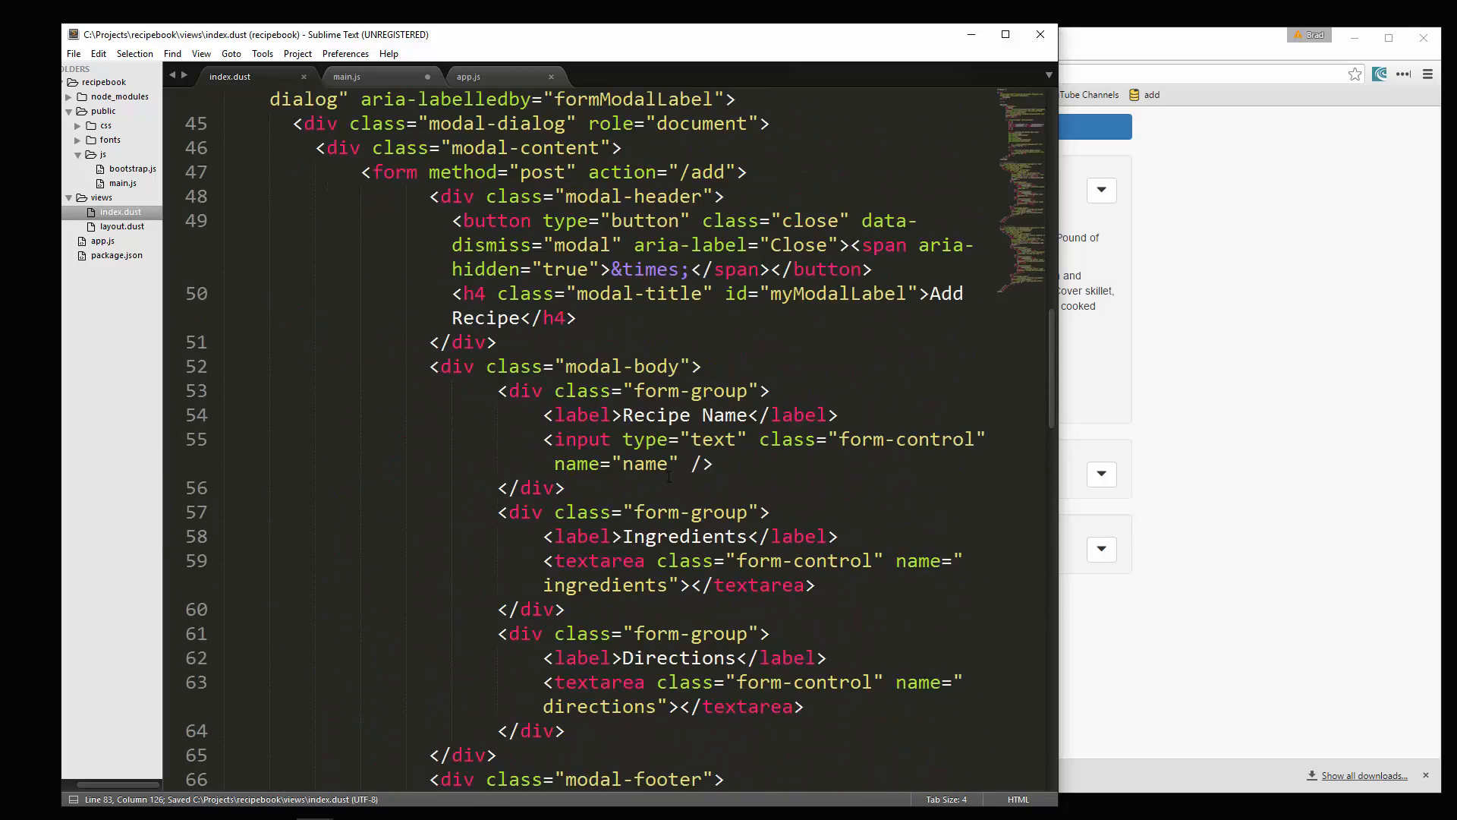
pyautogui.scroll(3)
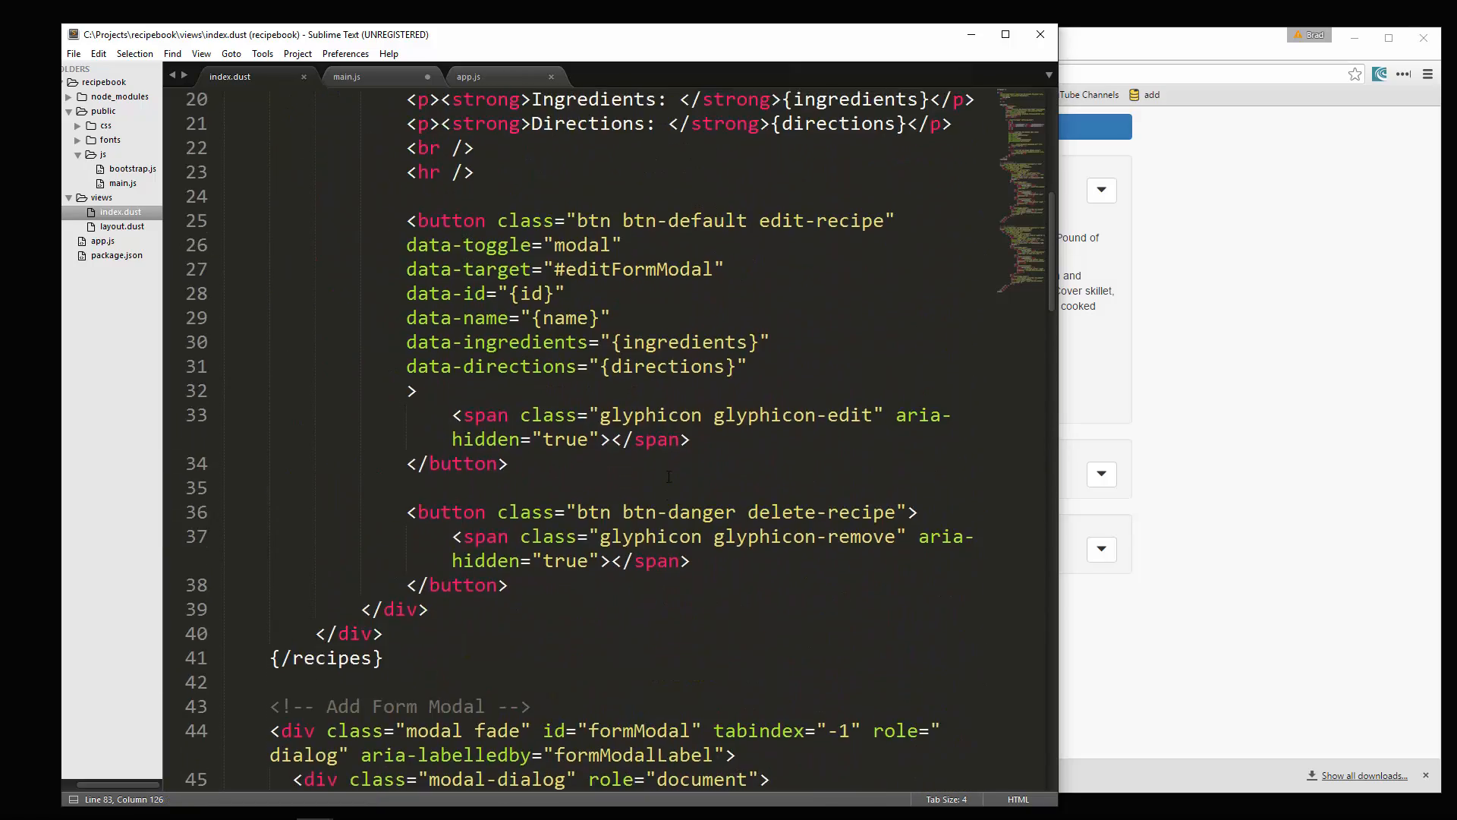
pyautogui.scroll(3)
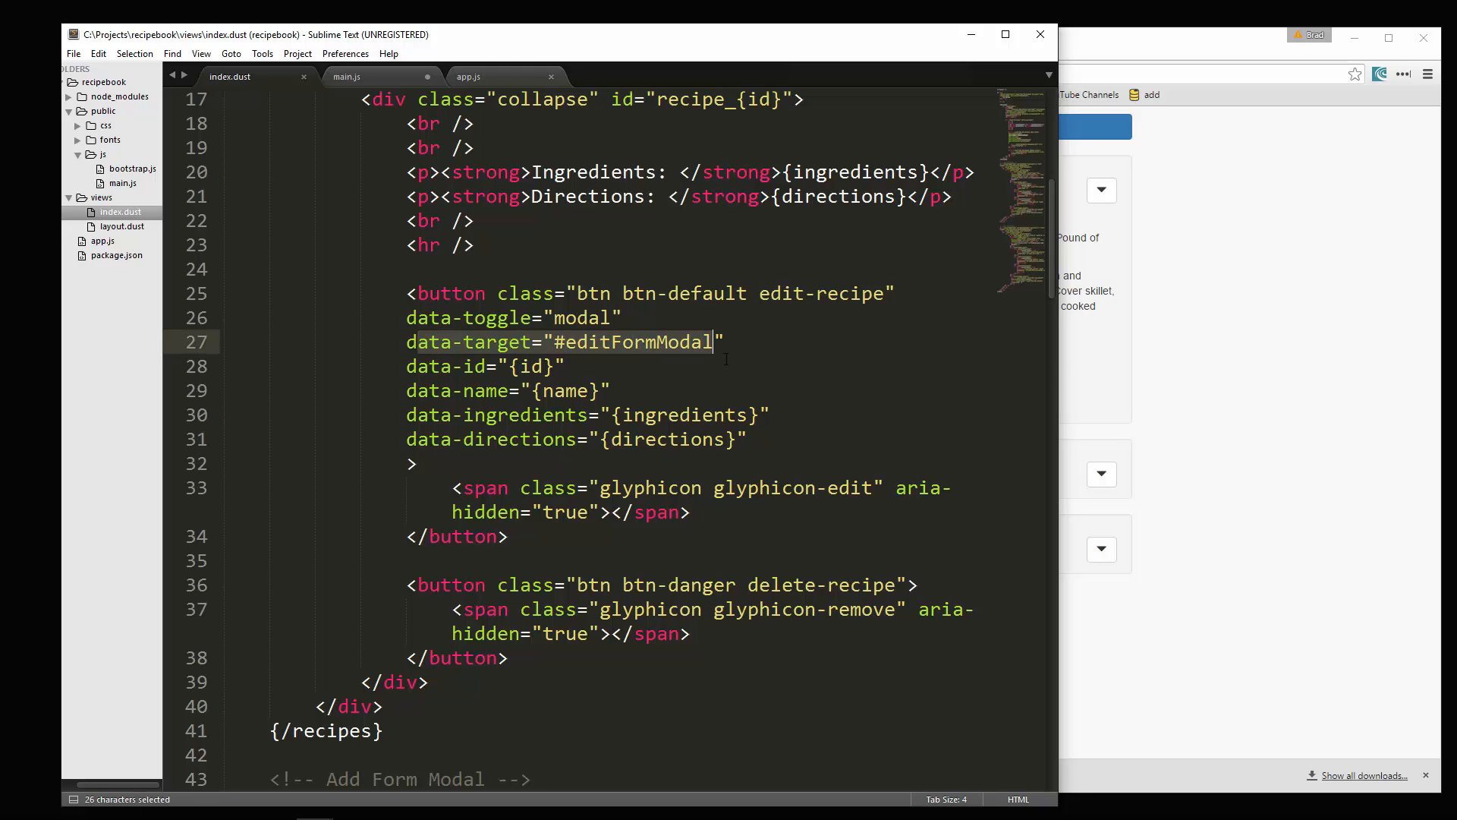
pyautogui.click(346, 76)
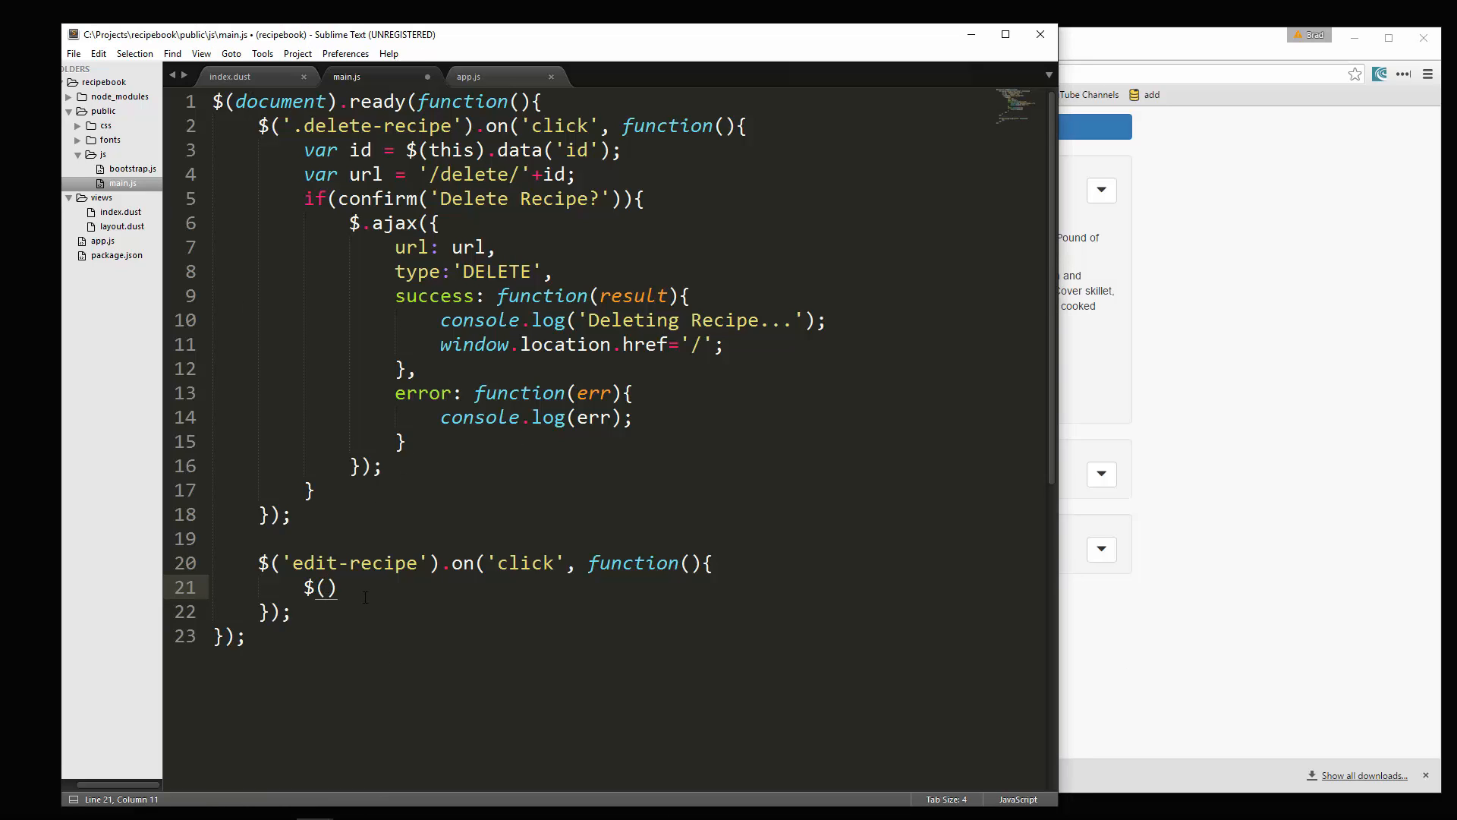
# Step: Write $('#edit-form-name').val($(this).data('name')) inside the edit-recipe handler
pyautogui.write("''")
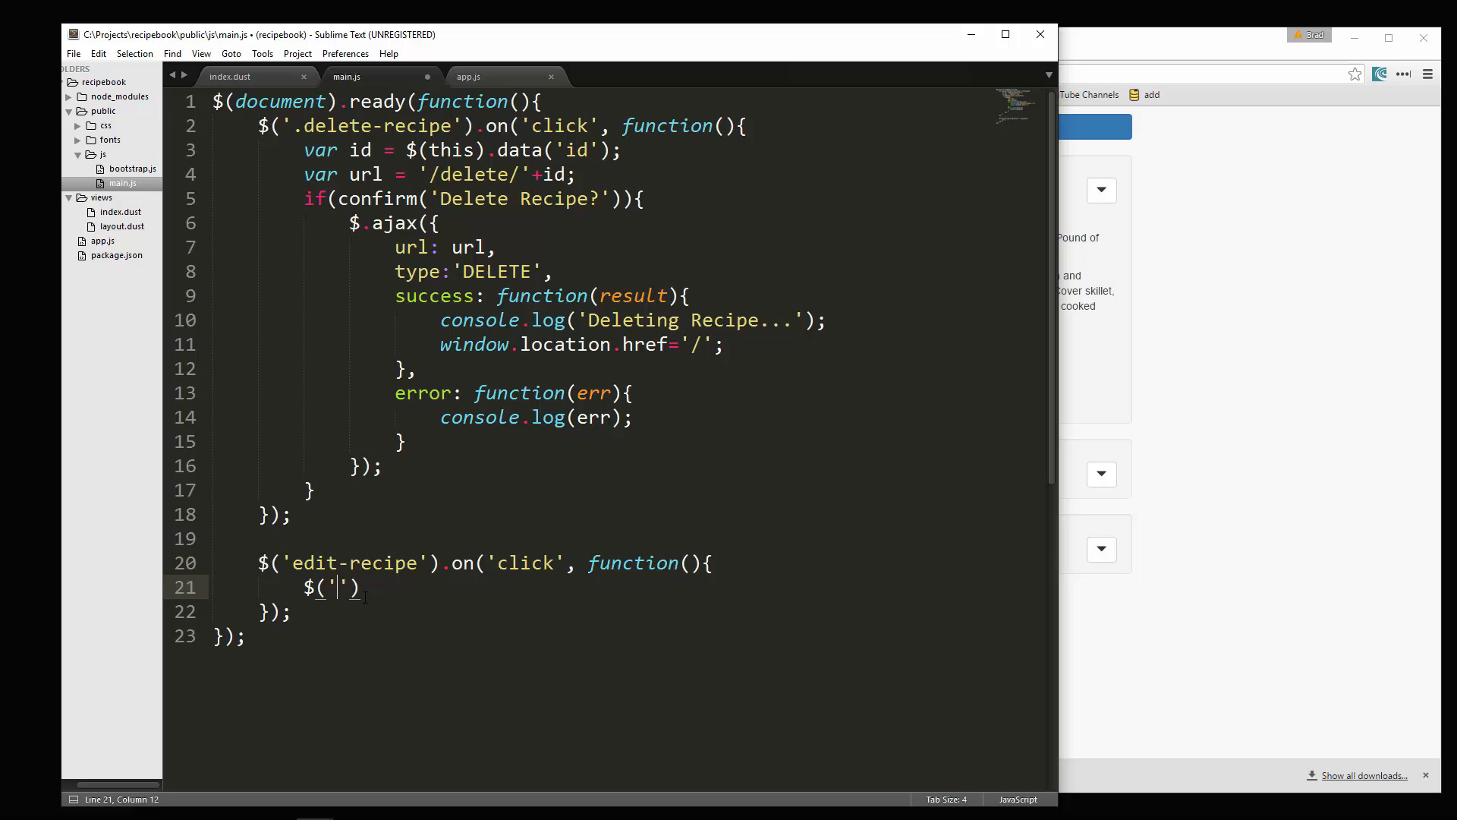
pyautogui.write('#')
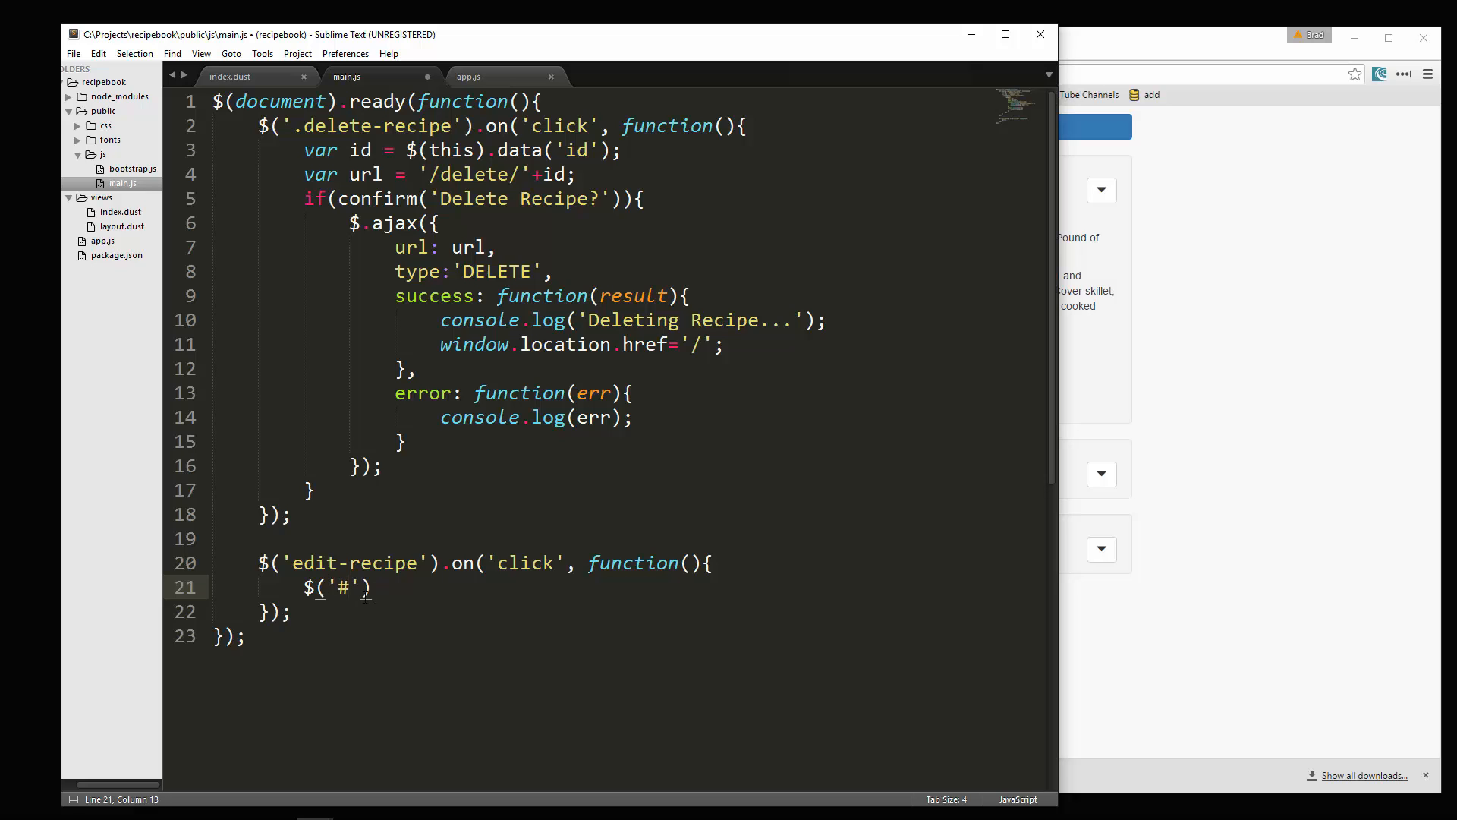
pyautogui.write('edit-for')
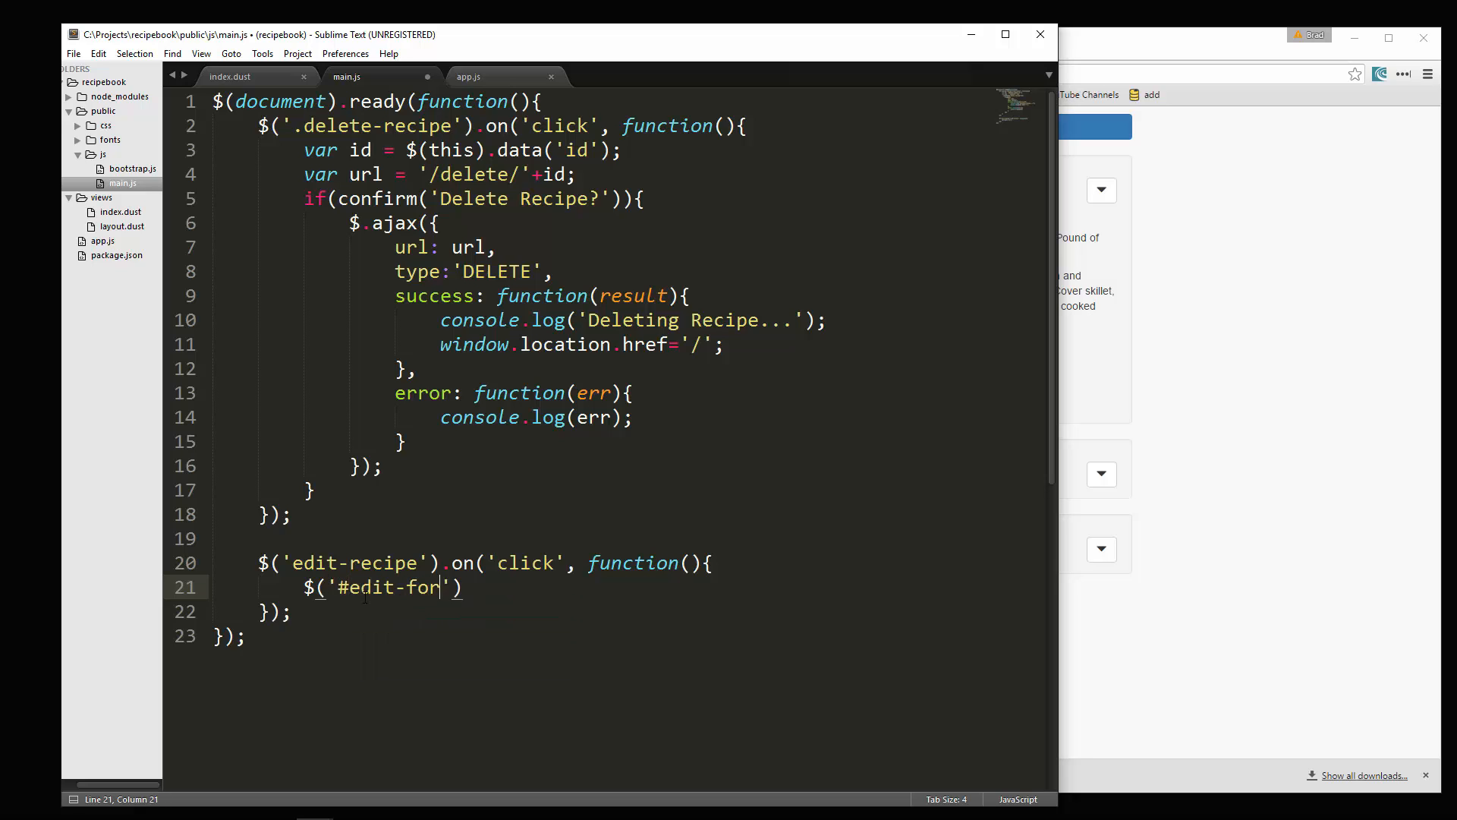
pyautogui.write('m-name')
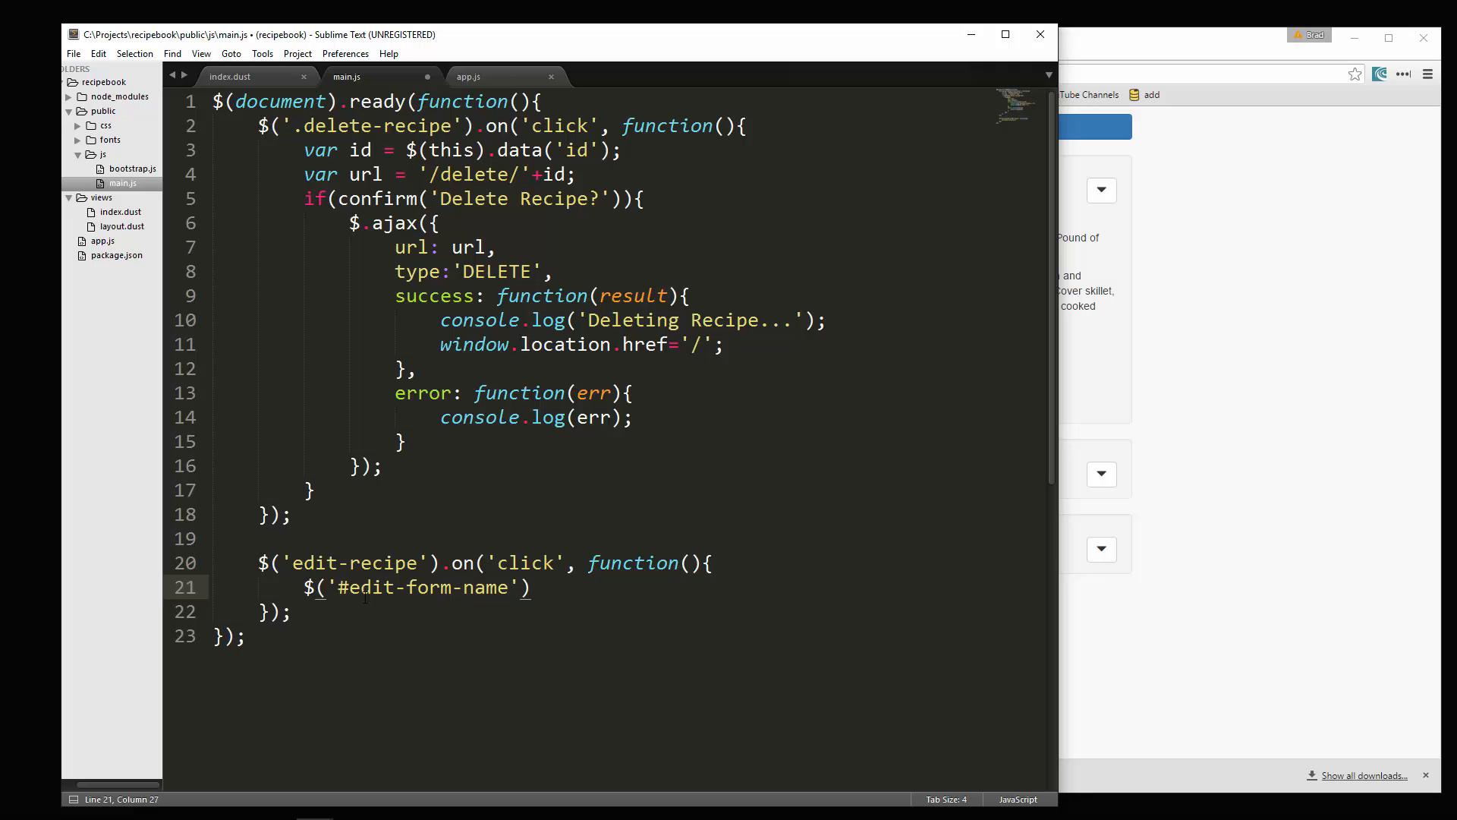
pyautogui.write('.val(')
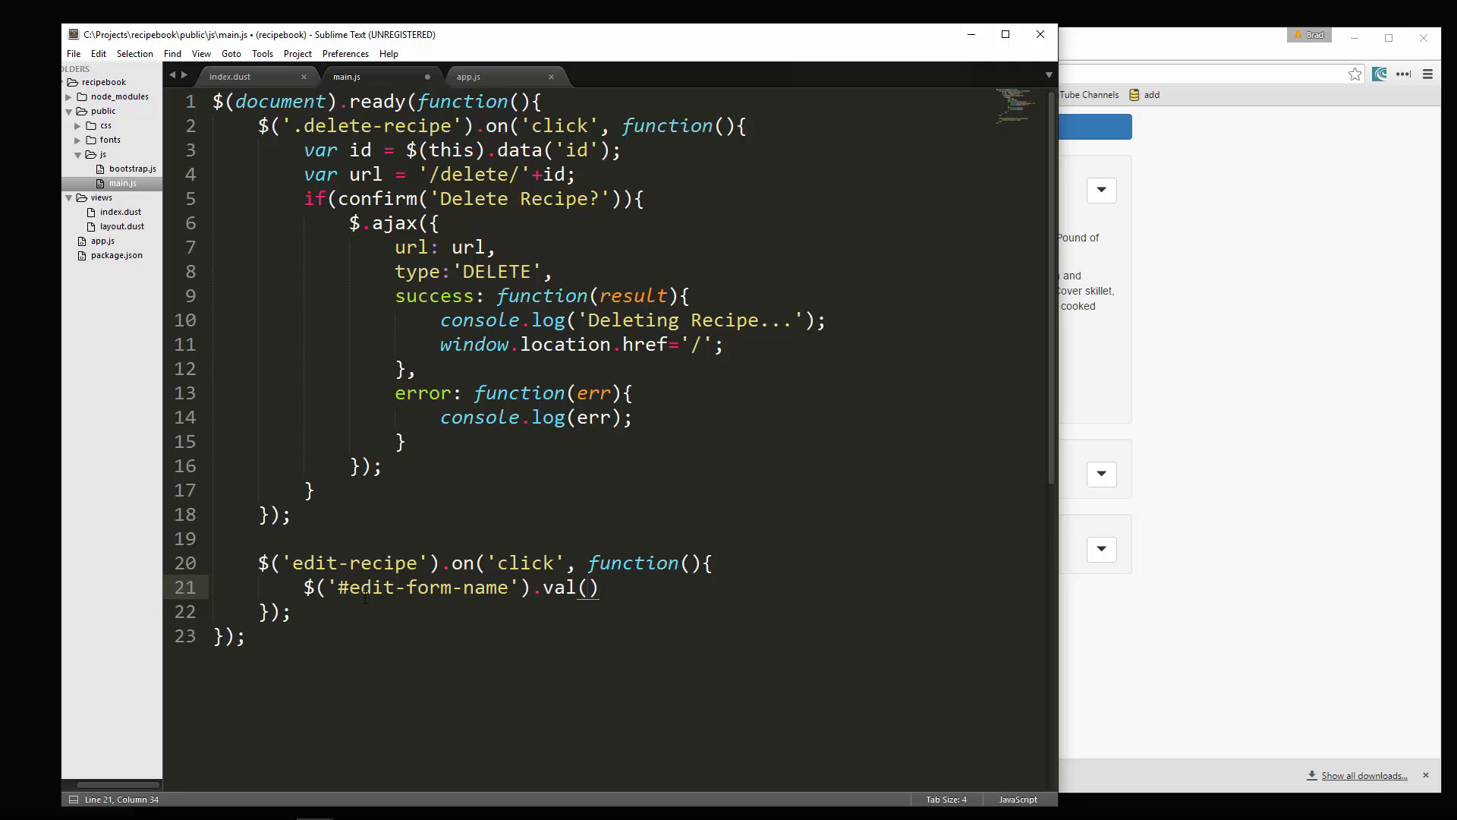
pyautogui.write('$(t')
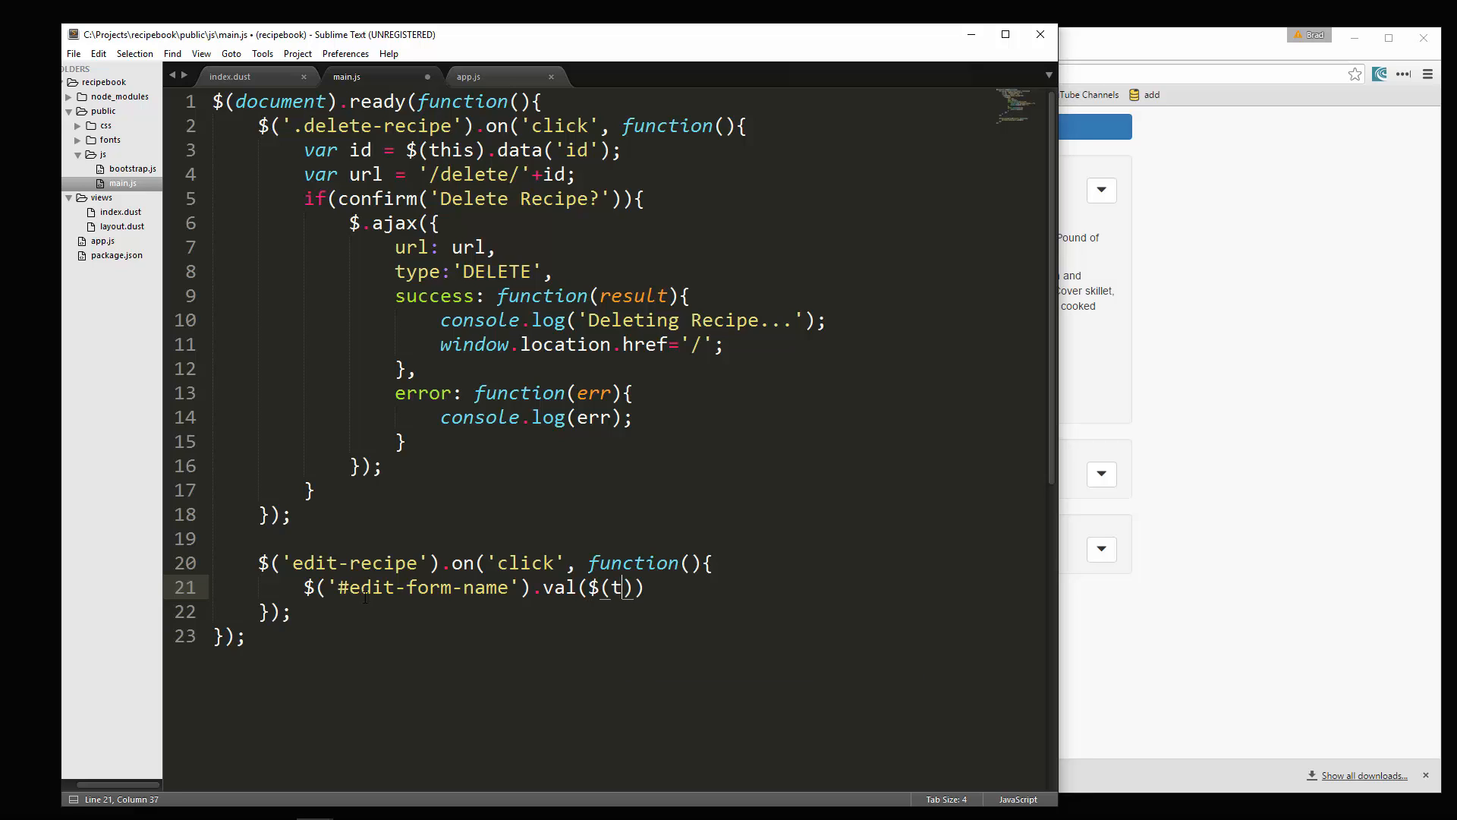
pyautogui.write('his).')
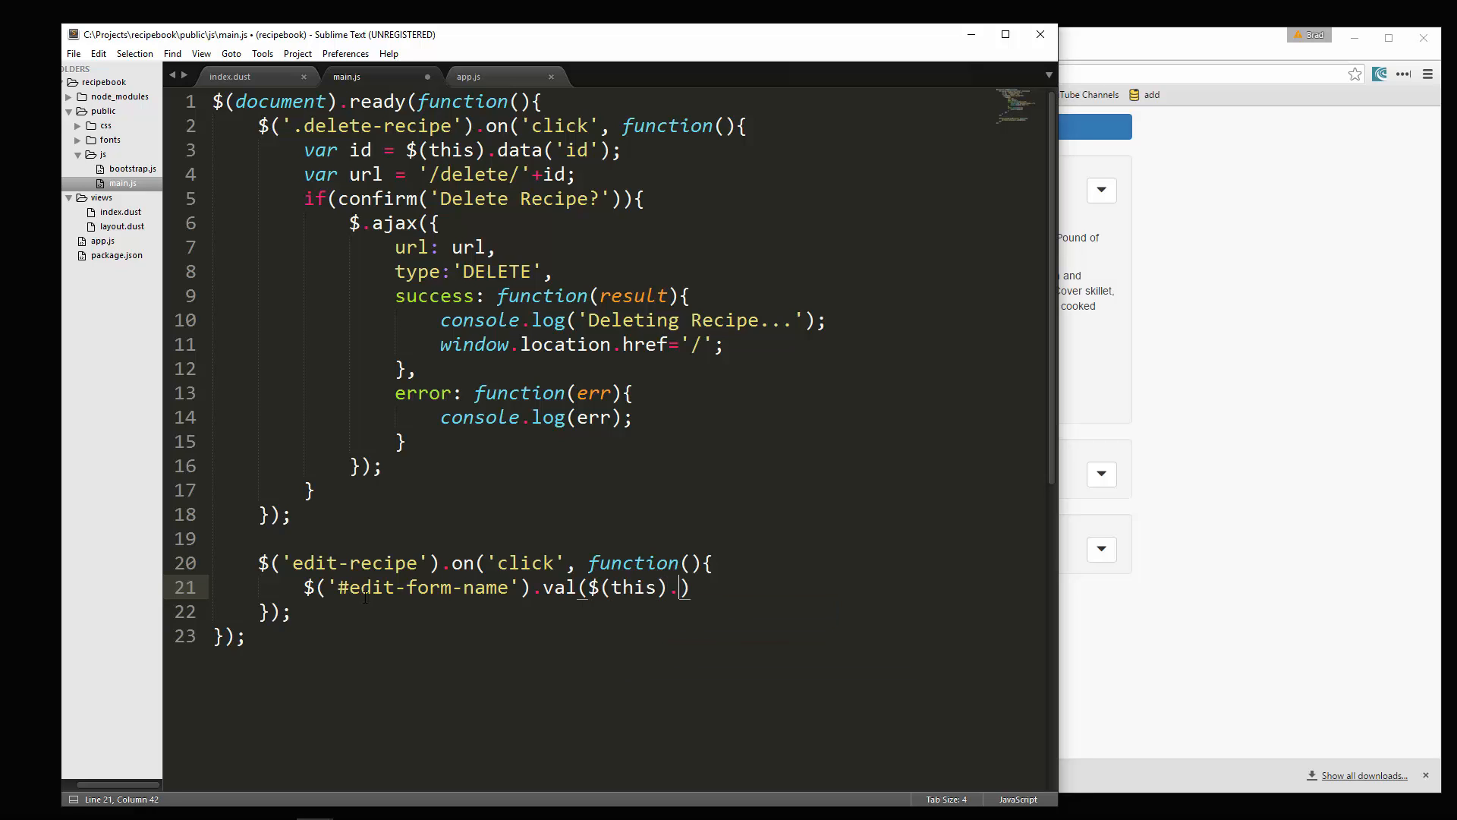
pyautogui.write('data()')
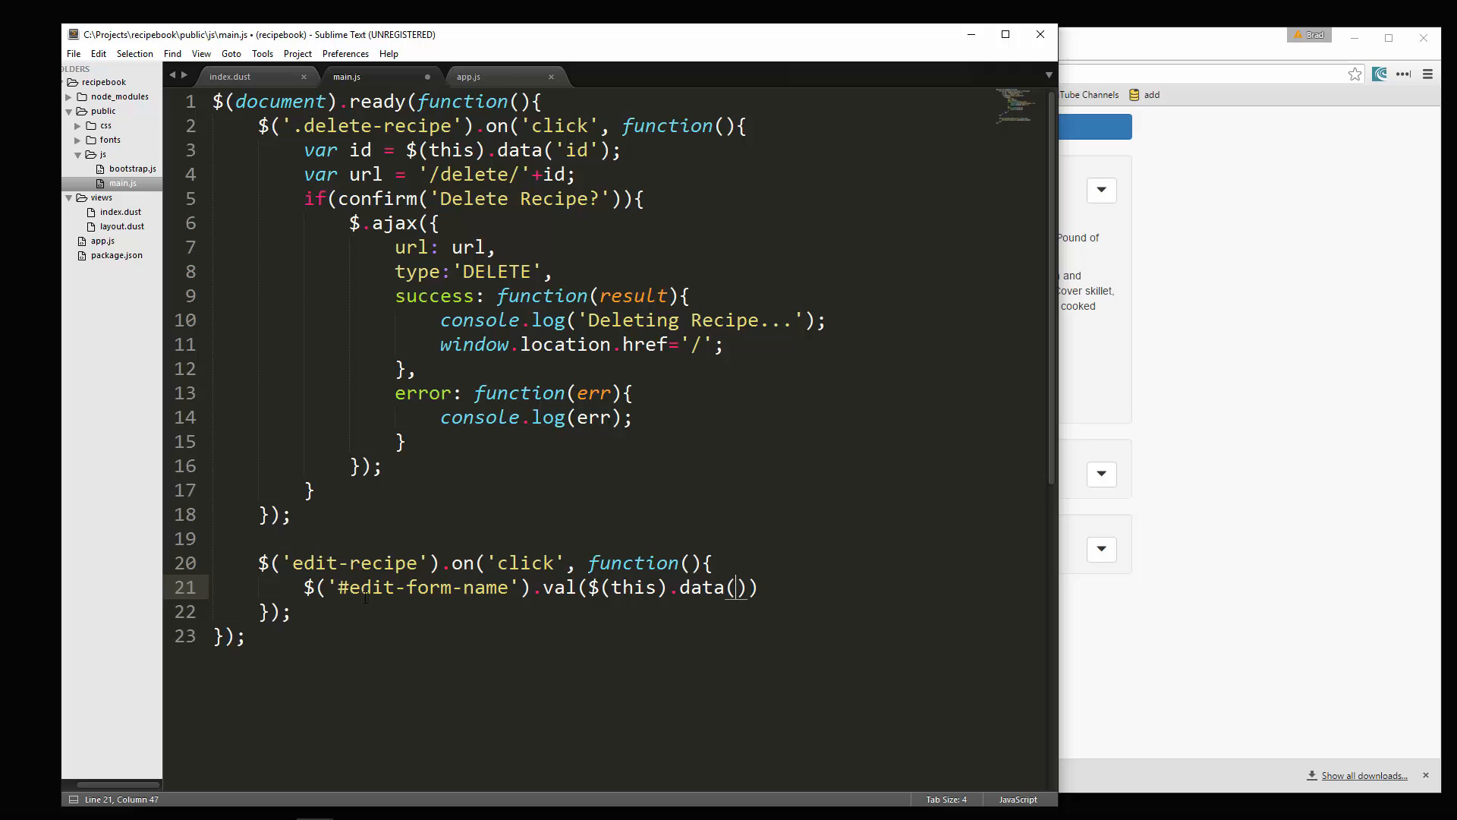
pyautogui.write("'name'")
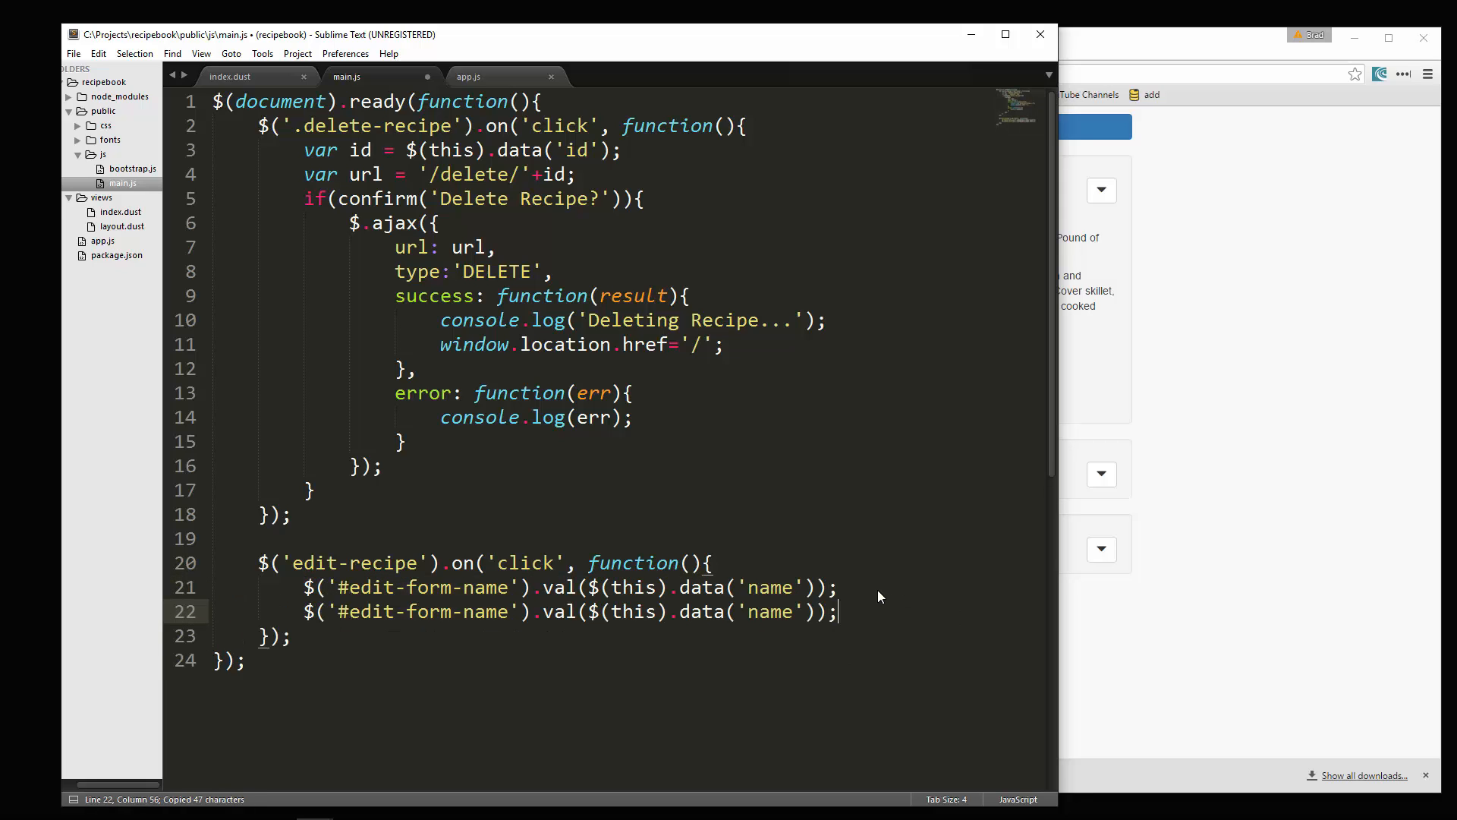
# Step: Duplicate the line for ingredients, directions and id fields, then save main.js
pyautogui.press('ctrl+v')
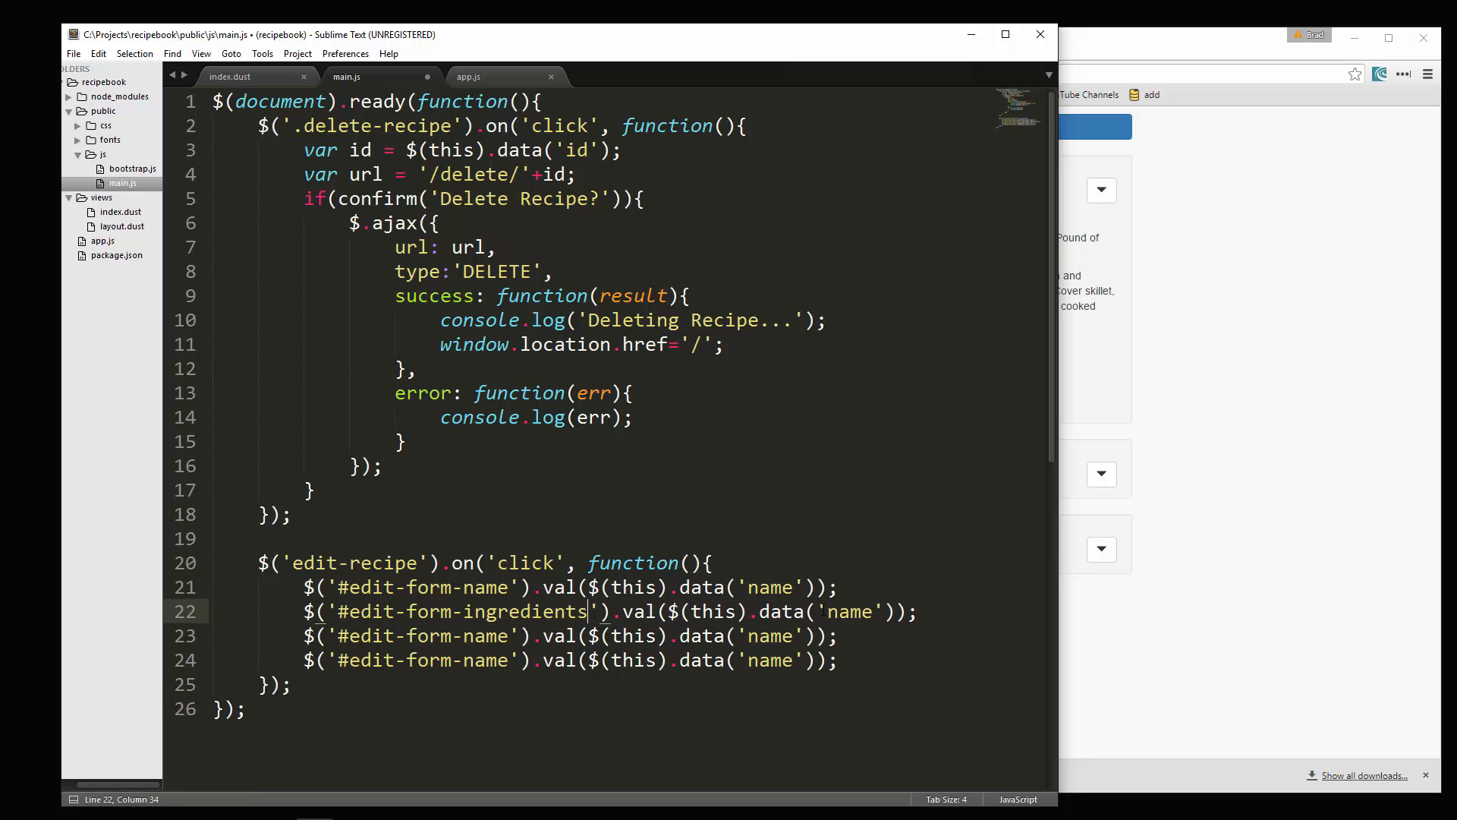
pyautogui.doubleClick(846, 610)
pyautogui.write('ingredients')
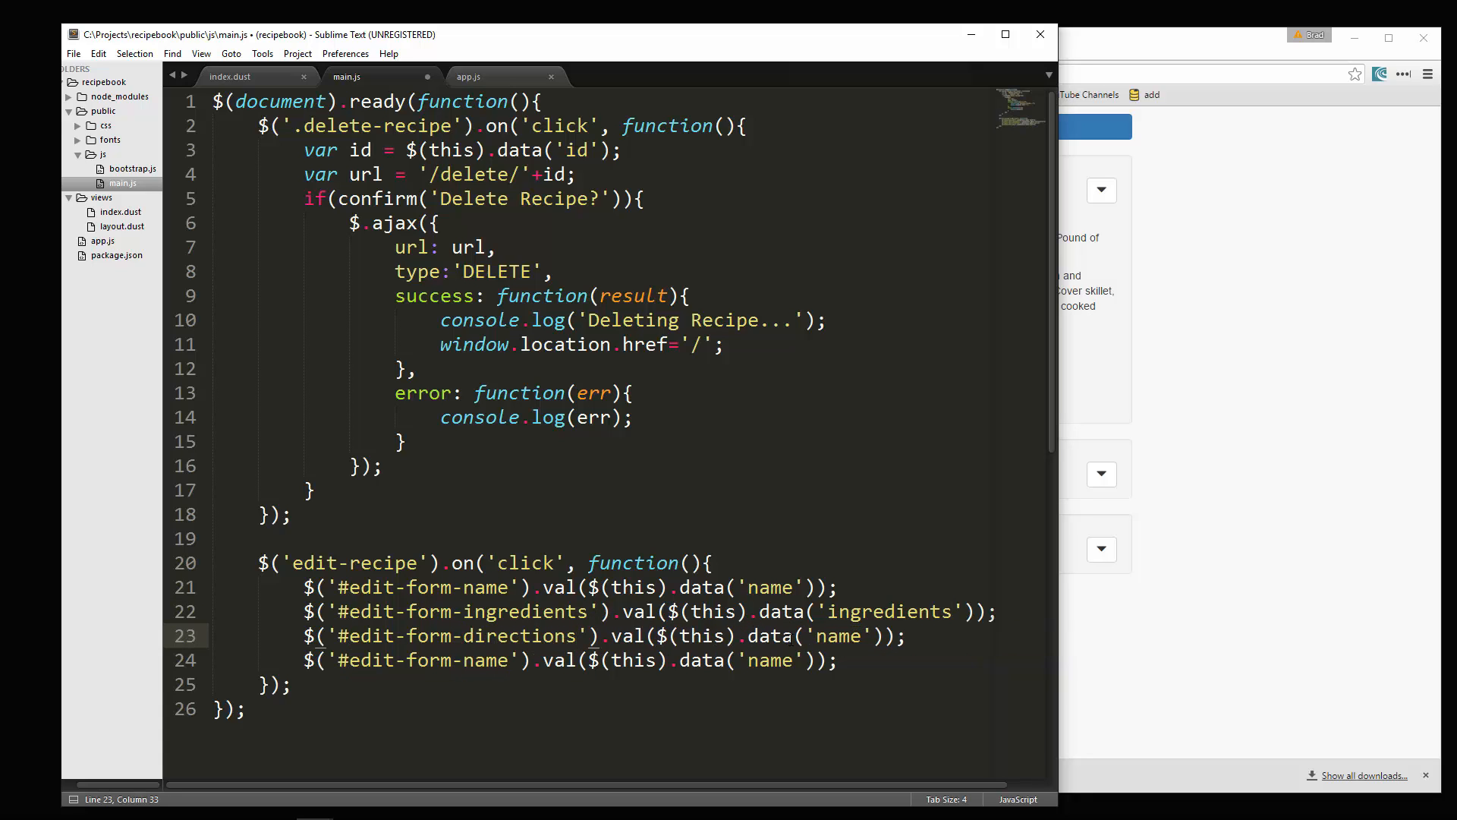
pyautogui.write('d')
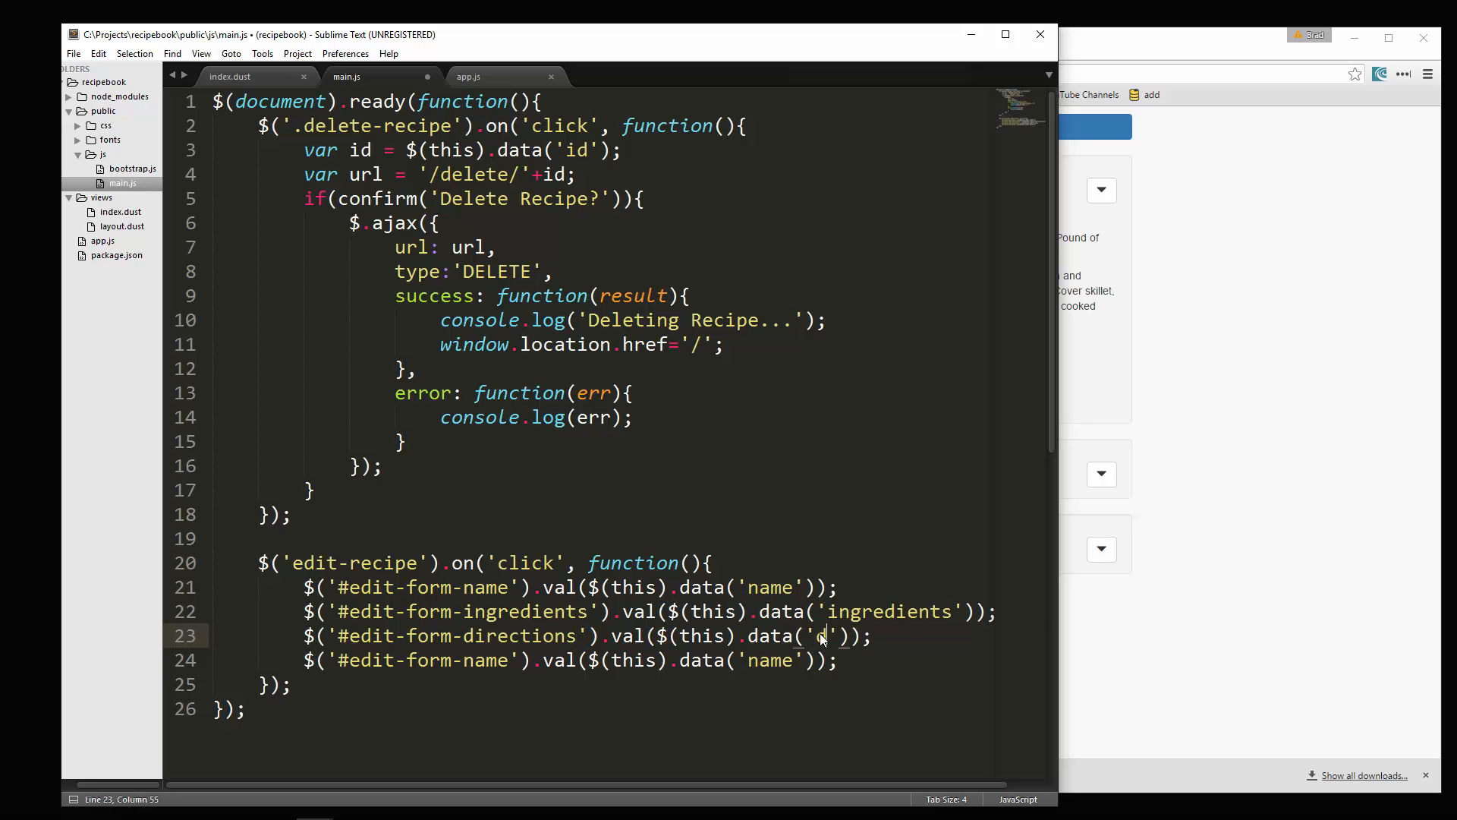
pyautogui.write('irections')
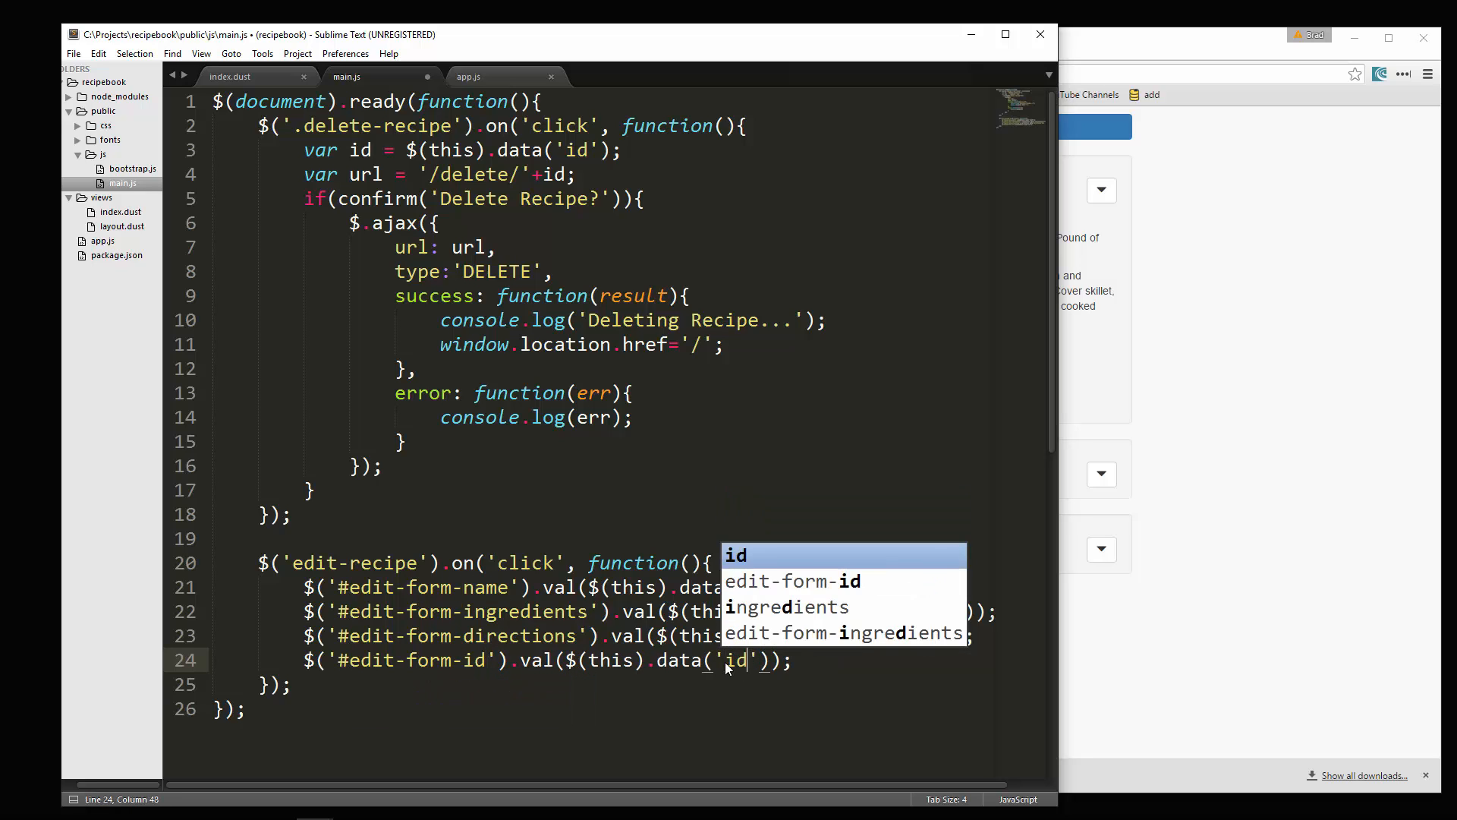
pyautogui.press('ctrl+s')
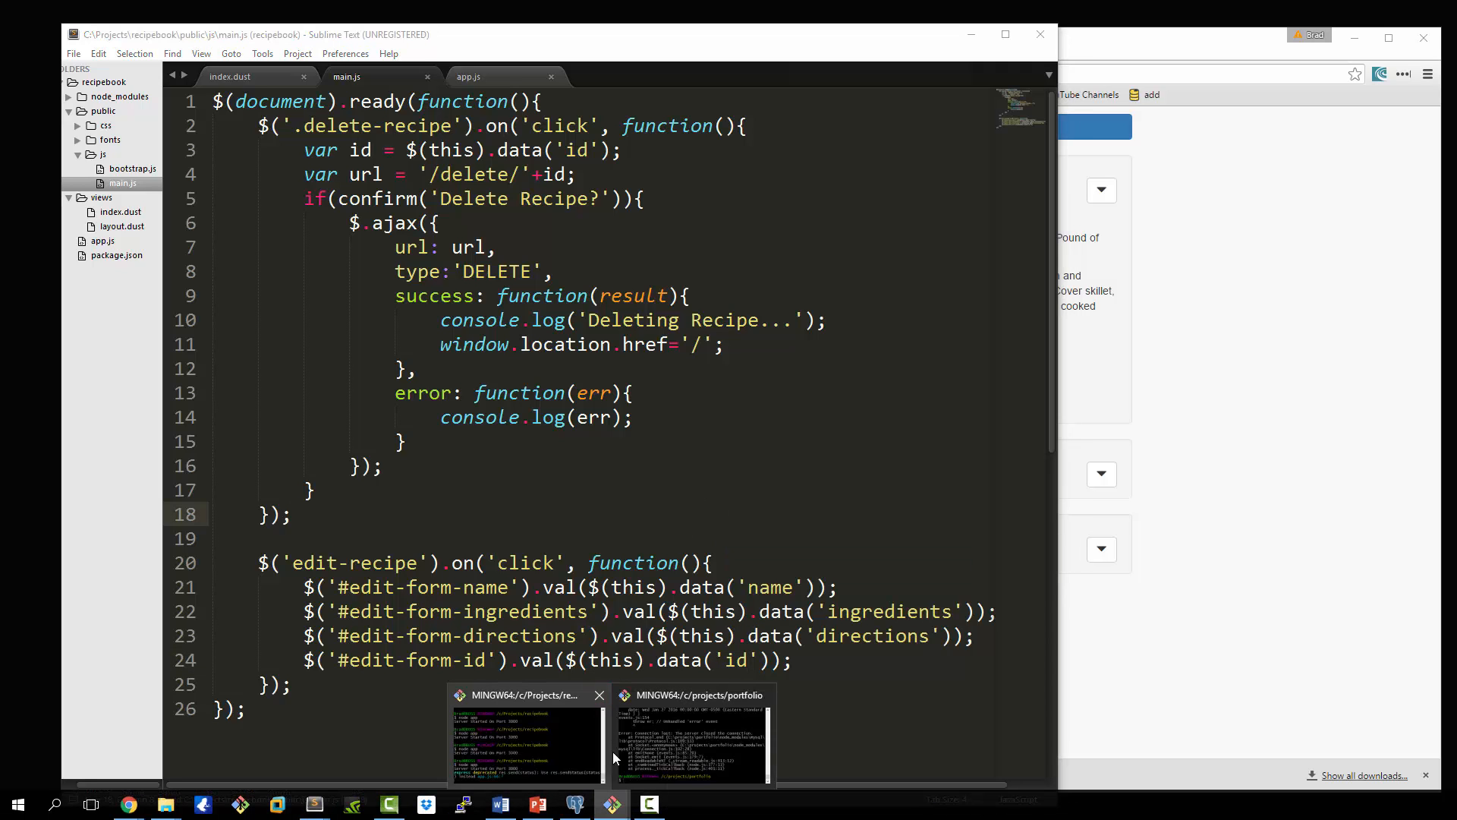
# Step: Reload localhost:3000 and open the edit form for Mushroom Pork Chops, which appears empty
pyautogui.click(525, 743)
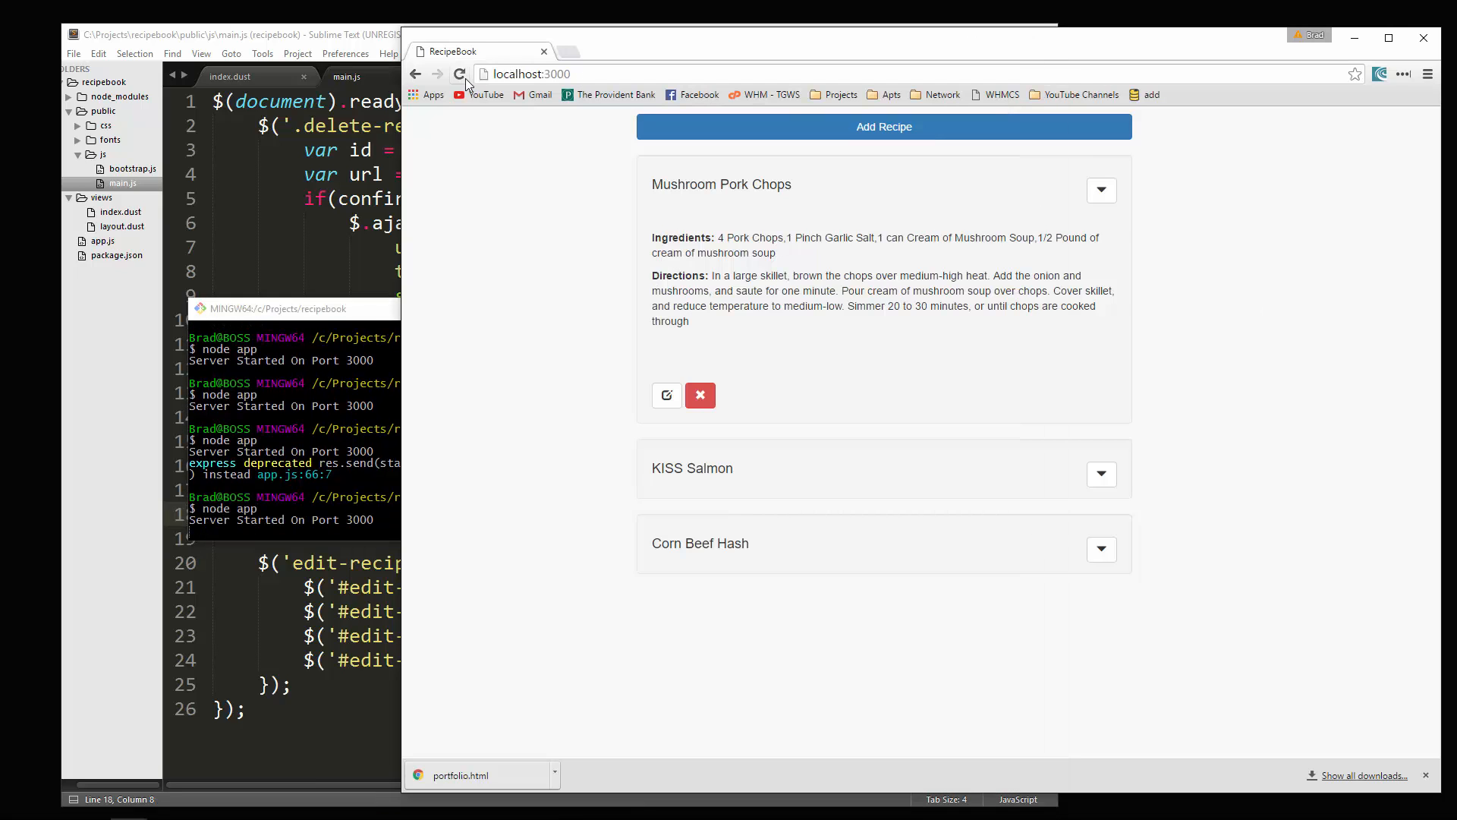
pyautogui.click(1102, 190)
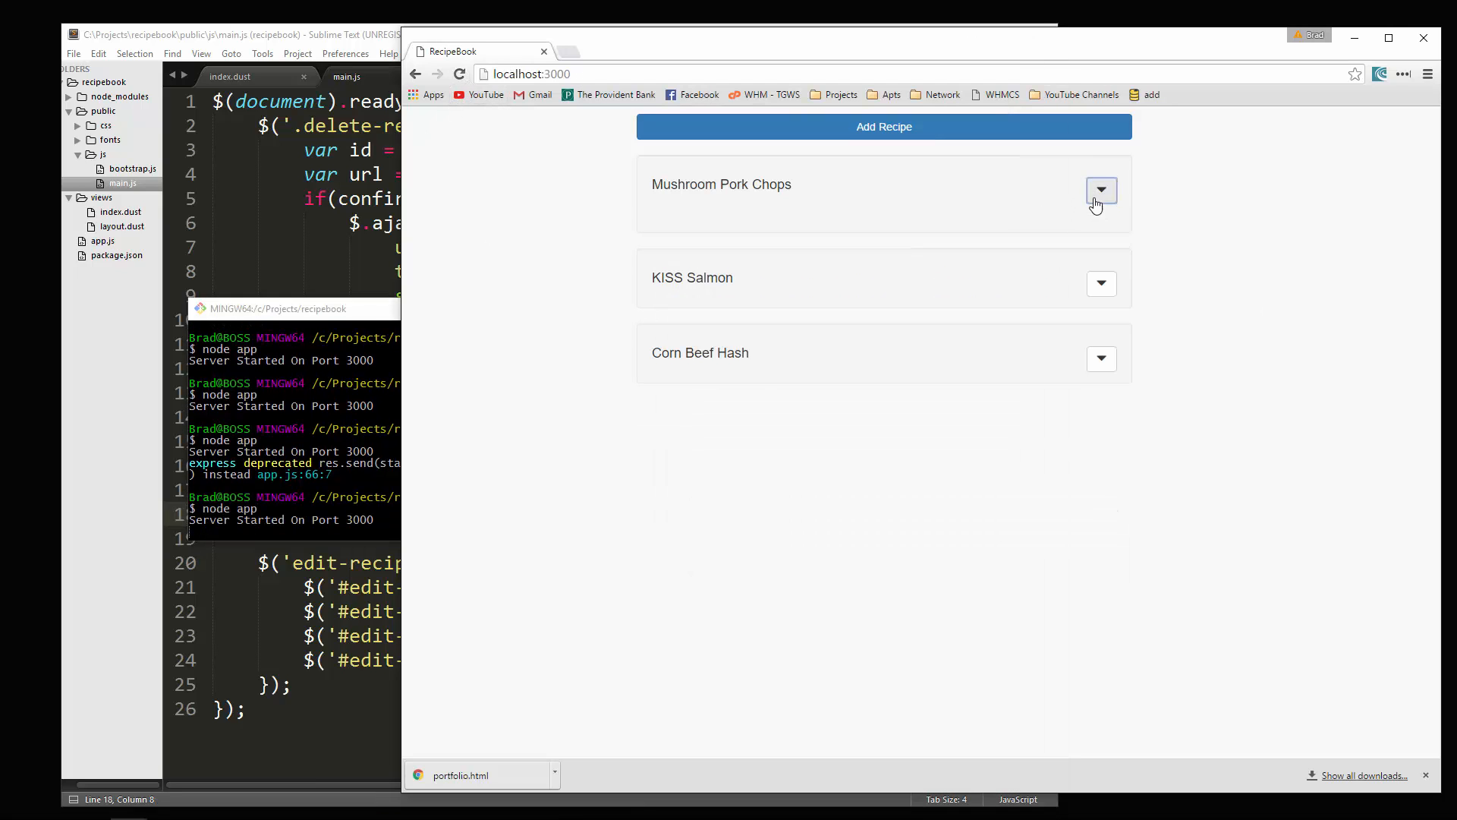
pyautogui.click(883, 126)
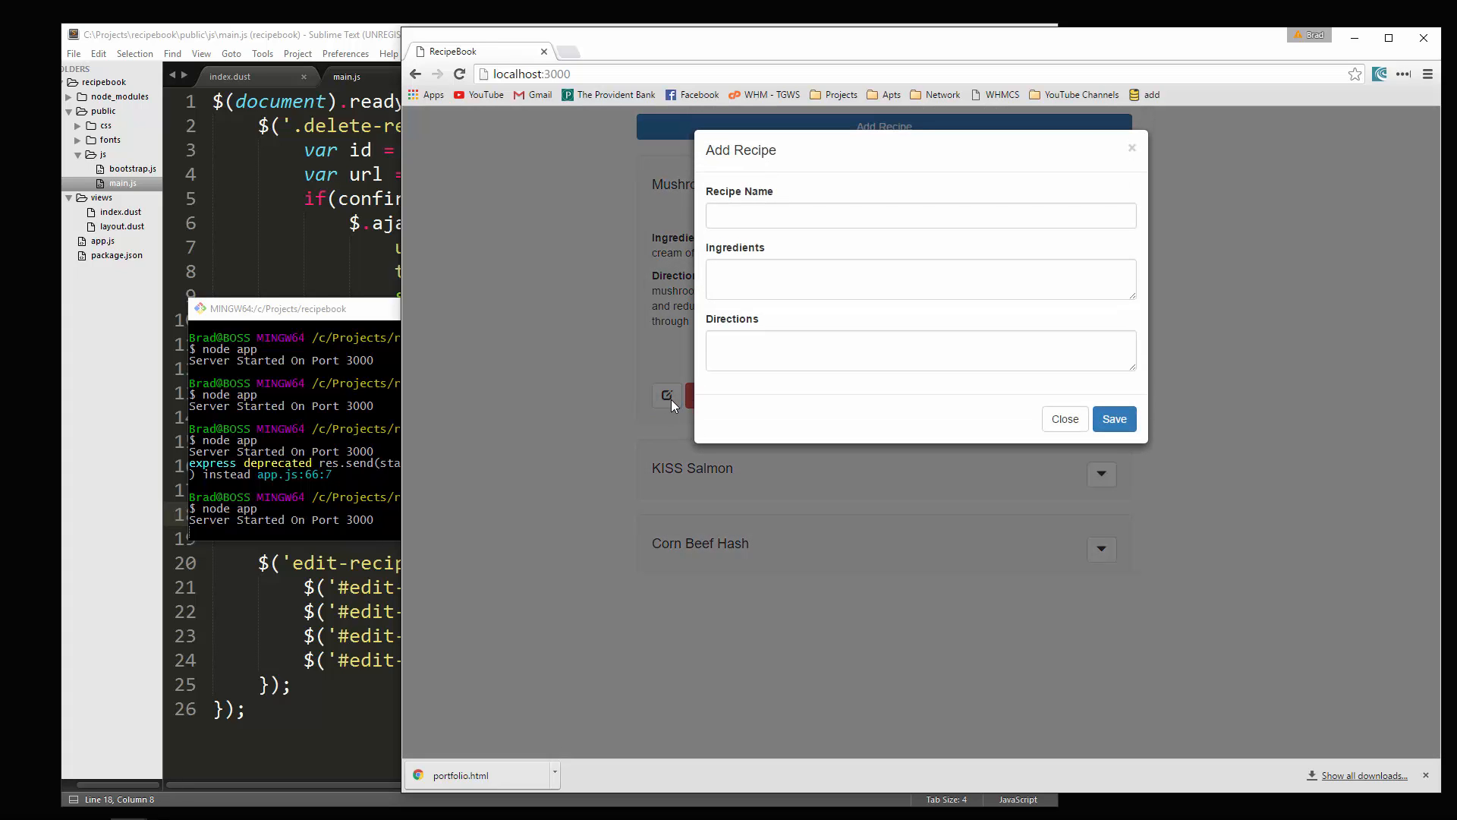
pyautogui.click(920, 214)
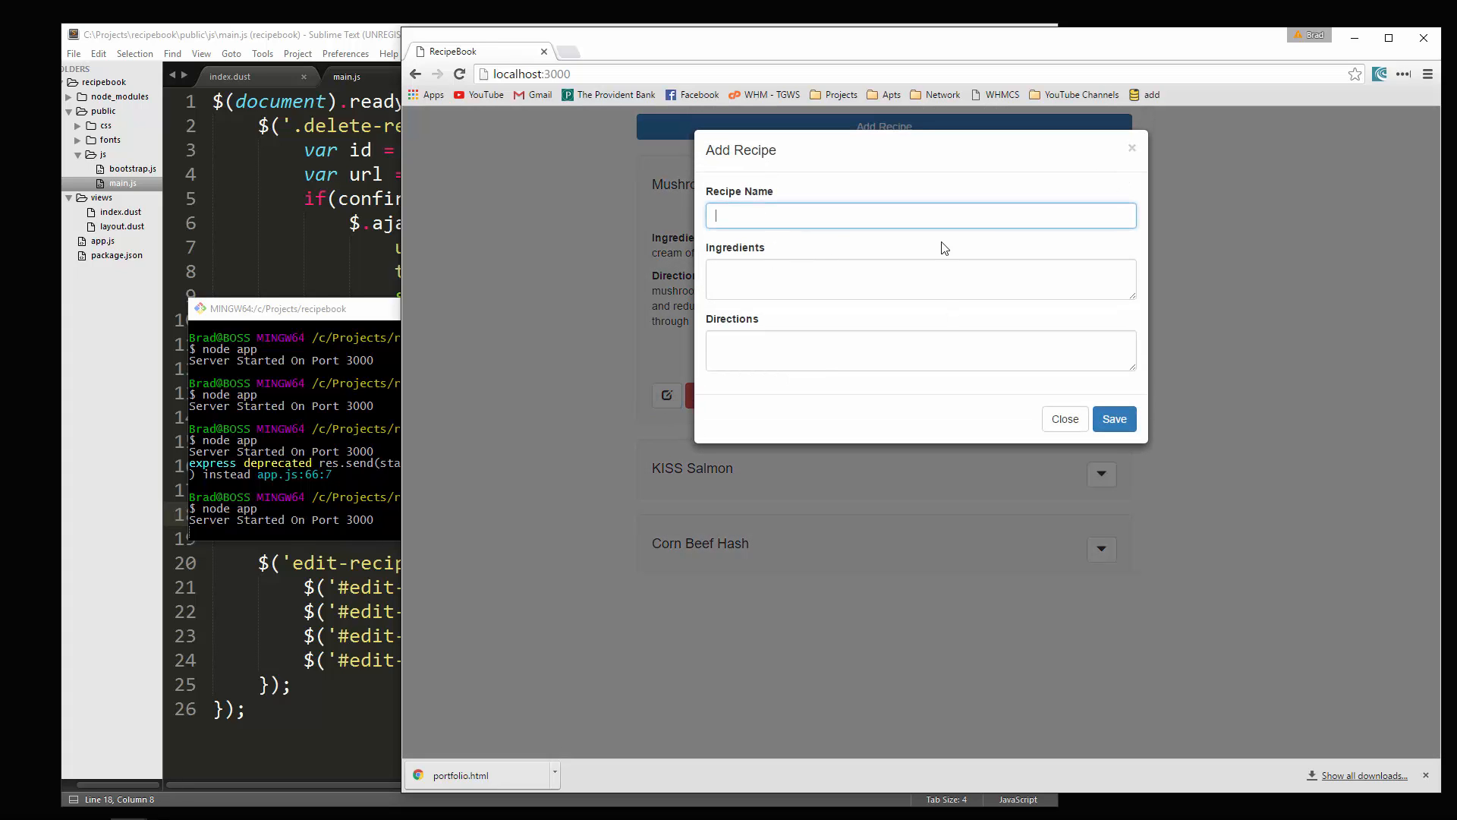
pyautogui.moveTo(1056, 200)
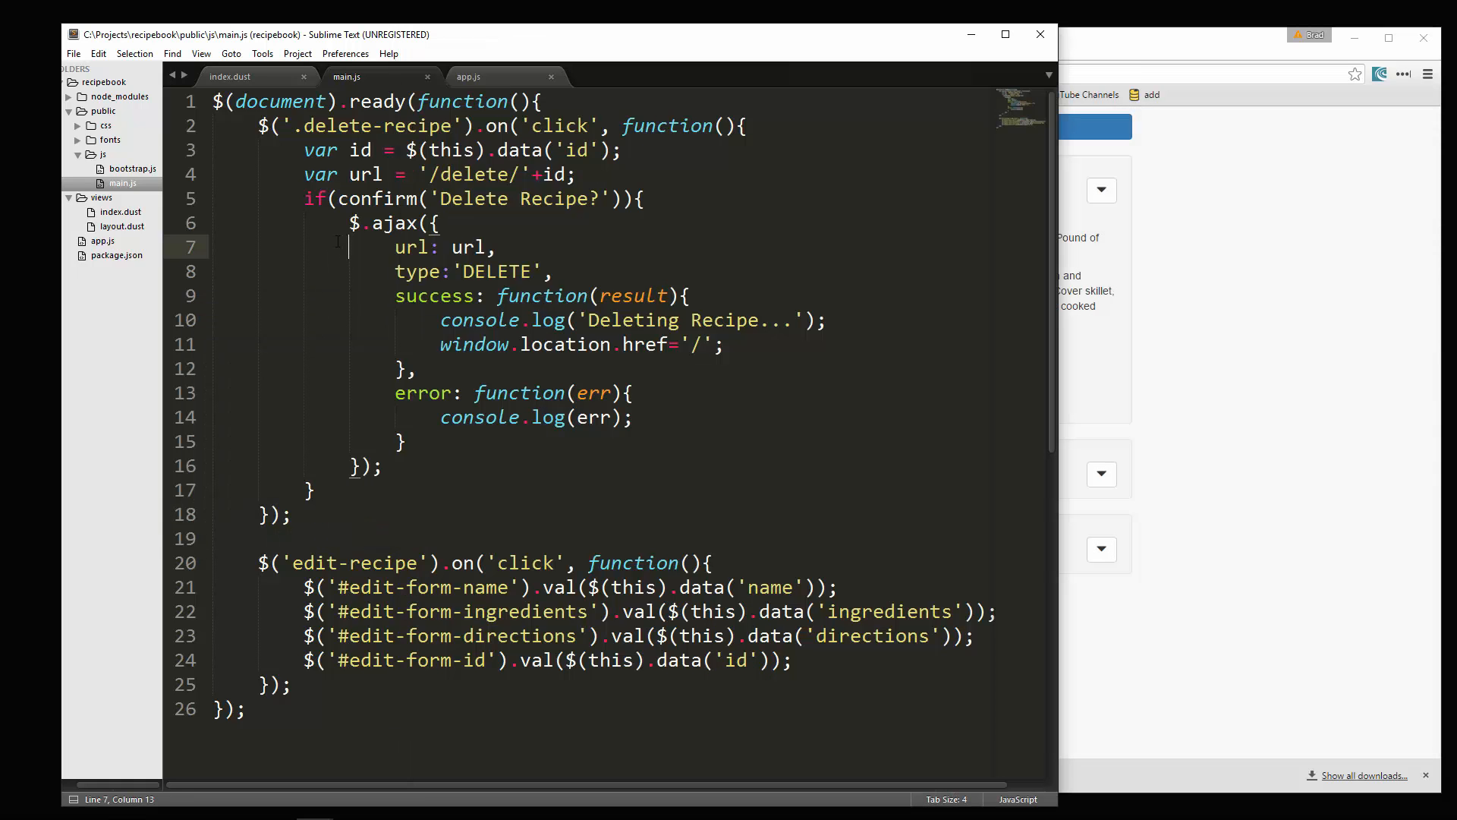
# Step: Prefix edit-recipe on line 20 with a period so the handler targets the '.edit-recipe' class
pyautogui.scroll(-3)
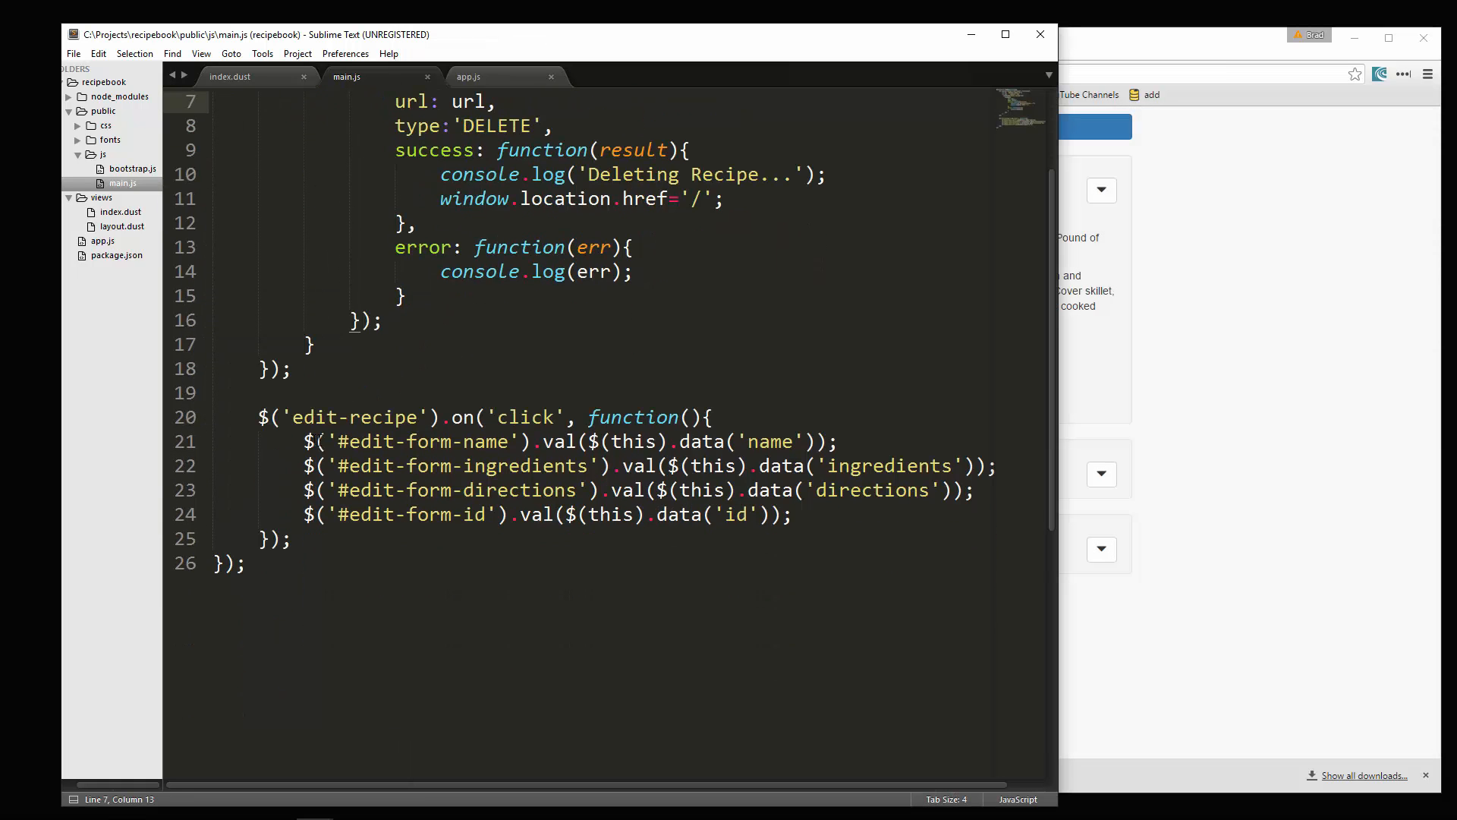
pyautogui.click(289, 416)
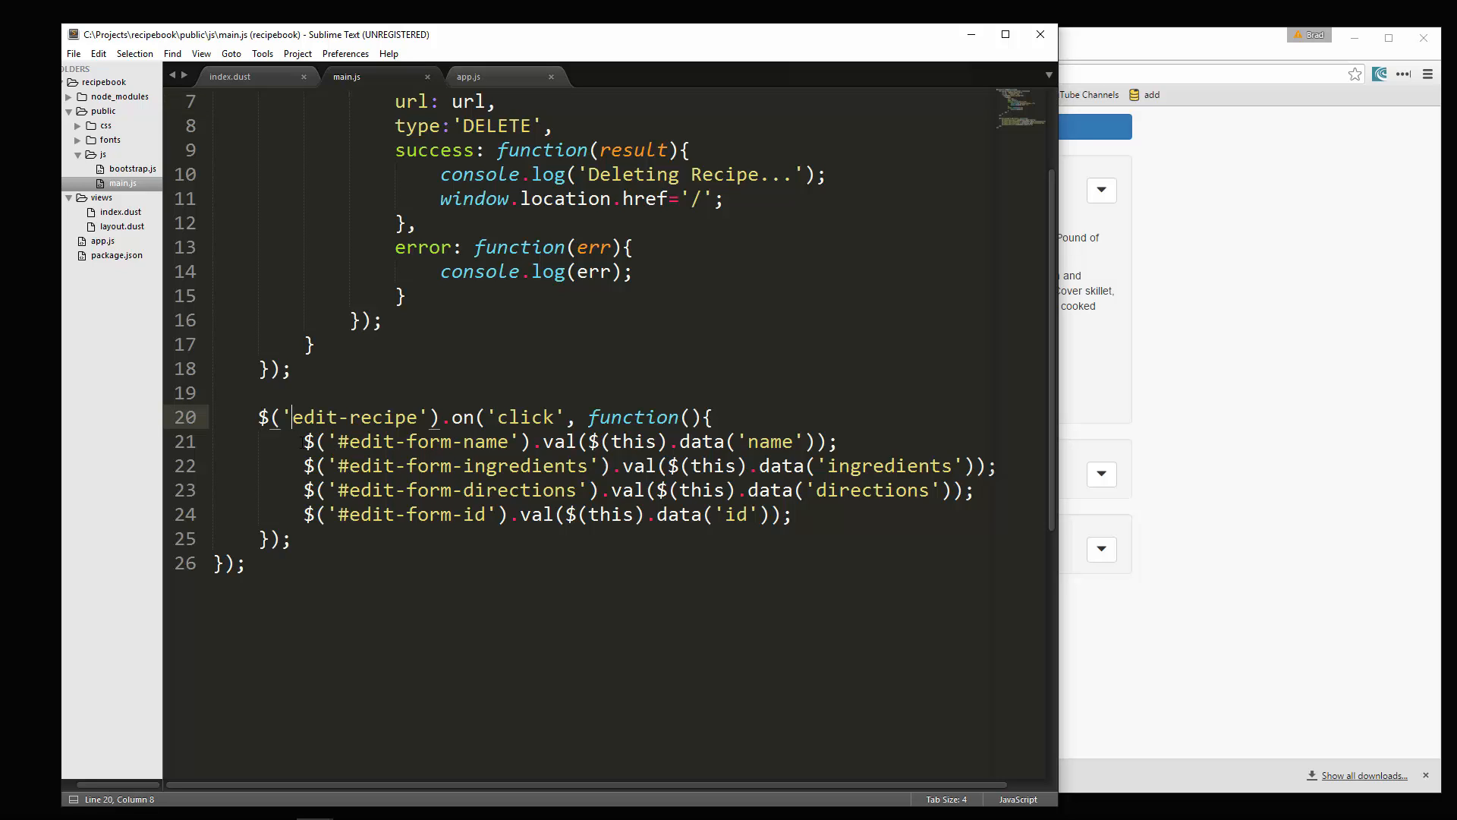
pyautogui.write('.')
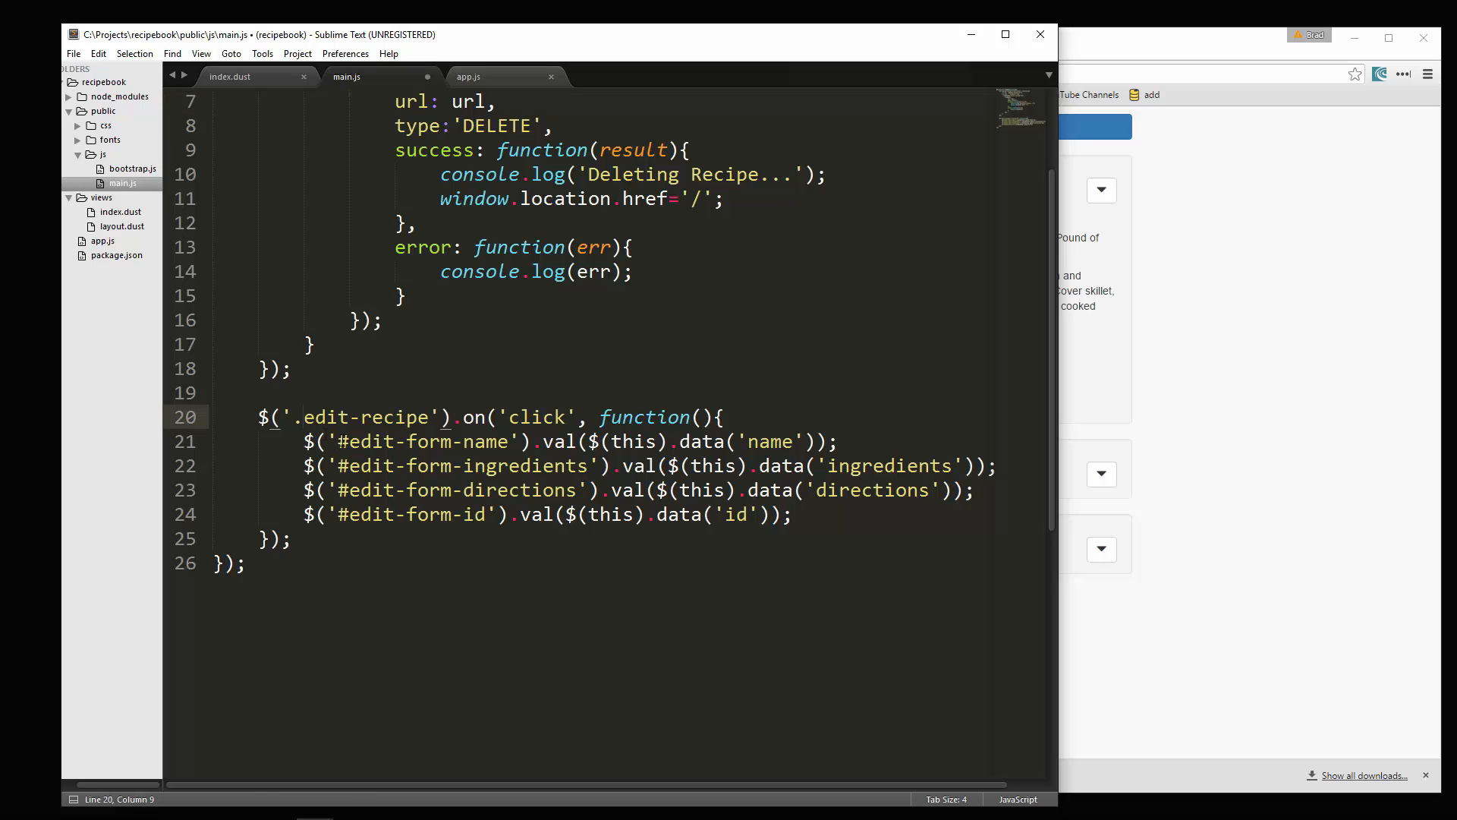
pyautogui.moveTo(610, 801)
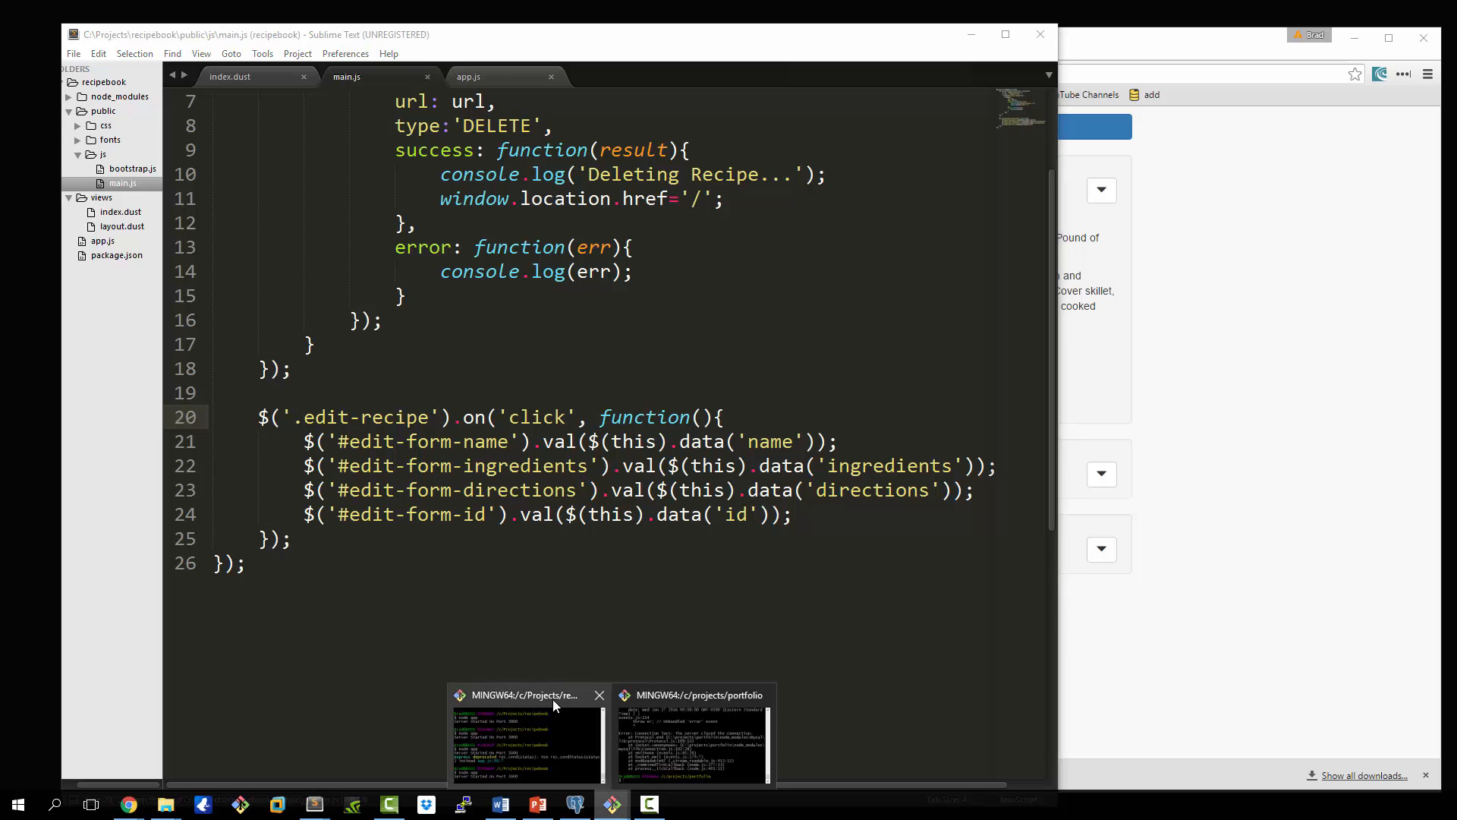
# Step: Reload RecipeBook and confirm the edit modal pre-fills the chosen recipe's fields
pyautogui.click(525, 739)
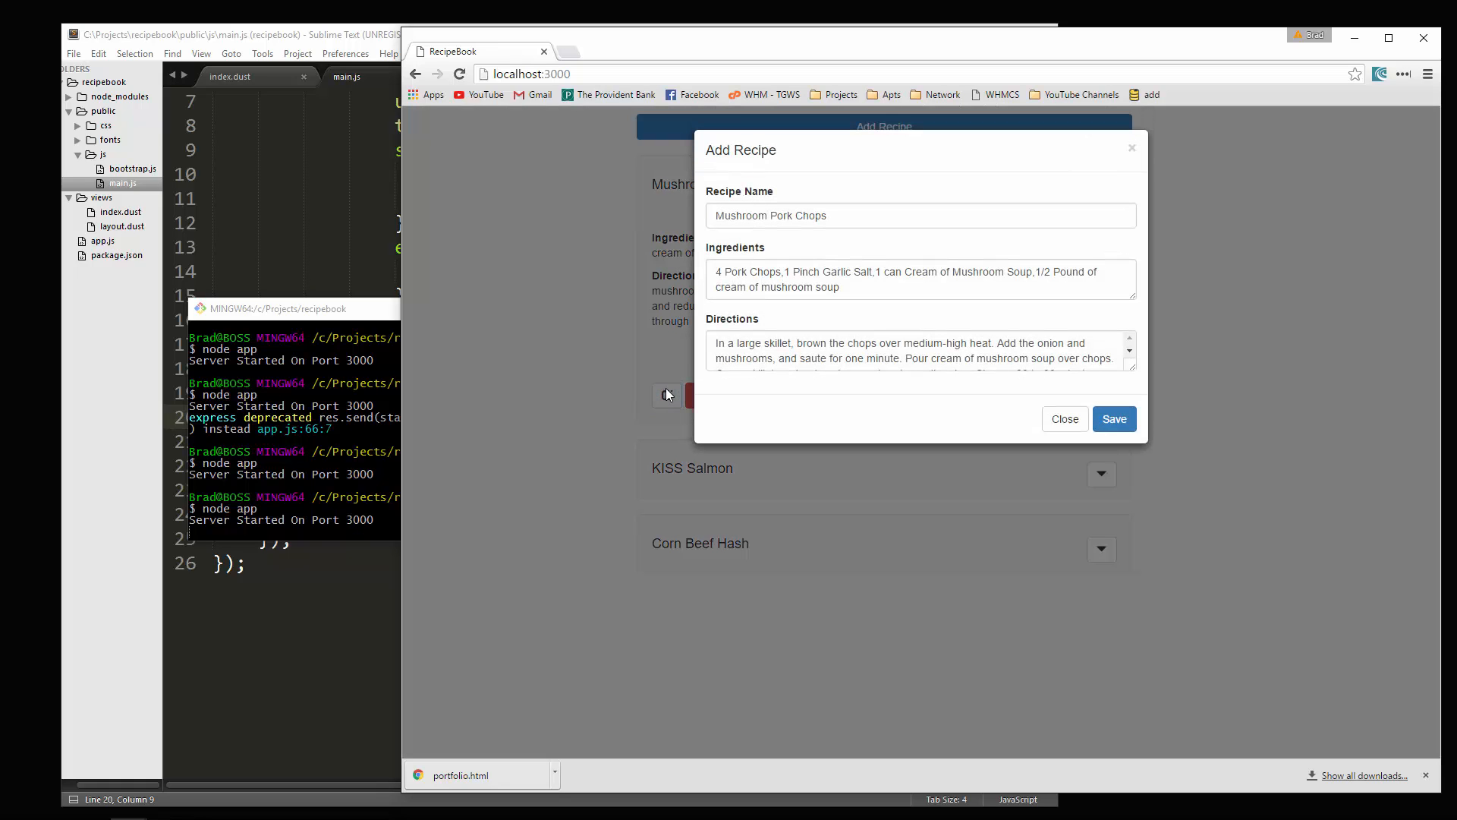
pyautogui.click(719, 272)
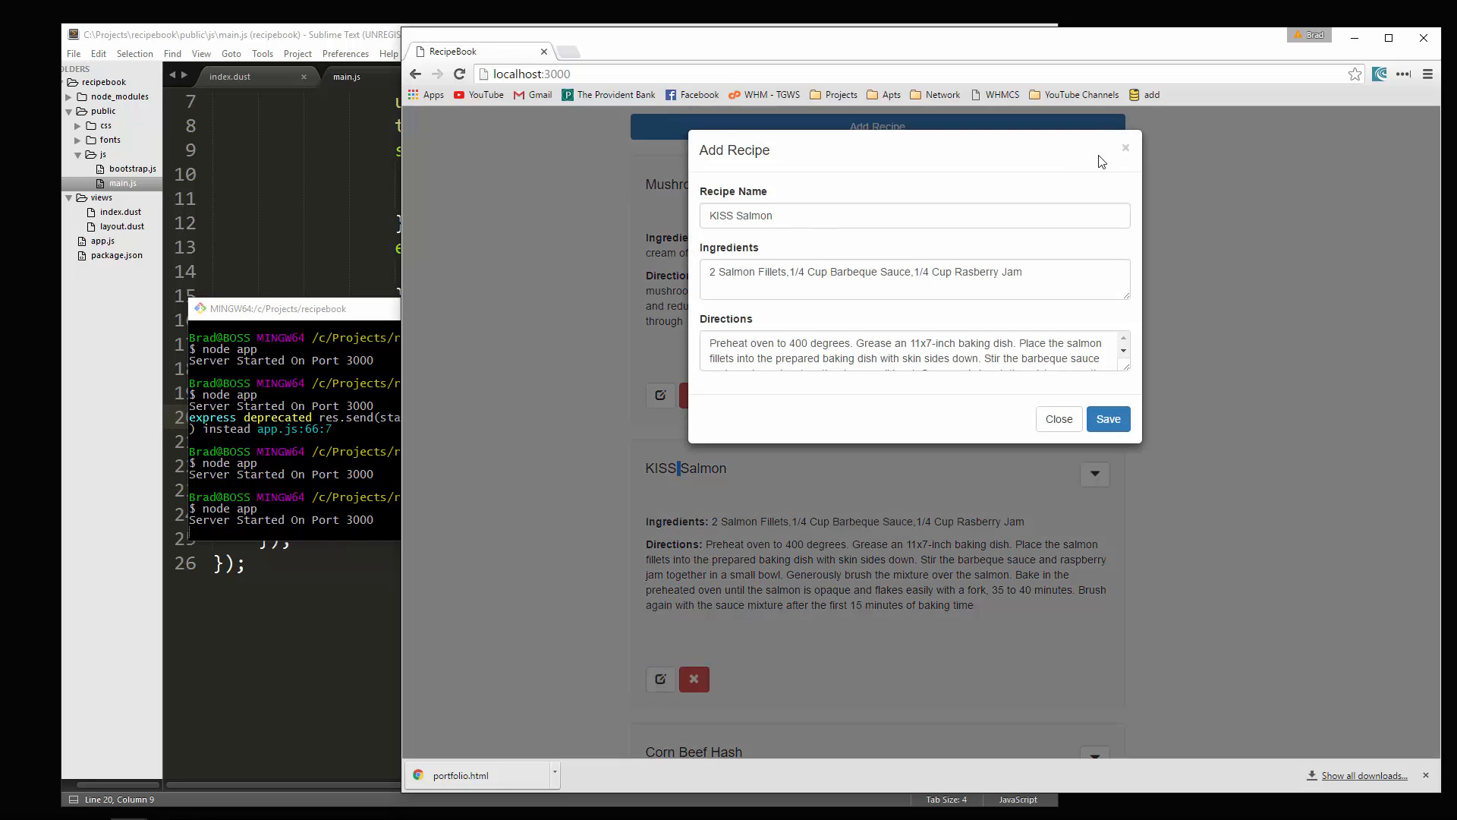
pyautogui.moveTo(1073, 200)
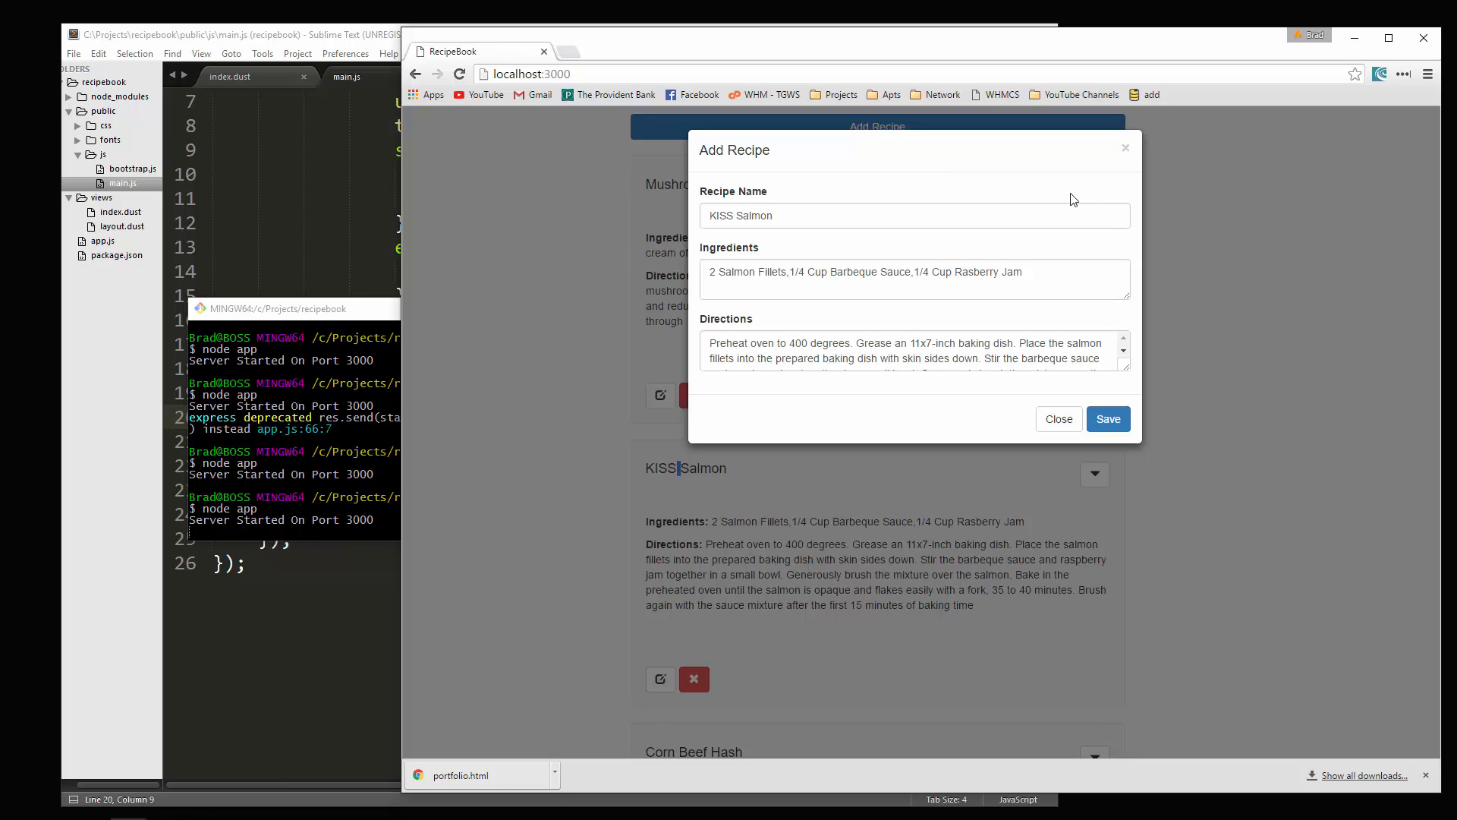
pyautogui.moveTo(1136, 149)
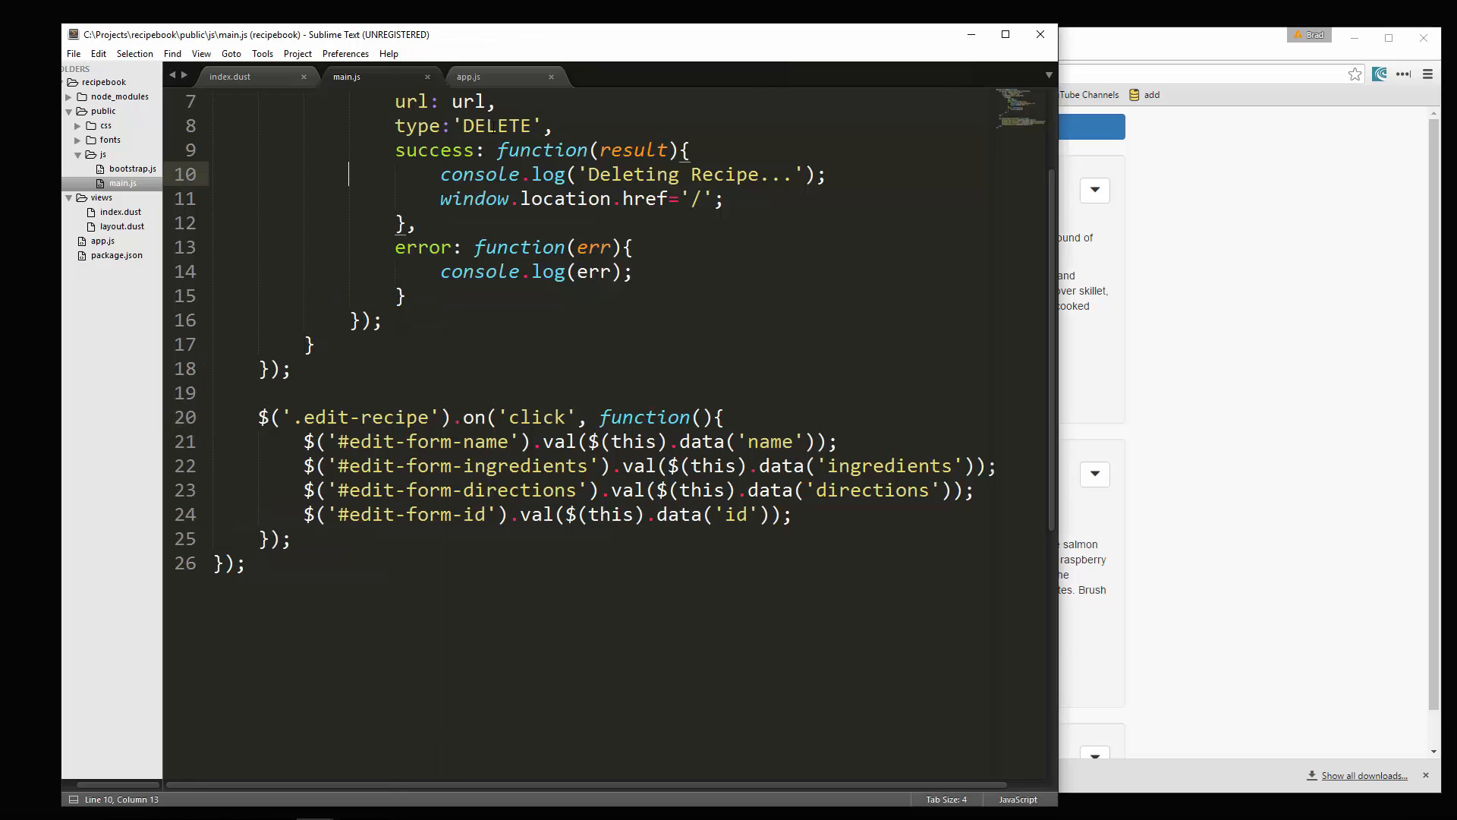
# Step: In app.js, add an empty app.post('/edit', function(req, res){}) route below the delete route
pyautogui.click(469, 76)
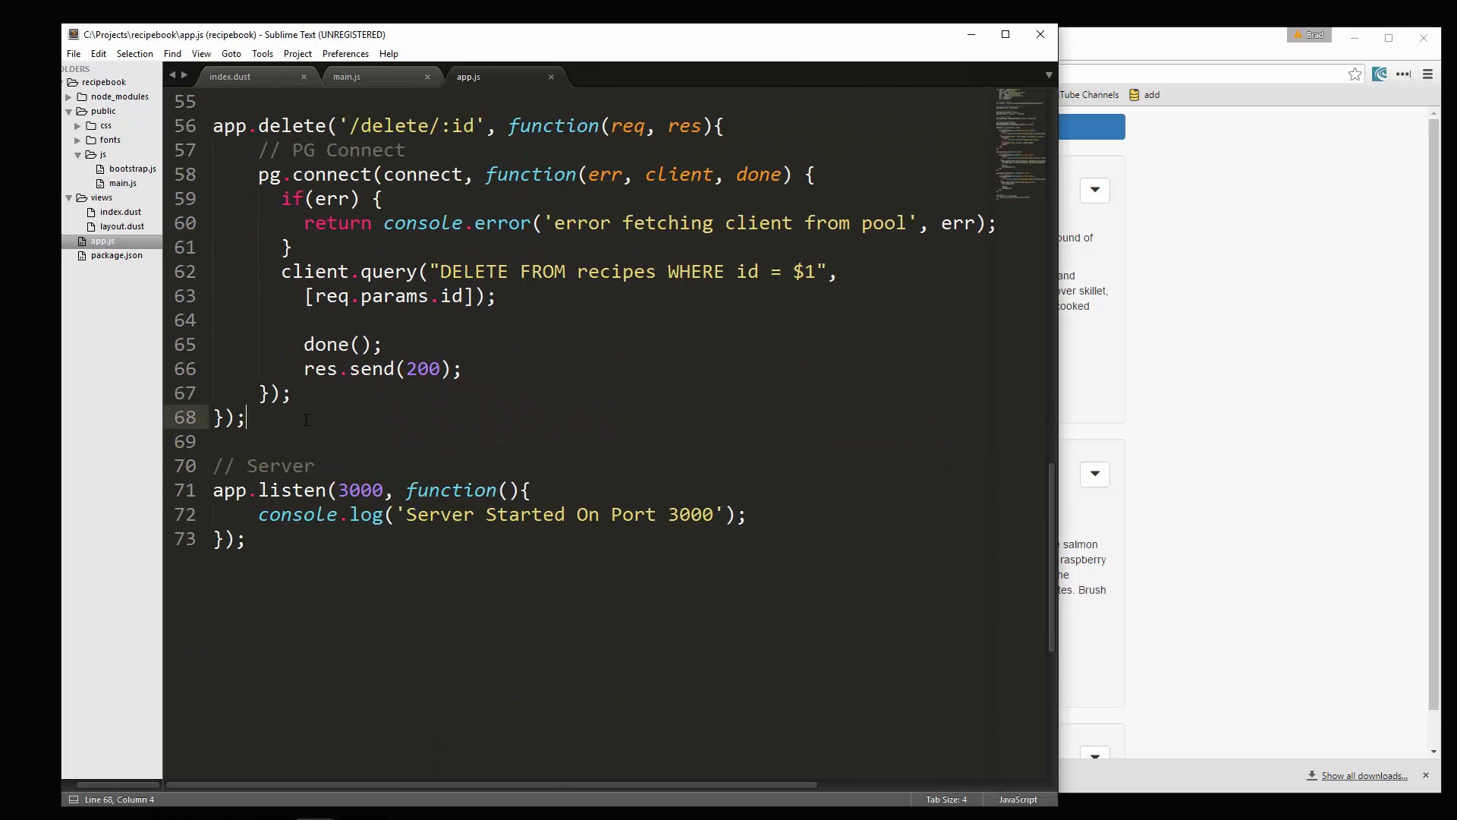
pyautogui.write('app.')
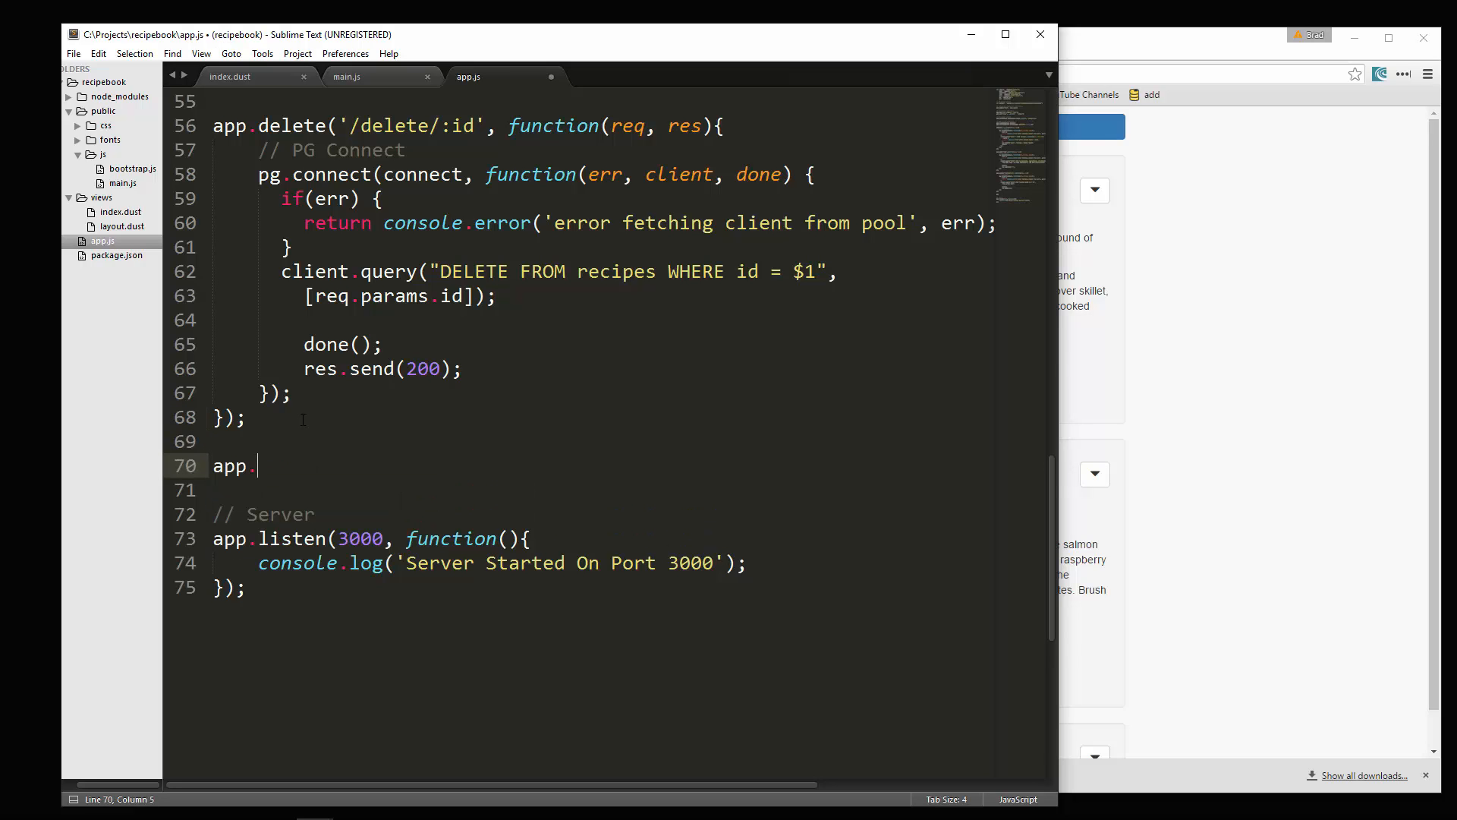
pyautogui.write('post();')
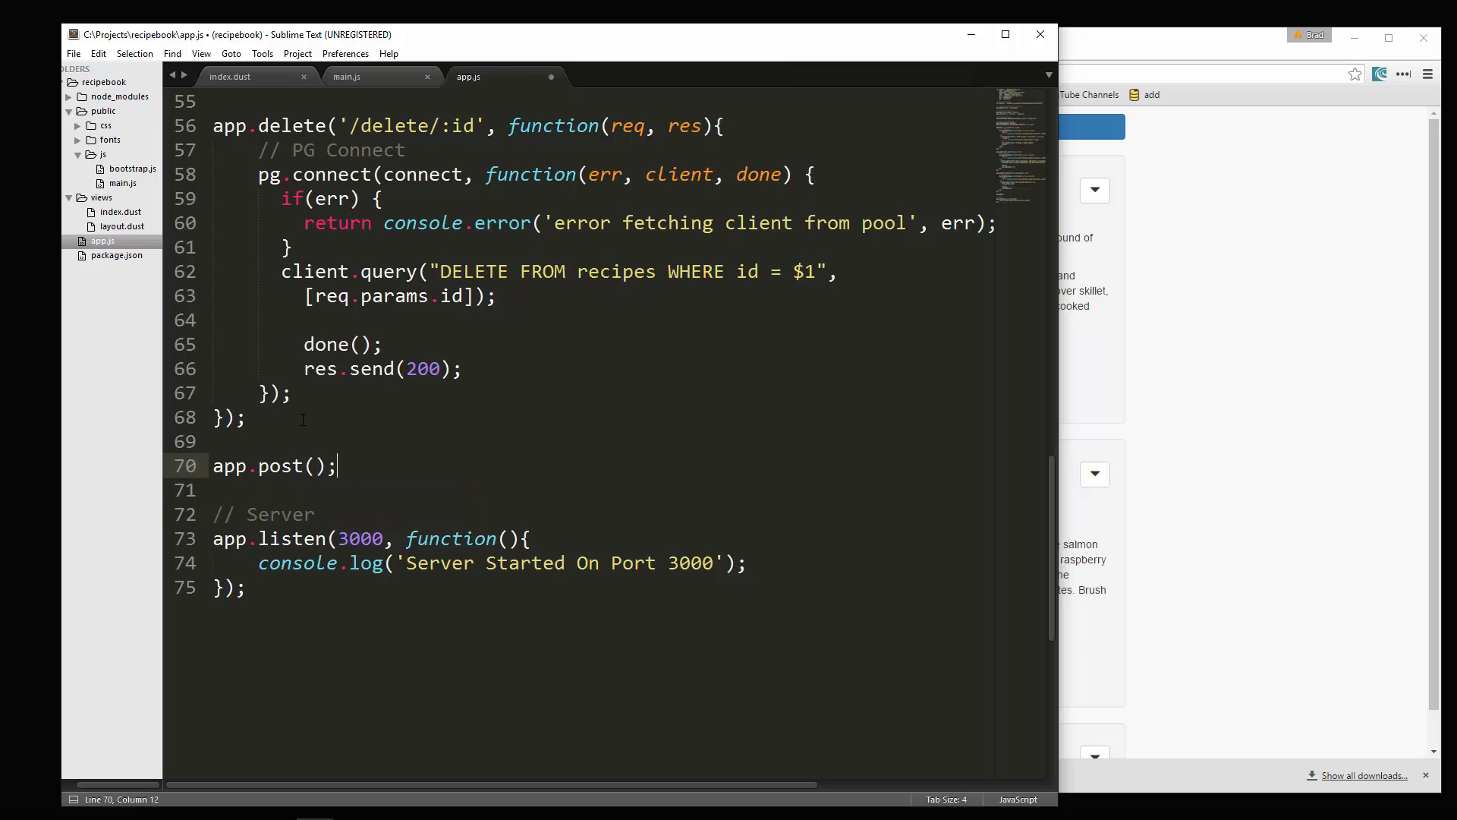
pyautogui.write("''")
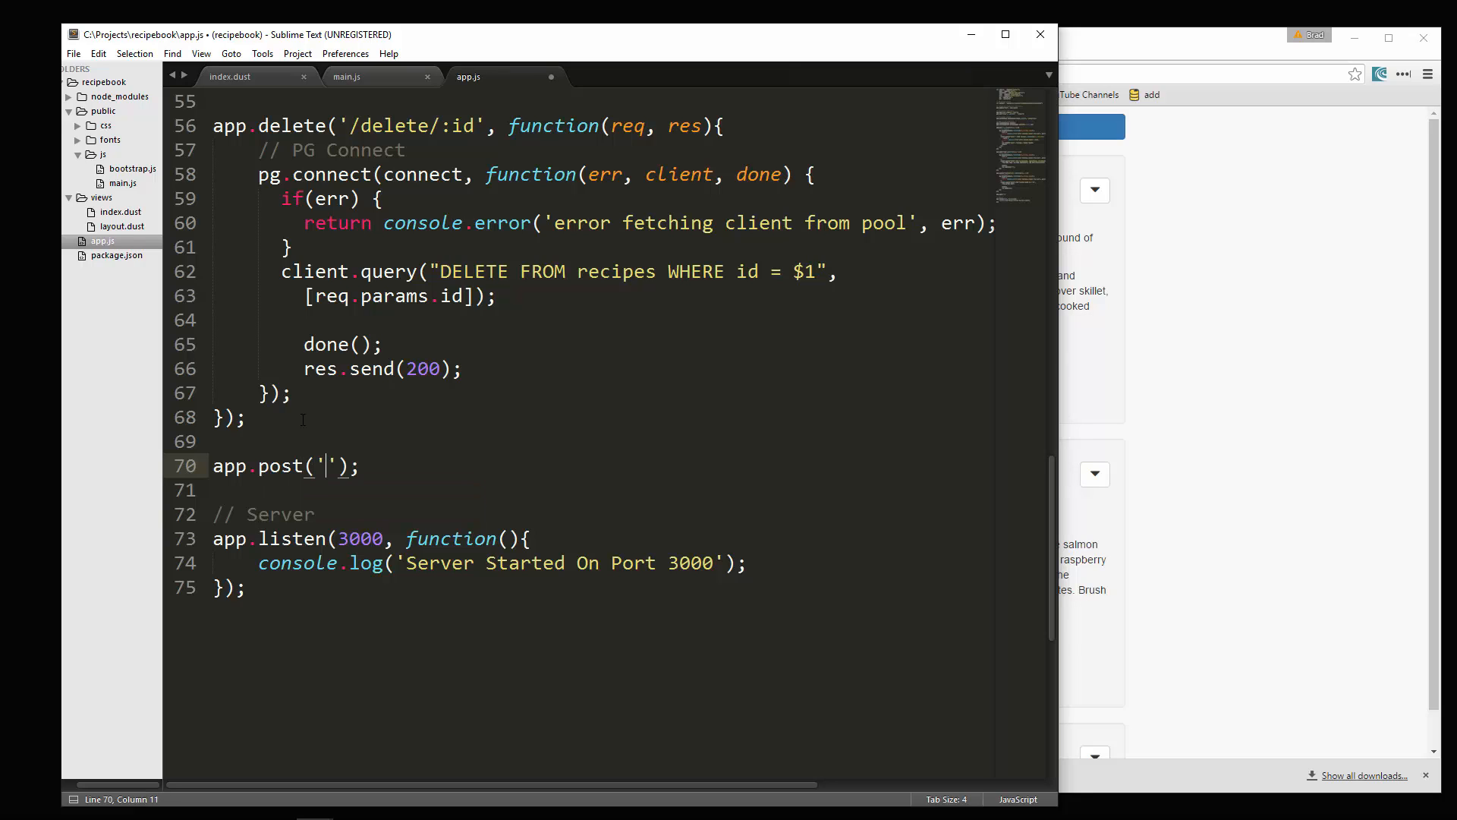
pyautogui.write('/edi')
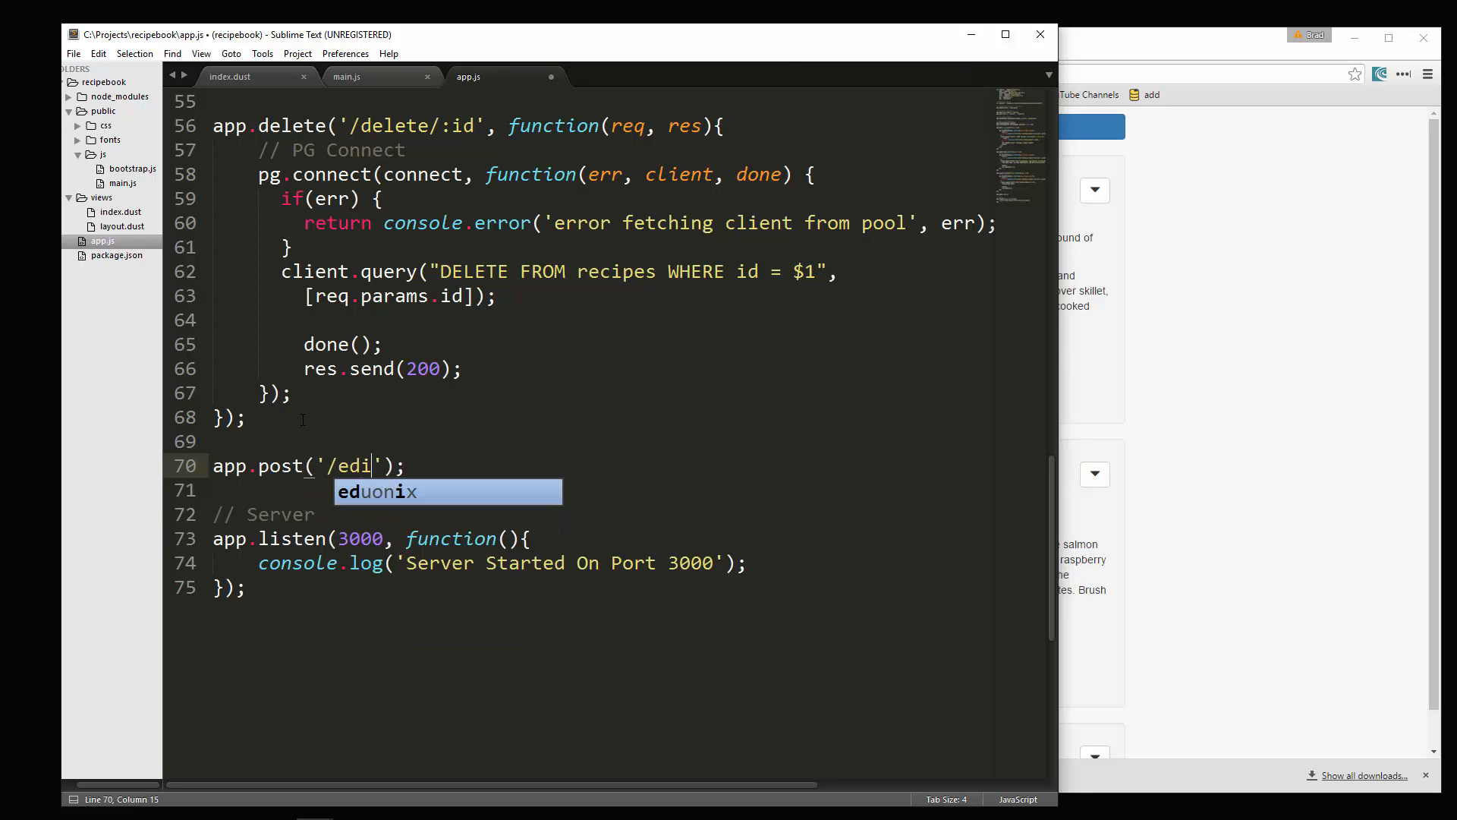
pyautogui.write("t',")
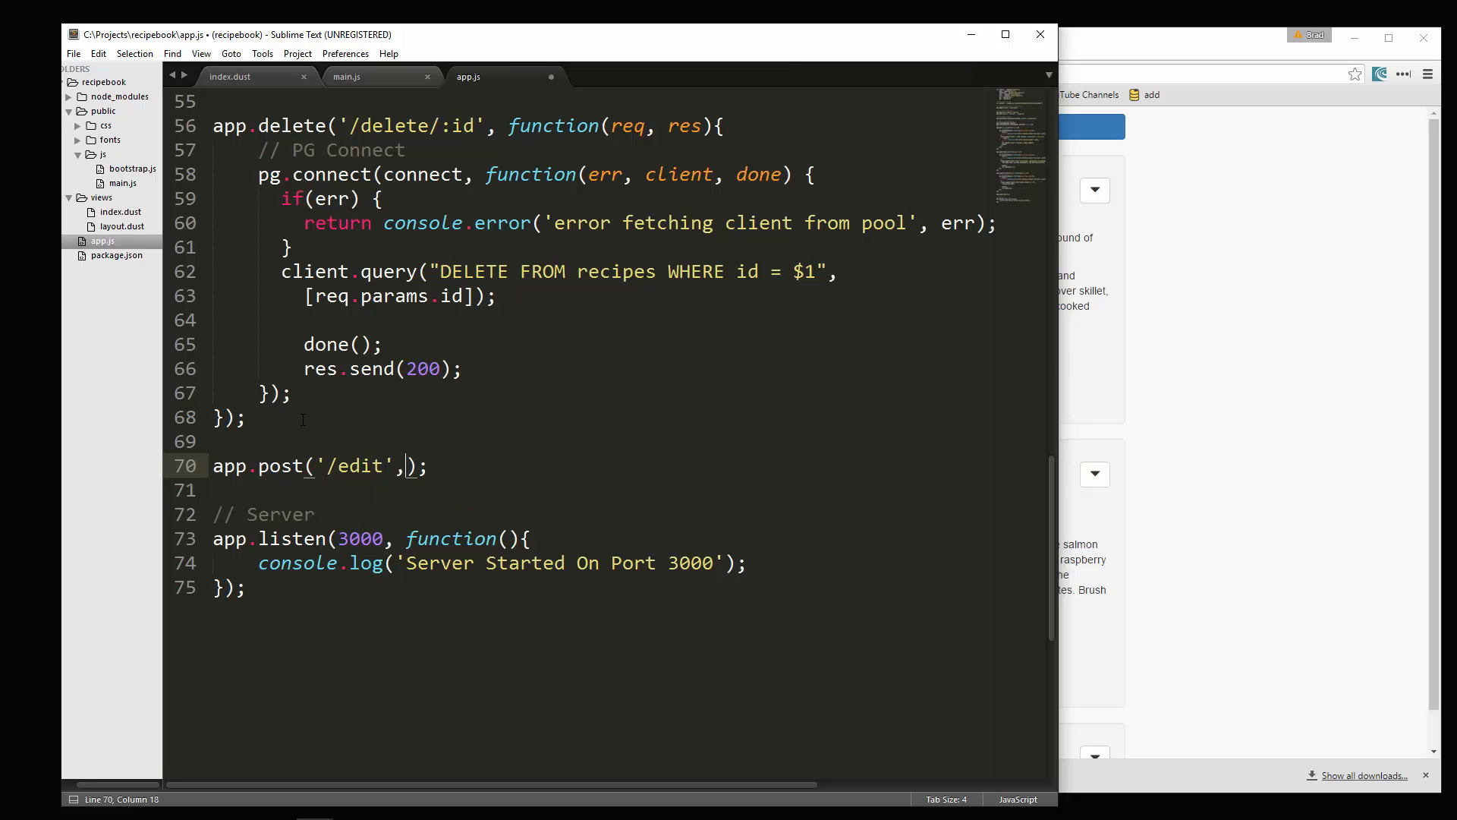
pyautogui.write('function()')
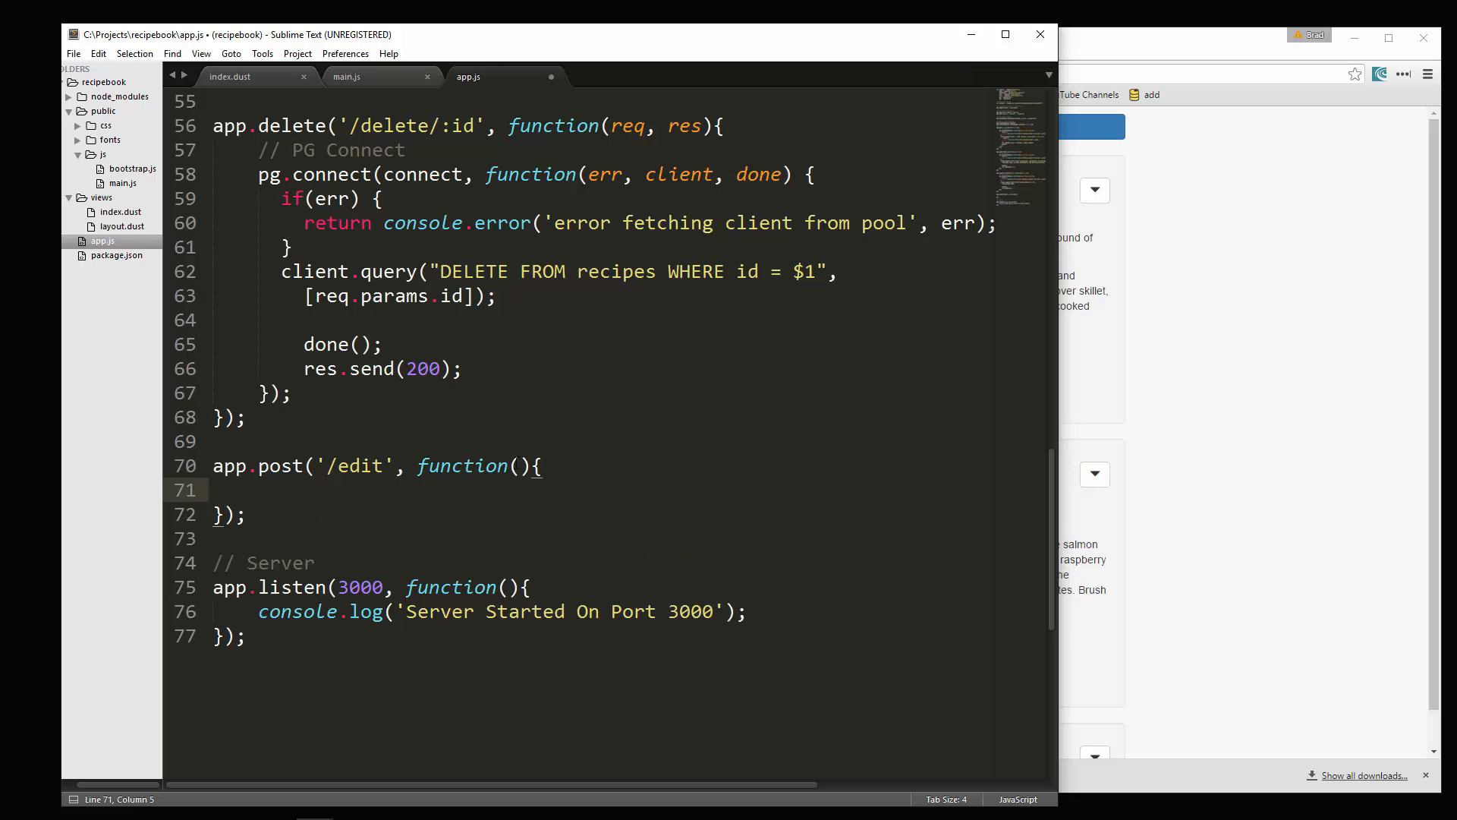
pyautogui.write('req, res')
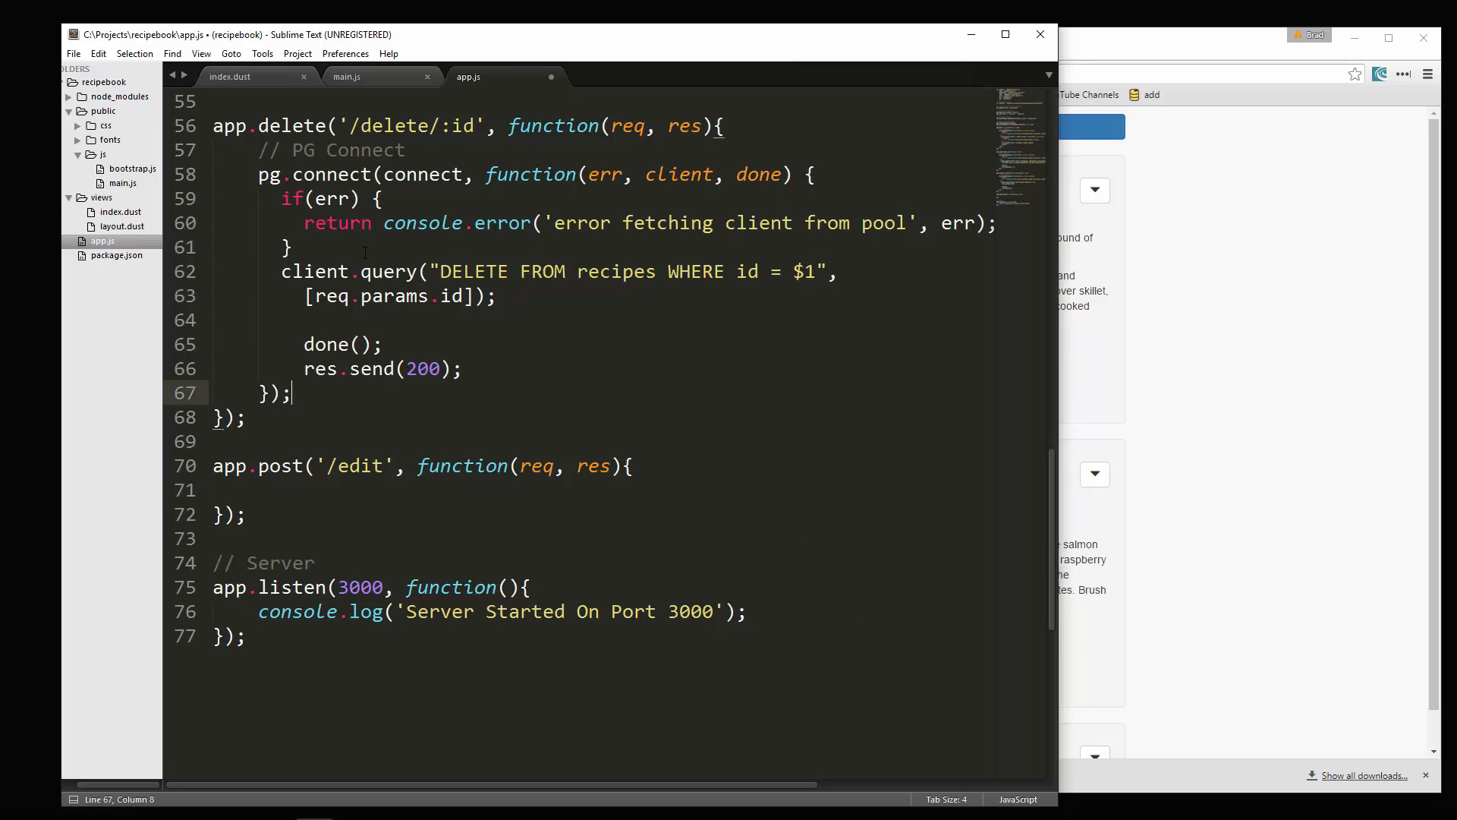
pyautogui.click(262, 150)
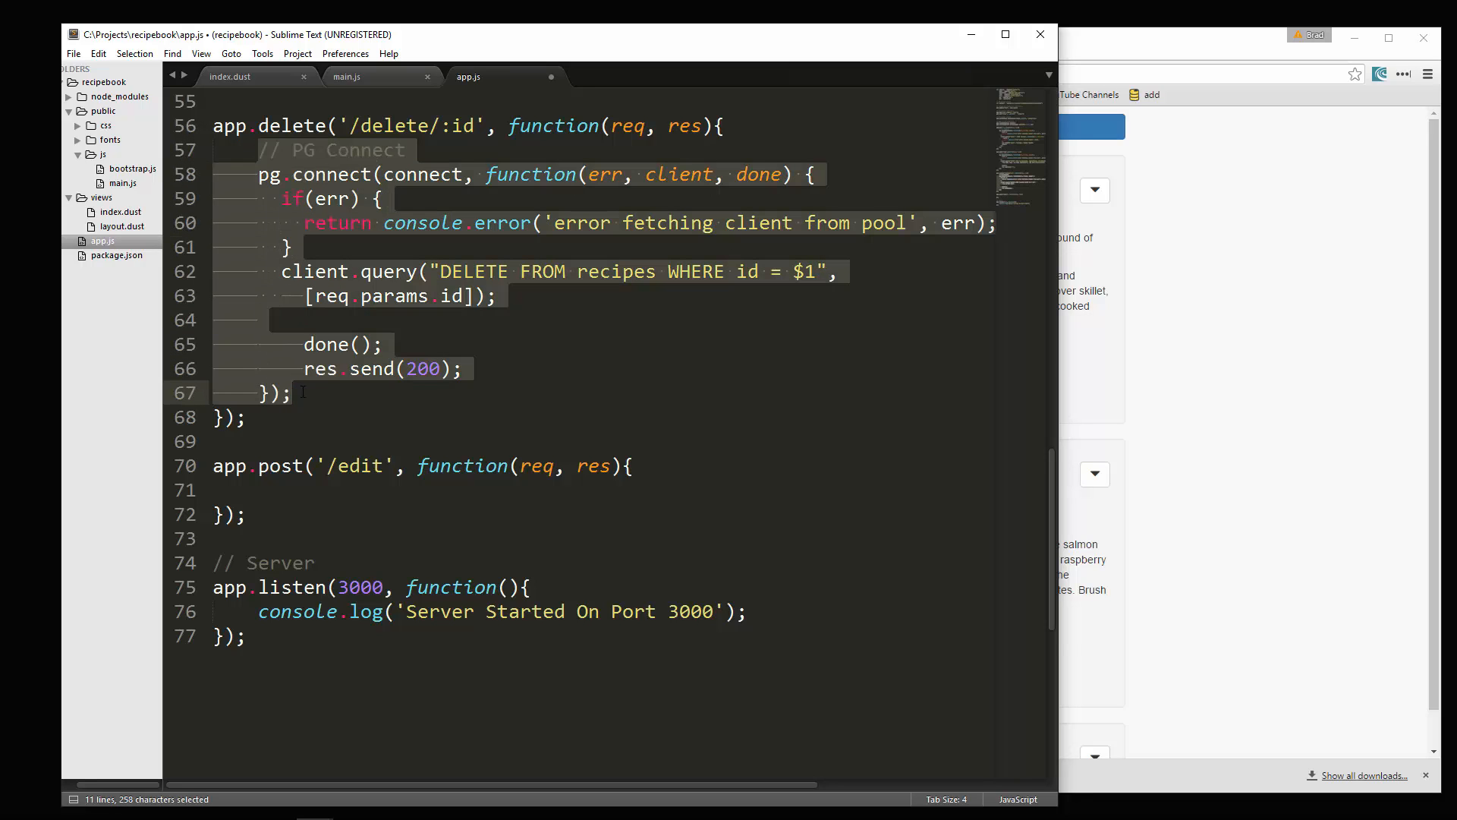
# Step: Copy the delete route's pg.connect block into the POST /edit handler
pyautogui.press('ctrl+c')
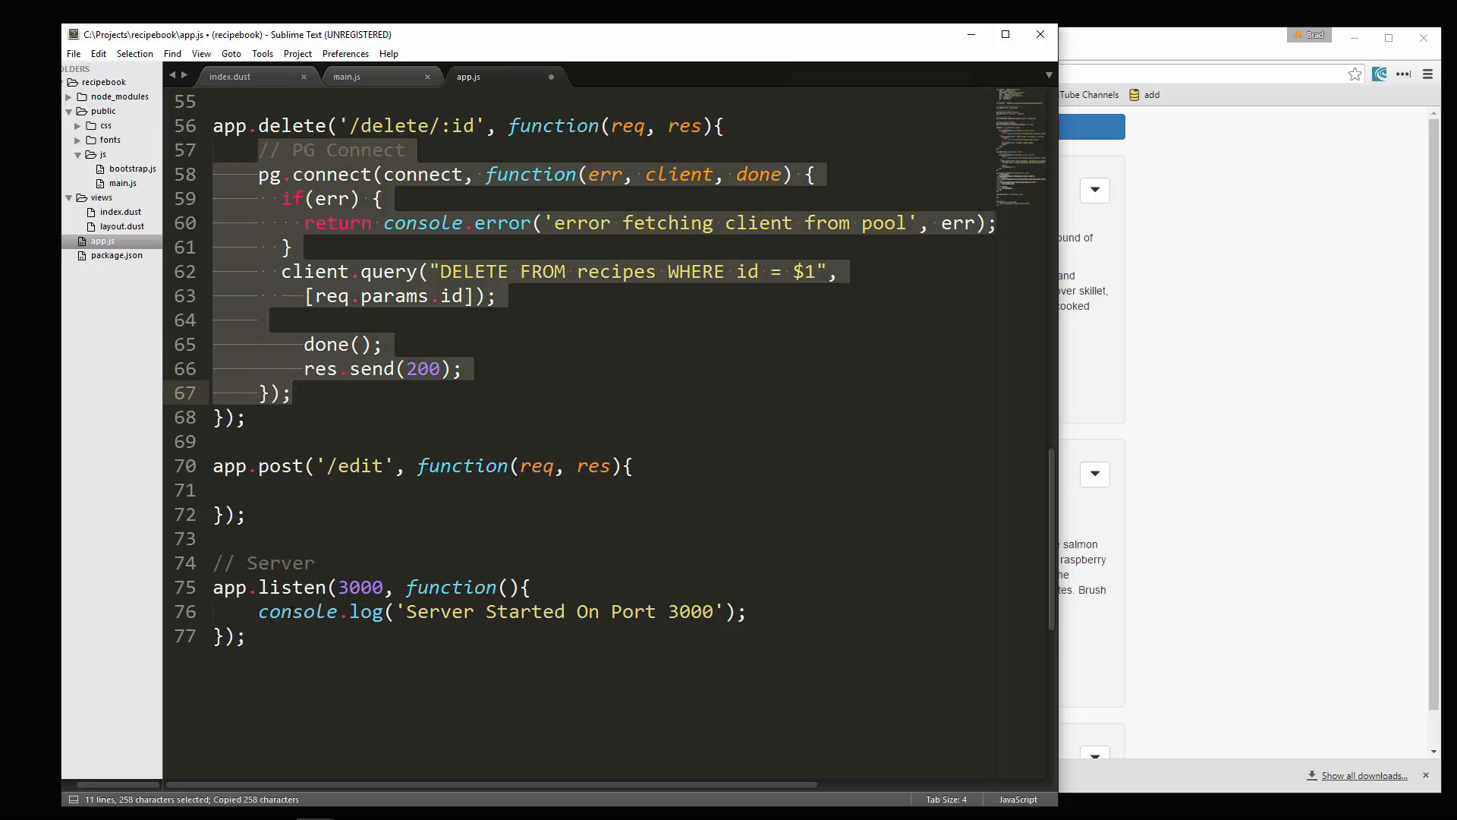
pyautogui.press('ctrl+v')
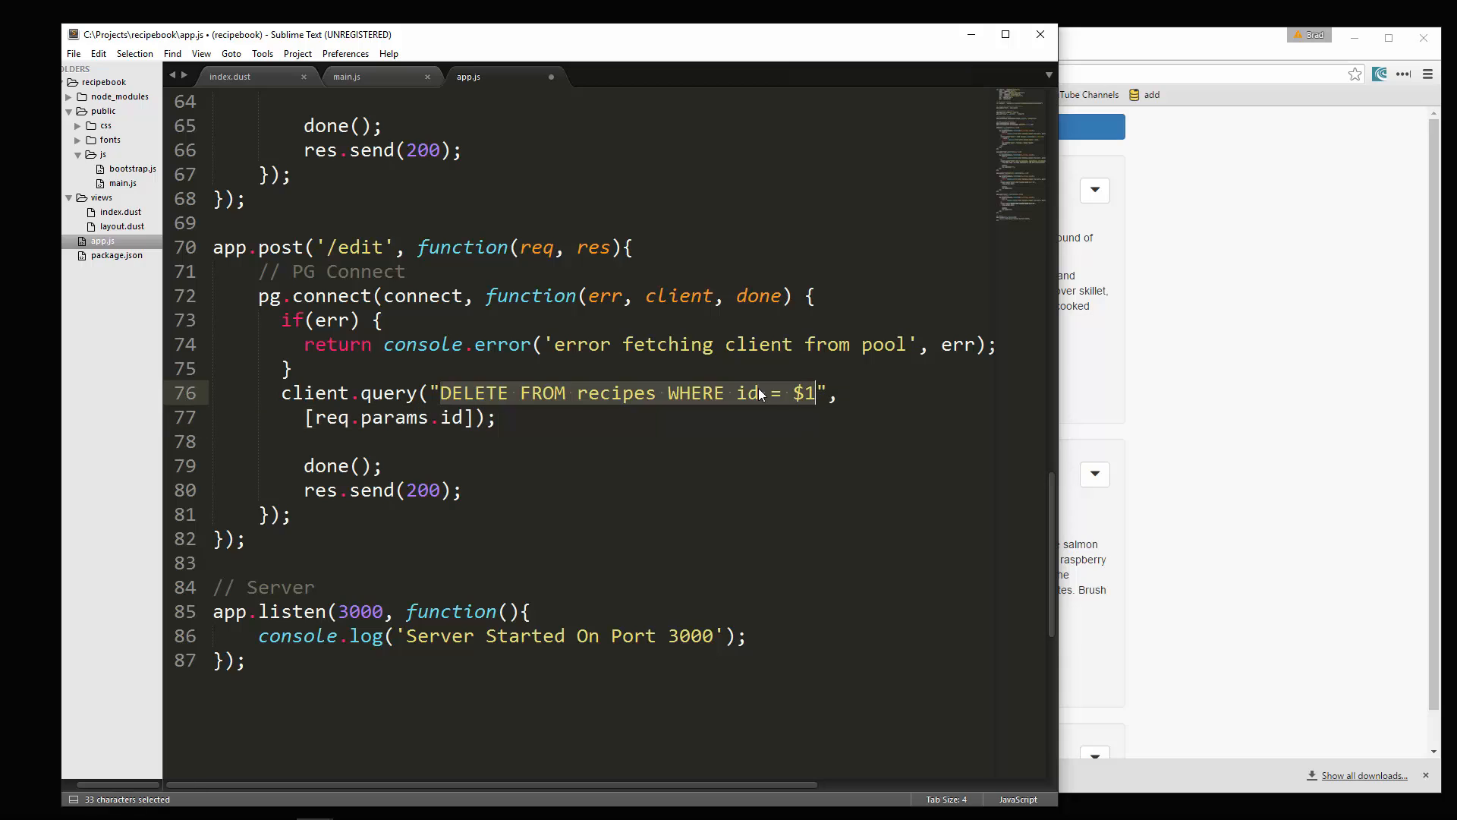
# Step: Rewrite the query as UPDATE recipes SET name=$1, ingredients=$2, directions=$3
pyautogui.write('UP",')
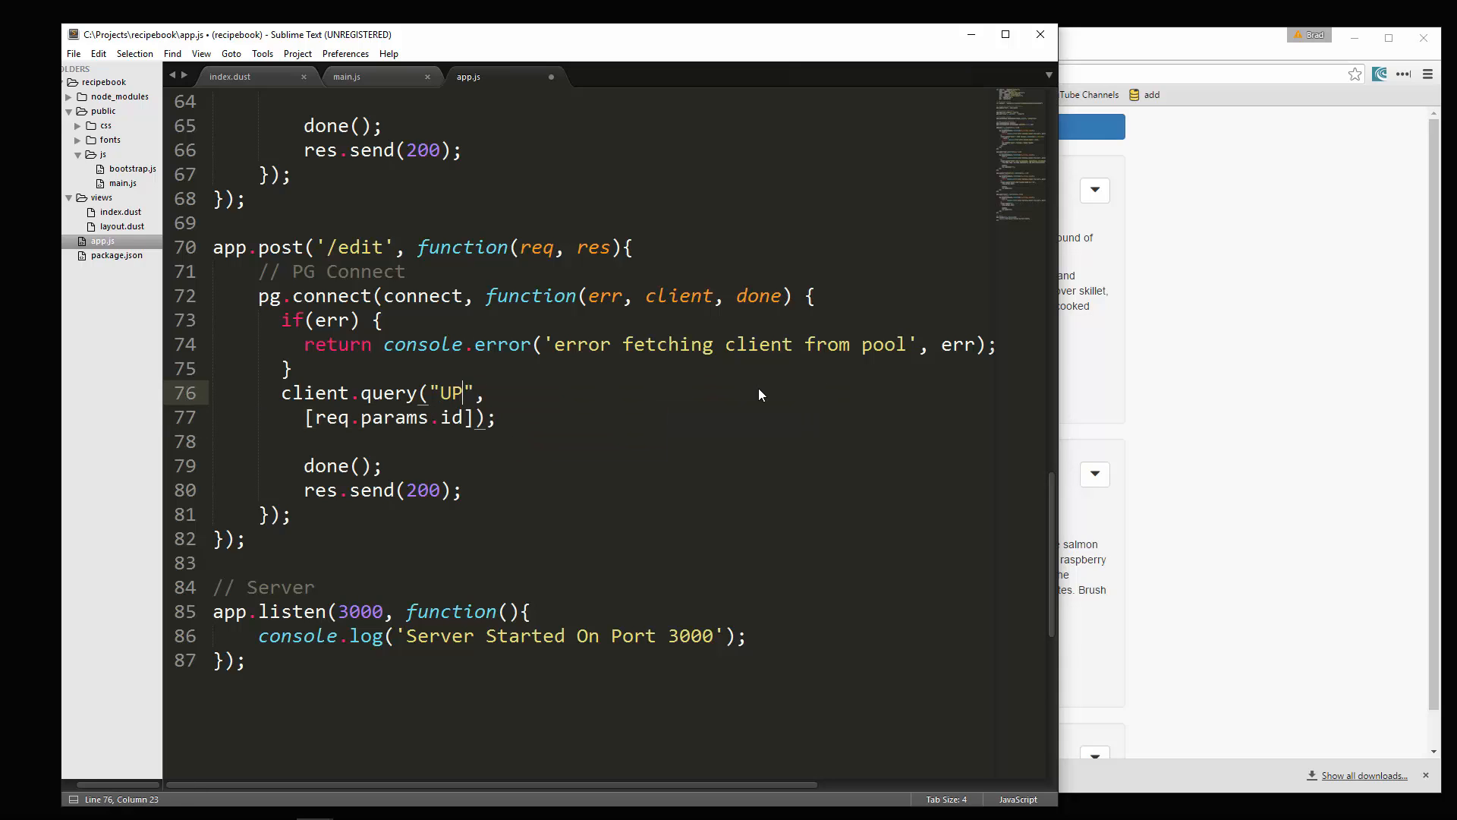
pyautogui.write('DATE recipes')
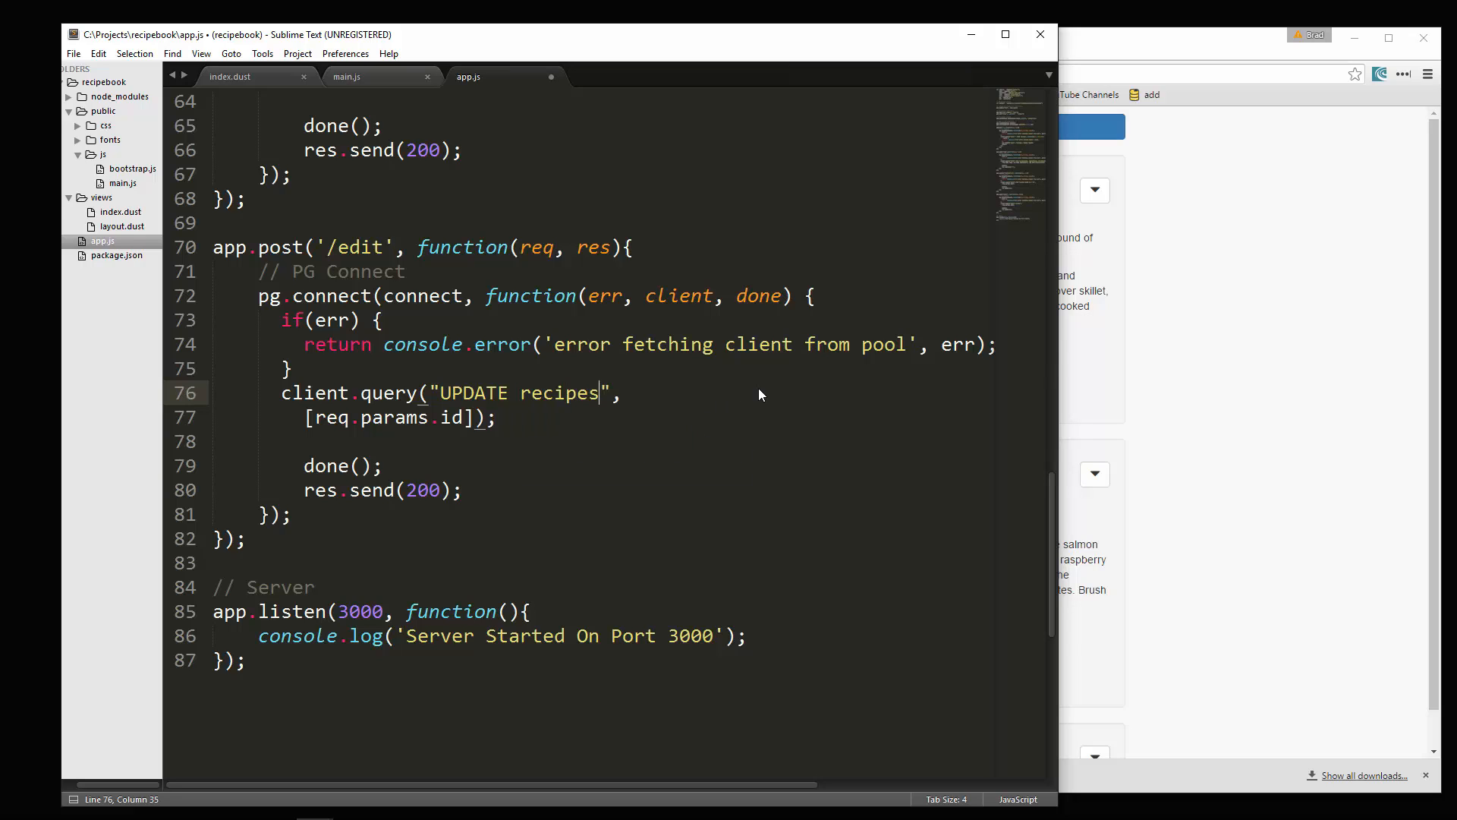
pyautogui.write('S')
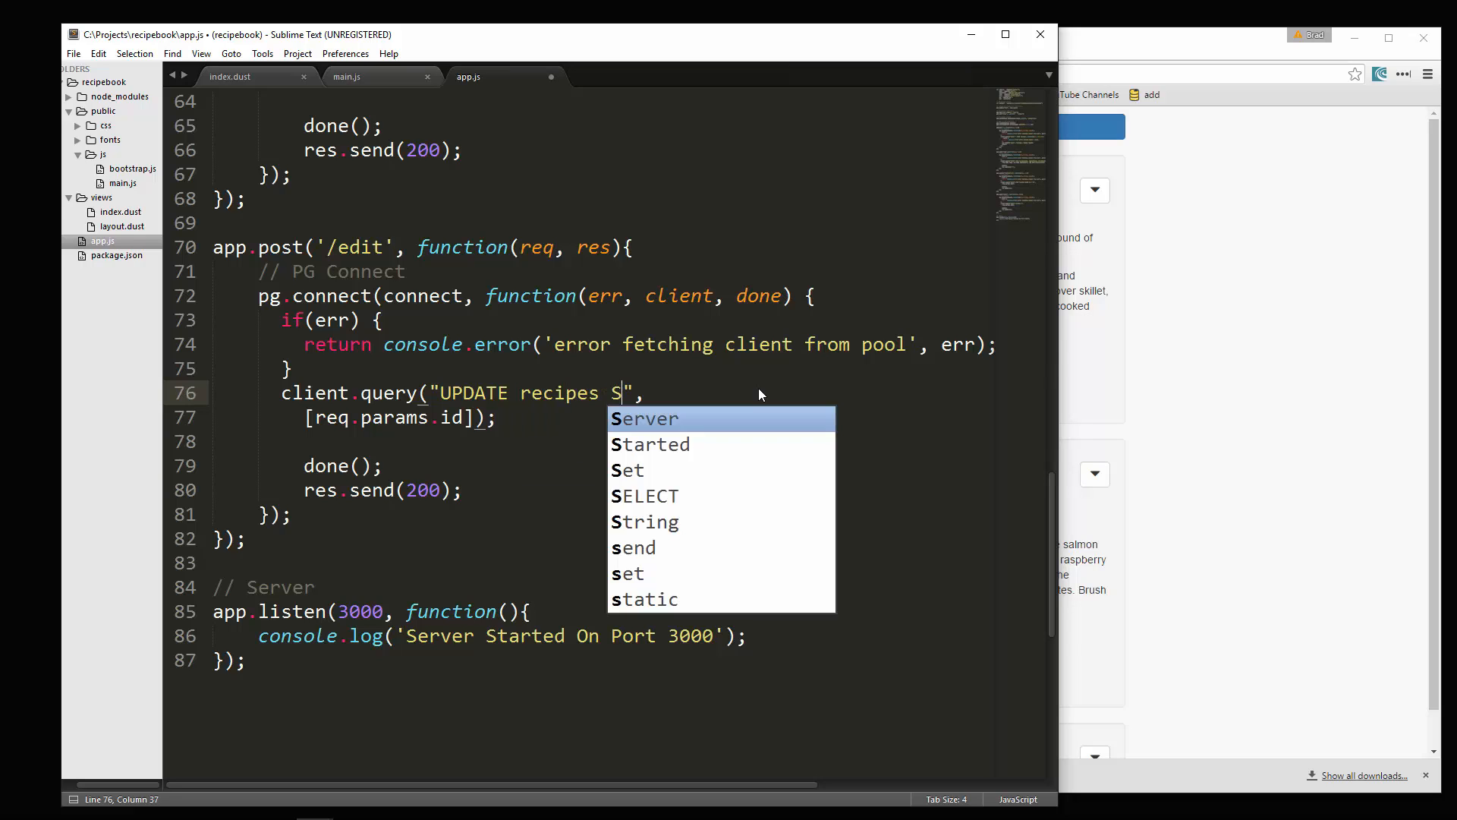
pyautogui.write('ET name')
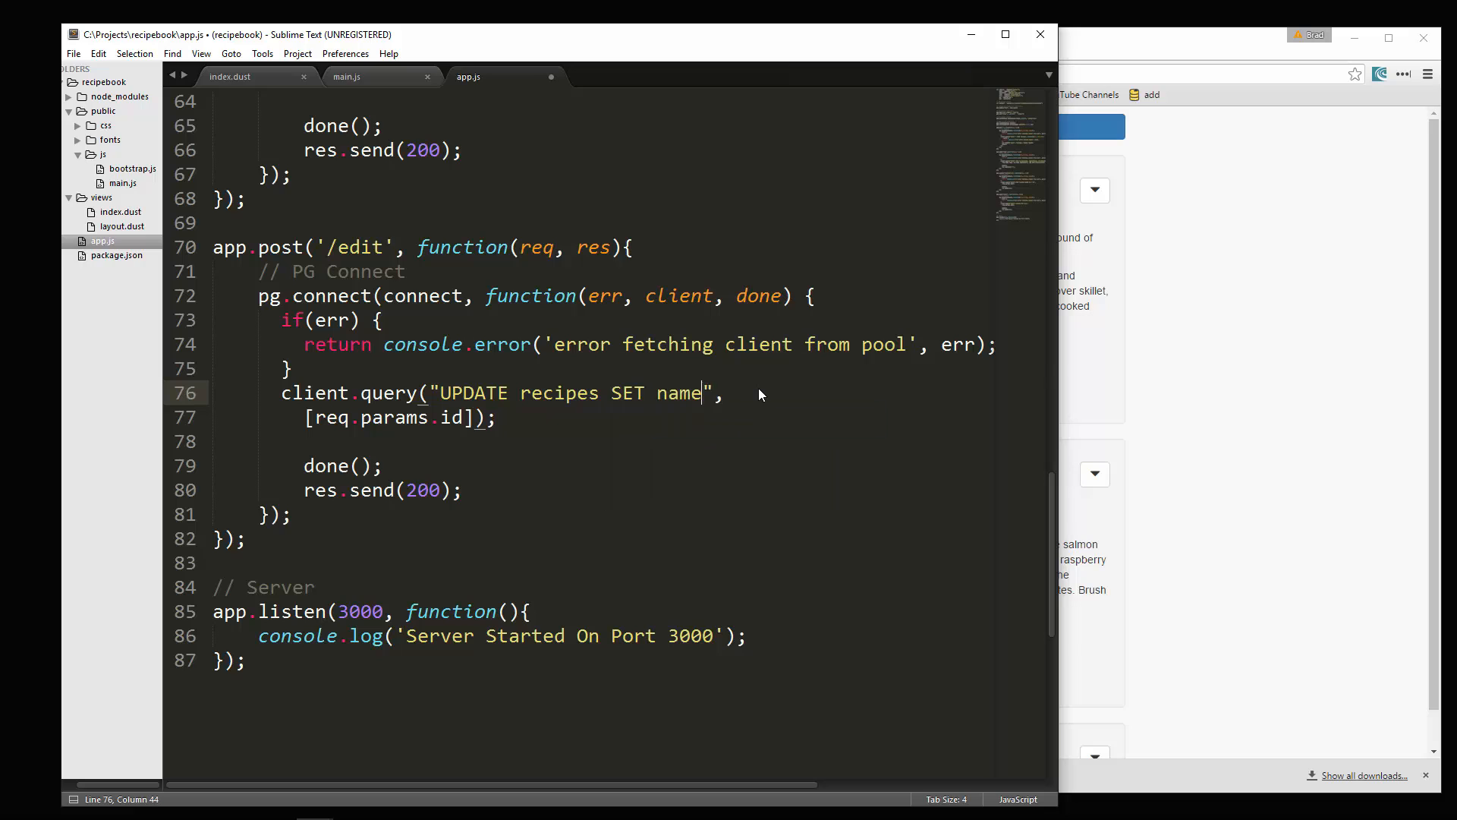
pyautogui.write('=$1,')
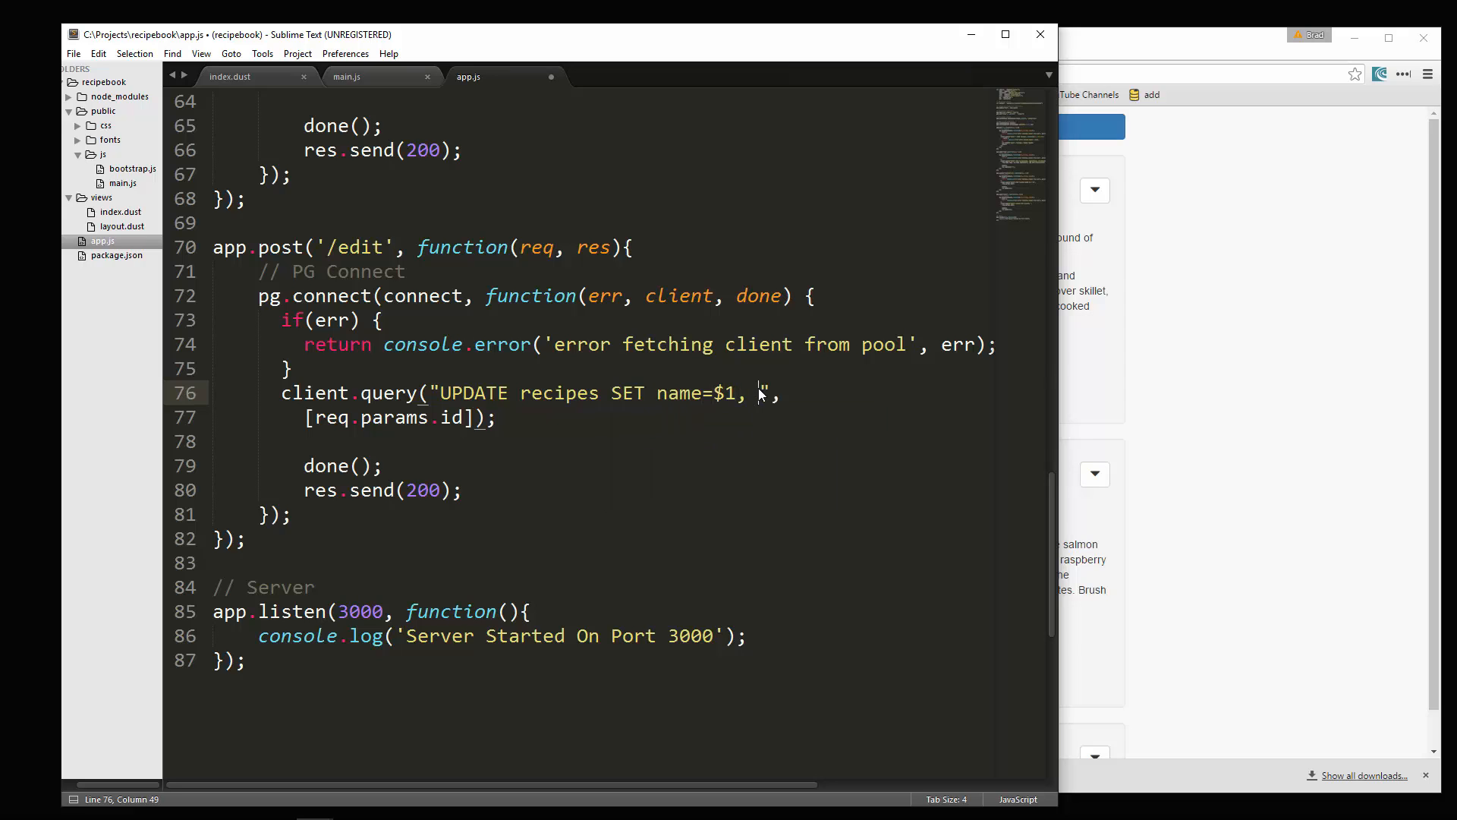
pyautogui.write('ingredients=$')
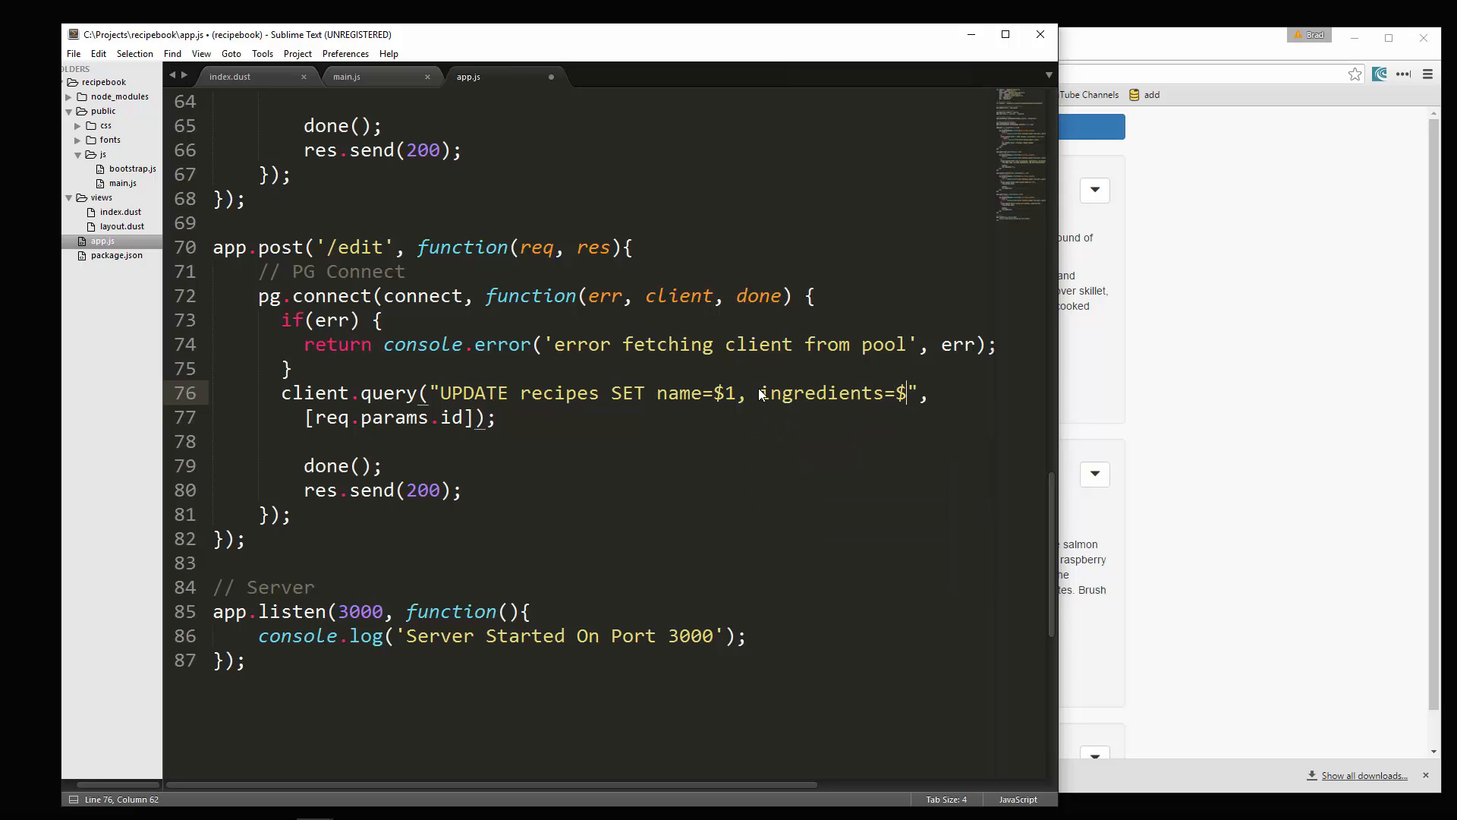
pyautogui.write('2,')
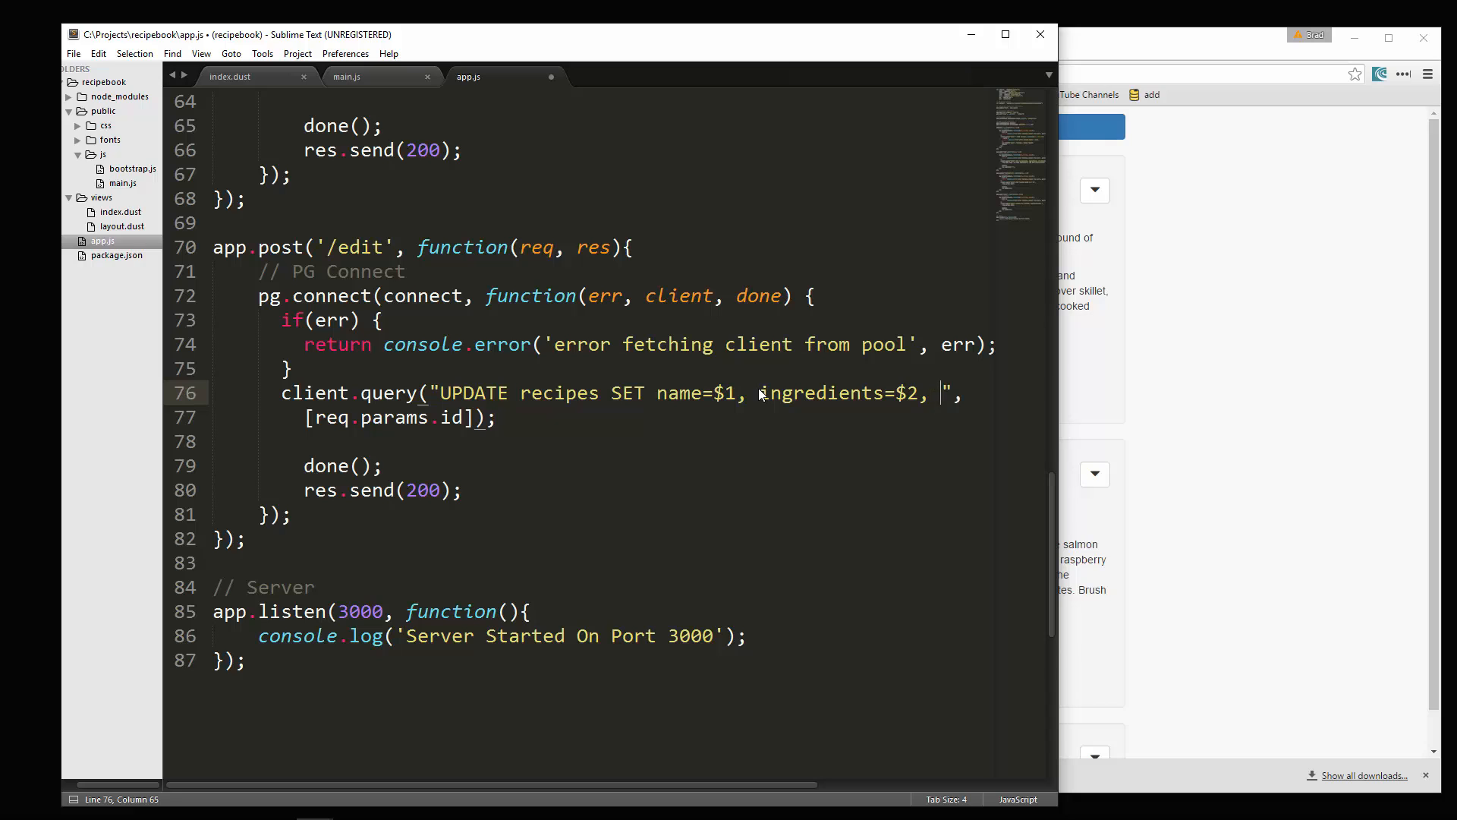
pyautogui.write('directions=$')
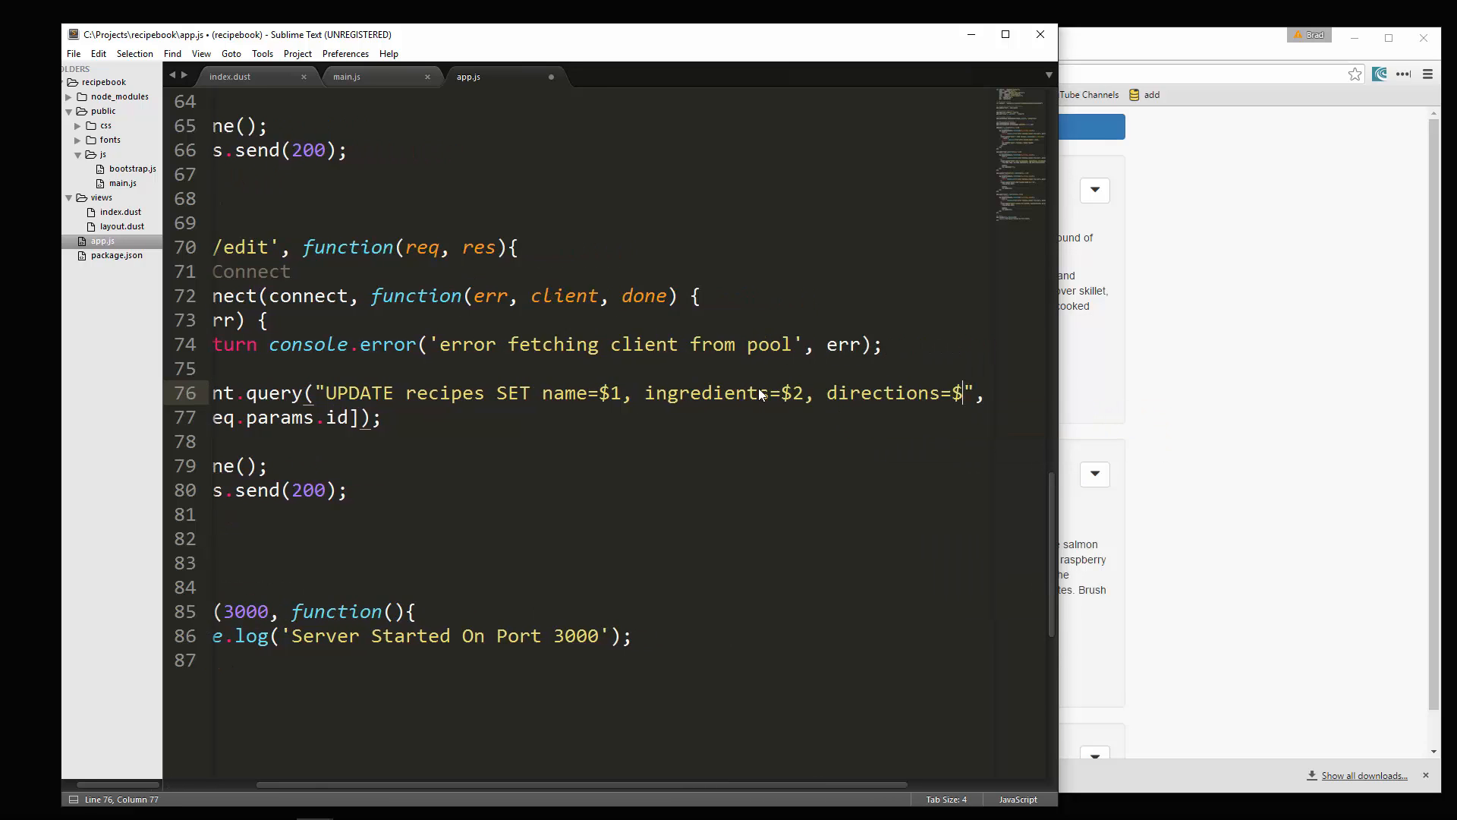
pyautogui.write('3')
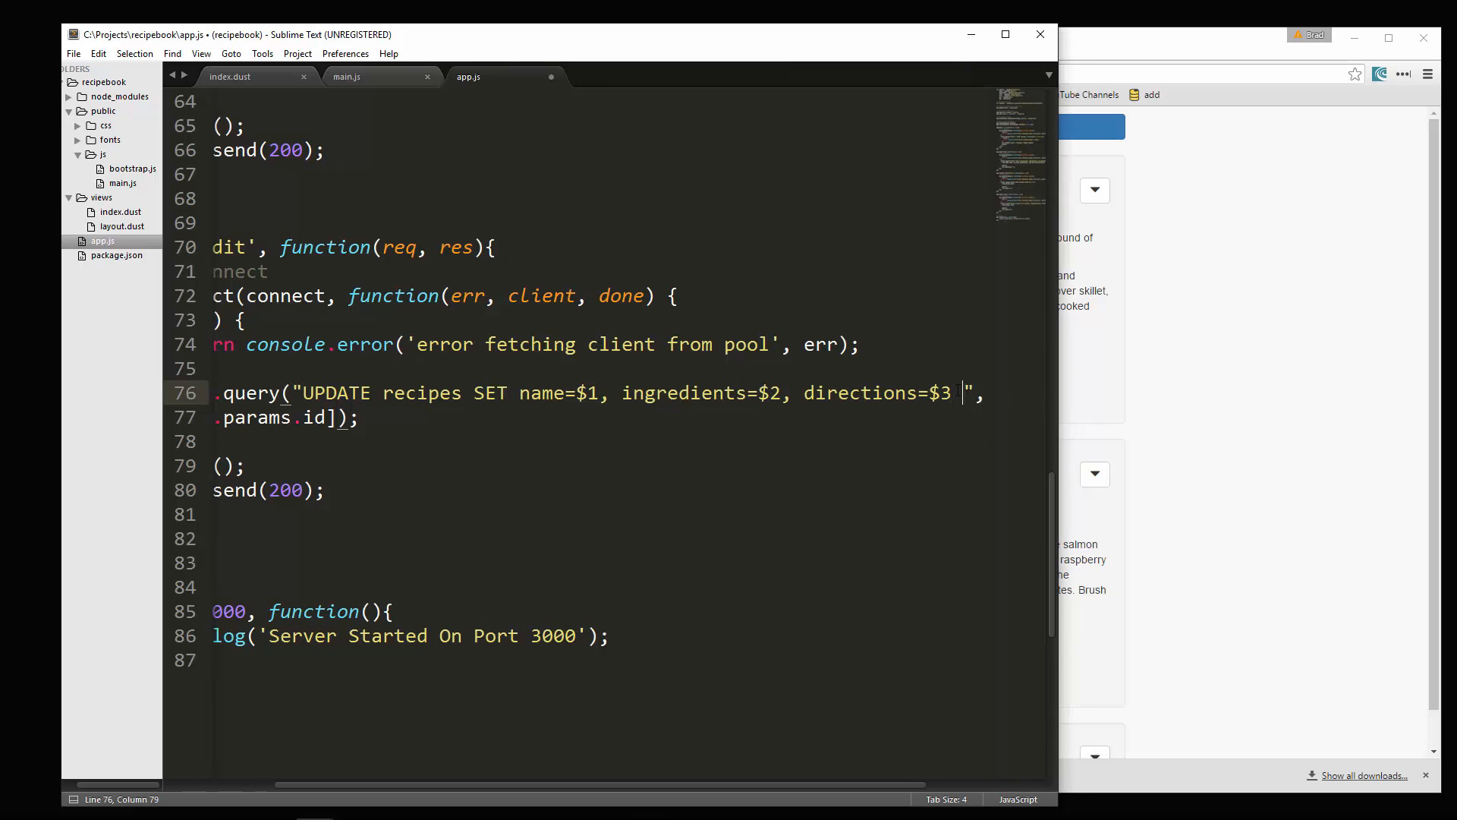
# Step: Finish the query with WHERE id = $4
pyautogui.write('WHERE')
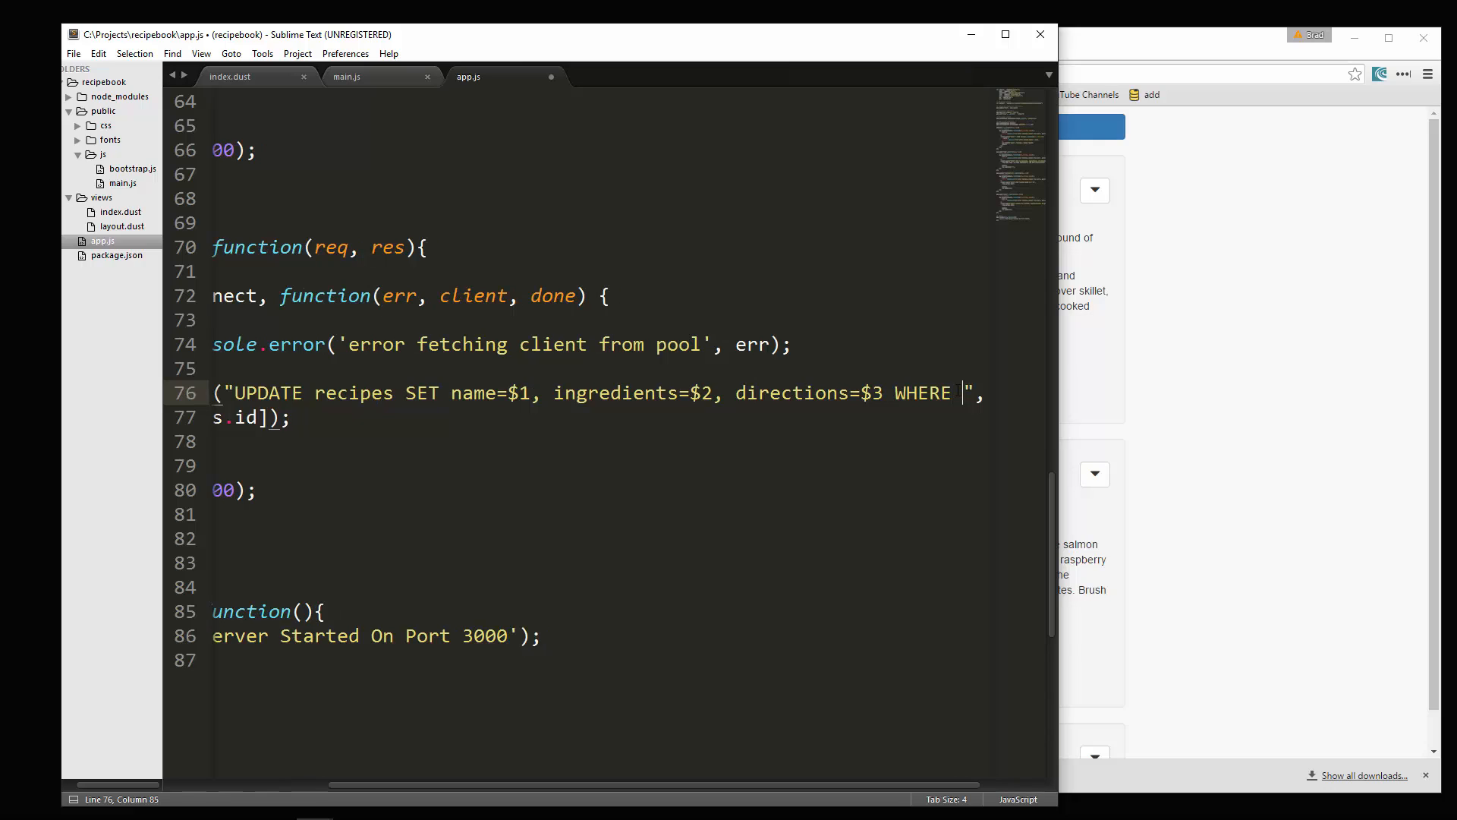
pyautogui.write('id =')
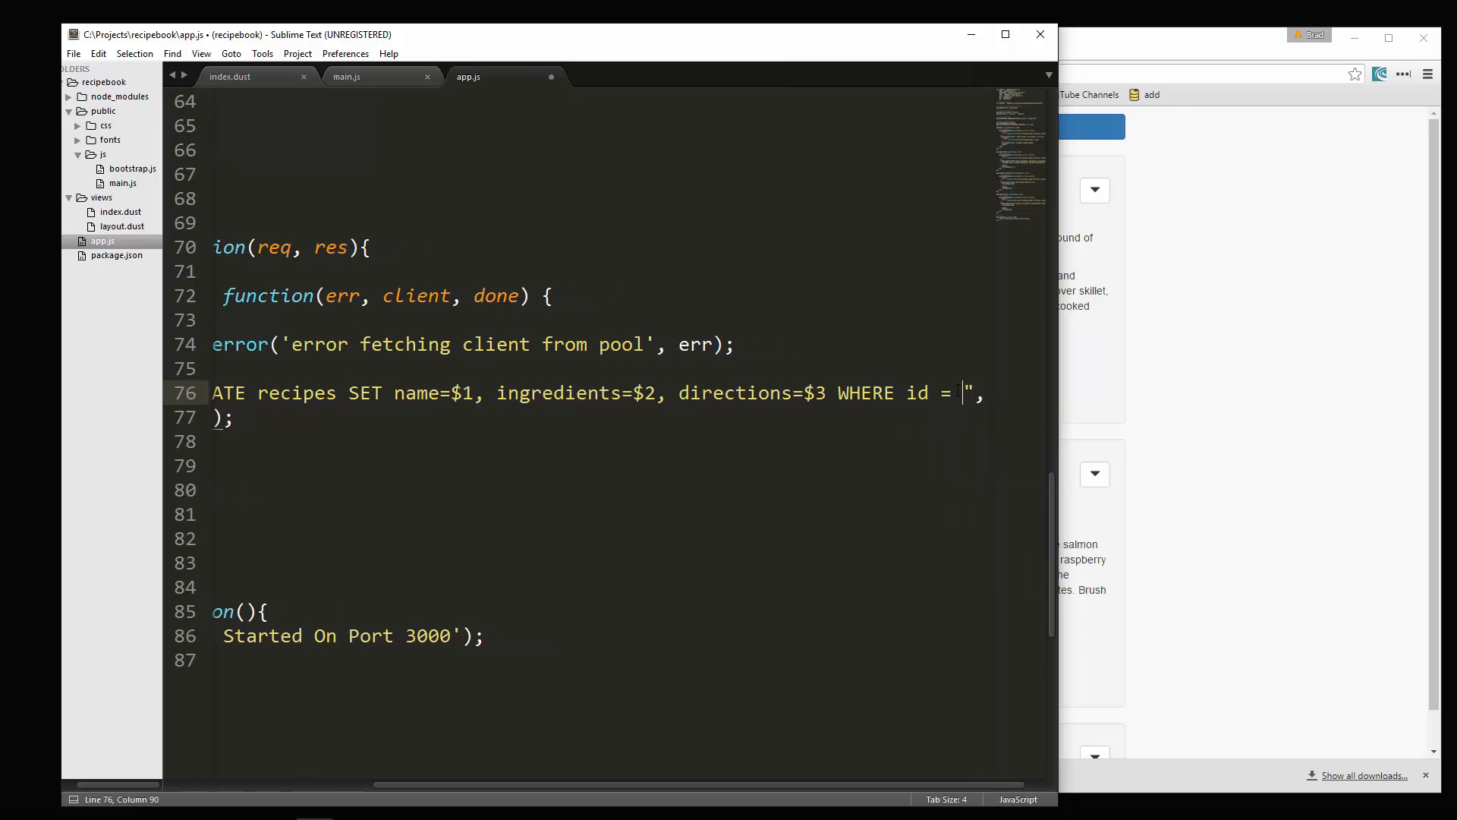
pyautogui.write('$4')
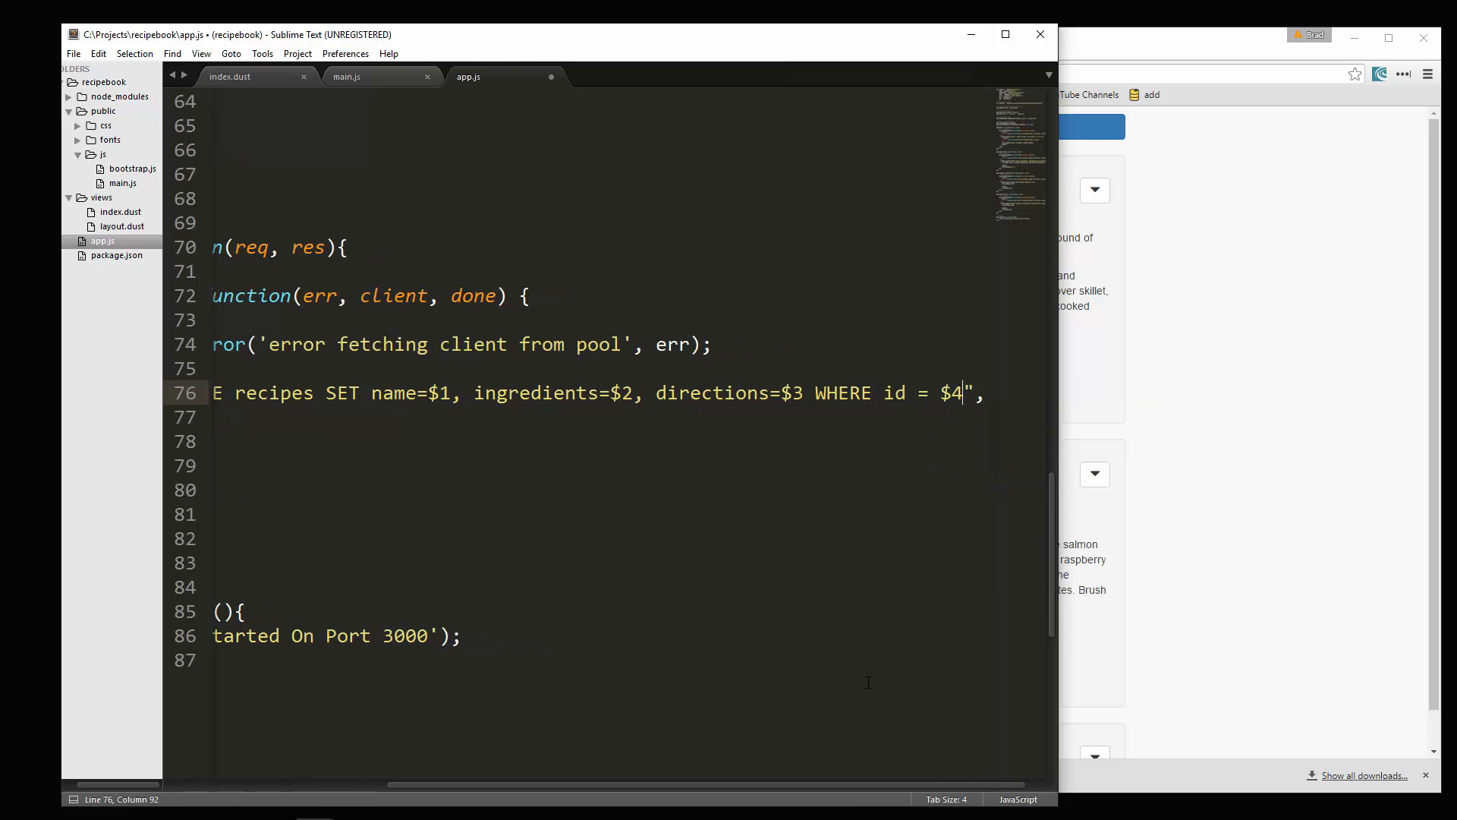
pyautogui.hscroll(-3)
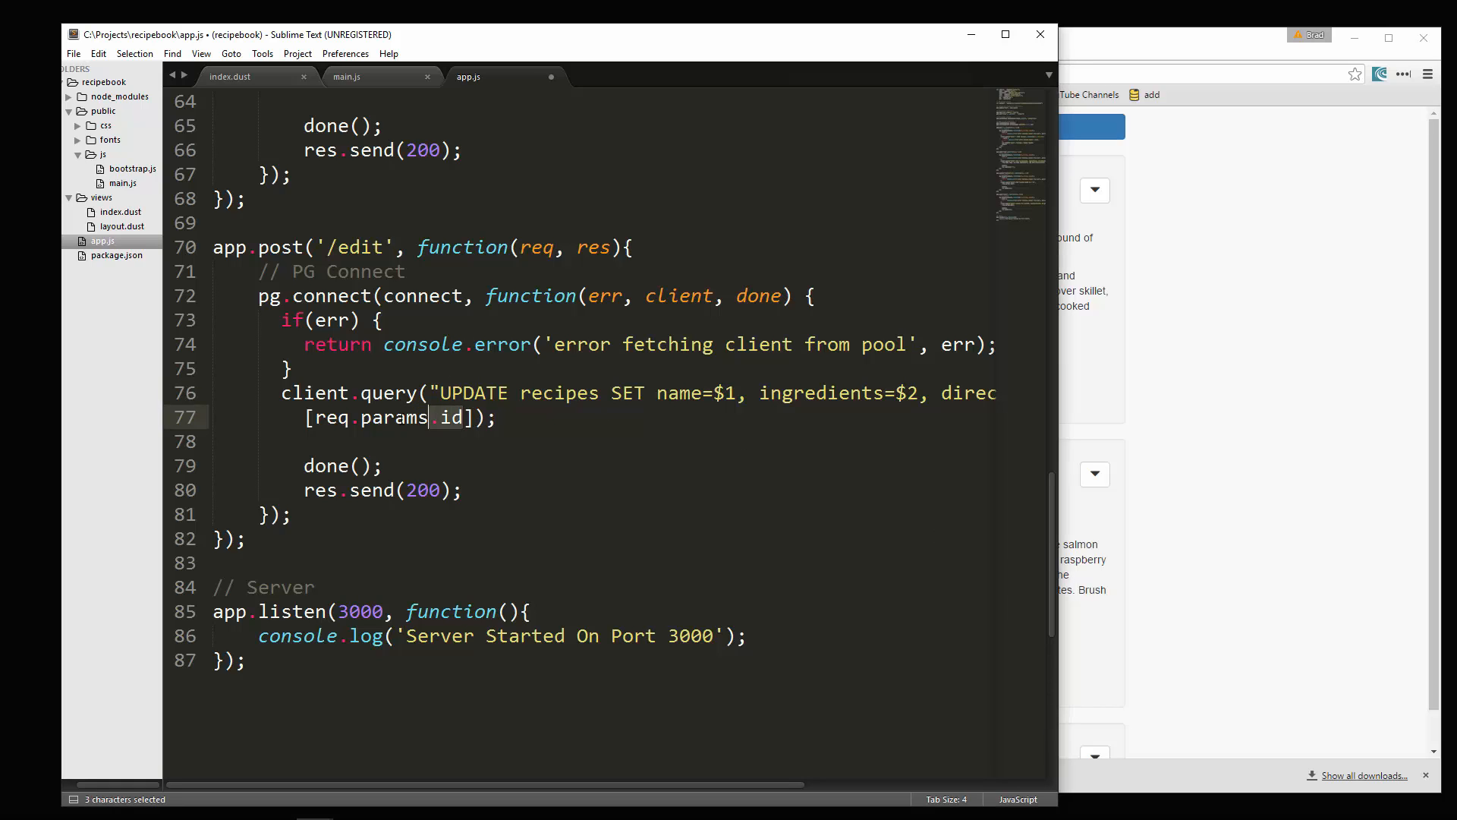
# Step: Make the query parameters req.body.name, req.body.ingredients, req.body.directions, req.body.id
pyautogui.write('body.name,')
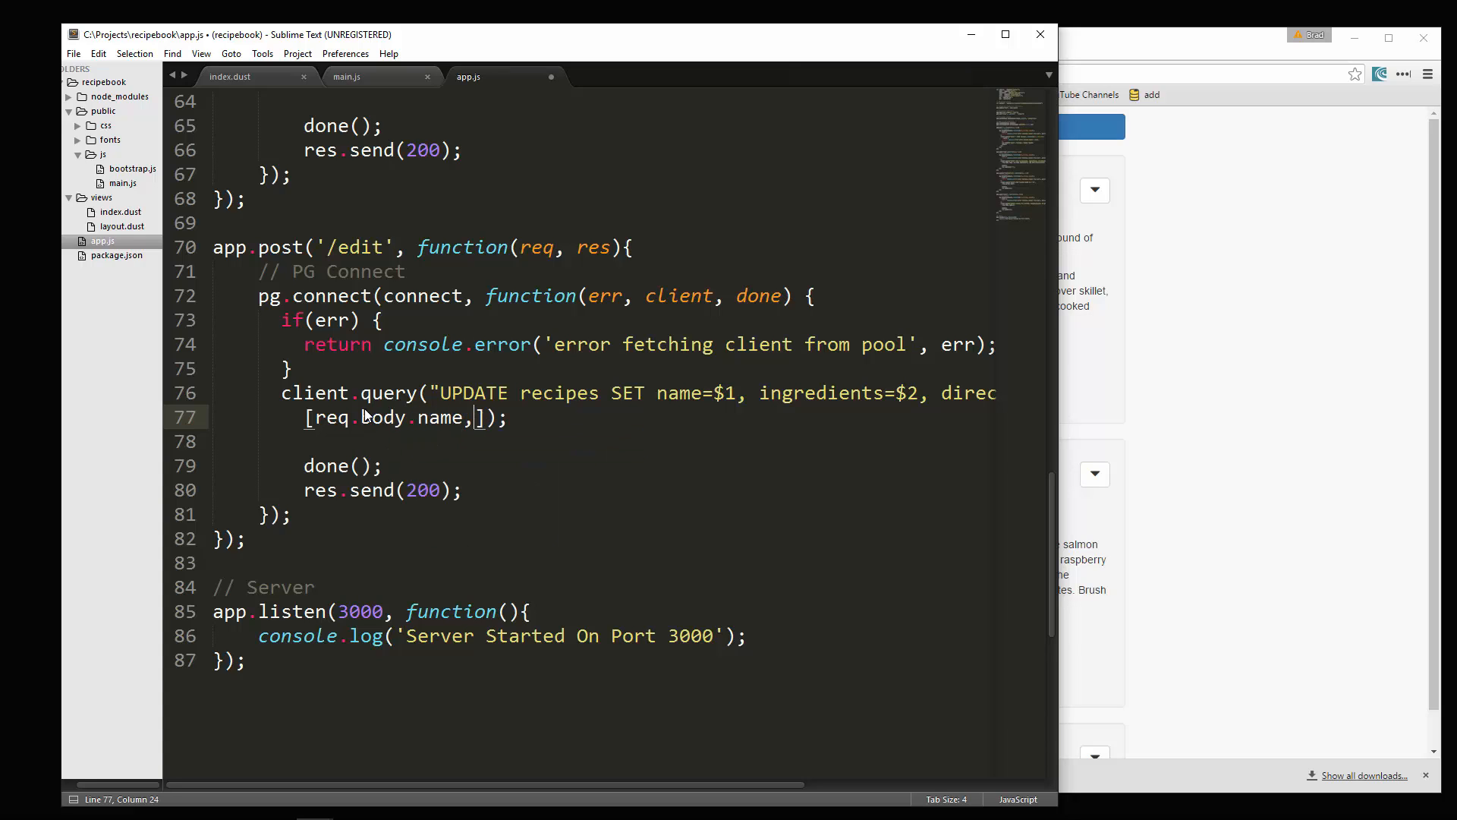
pyautogui.write('req.')
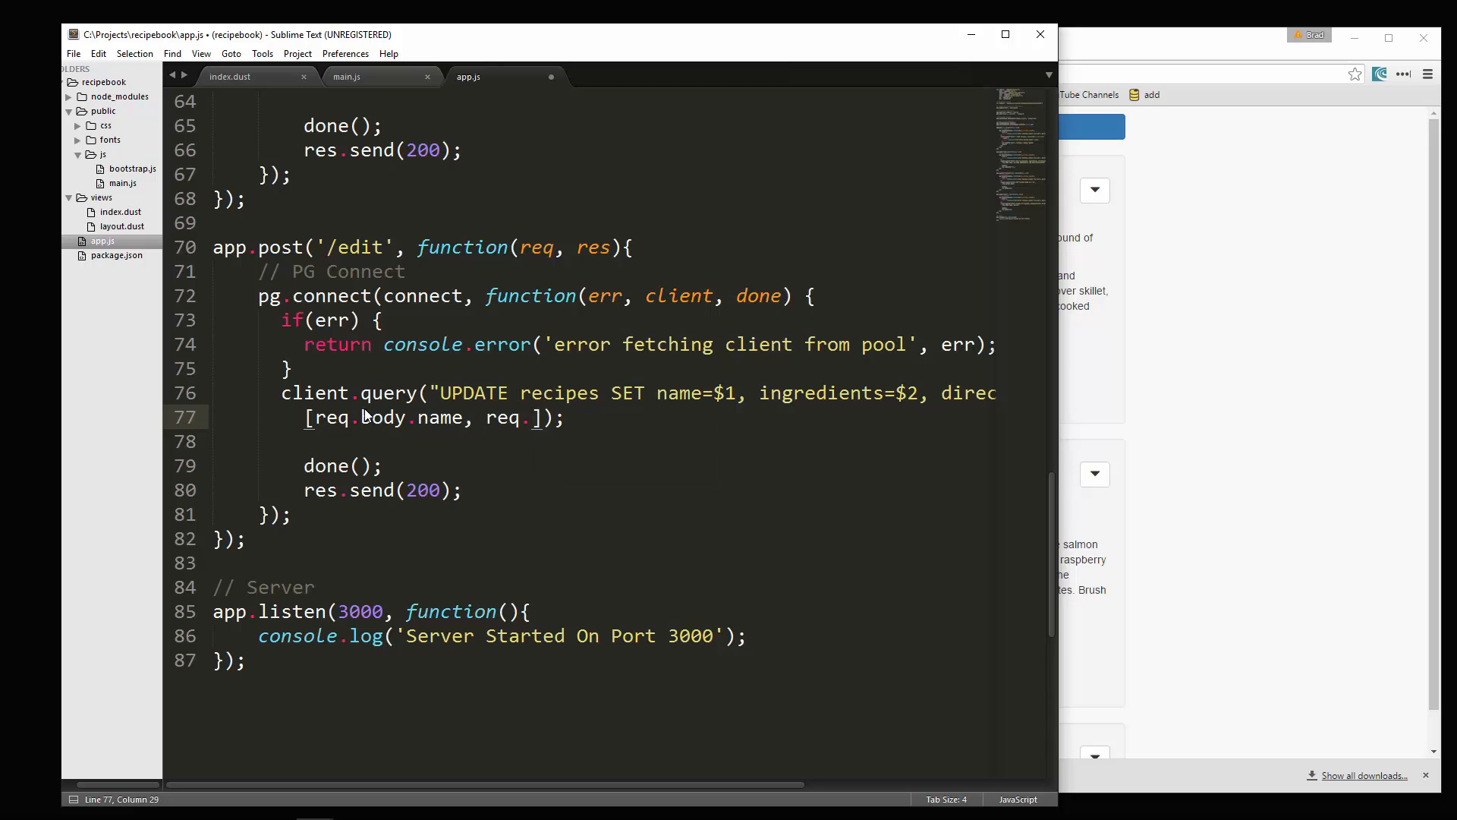
pyautogui.write('body.ingredients')
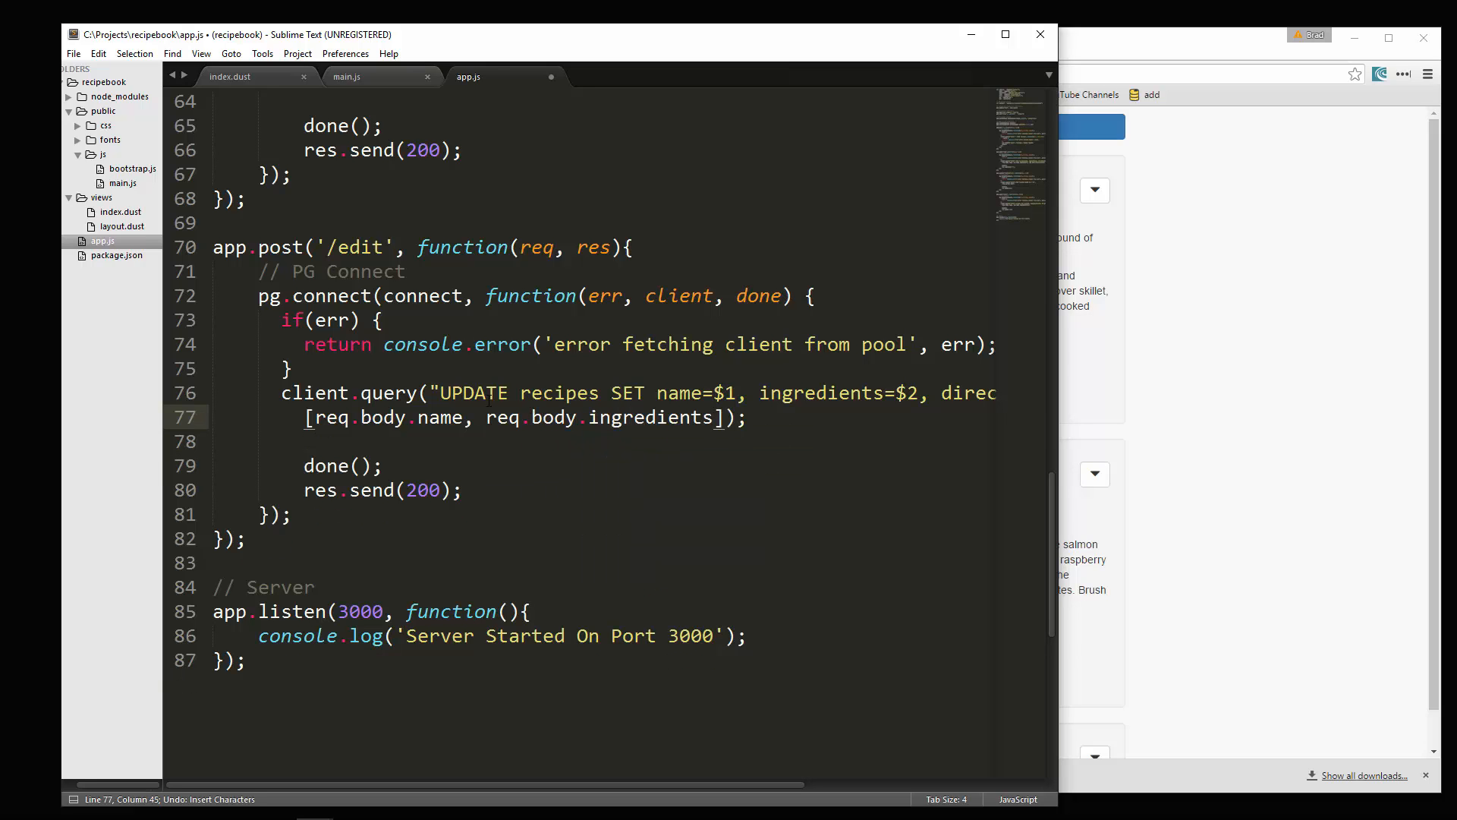
pyautogui.write('req.body.directions')
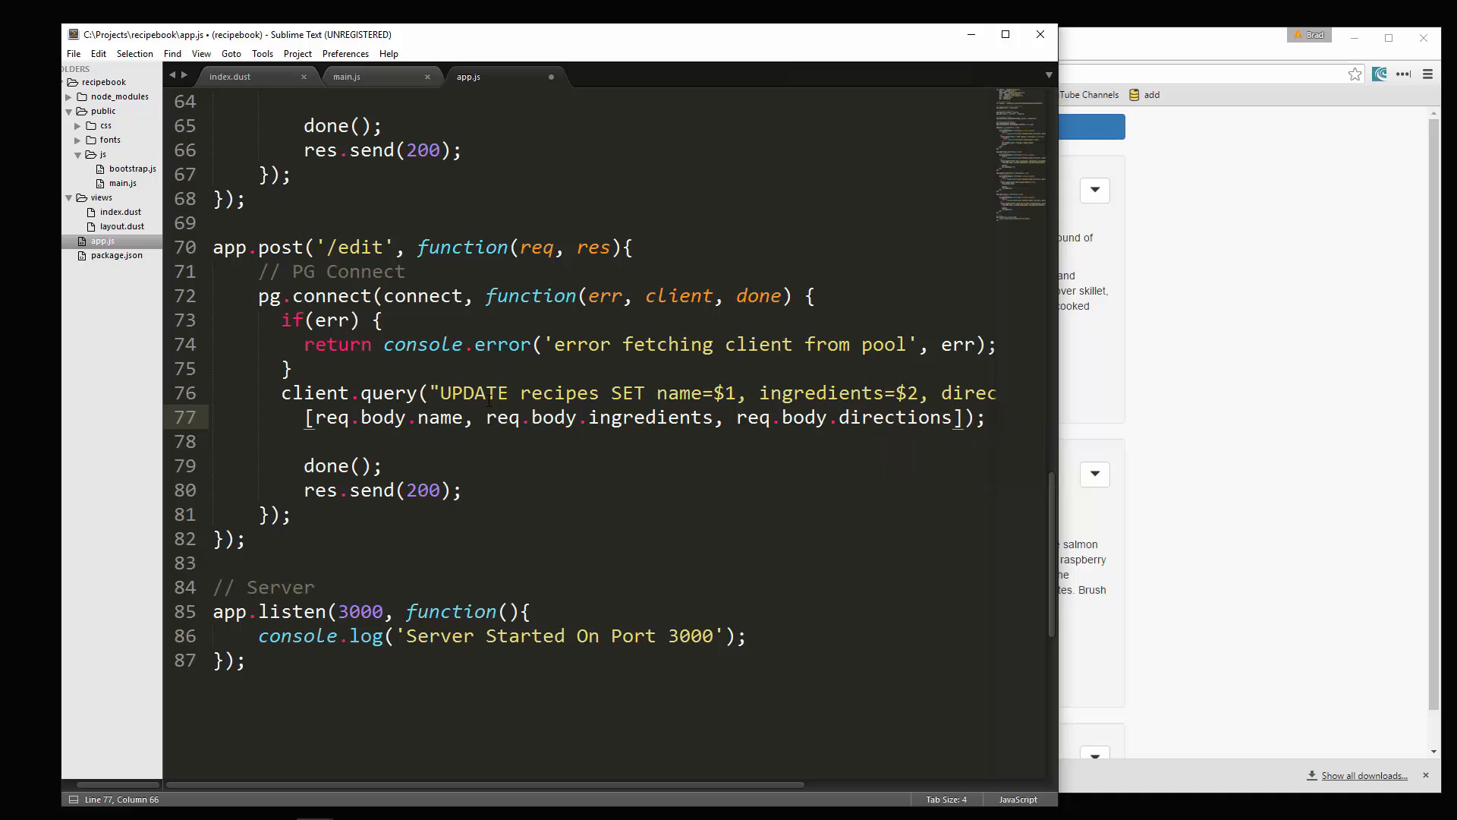
pyautogui.write(',req.body.')
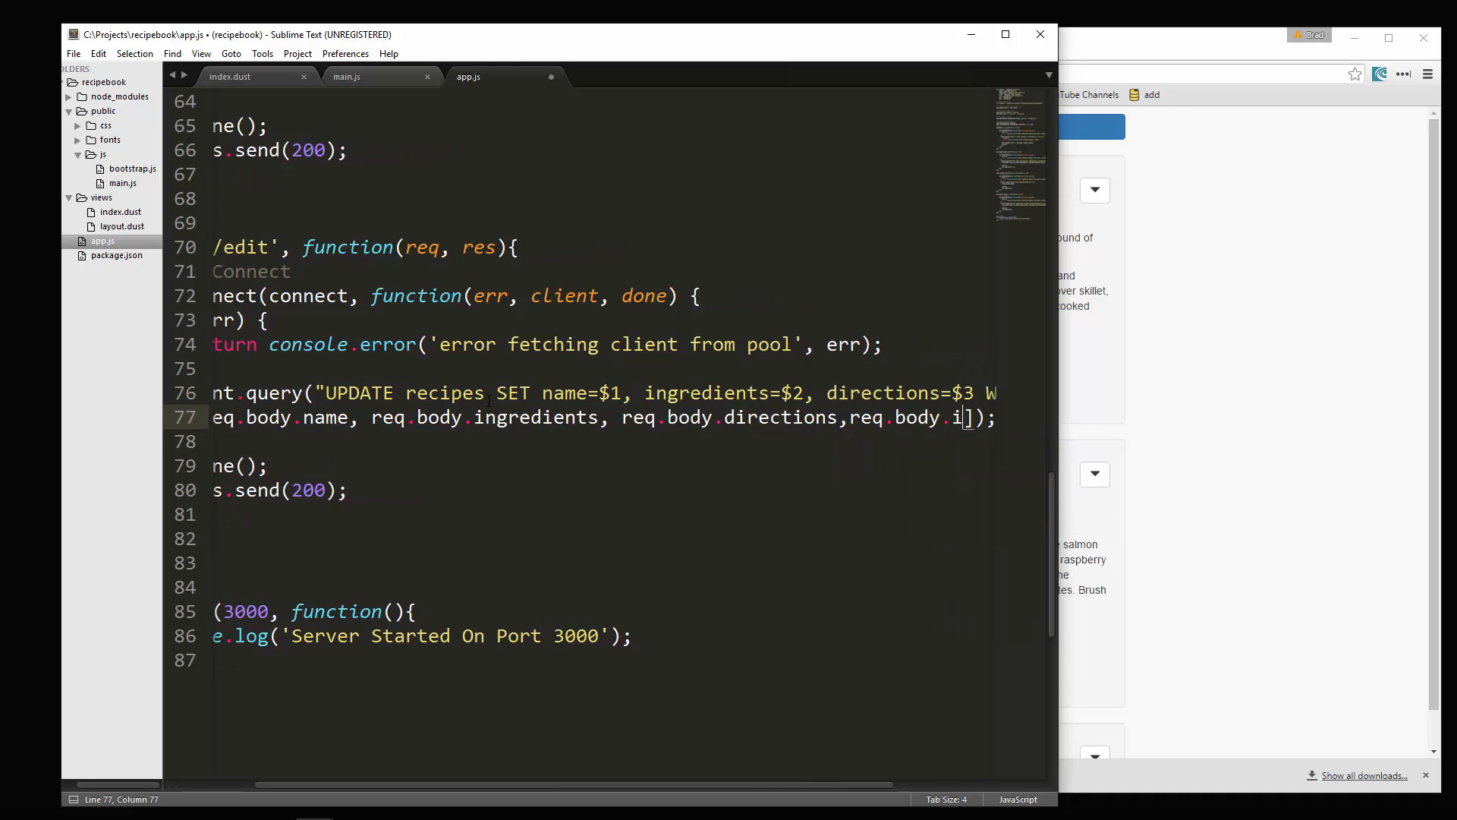
pyautogui.write('i')
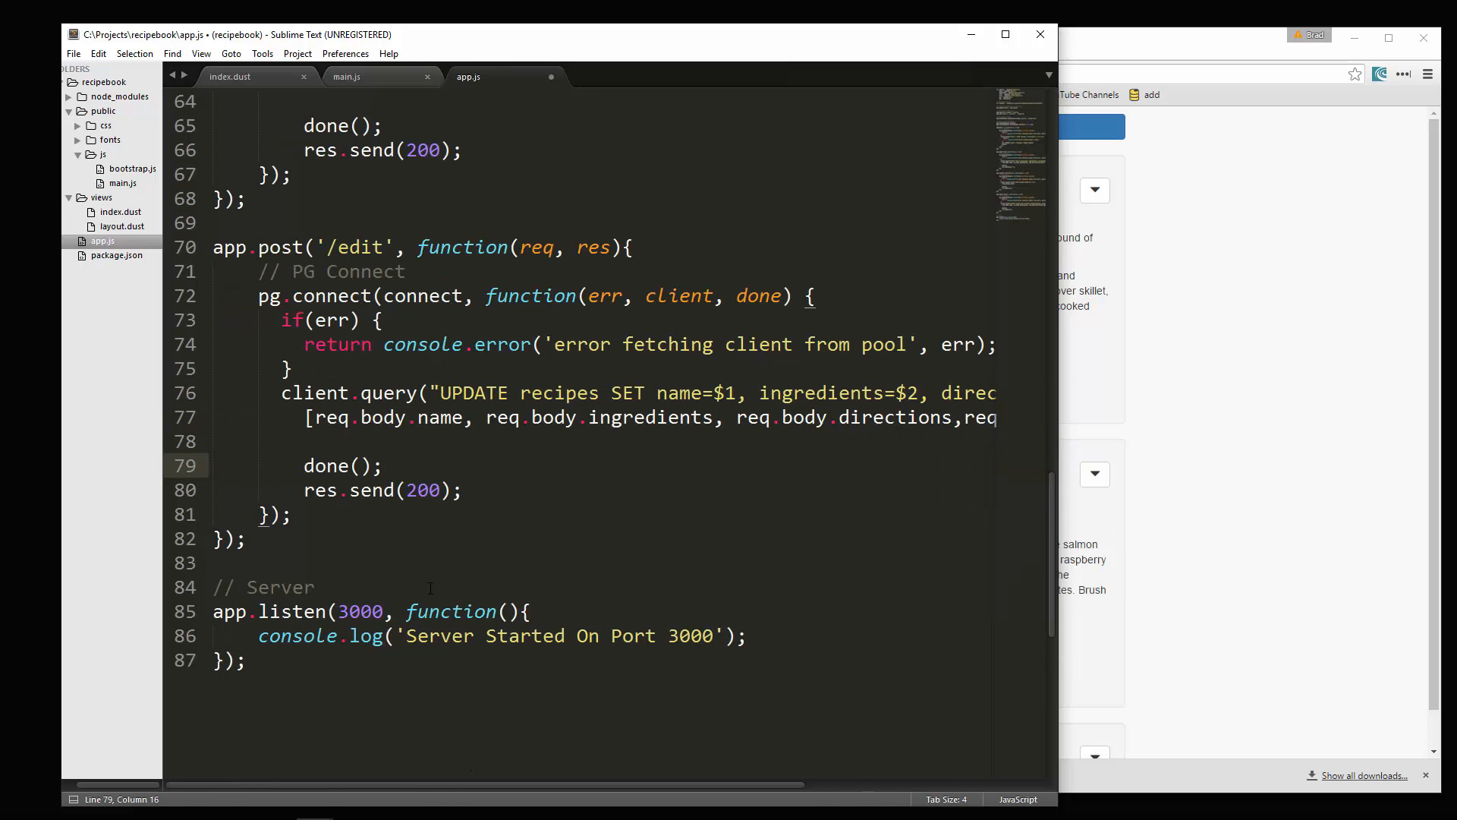
# Step: Replace res.send(200) with res.redirect('/') in the /edit route and save app.js
pyautogui.doubleClick(394, 490)
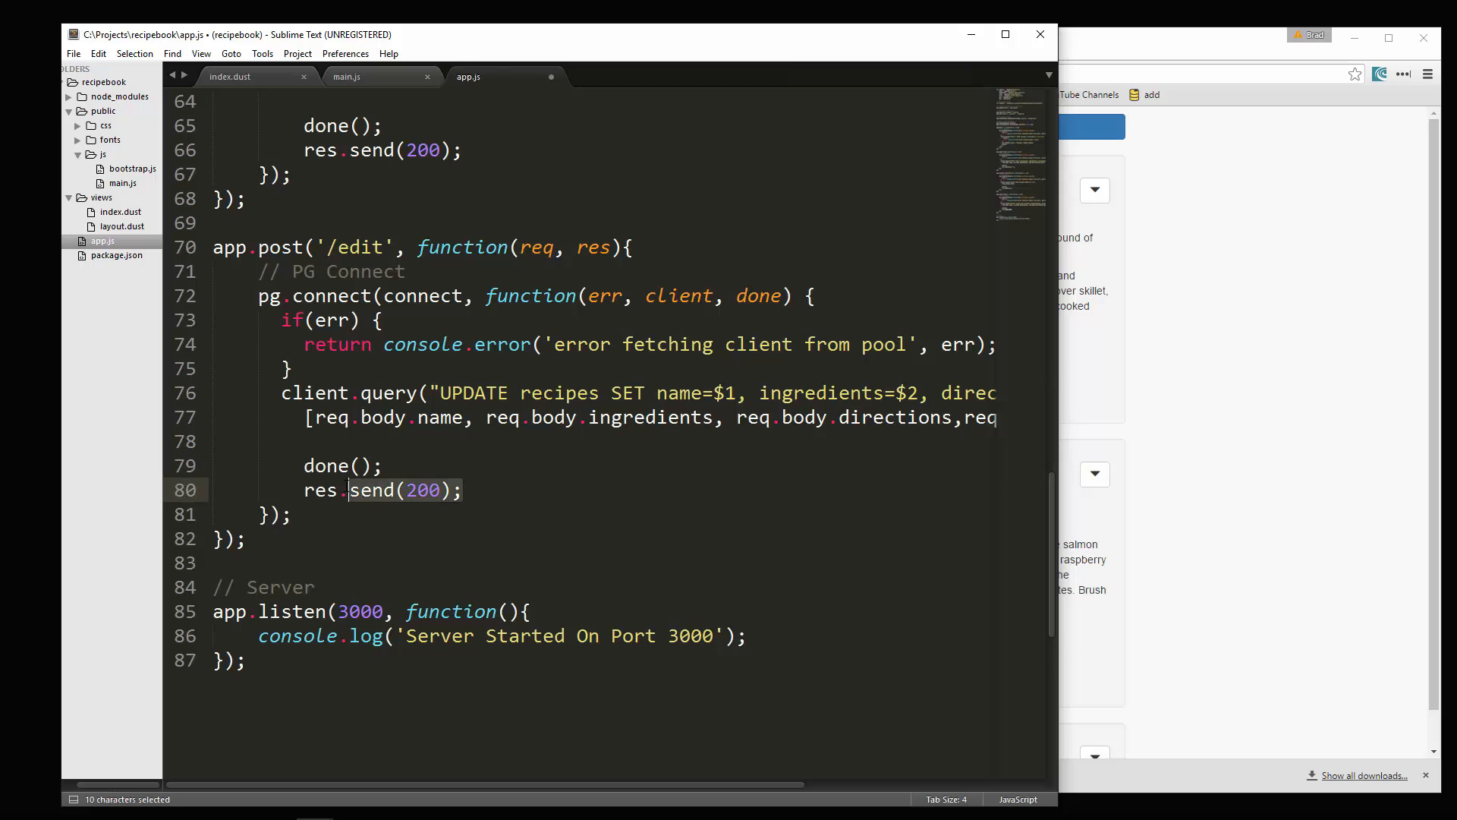
pyautogui.write('redirect')
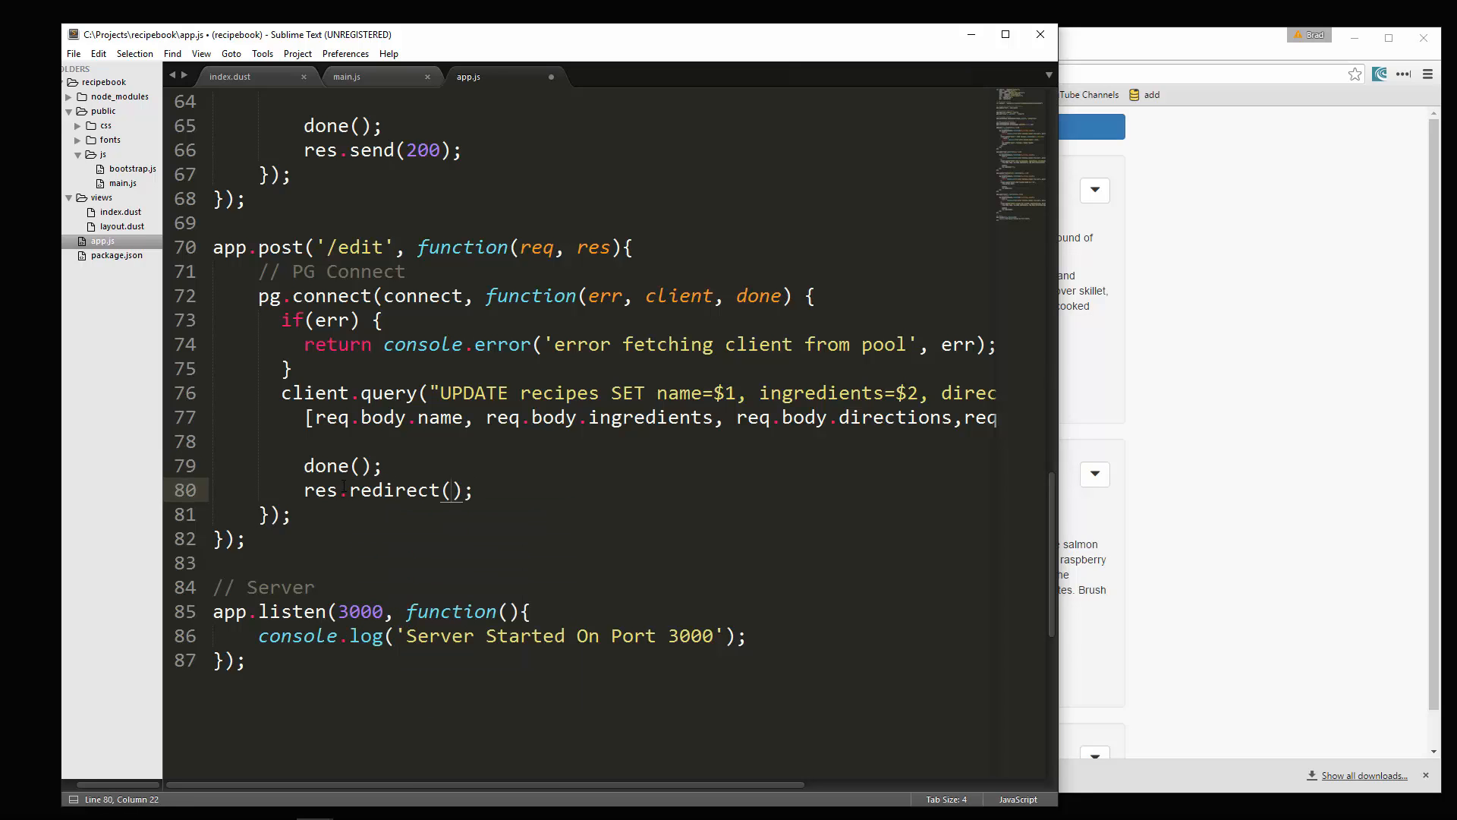
pyautogui.write("'/'")
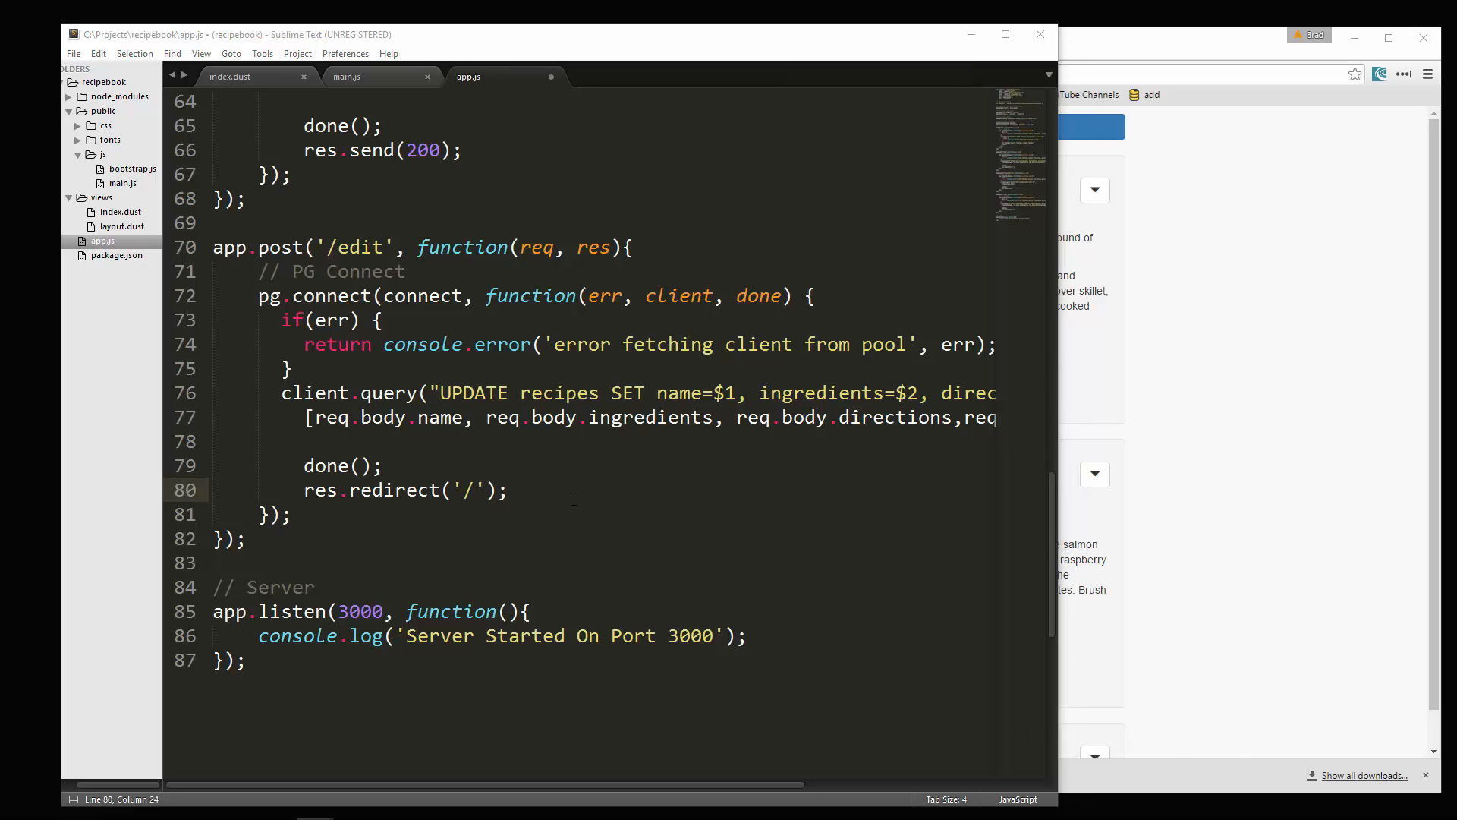
pyautogui.press('ctrl+s')
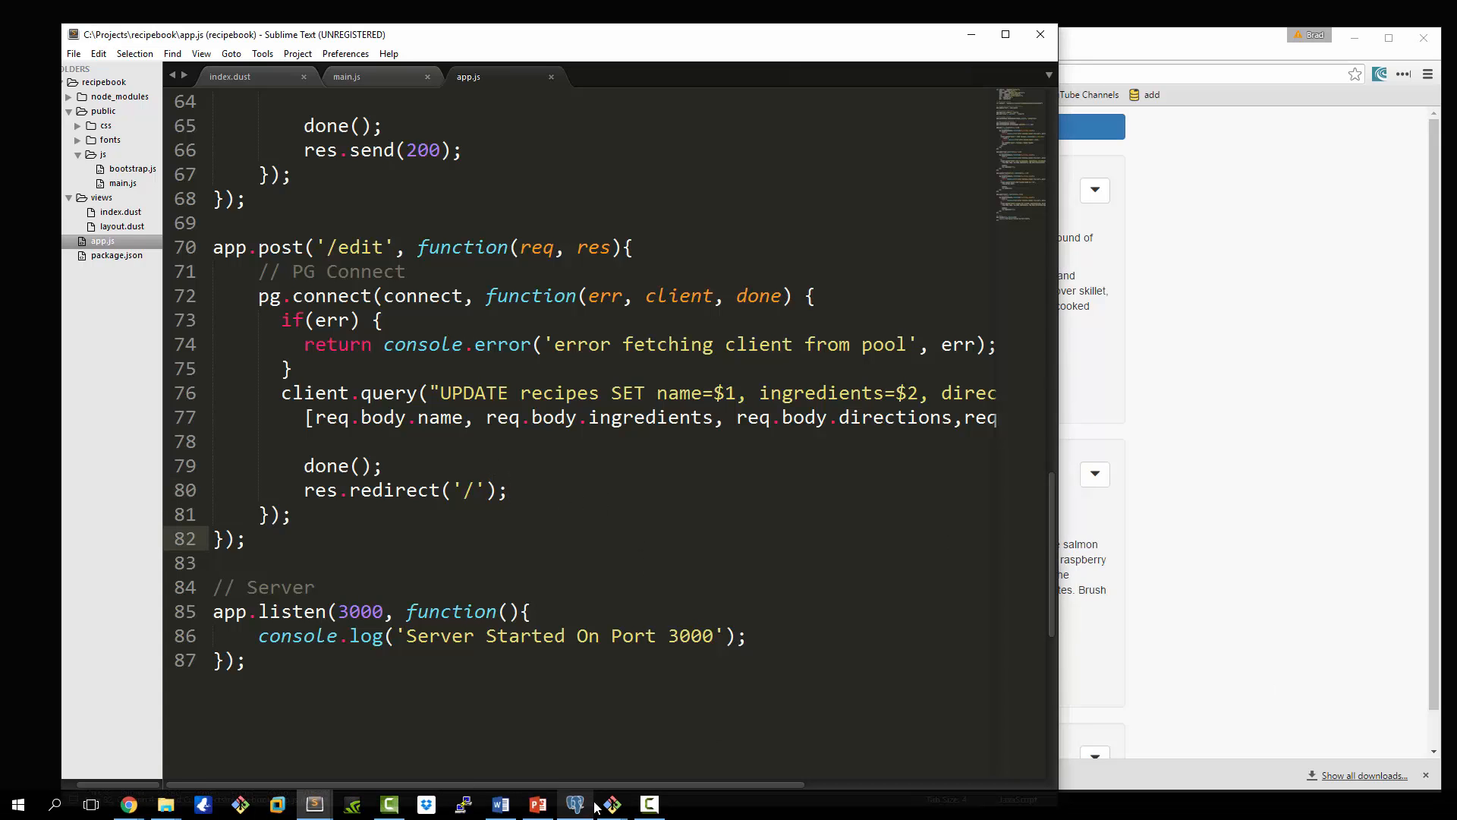
# Step: Restart node app, reload localhost:3000 and bring up the edit form for Corn Beef Hash
pyautogui.click(316, 805)
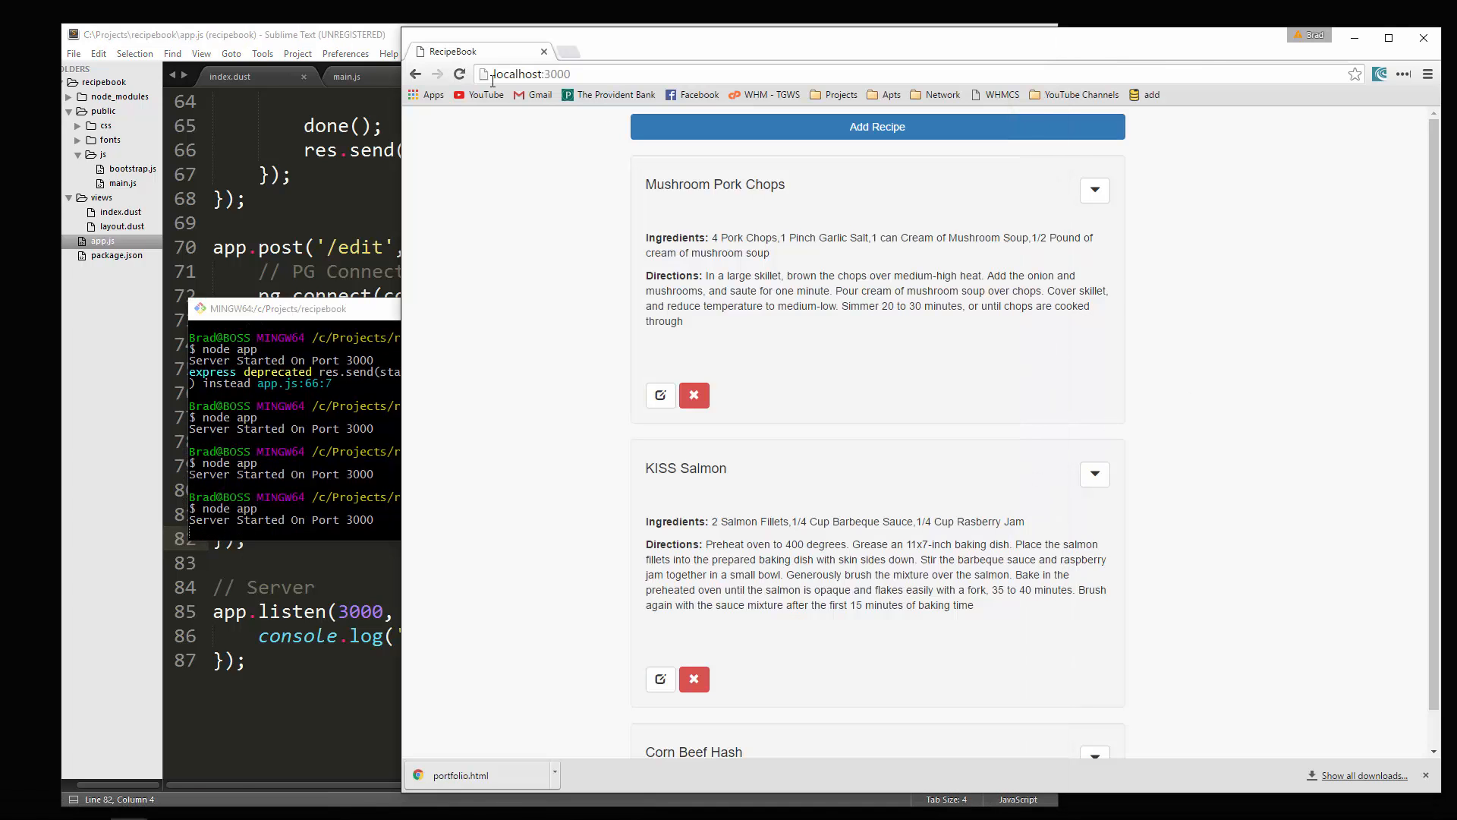
pyautogui.click(1094, 190)
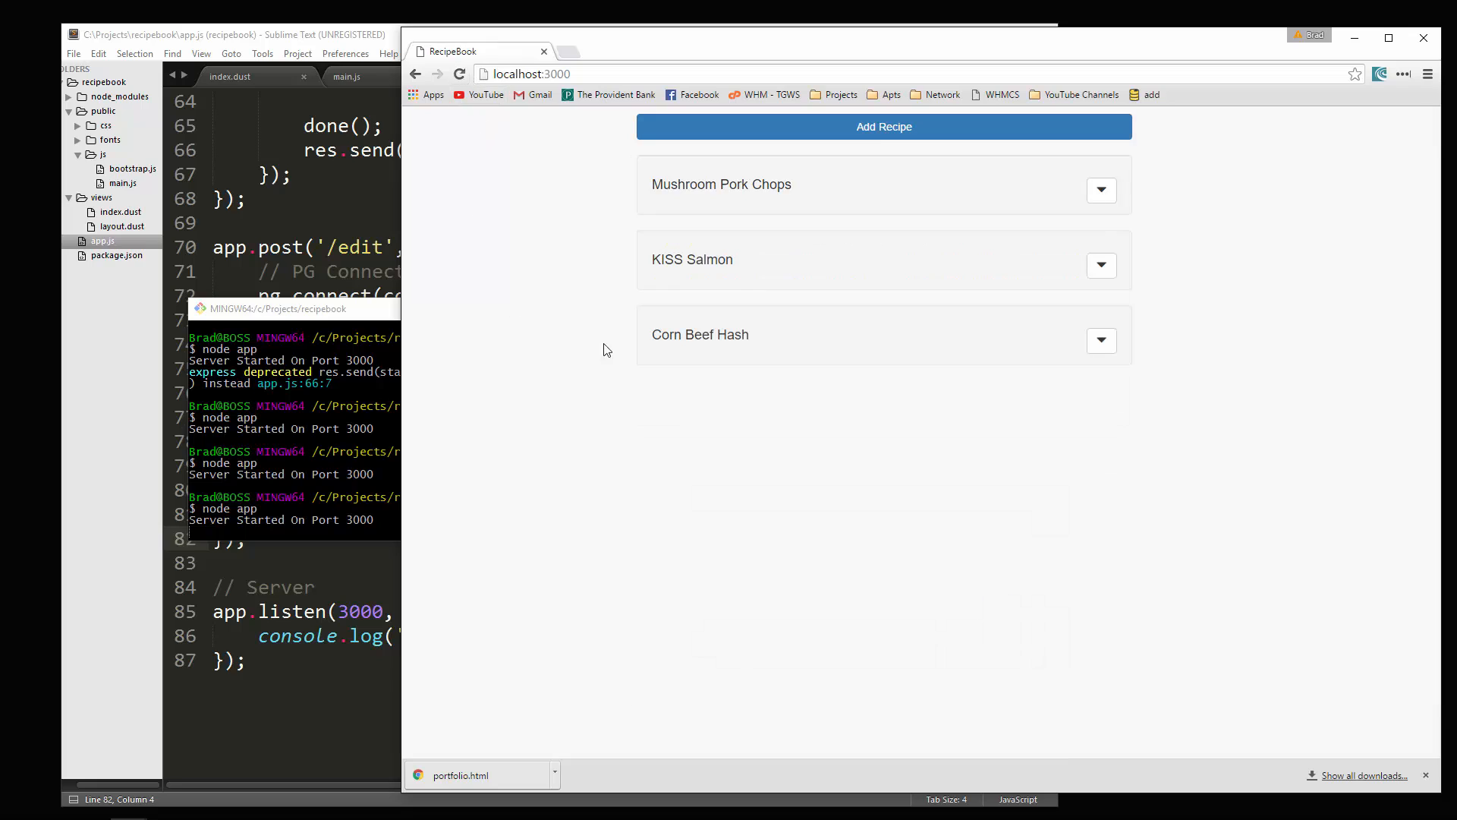
pyautogui.moveTo(709, 353)
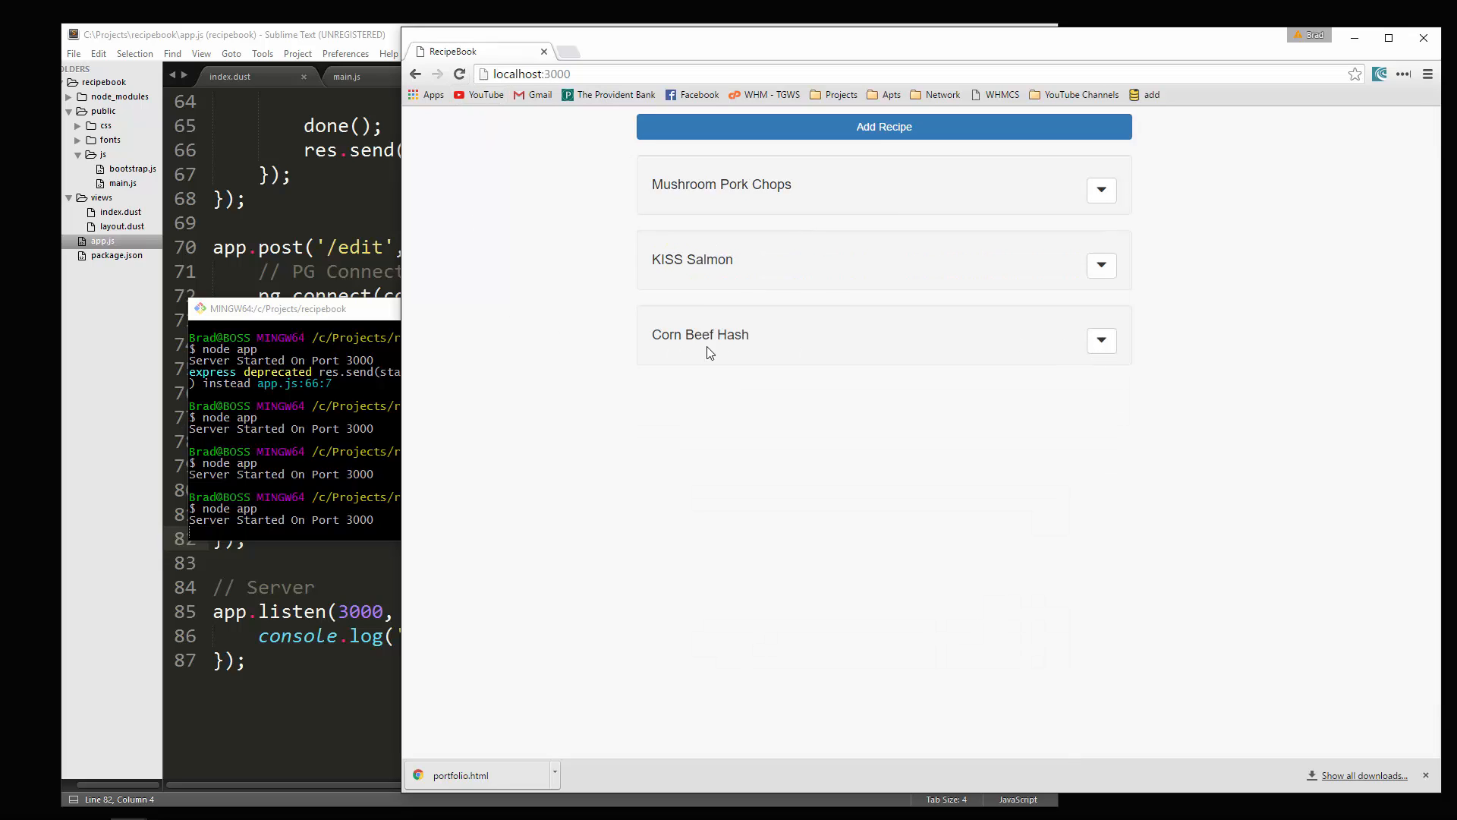
pyautogui.click(1102, 340)
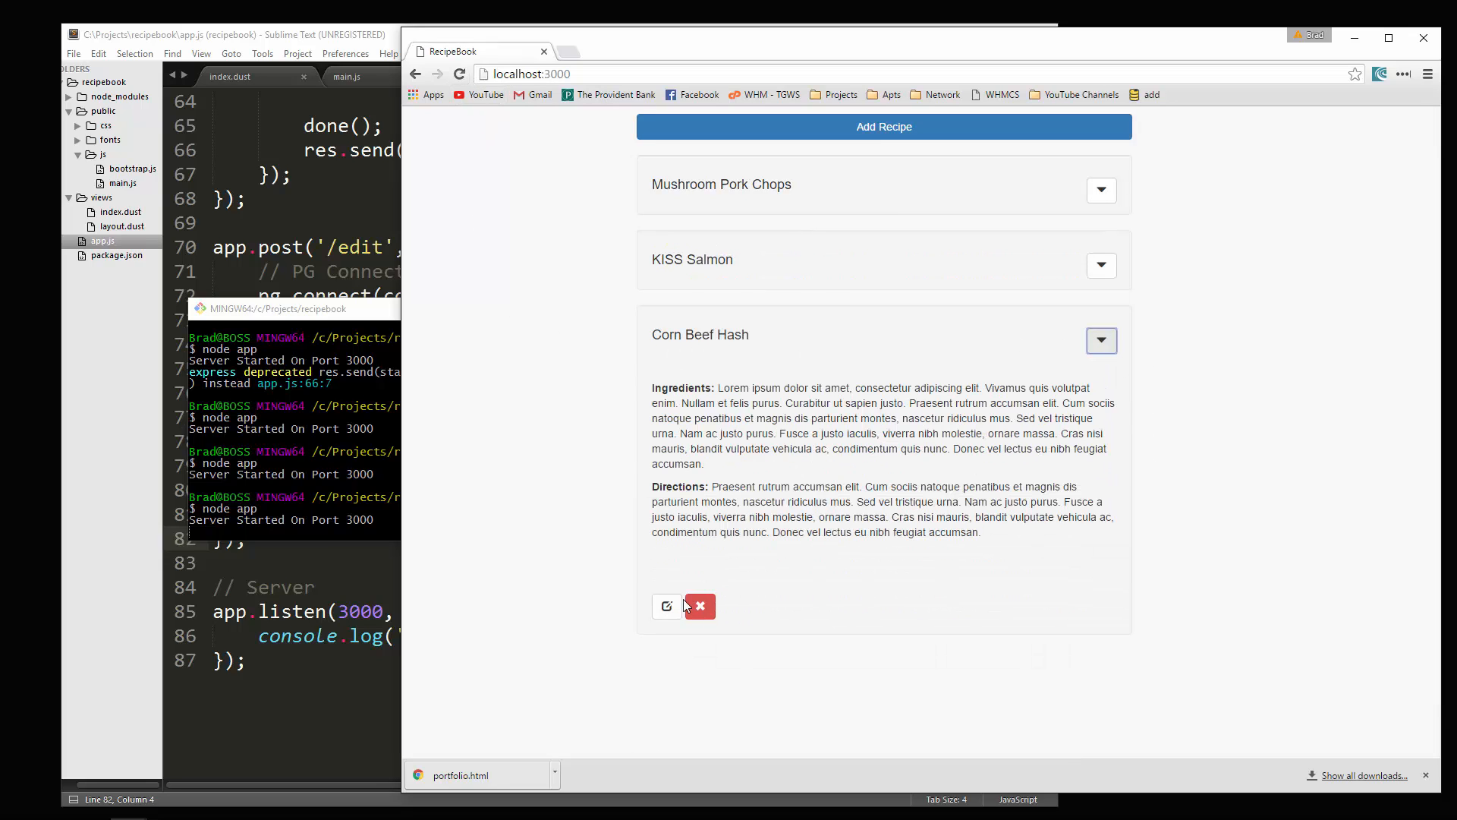
pyautogui.click(665, 605)
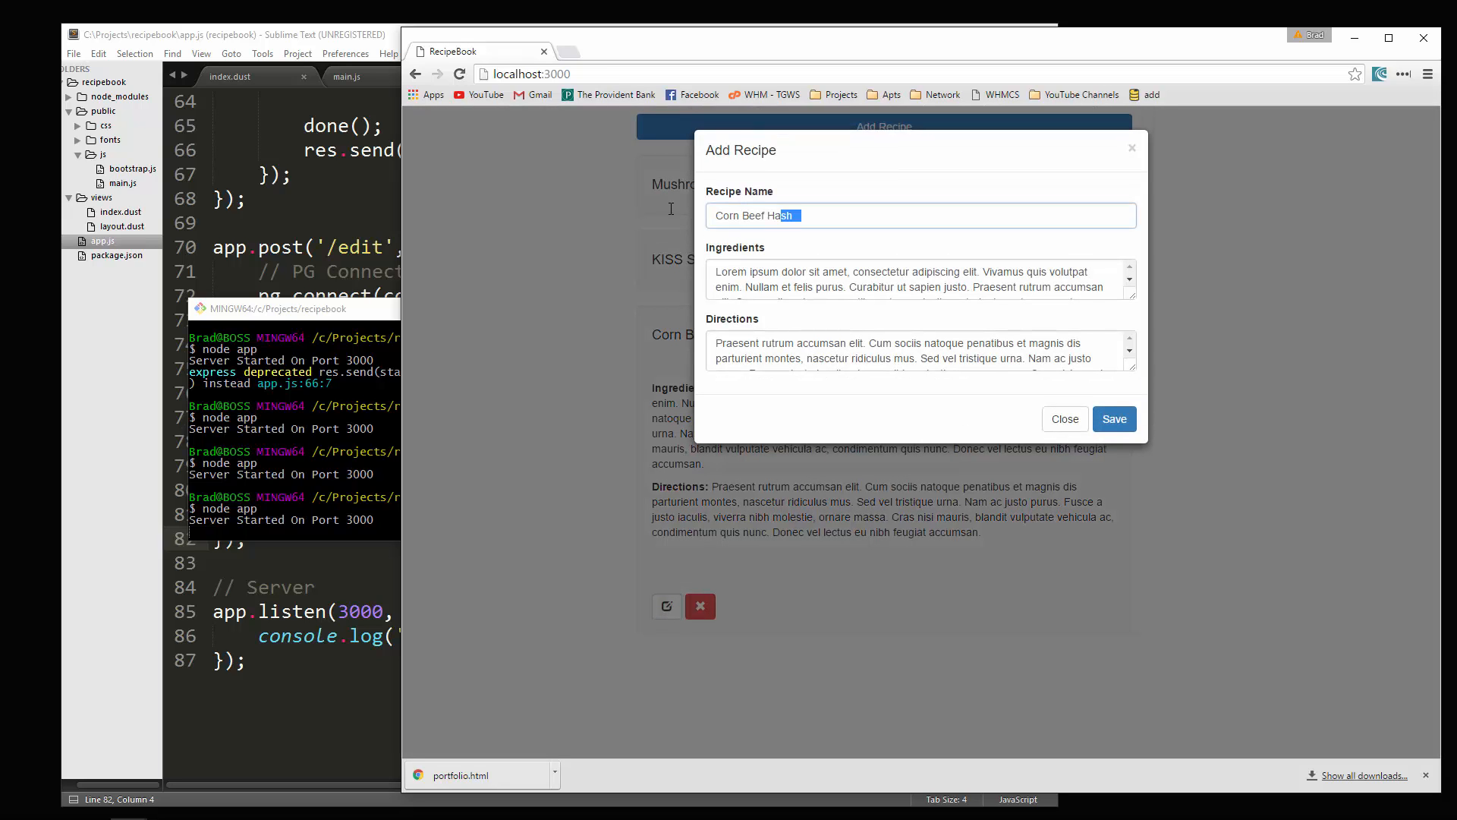
# Step: Rename the recipe to Roast Beef, save, and expand the Roast Beef entry to verify
pyautogui.write('Roast')
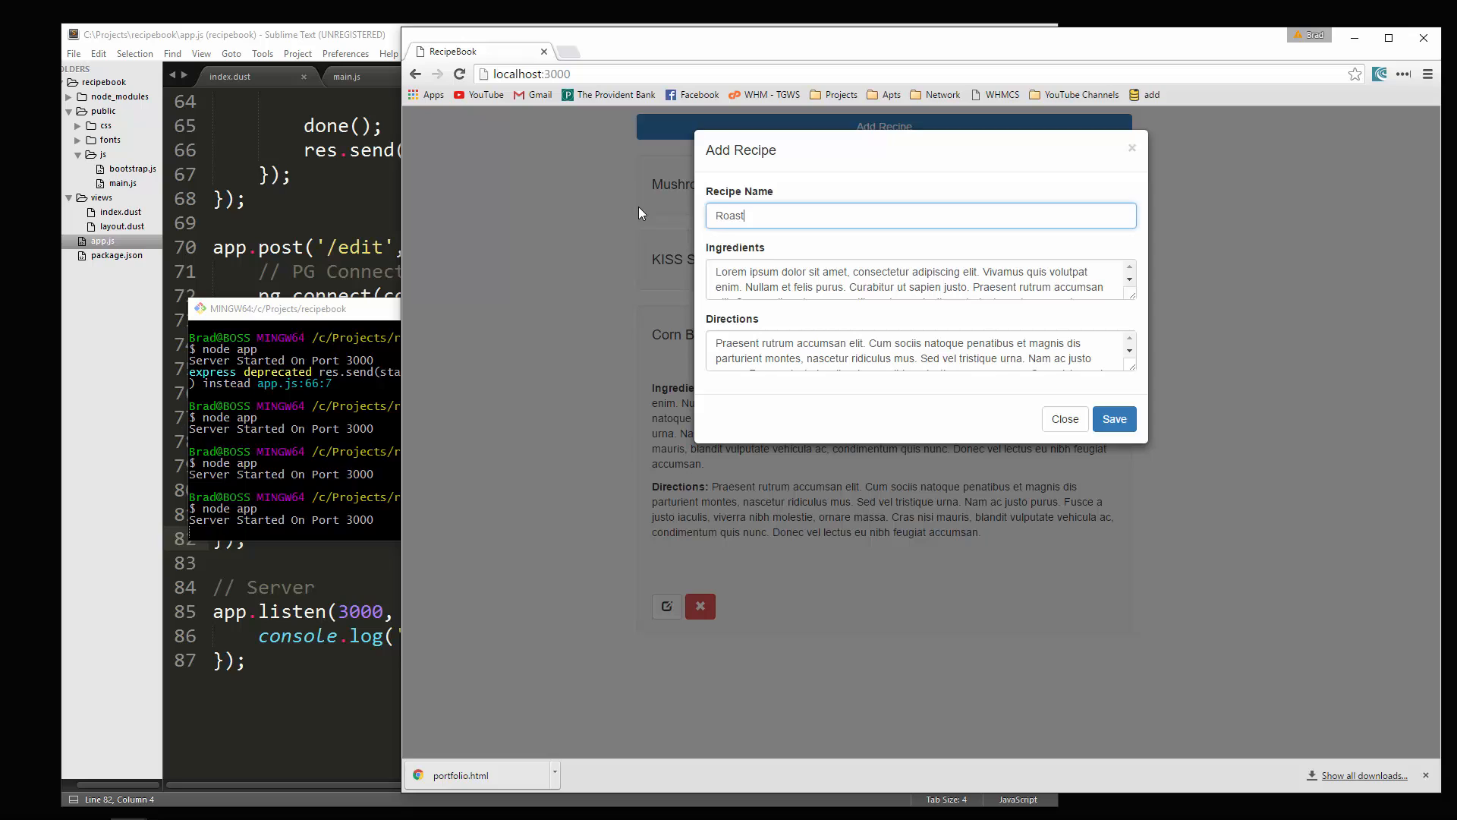
pyautogui.write('Beef')
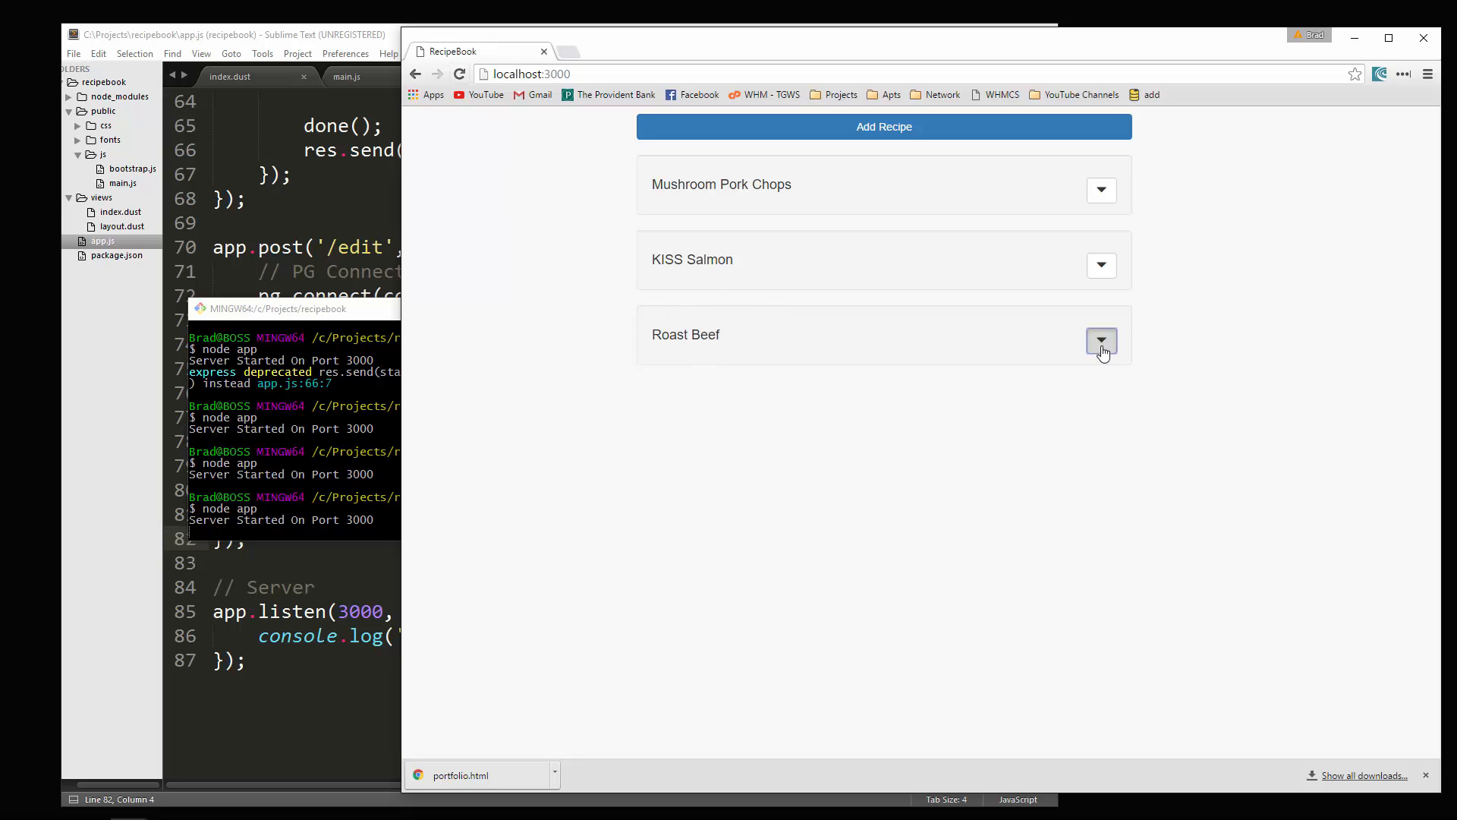
pyautogui.click(1102, 340)
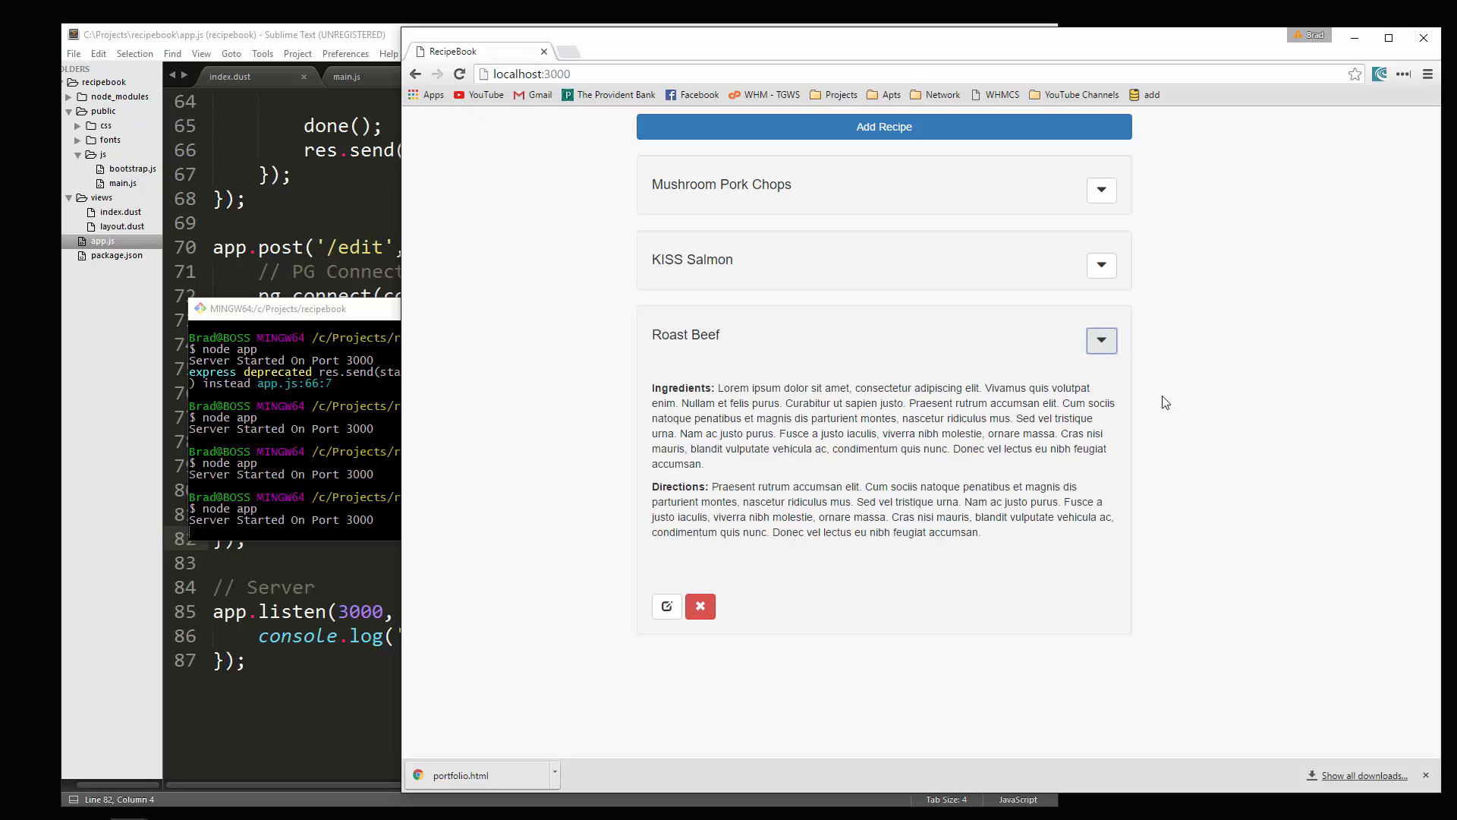